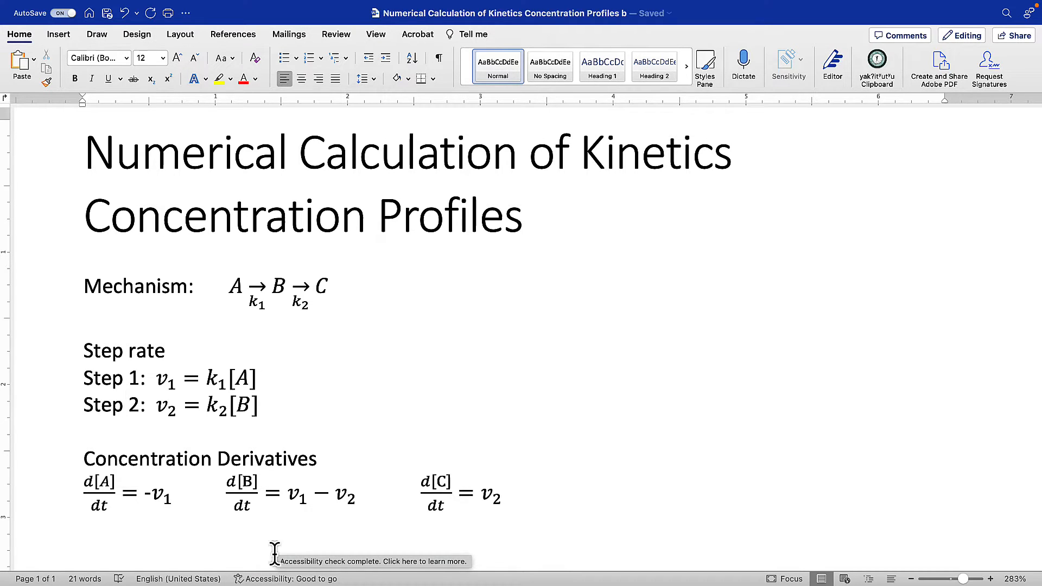
pyautogui.moveTo(480, 321)
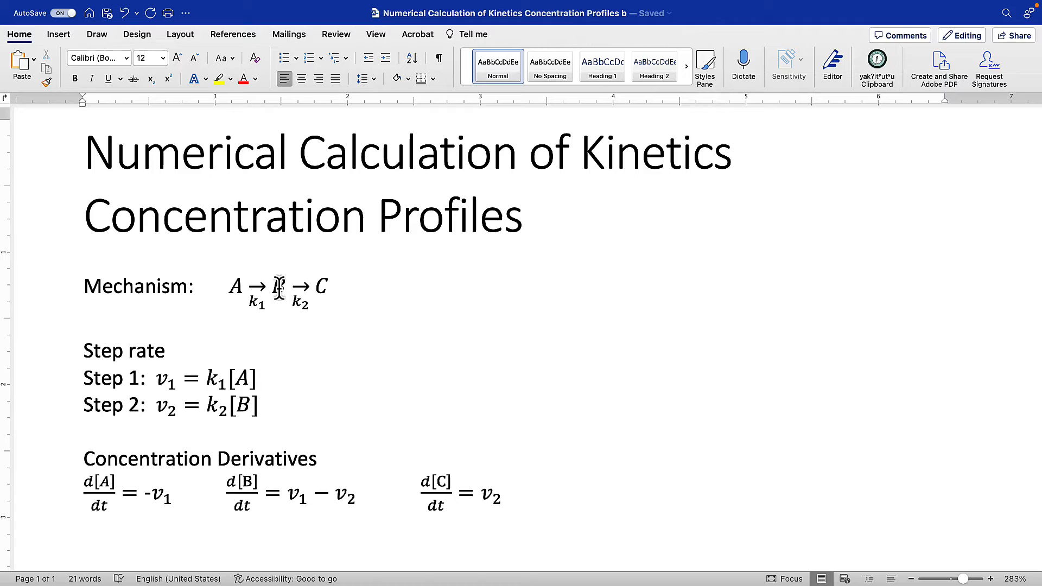
pyautogui.moveTo(77, 287)
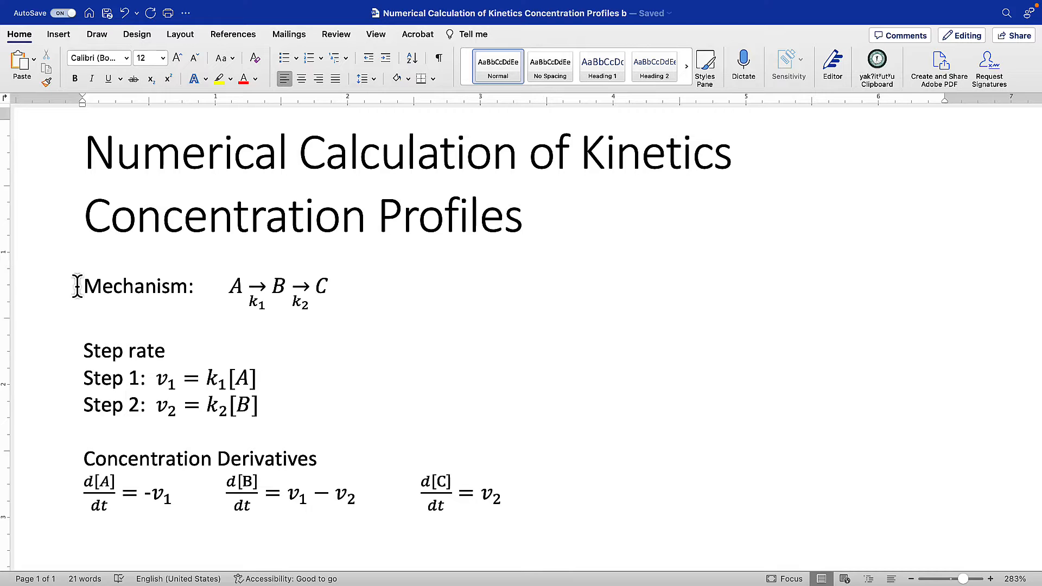
pyautogui.moveTo(198, 294)
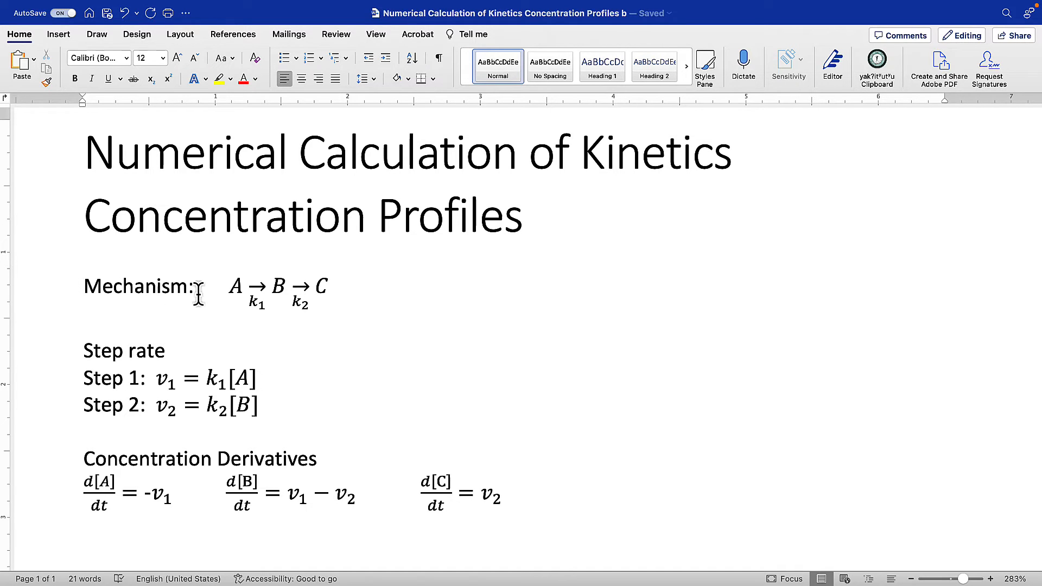
pyautogui.moveTo(373, 291)
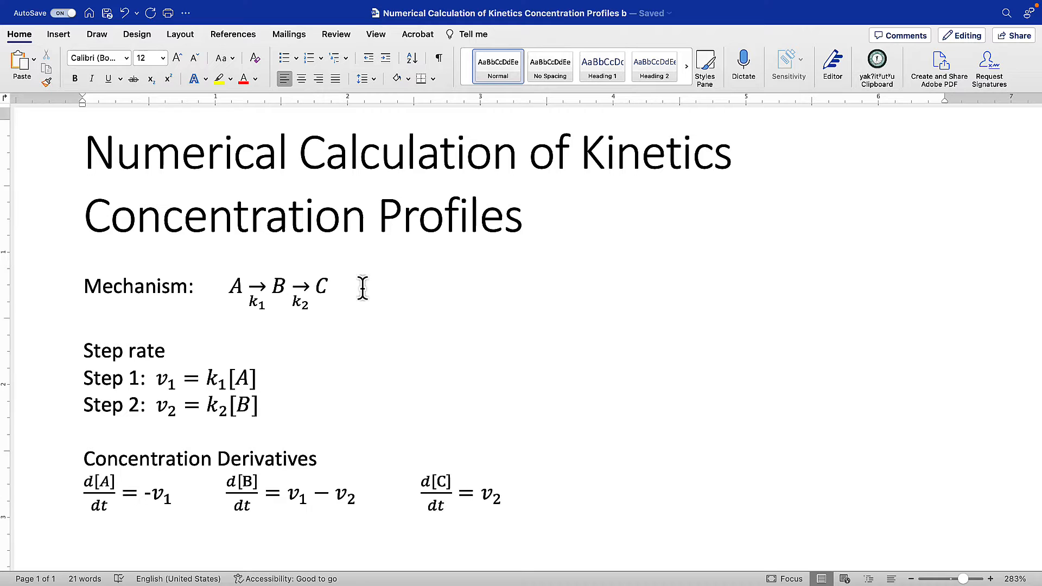
pyautogui.moveTo(234, 254)
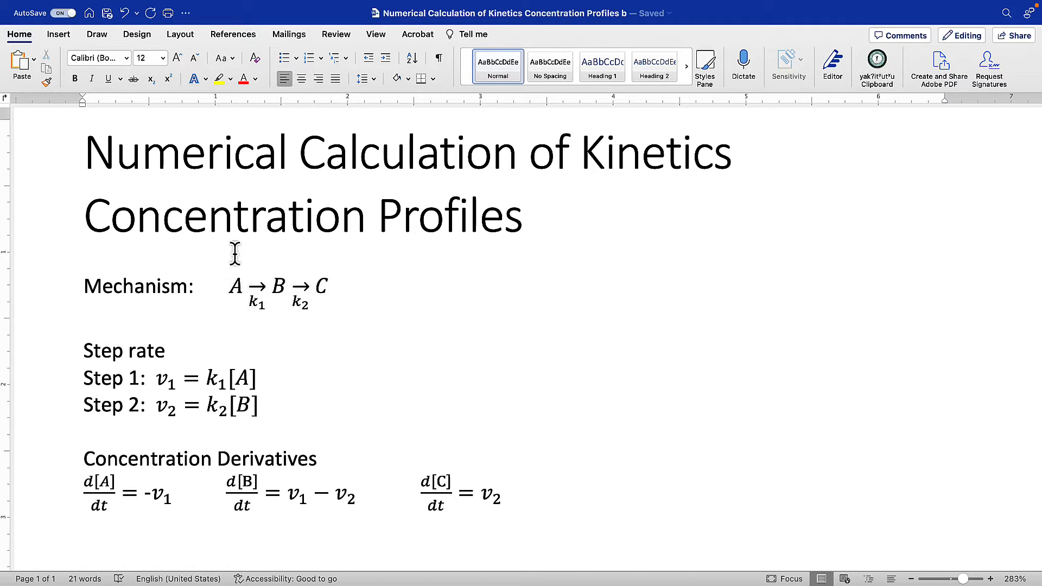
pyautogui.moveTo(284, 260)
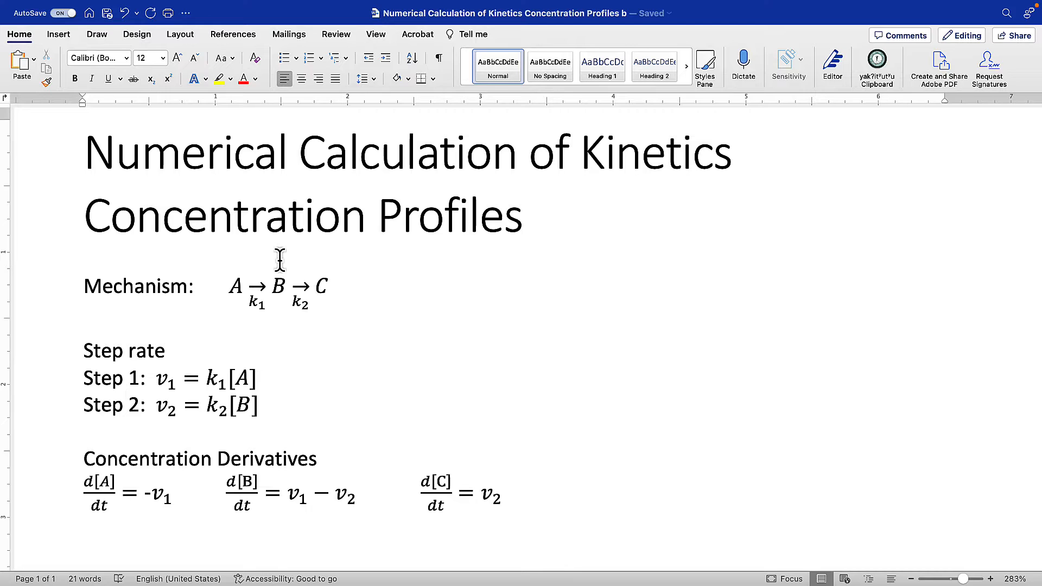
pyautogui.moveTo(305, 259)
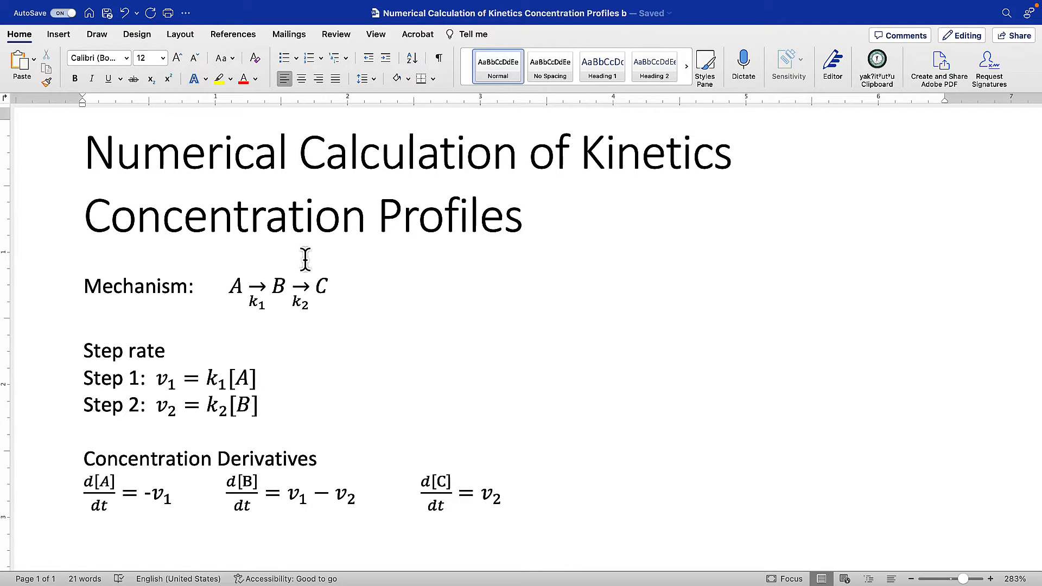
pyautogui.moveTo(320, 260)
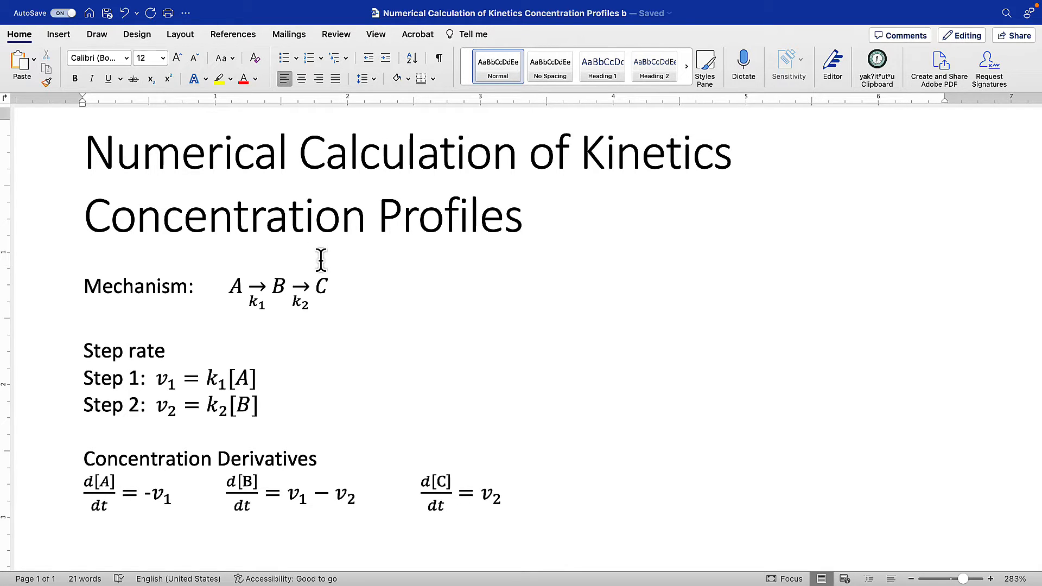
pyautogui.moveTo(300, 257)
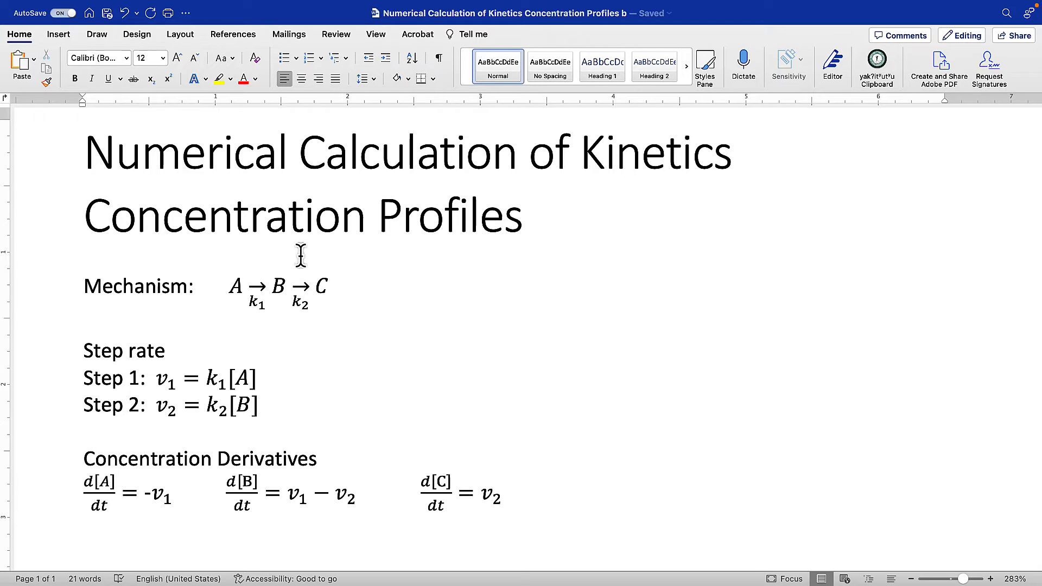
pyautogui.moveTo(63, 317)
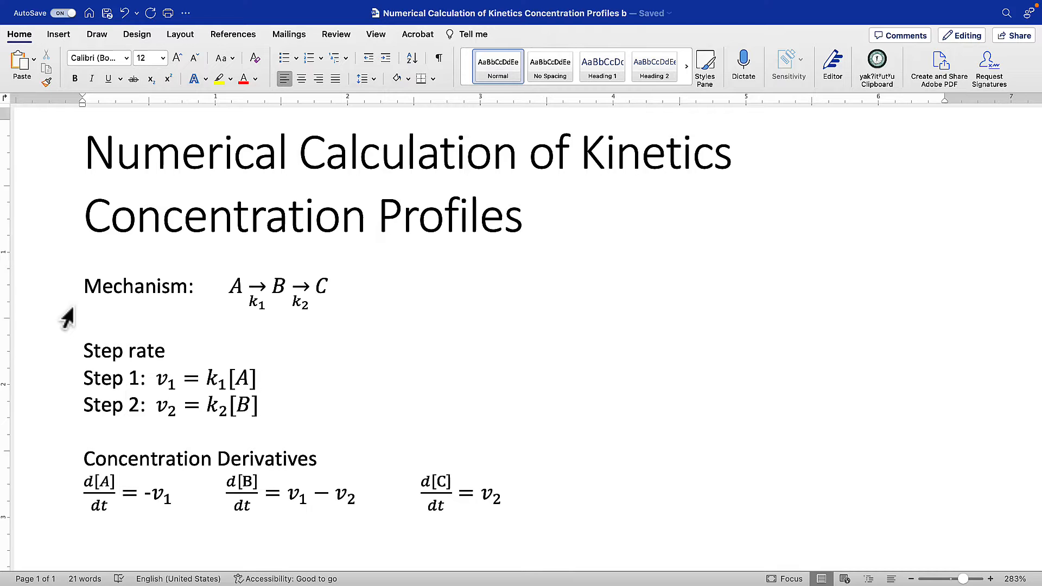
pyautogui.moveTo(252, 316)
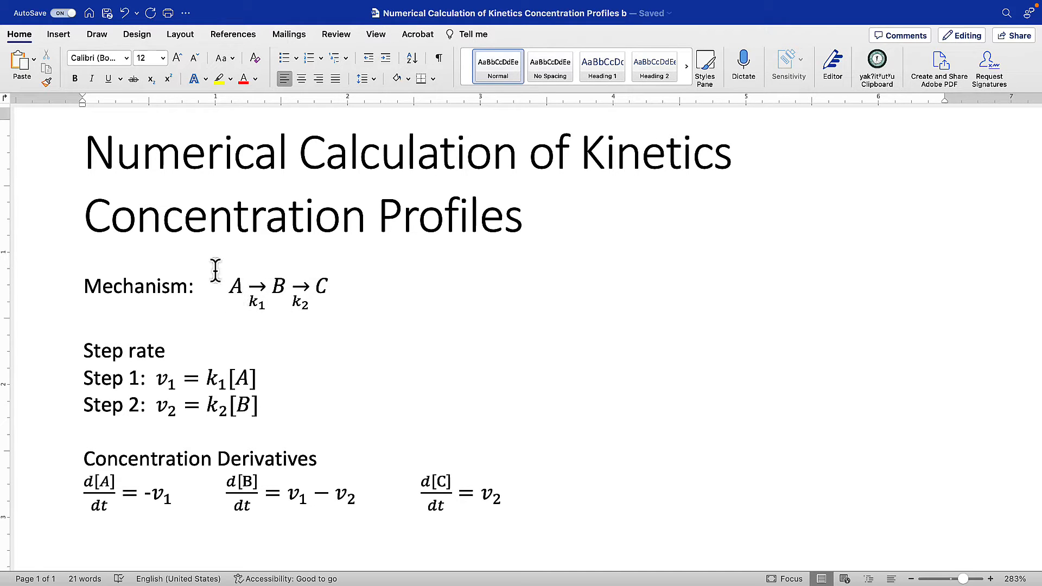
pyautogui.moveTo(329, 266)
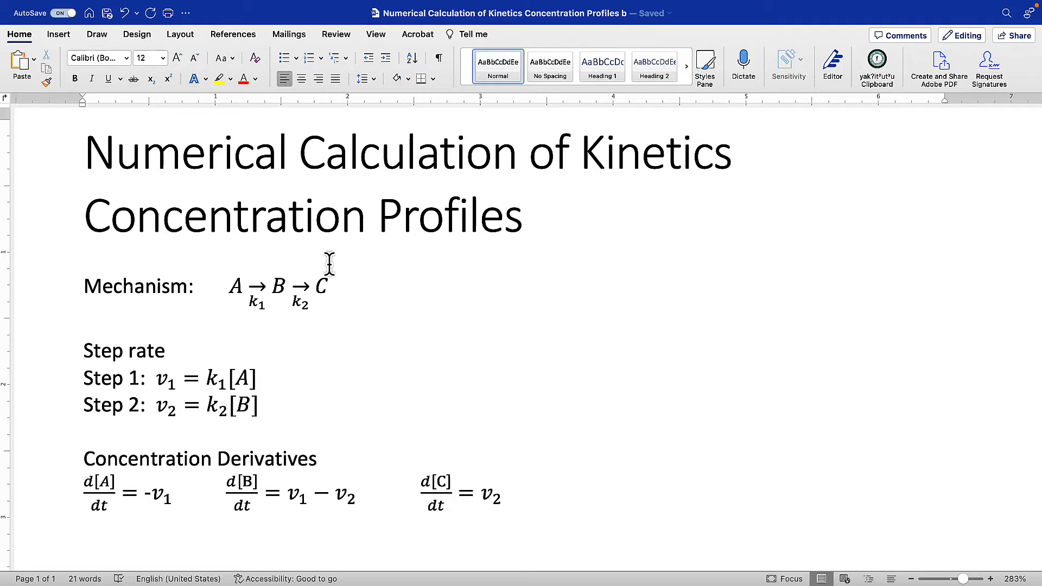
pyautogui.moveTo(238, 260)
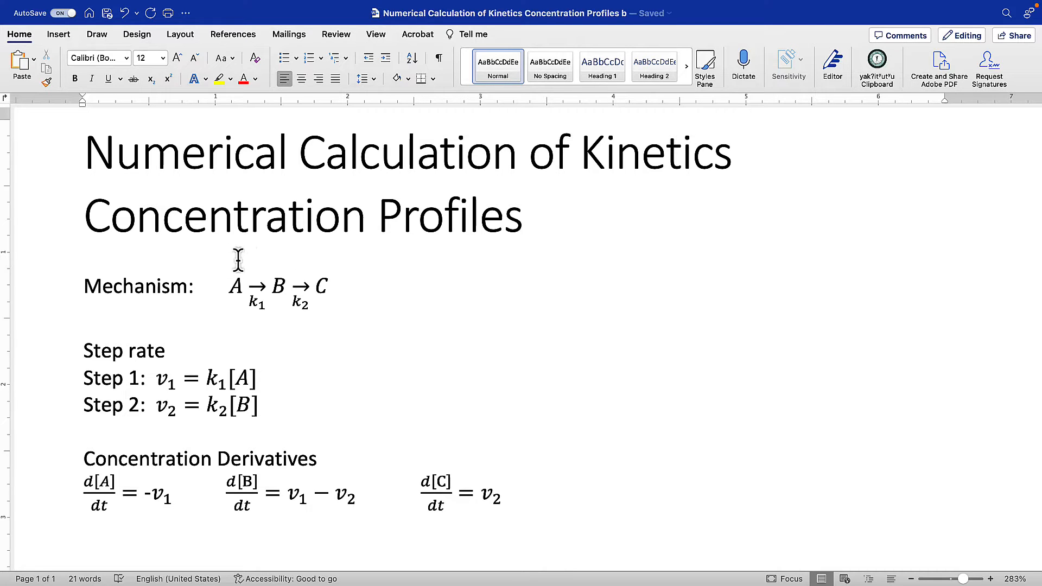
pyautogui.moveTo(85, 379)
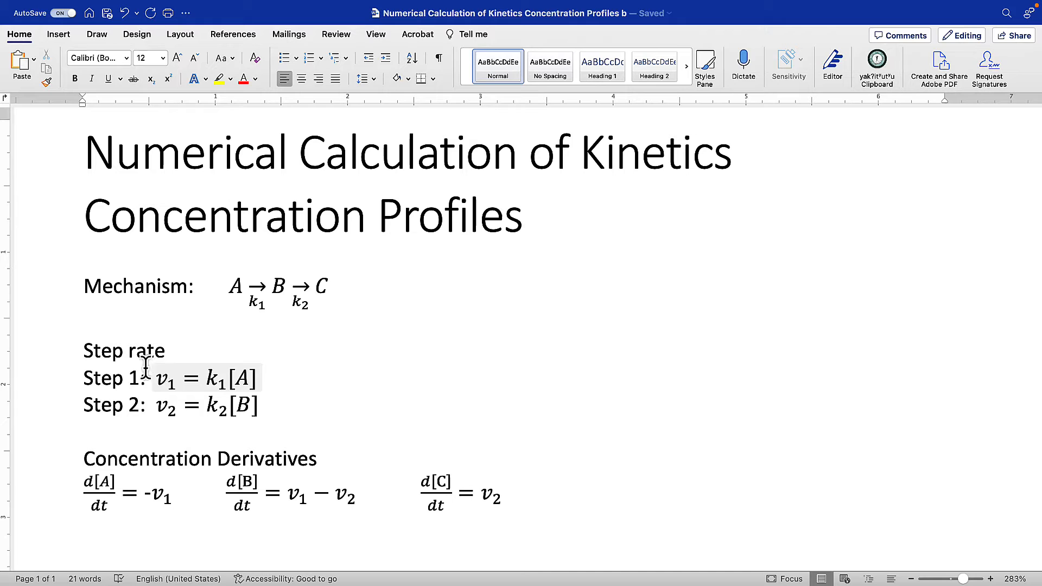
# - Work on the d[A]/dt = -v1, d[B]/dt = v1 − v2, d[C]/dt = v2 equations under Concentration Derivatives
pyautogui.click(277, 286)
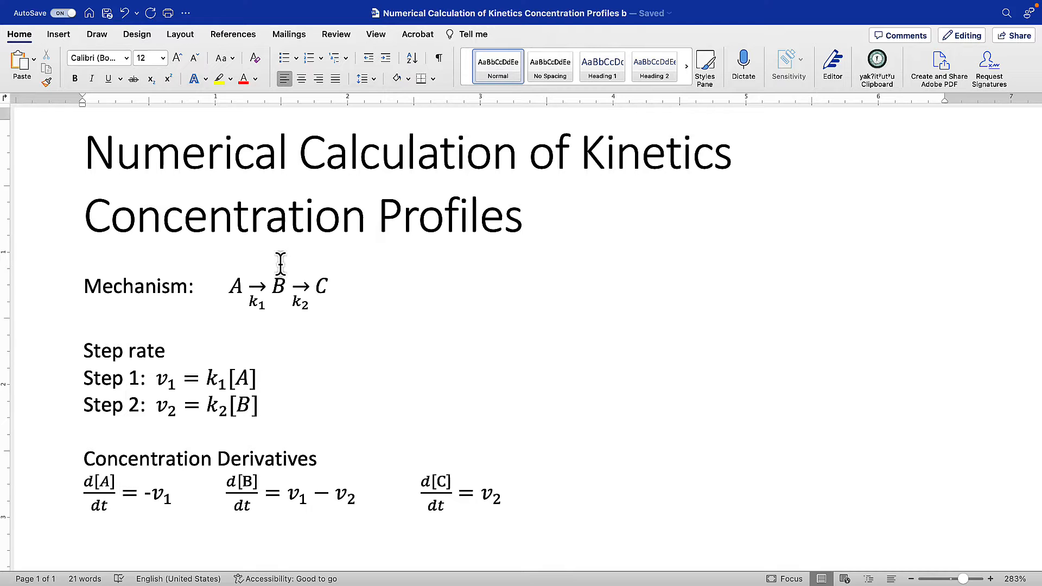
pyautogui.moveTo(344, 397)
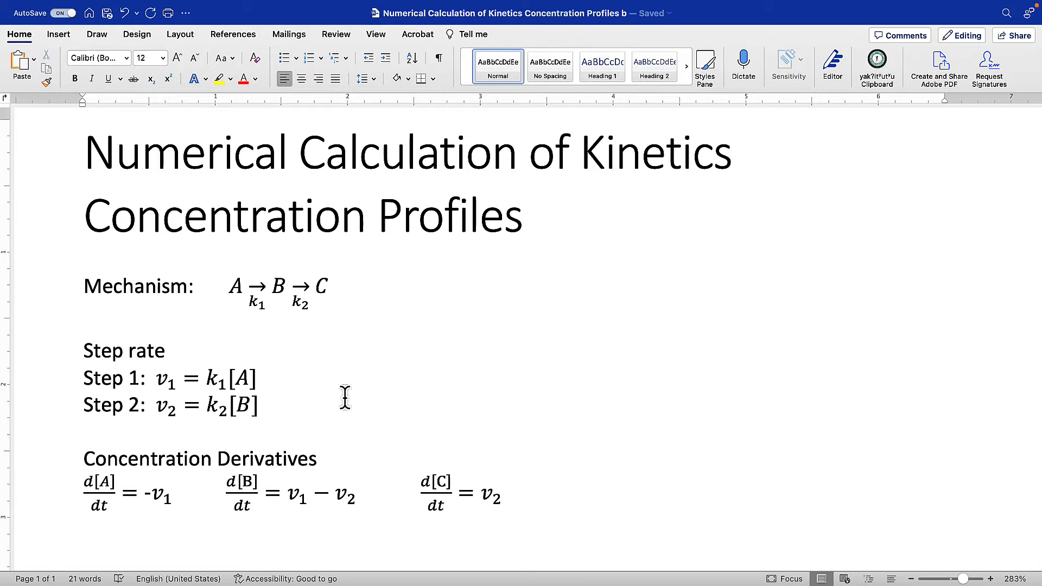
pyautogui.scroll(-3)
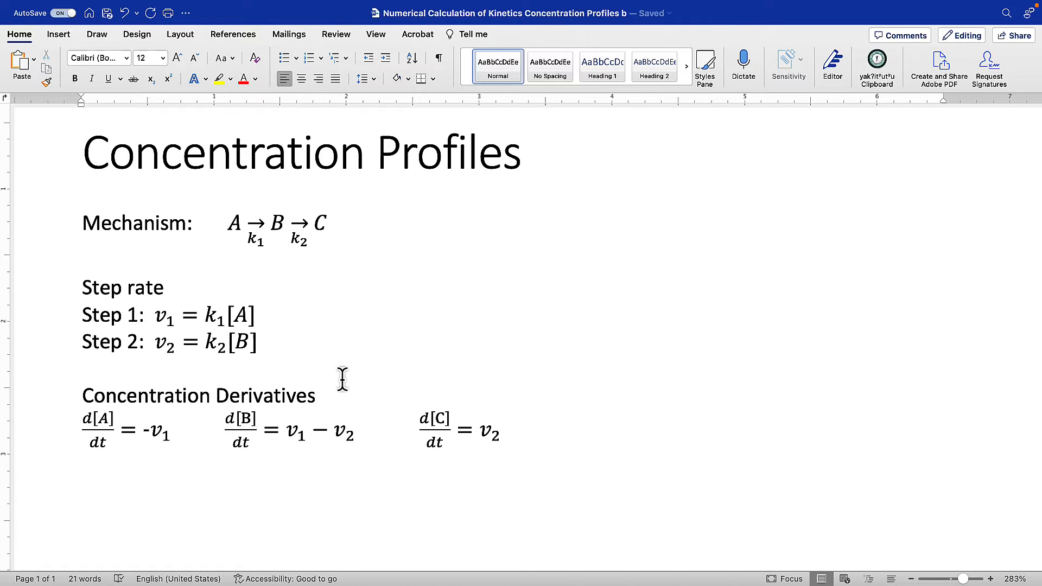
pyautogui.click(83, 542)
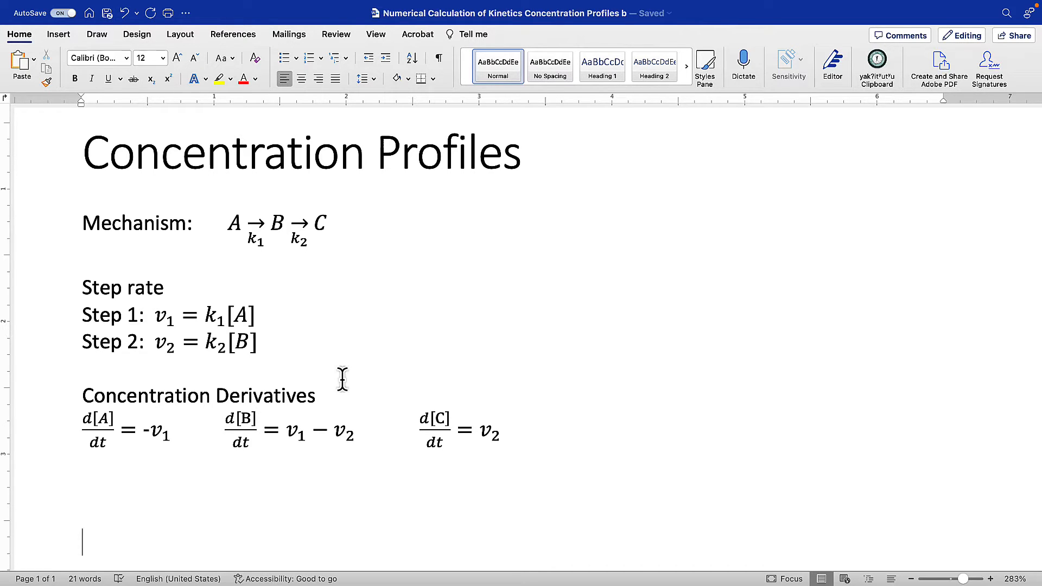
pyautogui.moveTo(338, 379)
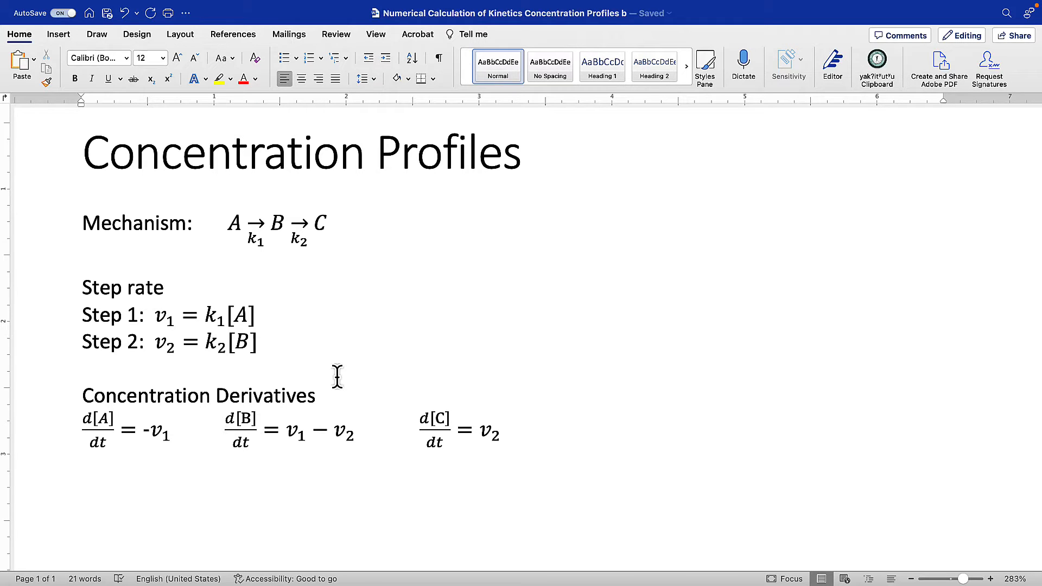
pyautogui.click(82, 542)
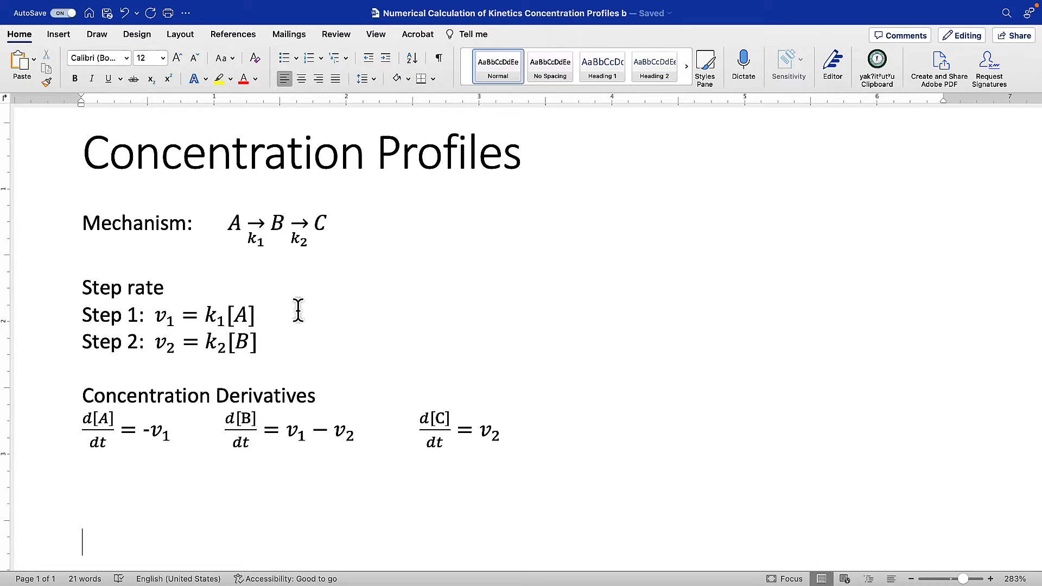
pyautogui.moveTo(281, 256)
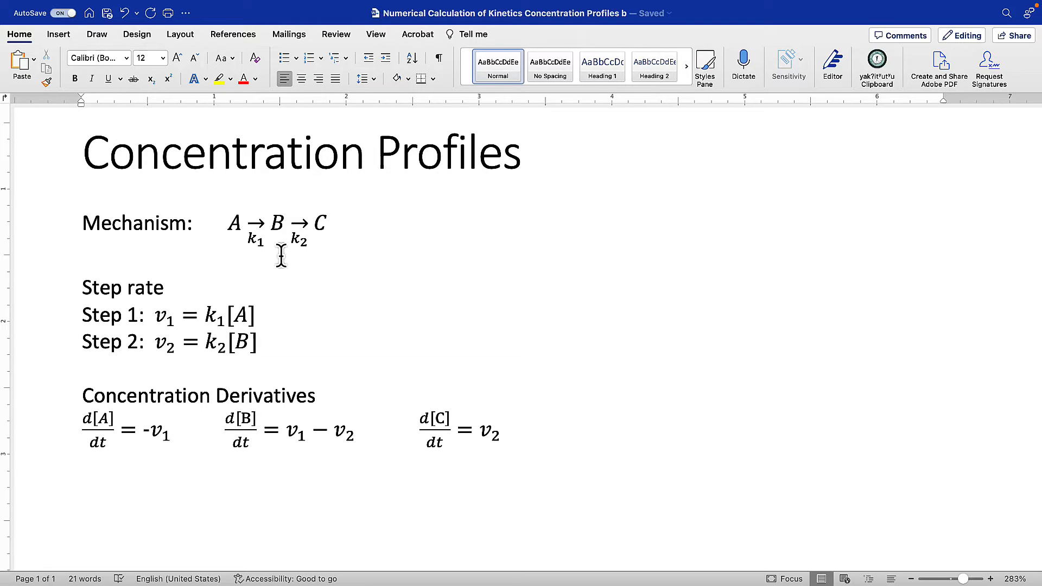
pyautogui.click(82, 541)
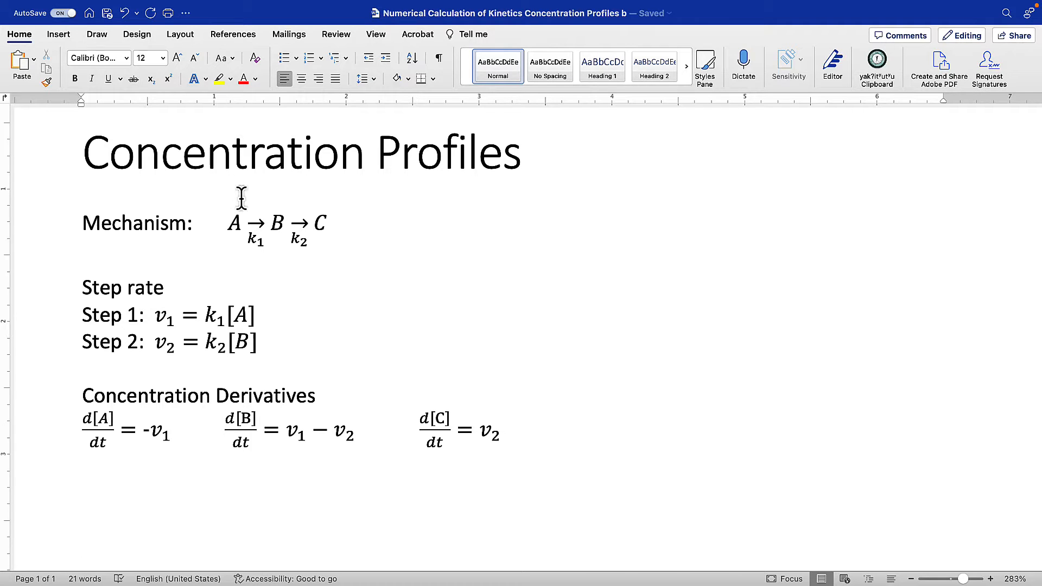
pyautogui.moveTo(260, 201)
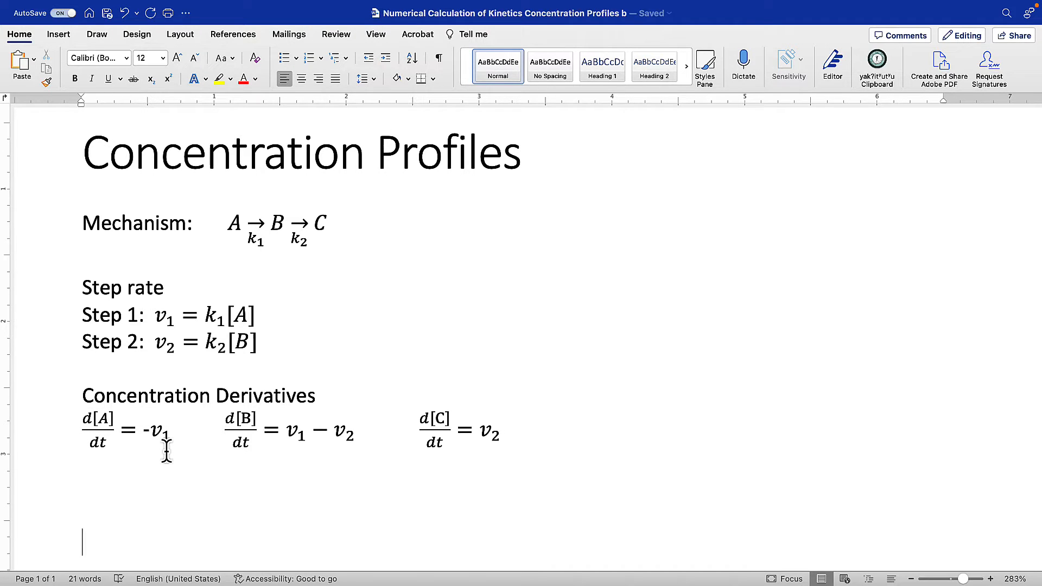
pyautogui.moveTo(236, 467)
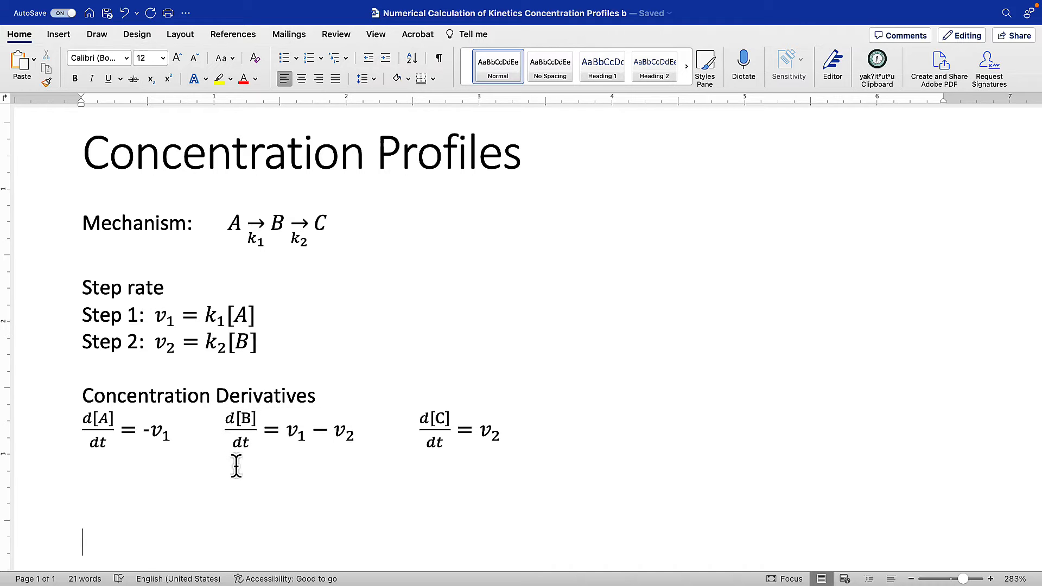
pyautogui.moveTo(275, 265)
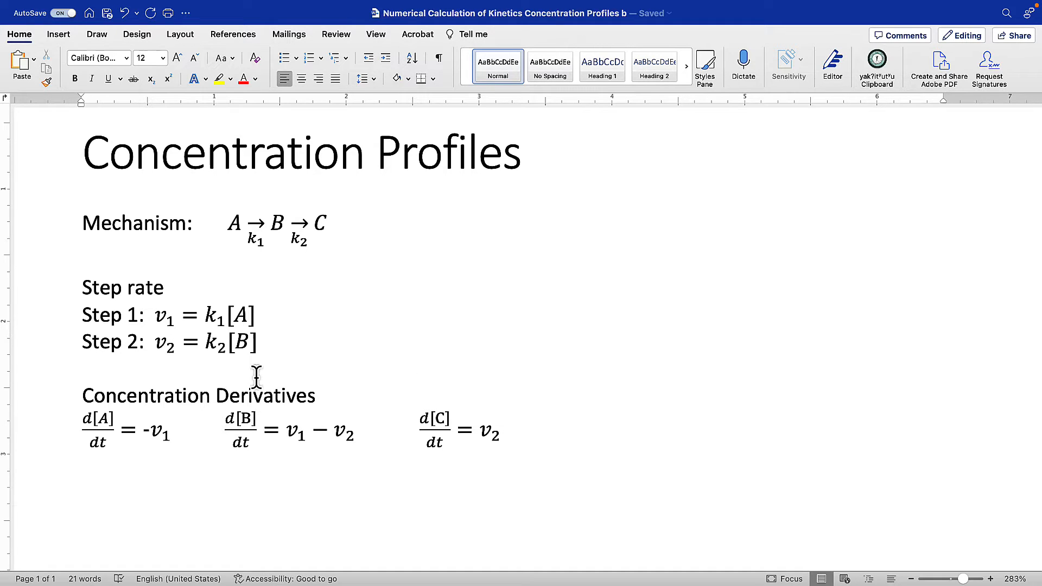
pyautogui.moveTo(232, 260)
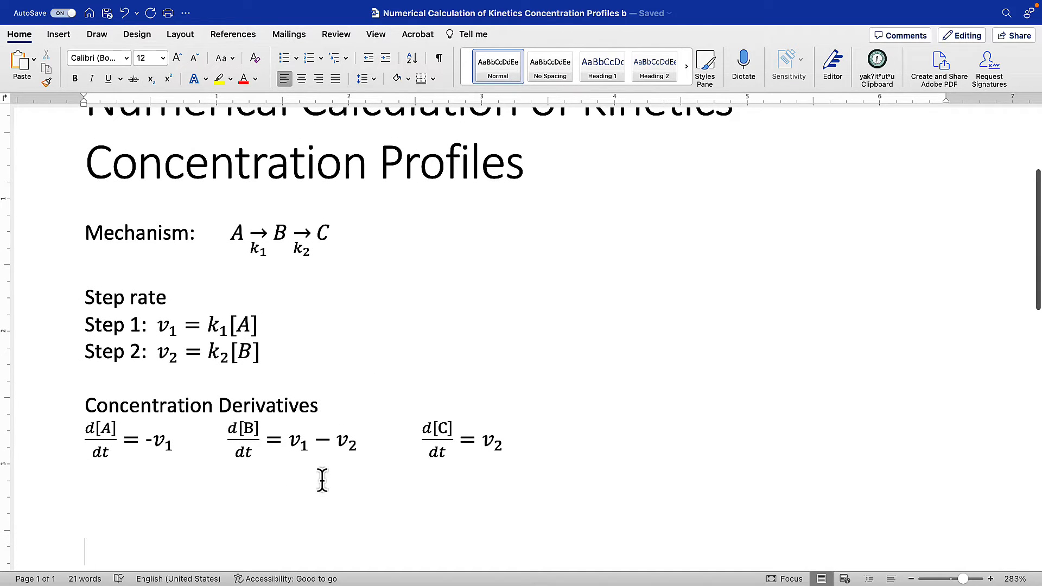
pyautogui.moveTo(248, 476)
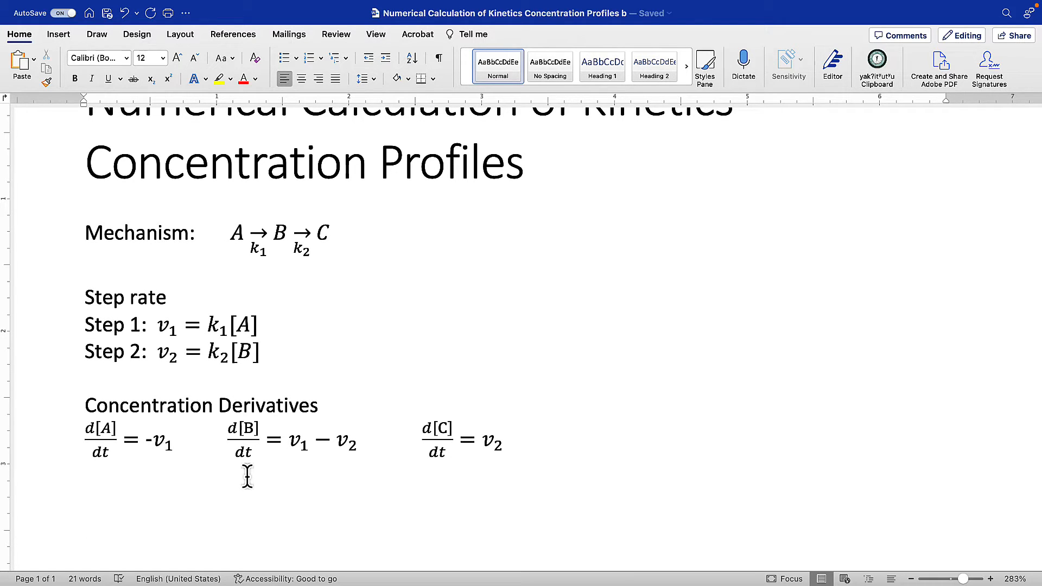
pyautogui.click(85, 552)
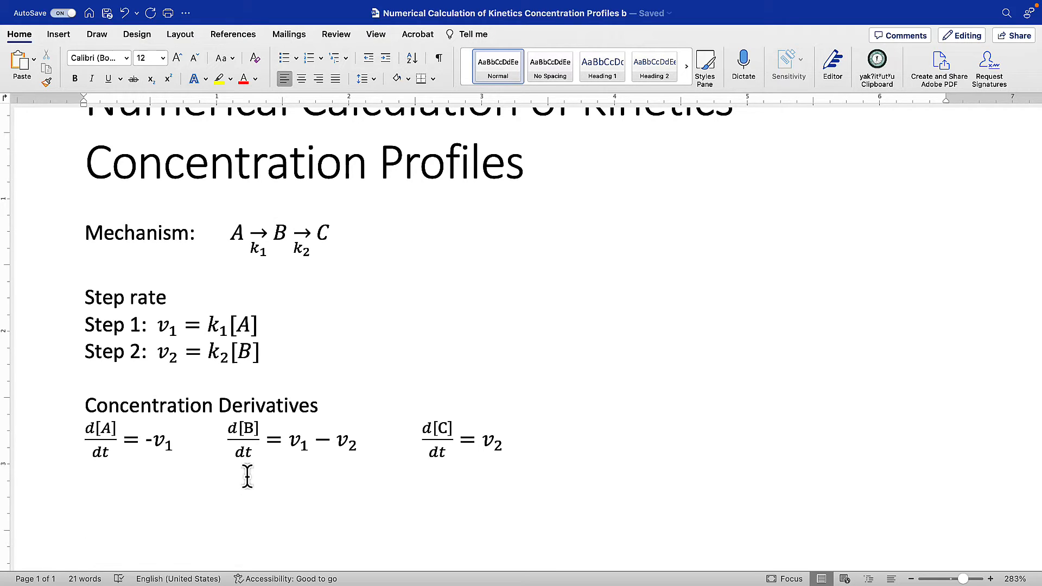
pyautogui.click(84, 542)
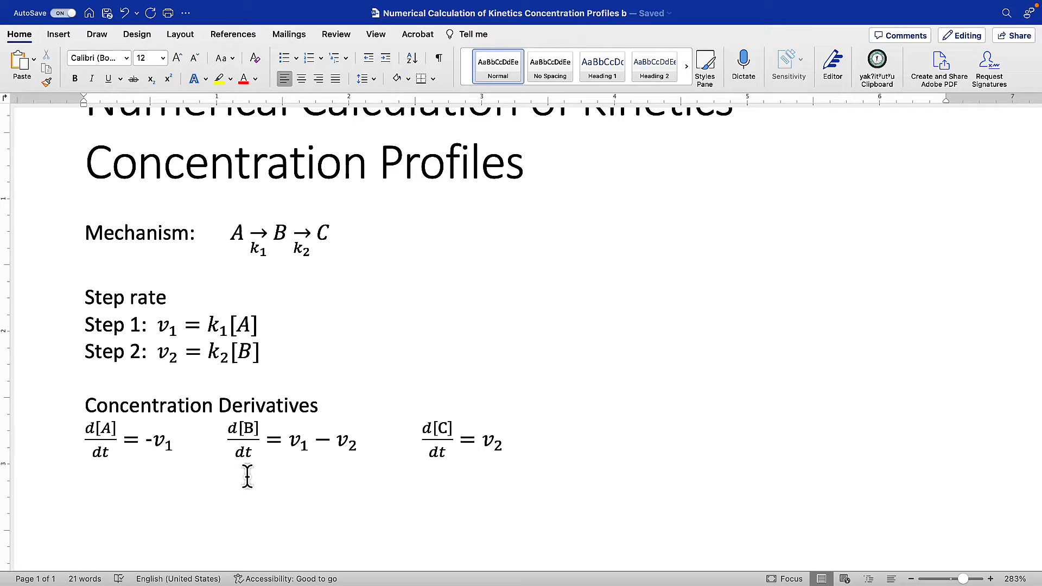
pyautogui.click(84, 550)
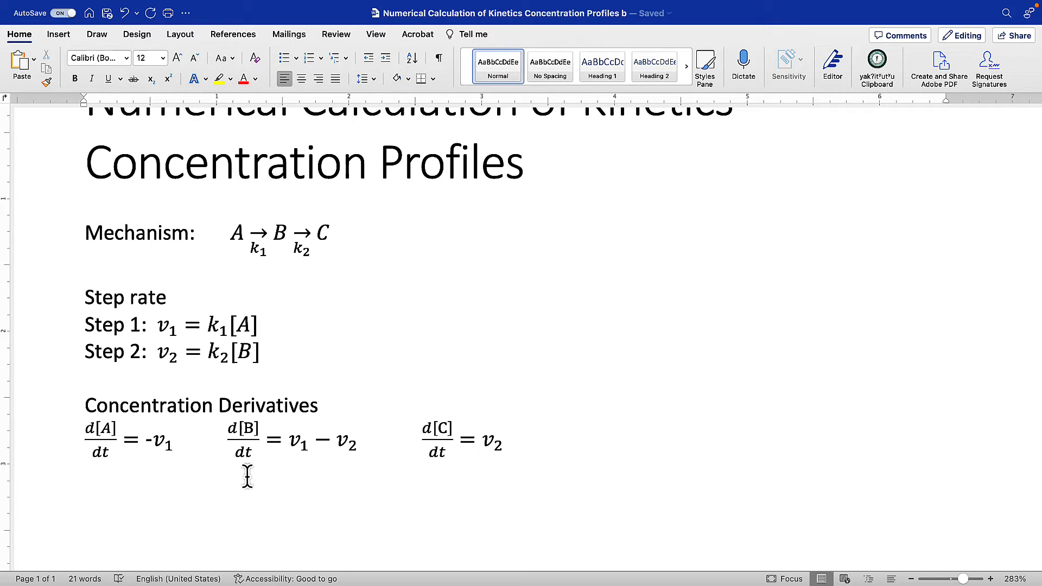
pyautogui.moveTo(218, 477)
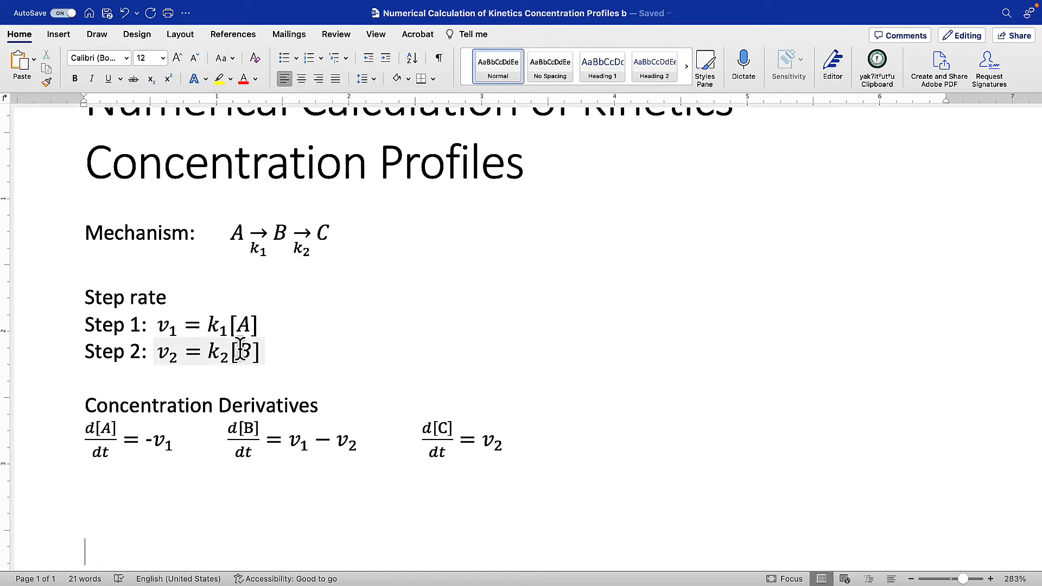
pyautogui.moveTo(304, 347)
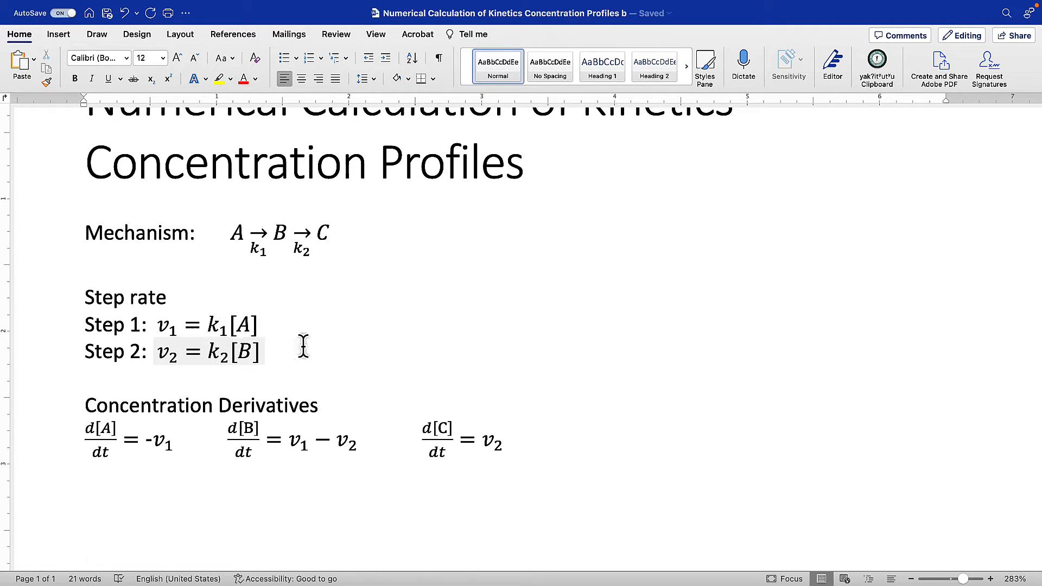
pyautogui.moveTo(266, 439)
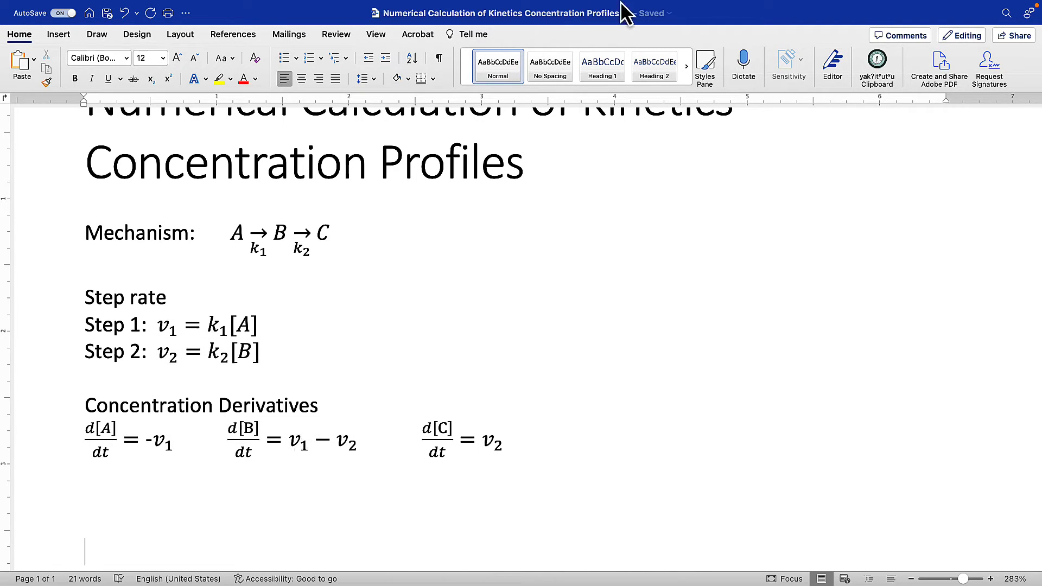
# - Edit the three derivative equations to append −k1[A], k1[A] − k2[B] and k2[B]
pyautogui.click(796, 7)
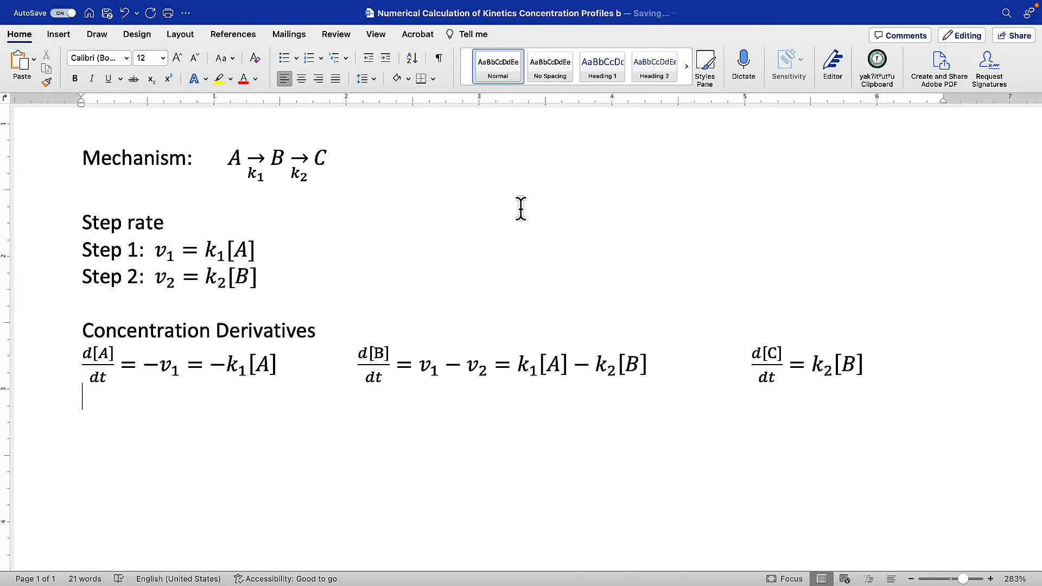
pyautogui.moveTo(178, 414)
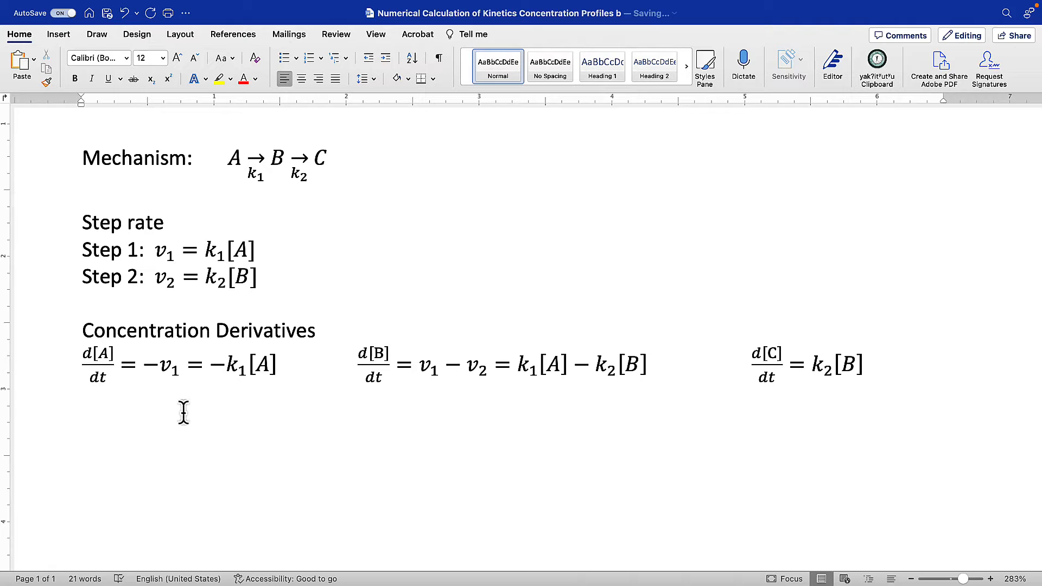
pyautogui.click(118, 429)
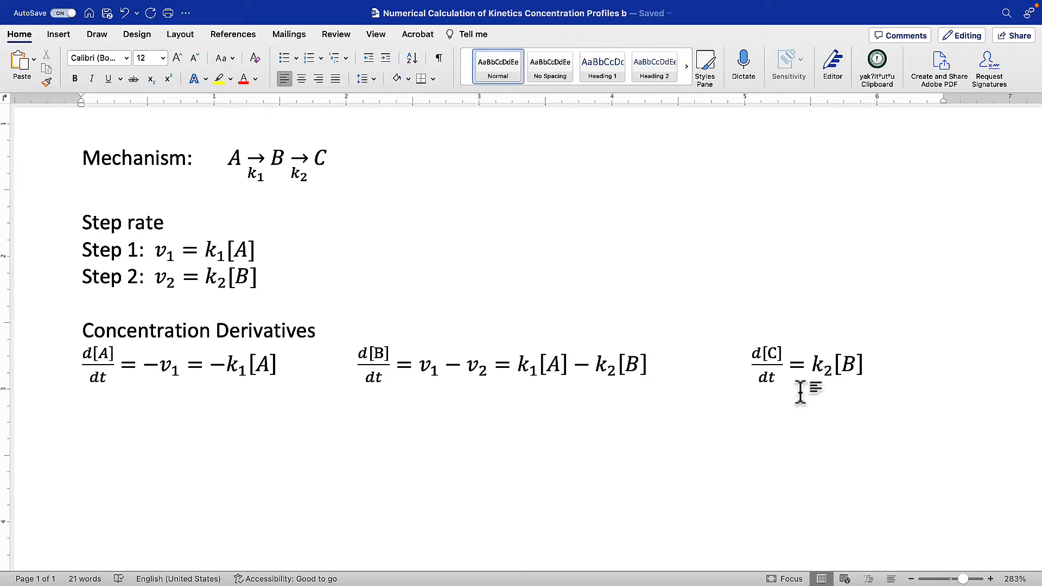
pyautogui.click(489, 411)
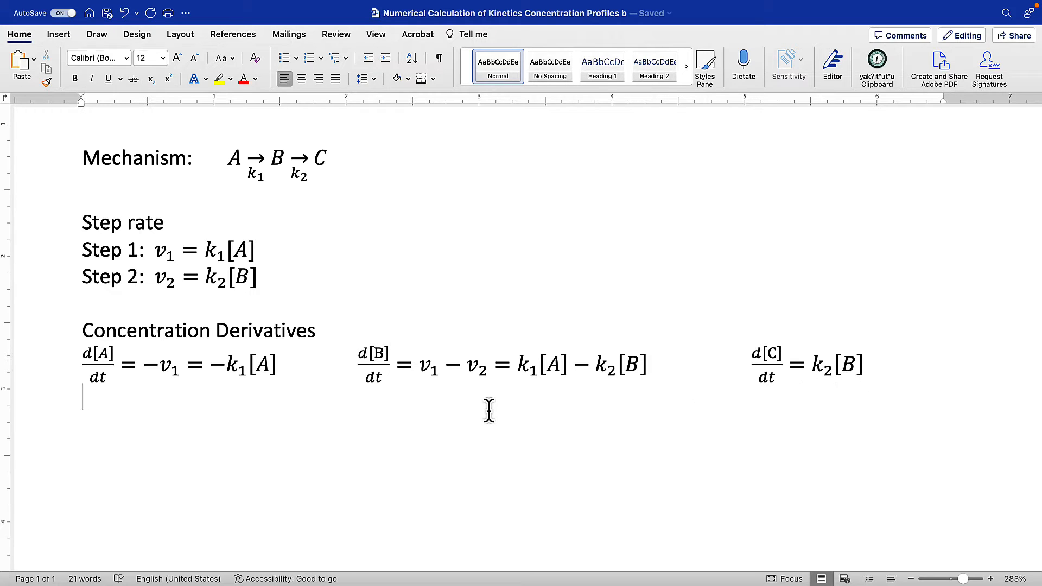
pyautogui.moveTo(521, 388)
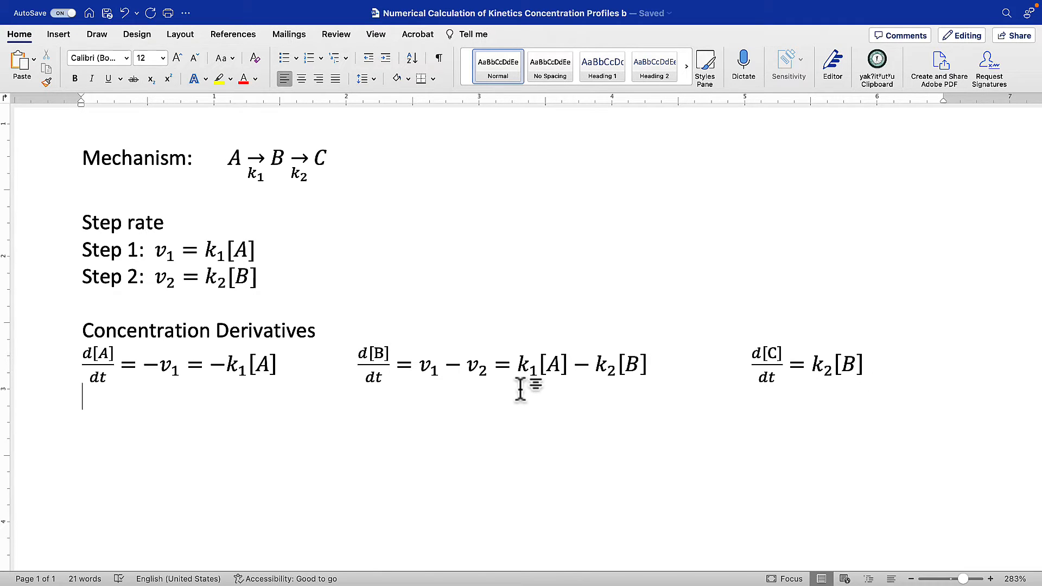
pyautogui.moveTo(577, 392)
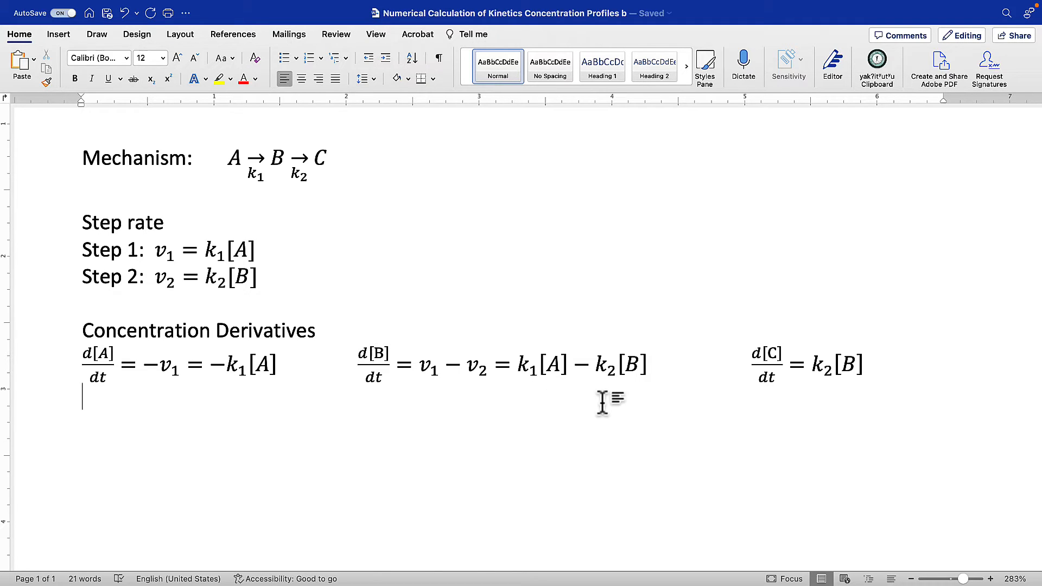
pyautogui.moveTo(636, 390)
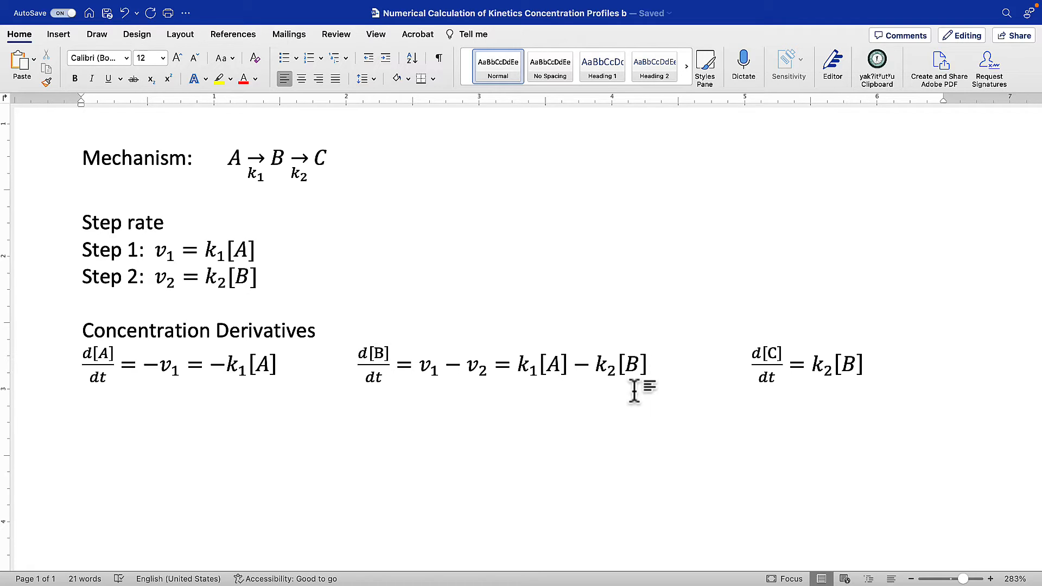
pyautogui.click(83, 399)
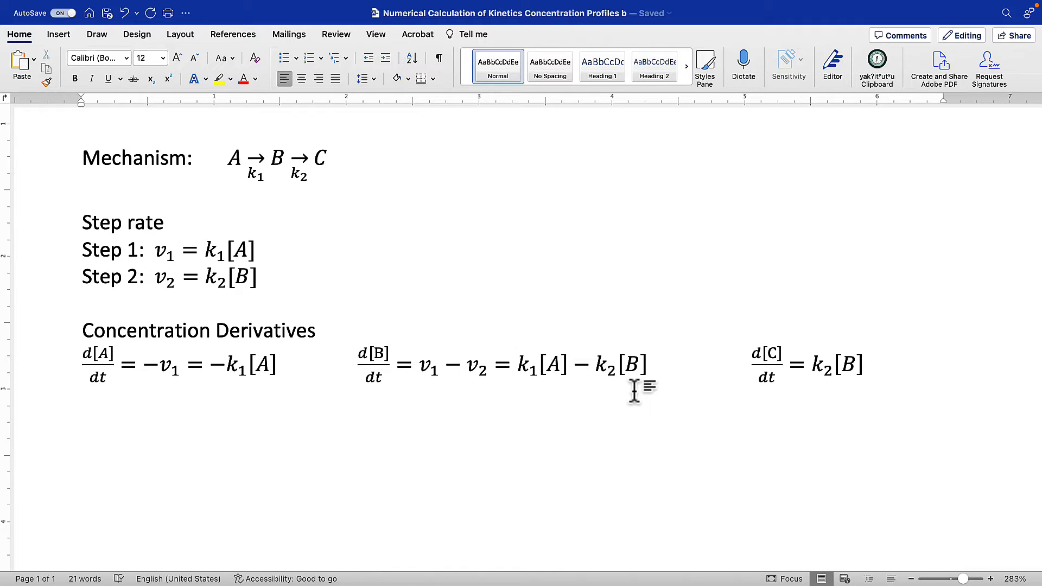
pyautogui.click(82, 399)
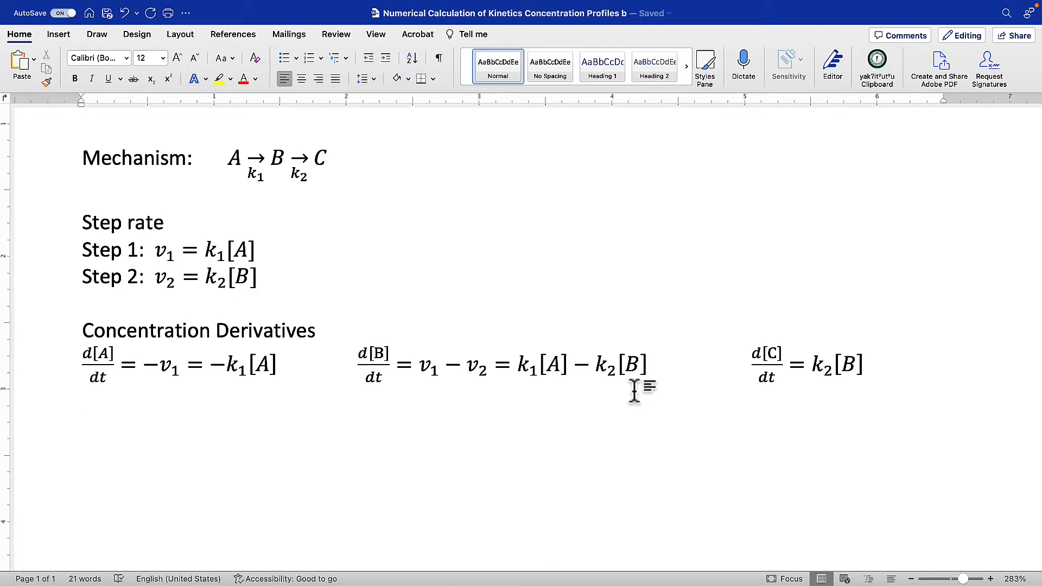
pyautogui.click(82, 399)
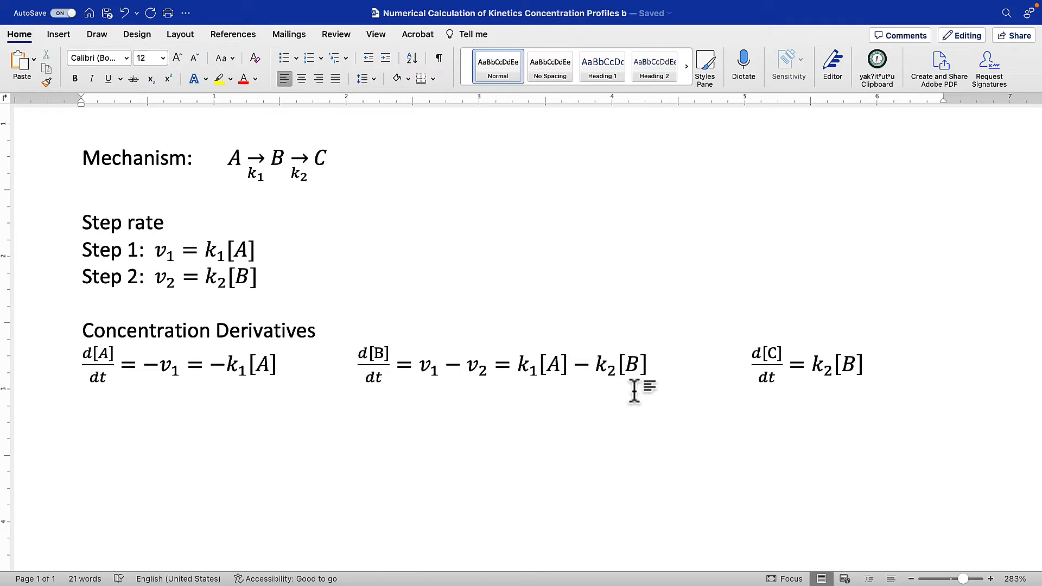
pyautogui.click(83, 399)
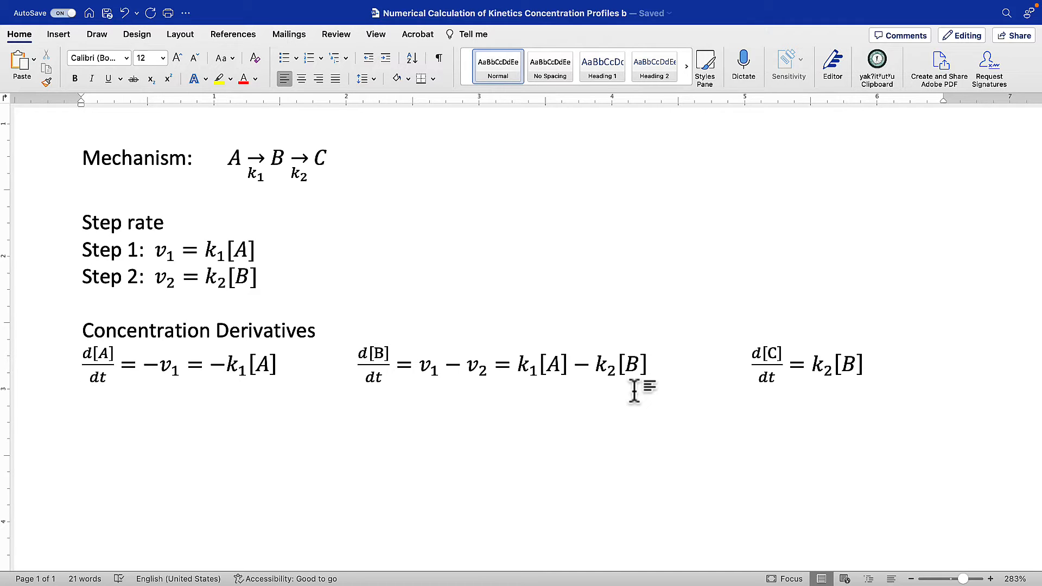
pyautogui.click(83, 395)
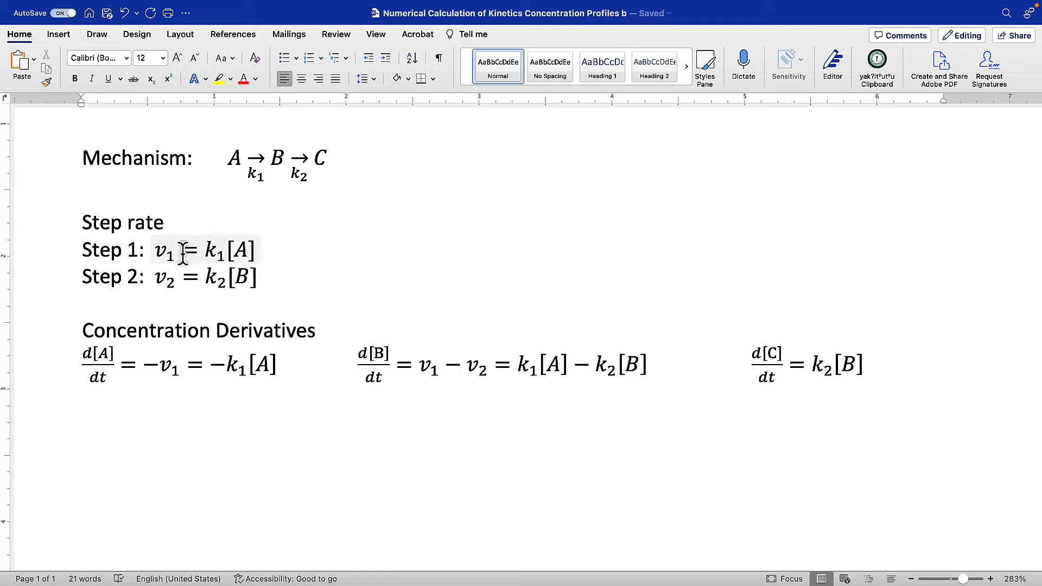
pyautogui.moveTo(268, 433)
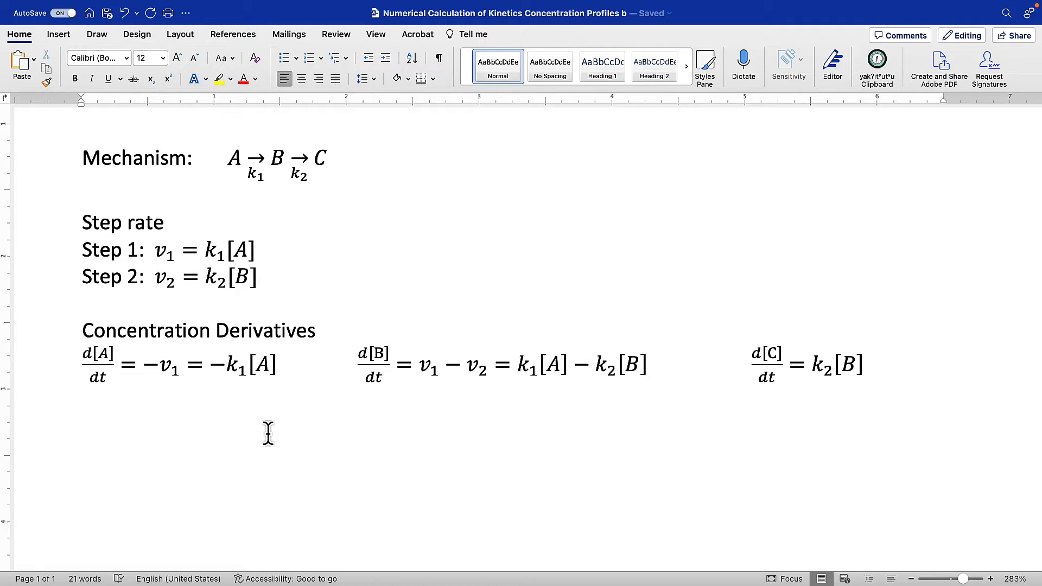
pyautogui.click(82, 397)
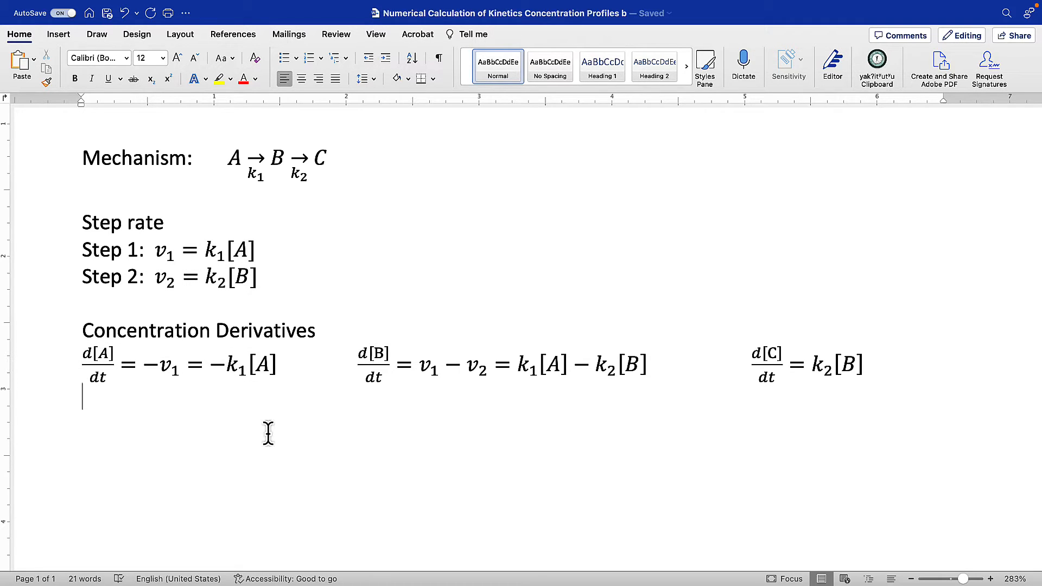
pyautogui.moveTo(651, 15)
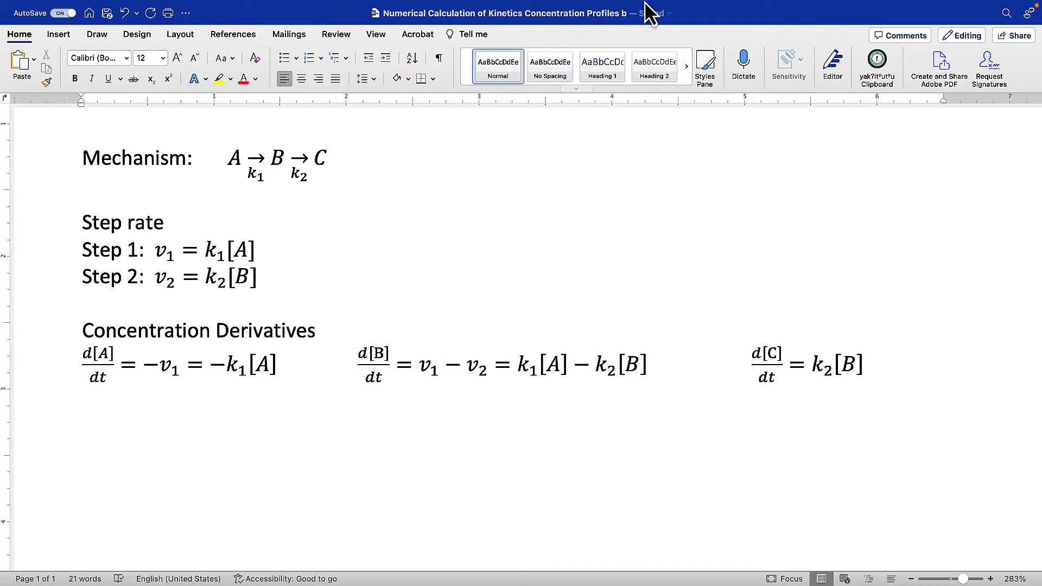
pyautogui.click(796, 7)
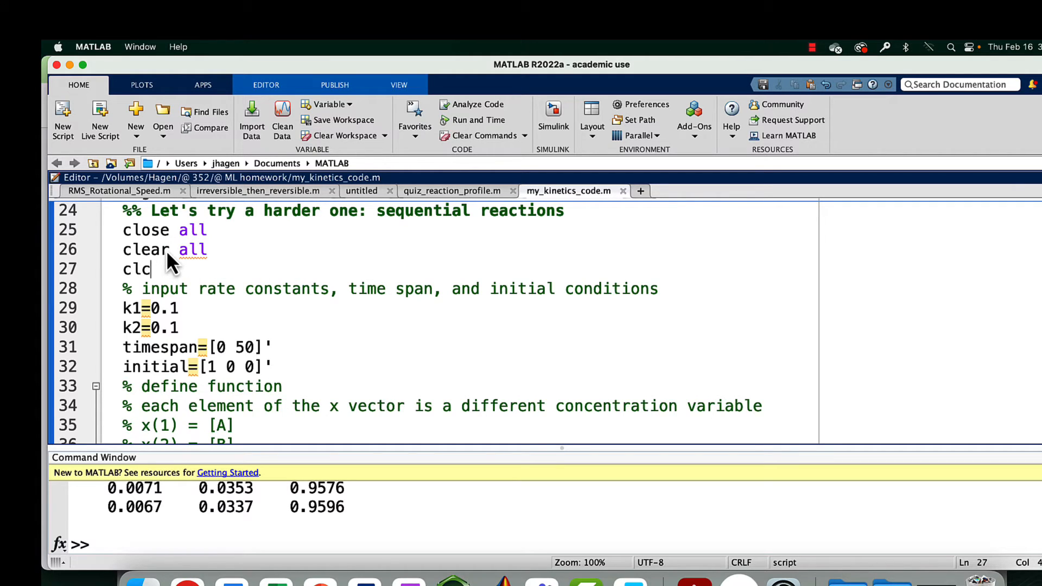
pyautogui.moveTo(136, 286)
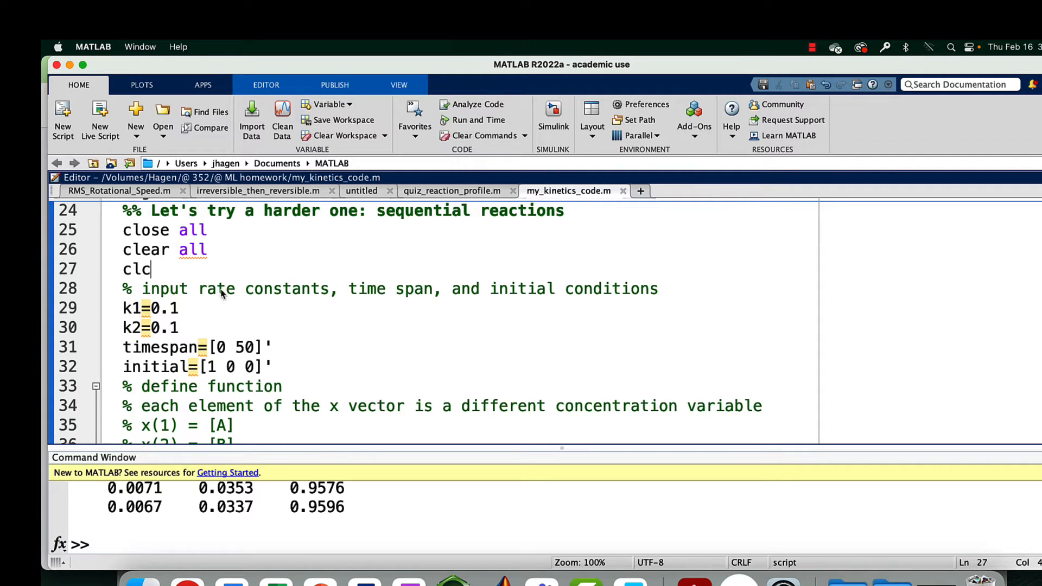
pyautogui.moveTo(255, 267)
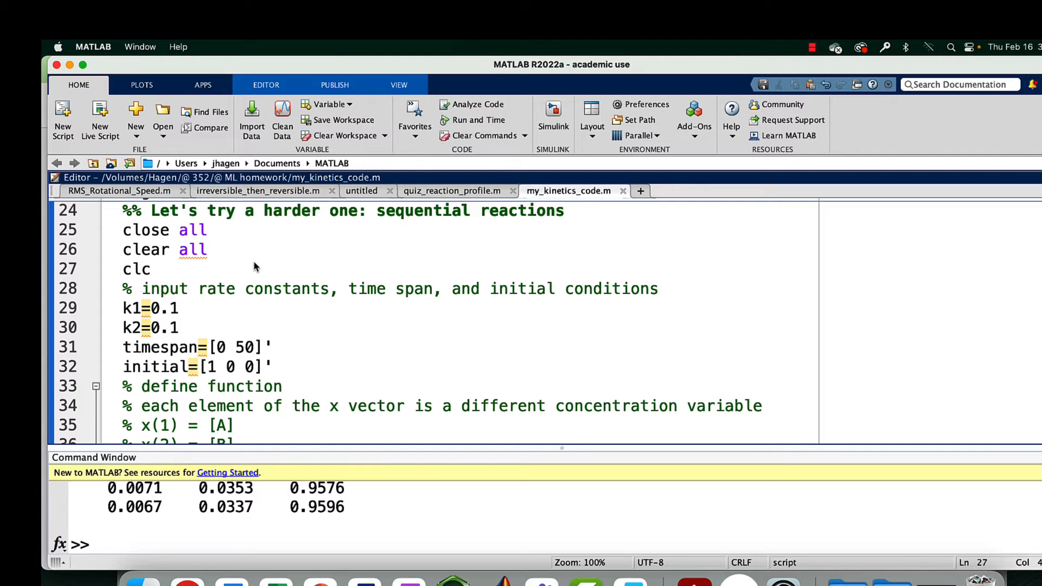
# - Place the cursor after the timespan line in my_kinetics_code.m's sequential reactions section
pyautogui.click(151, 269)
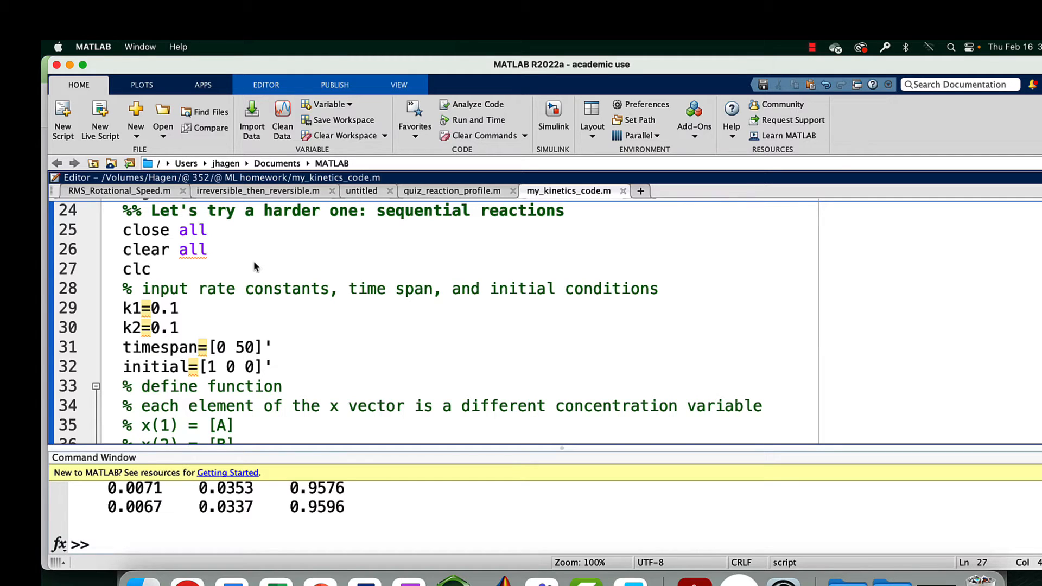
pyautogui.click(152, 269)
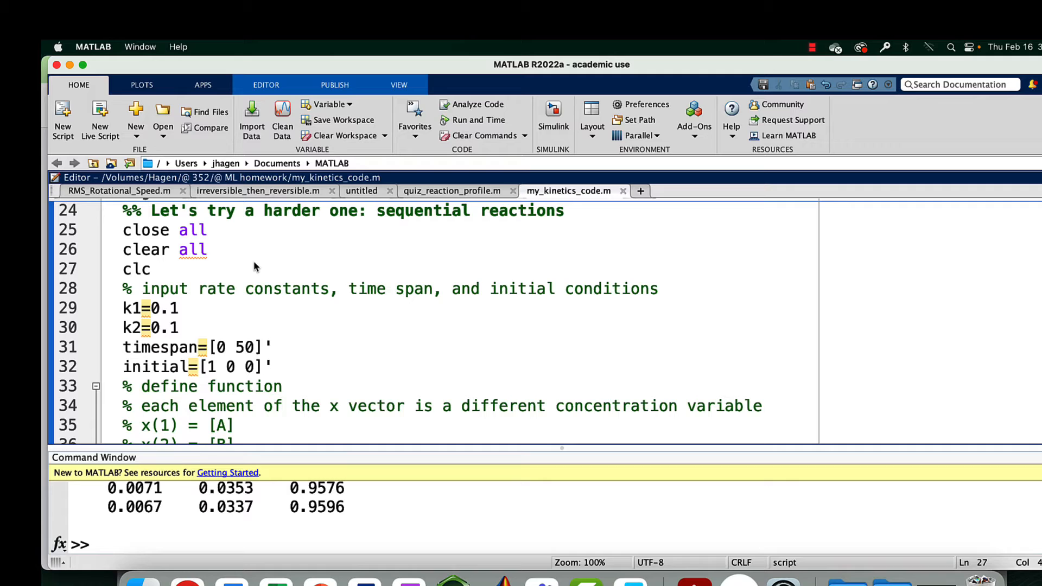
pyautogui.click(151, 268)
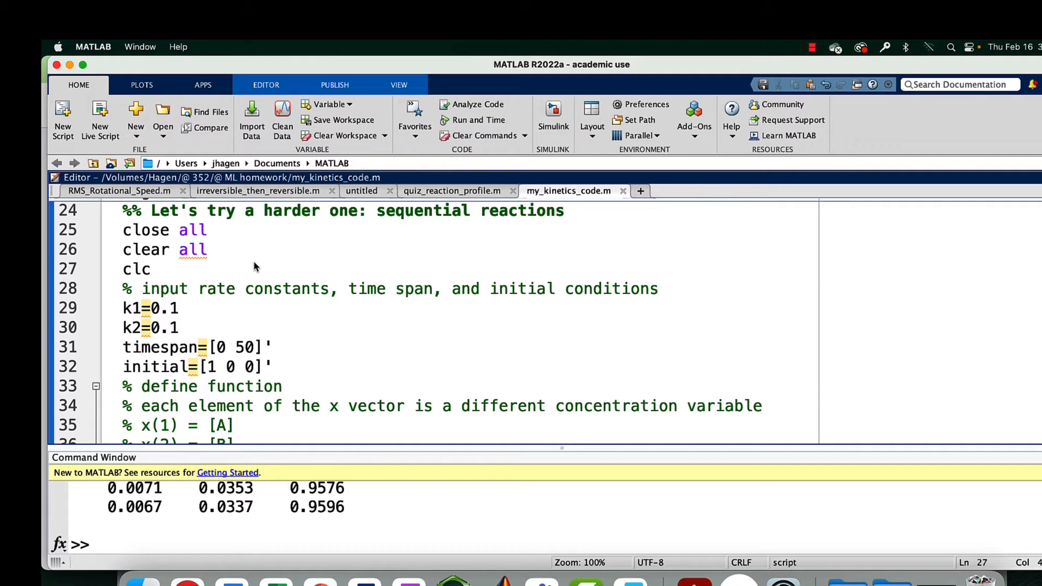
pyautogui.moveTo(321, 355)
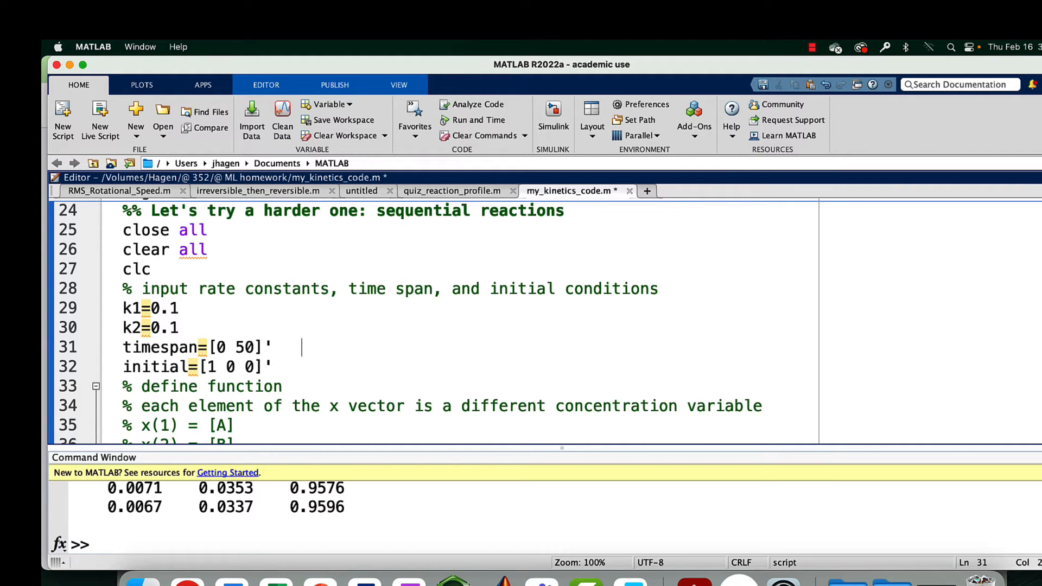
# - Add the comment '% time in seconds' to the timespan line
pyautogui.write('% t')
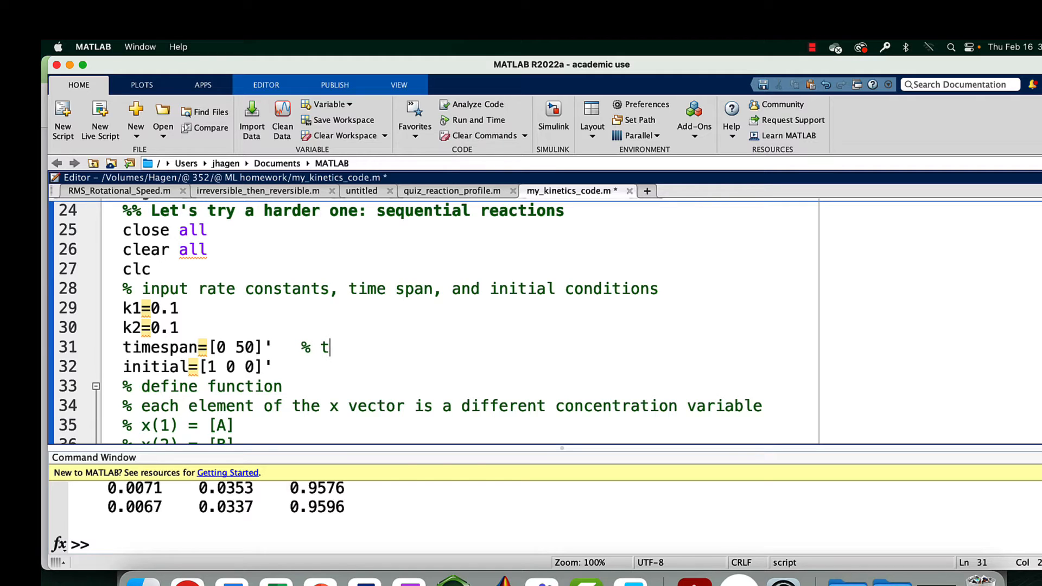
pyautogui.write('ime i')
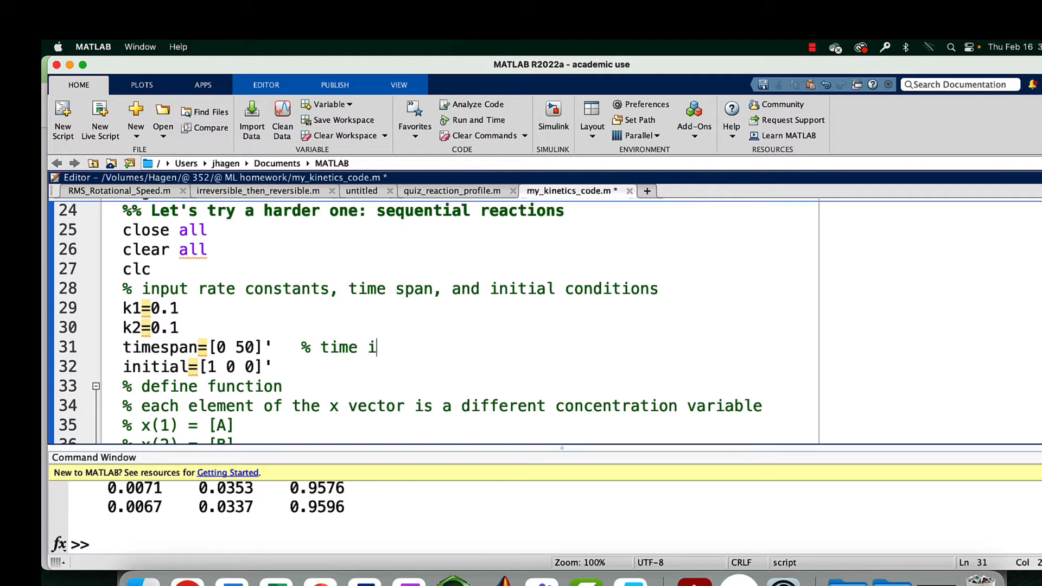
pyautogui.write('n seconds')
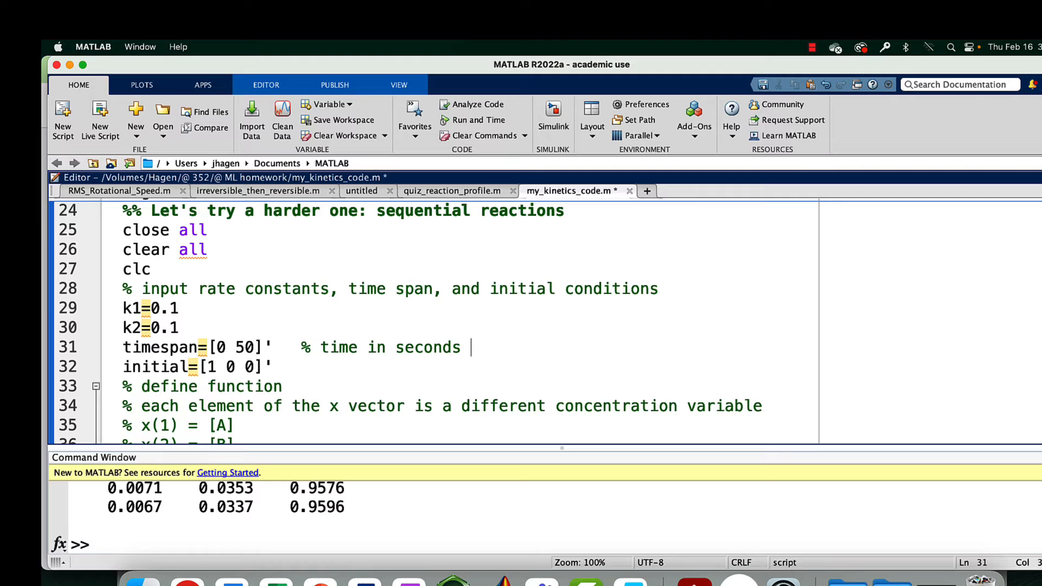
pyautogui.moveTo(323, 352)
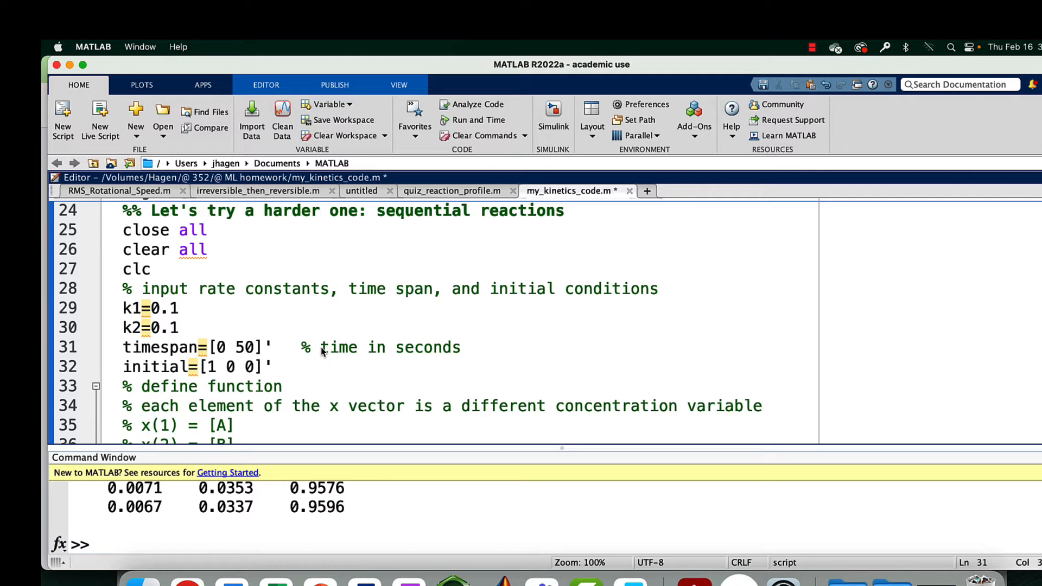
pyautogui.click(470, 347)
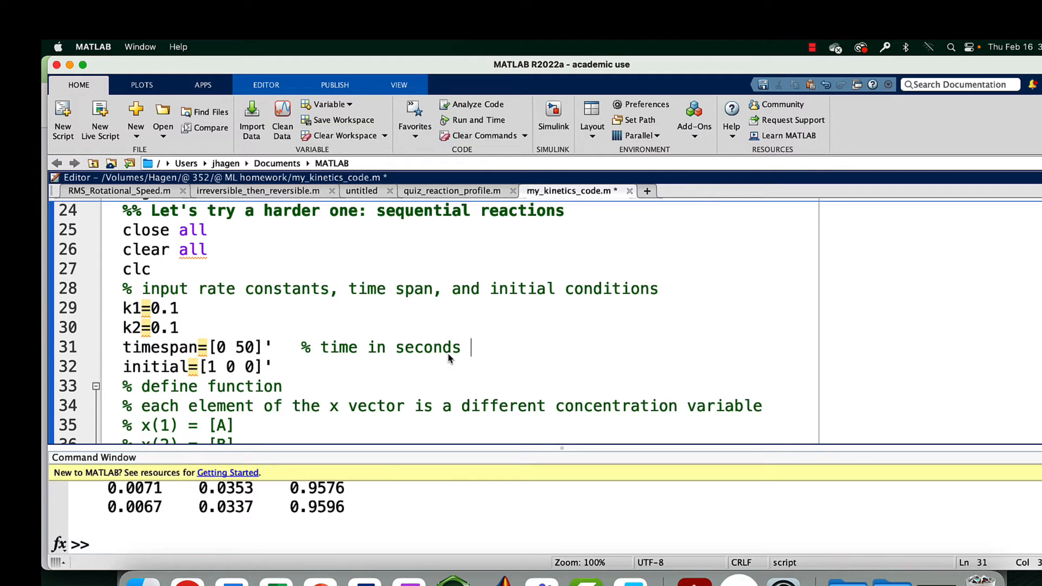
pyautogui.moveTo(306, 326)
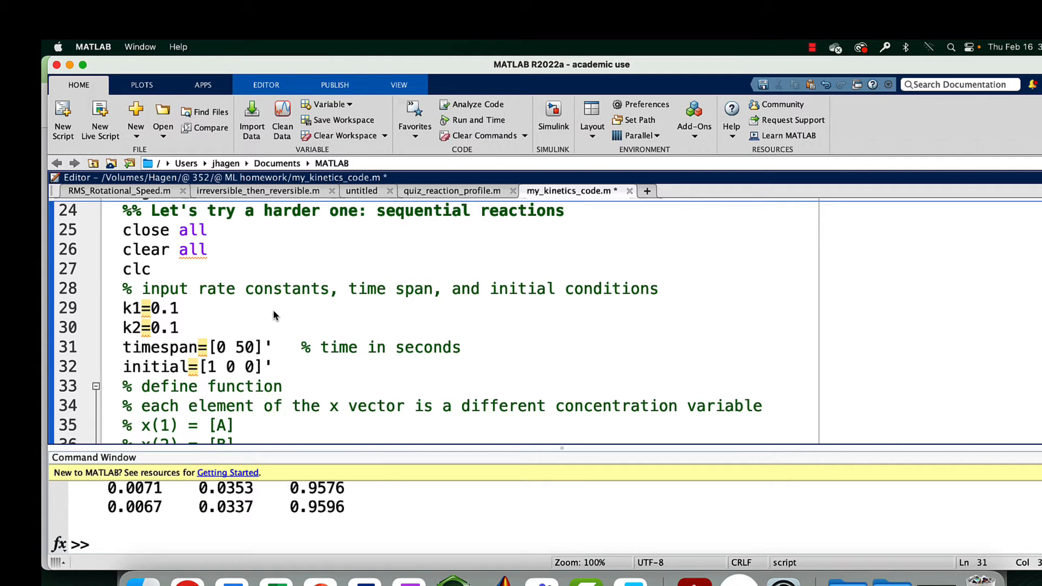
pyautogui.click(470, 347)
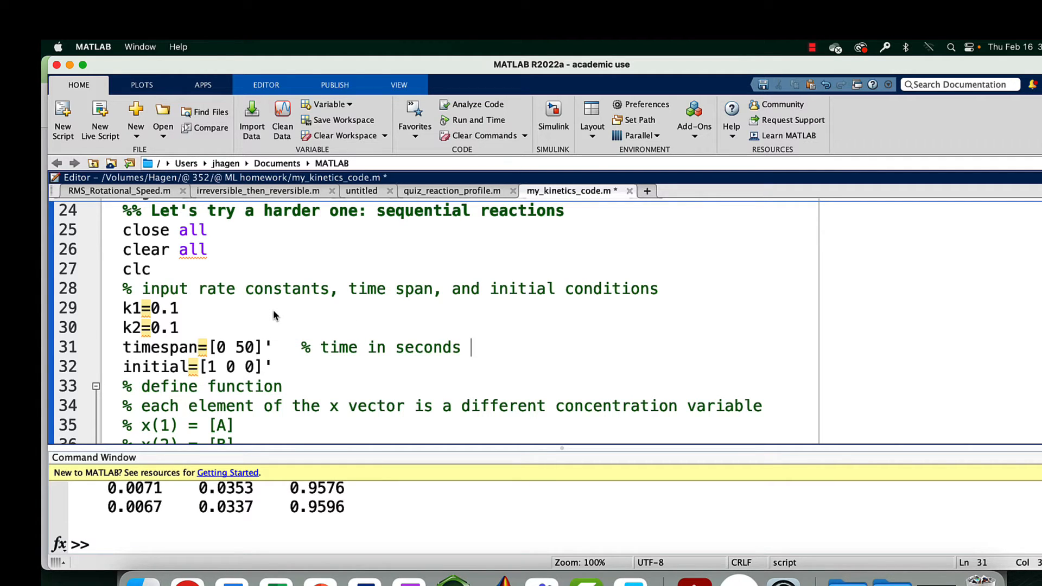
pyautogui.click(182, 308)
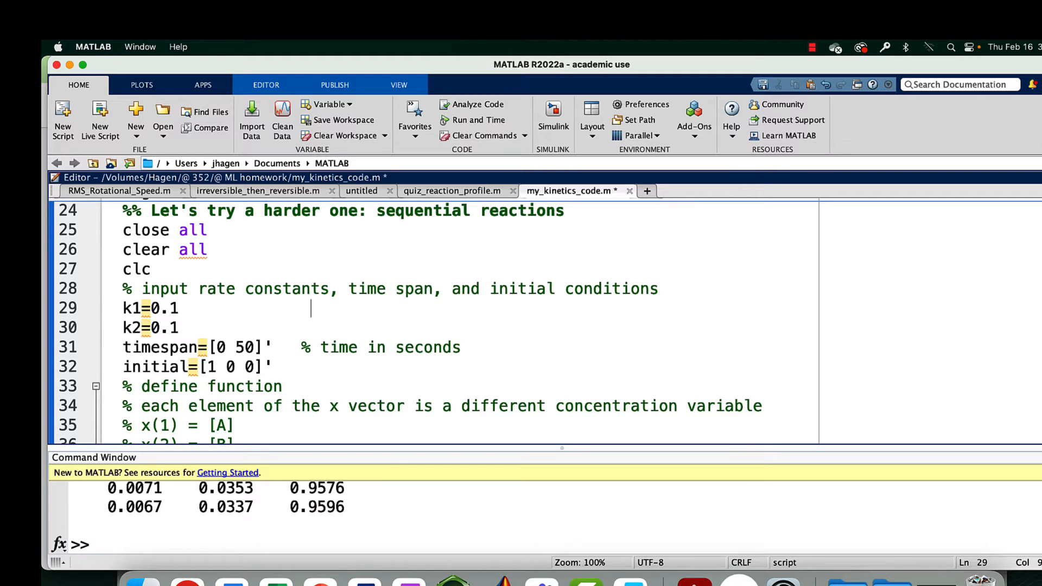
# - Comment the k1=0.1 and k2=0.1 lines with '% 1/s'
pyautogui.write('$')
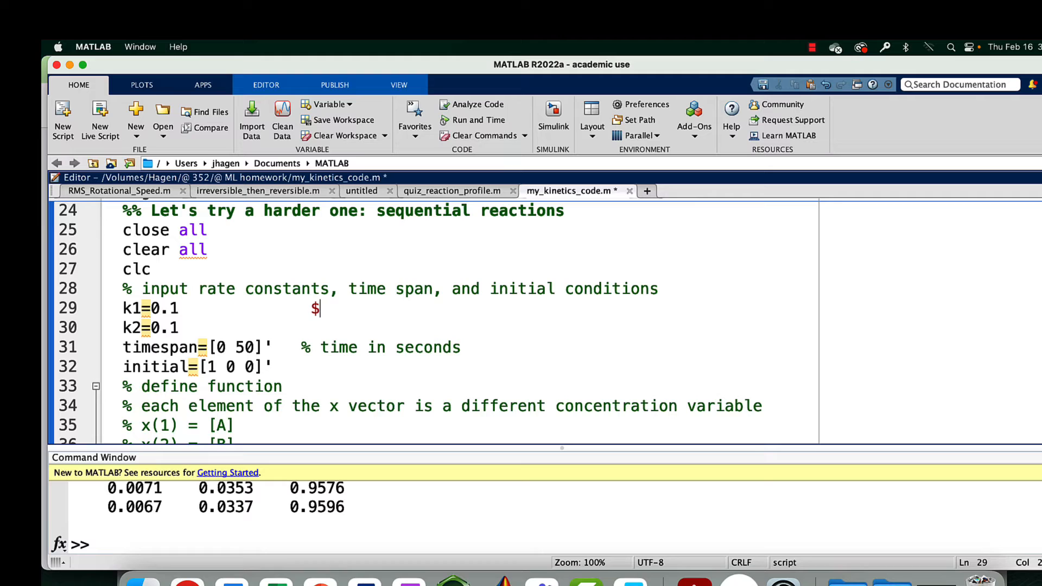
pyautogui.press('backspace')
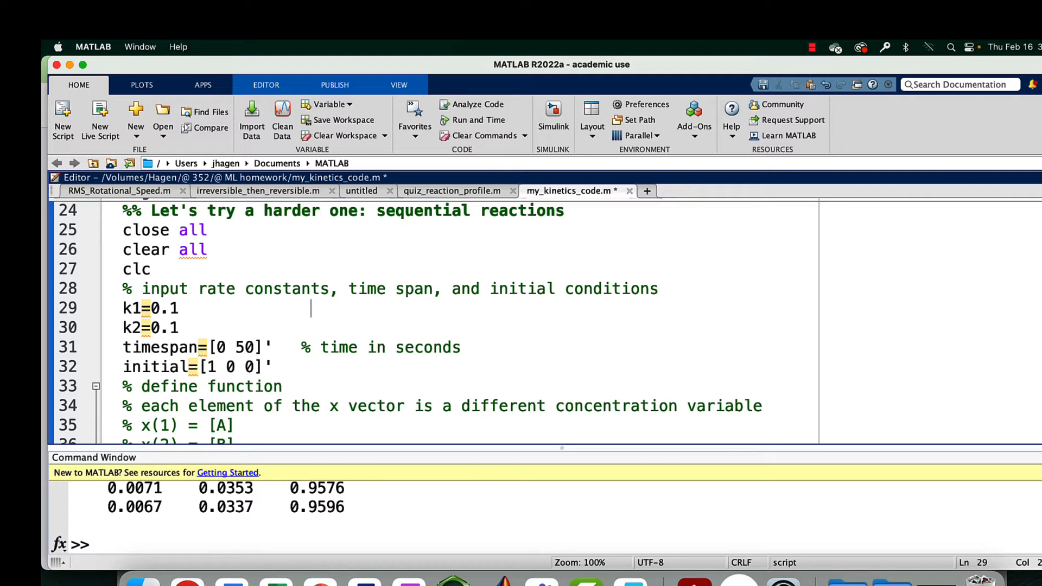
pyautogui.write('%')
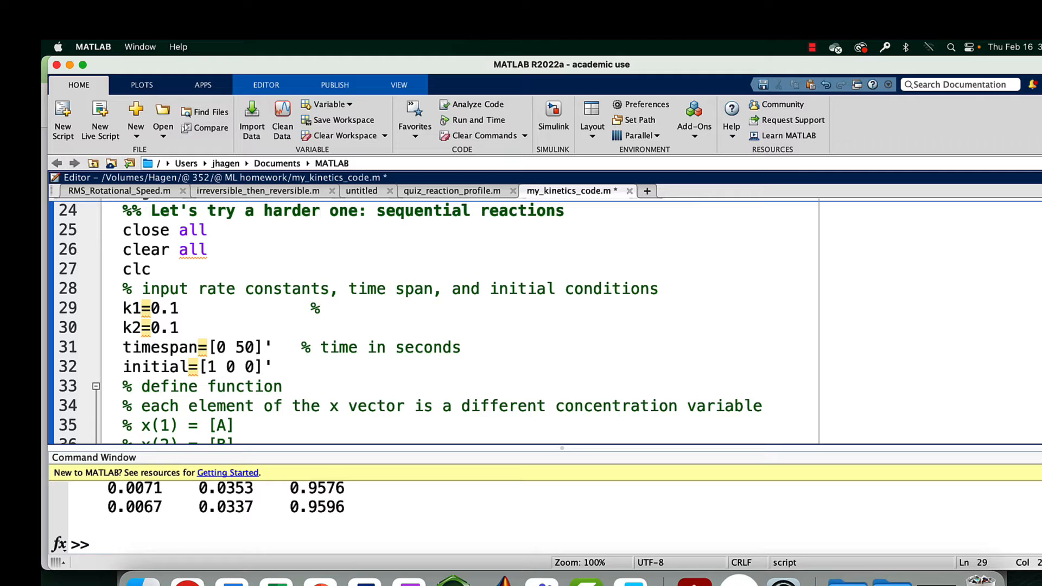
pyautogui.write('1/')
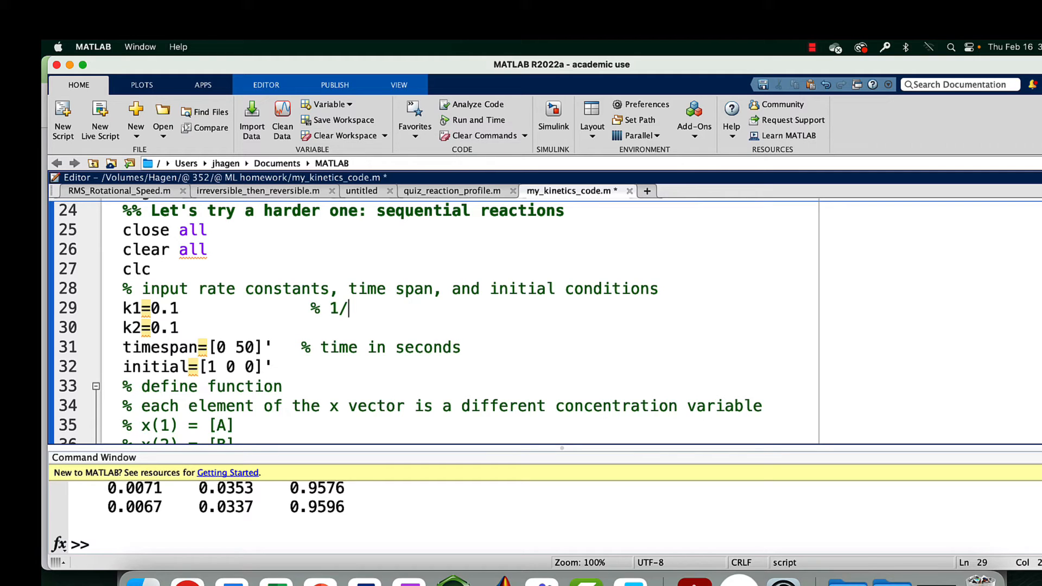
pyautogui.write('s')
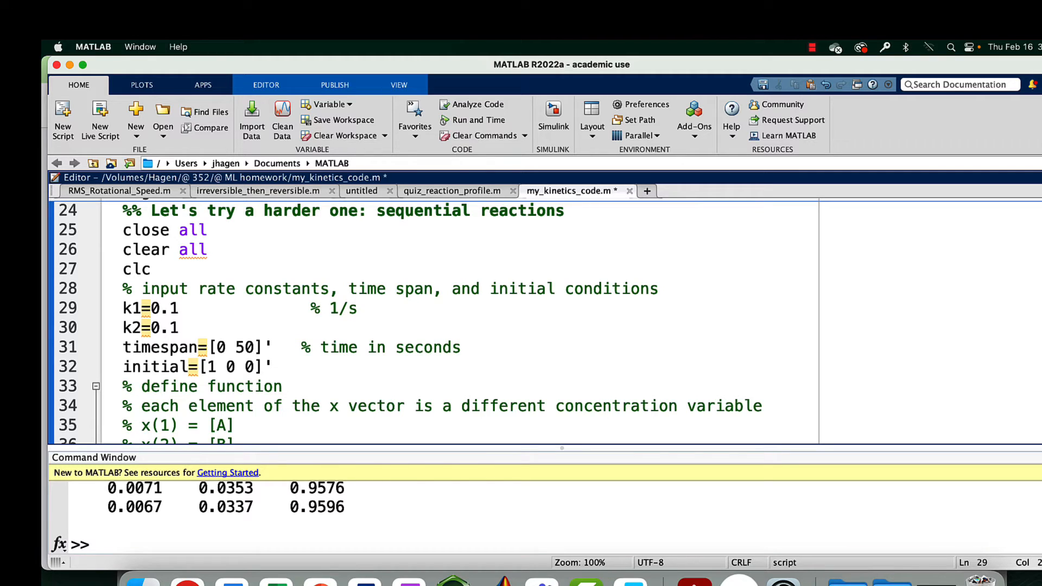
pyautogui.click(179, 327)
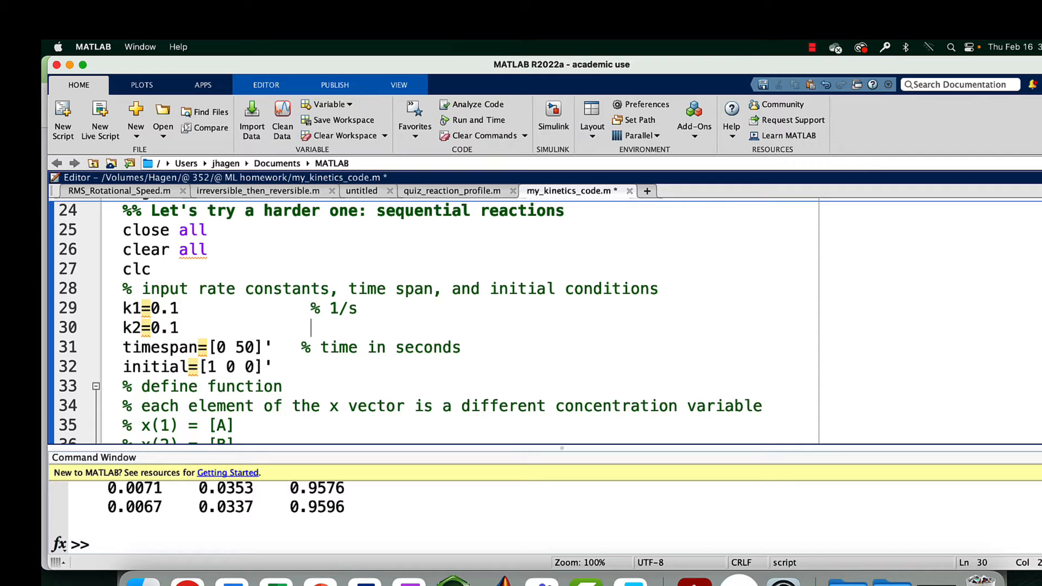
pyautogui.write('% 1')
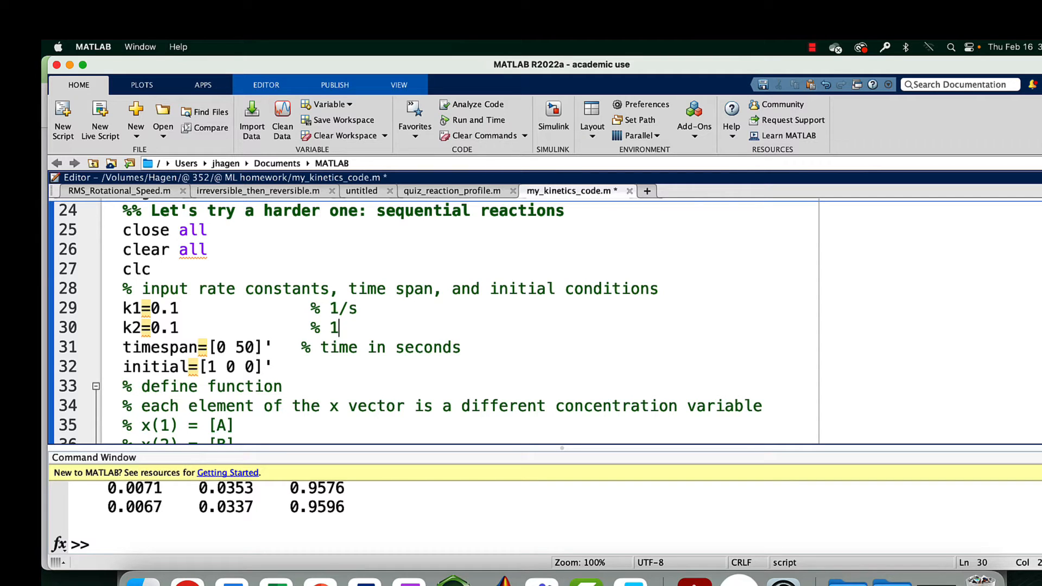
pyautogui.write('/s')
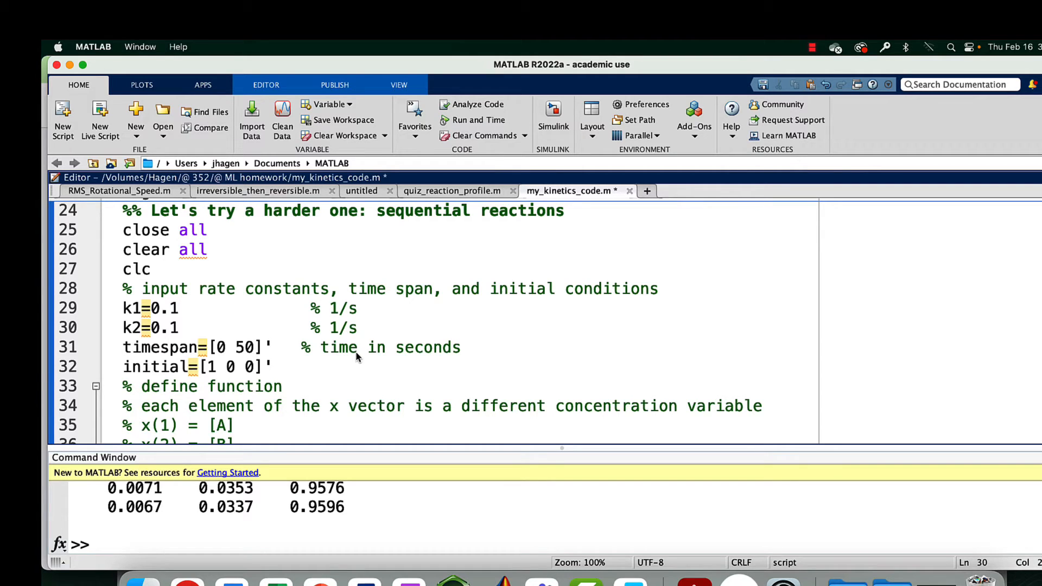
pyautogui.scroll(-3)
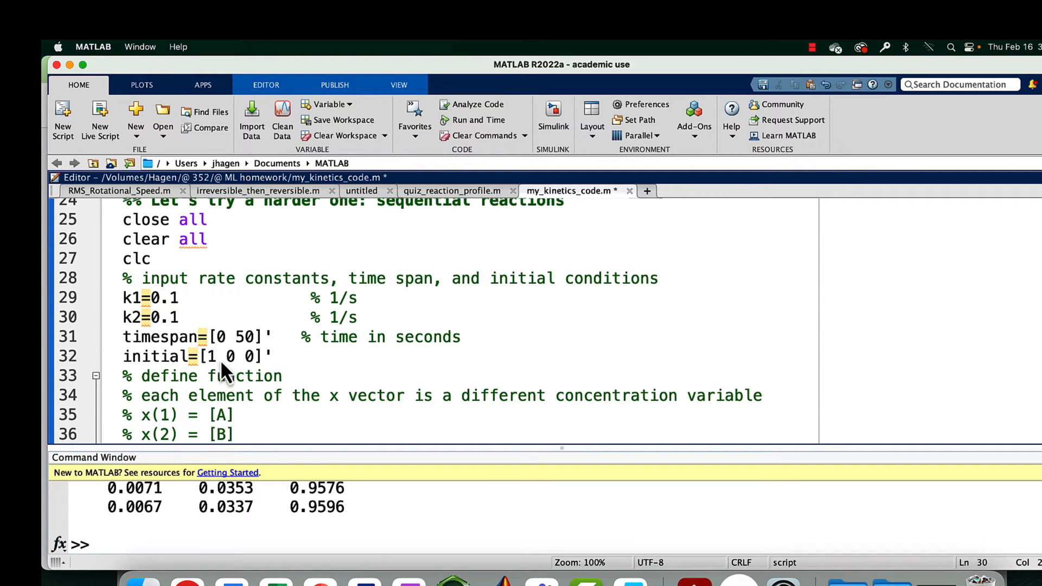
pyautogui.moveTo(221, 369)
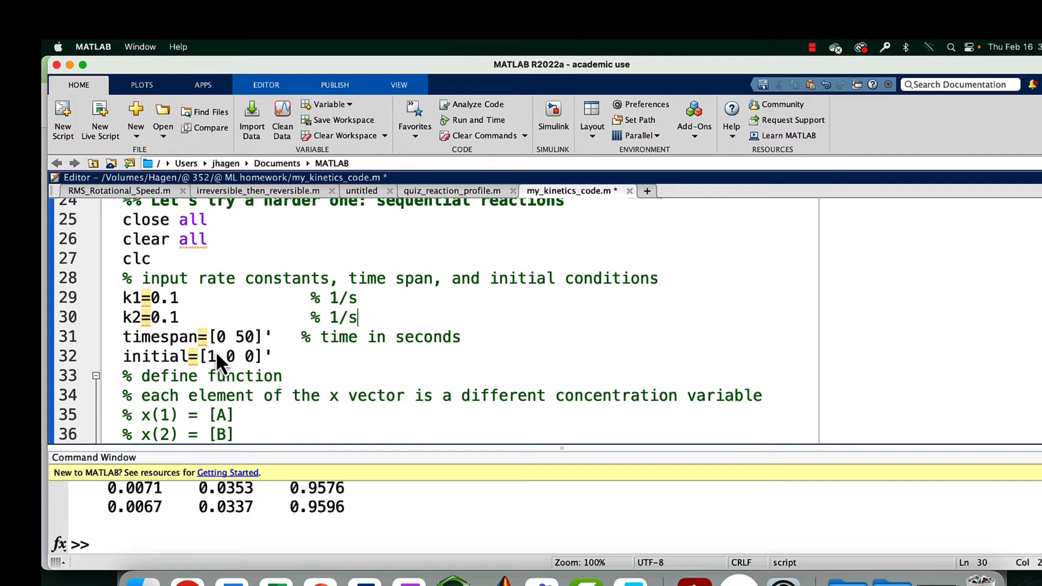
pyautogui.moveTo(262, 369)
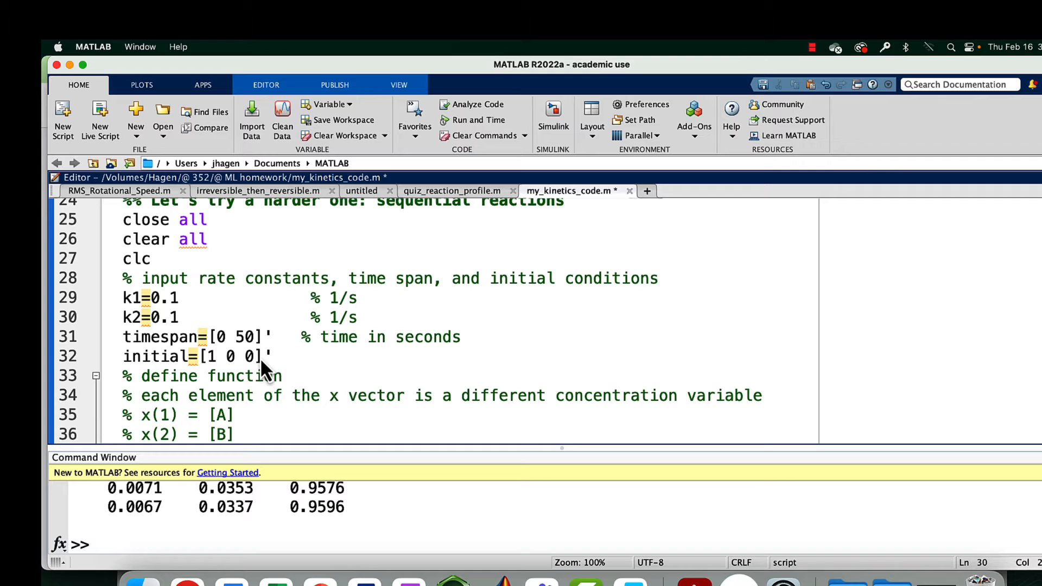
# - Append the comment '% A, B, C' to the initial=[1 0 0]' line
pyautogui.click(349, 356)
pyautogui.write('        %')
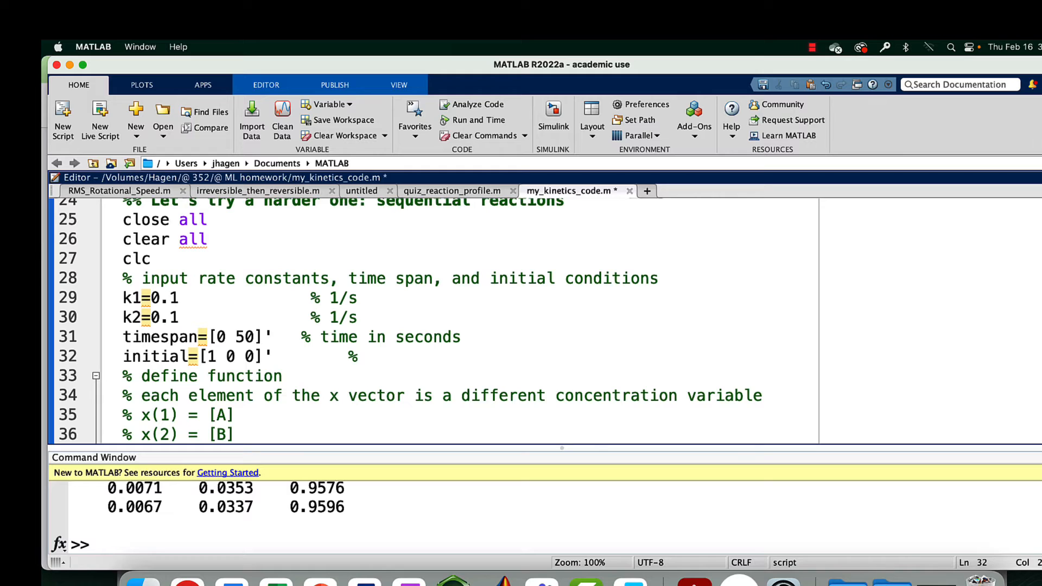
pyautogui.click(365, 356)
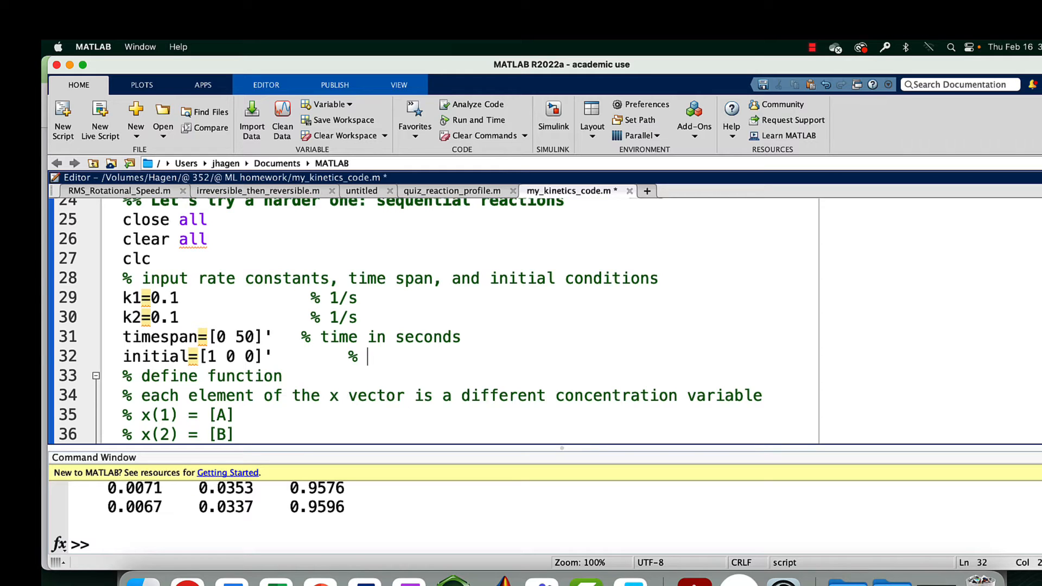
pyautogui.write('A,')
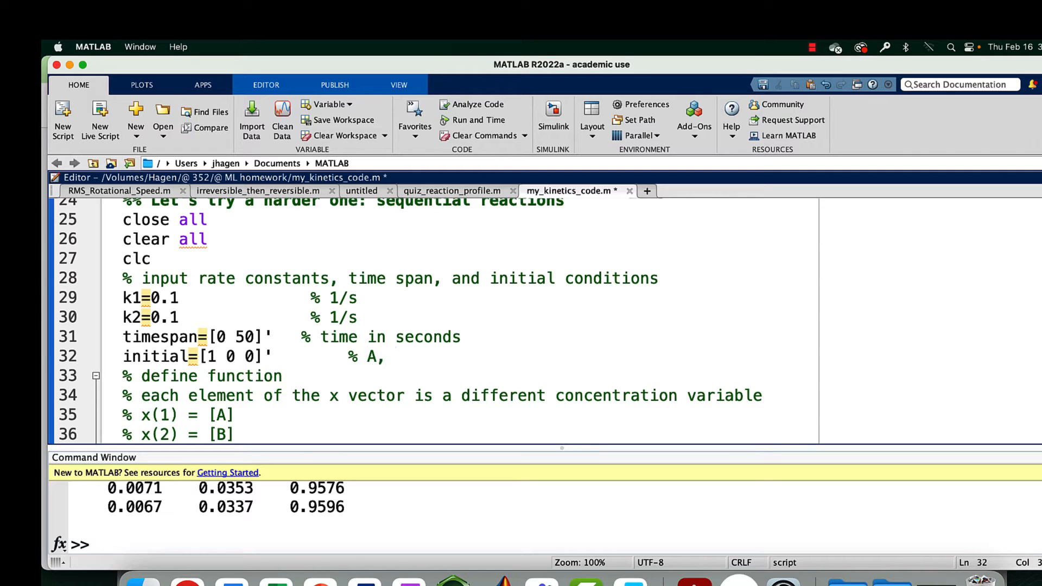
pyautogui.write('B,')
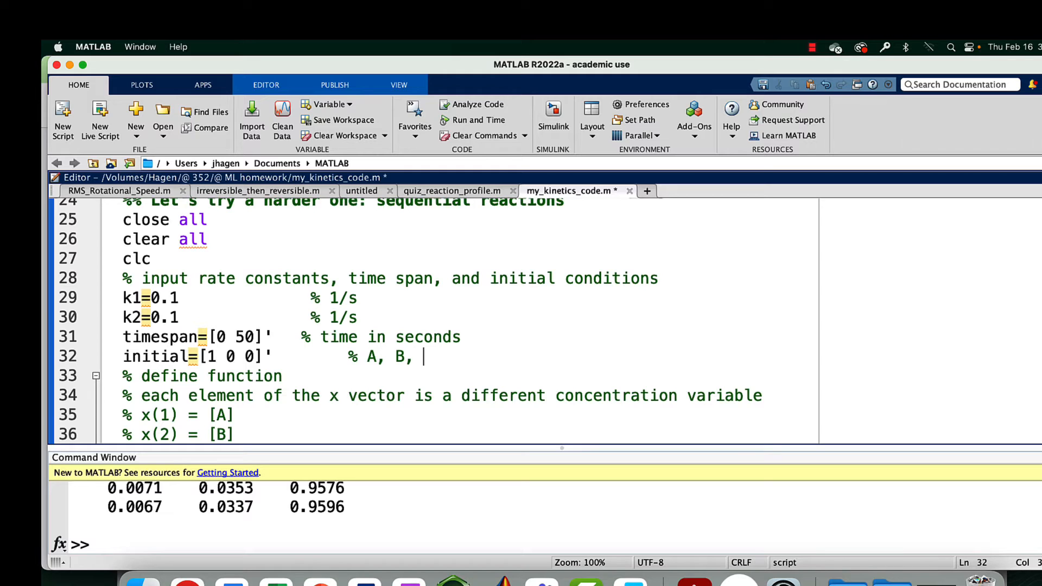
pyautogui.write('C')
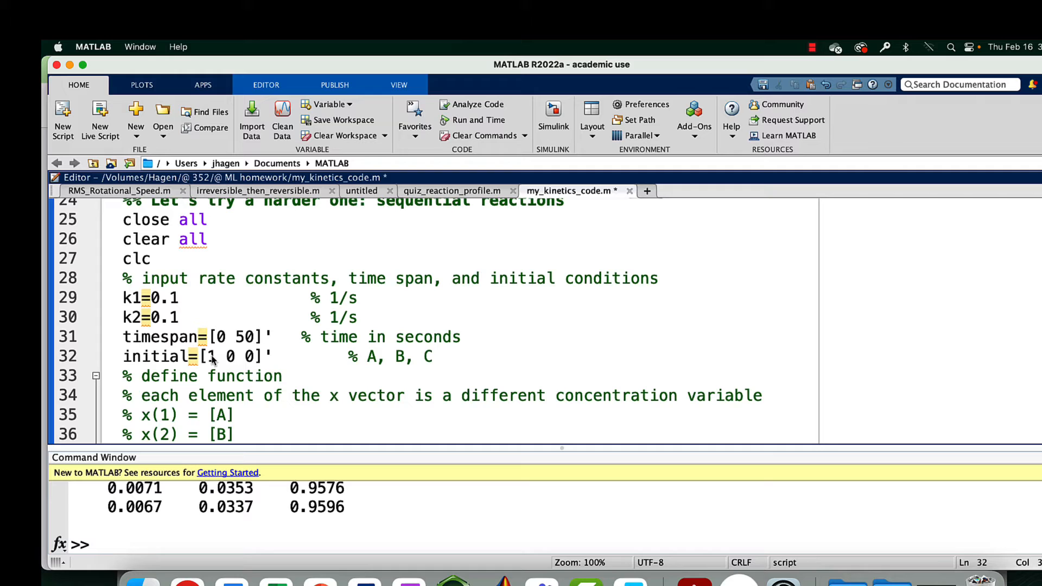
pyautogui.moveTo(263, 369)
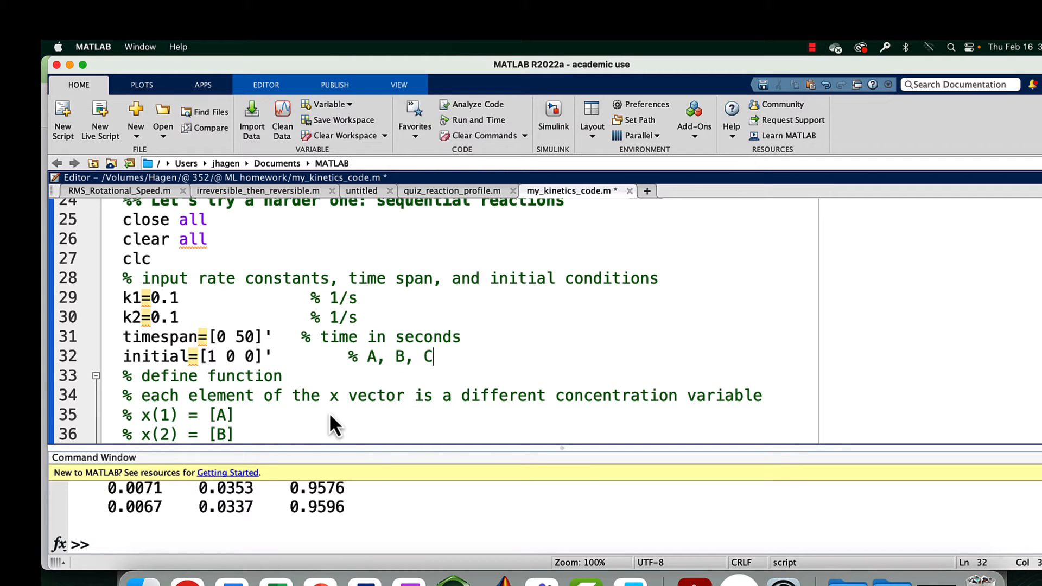
pyautogui.scroll(-3)
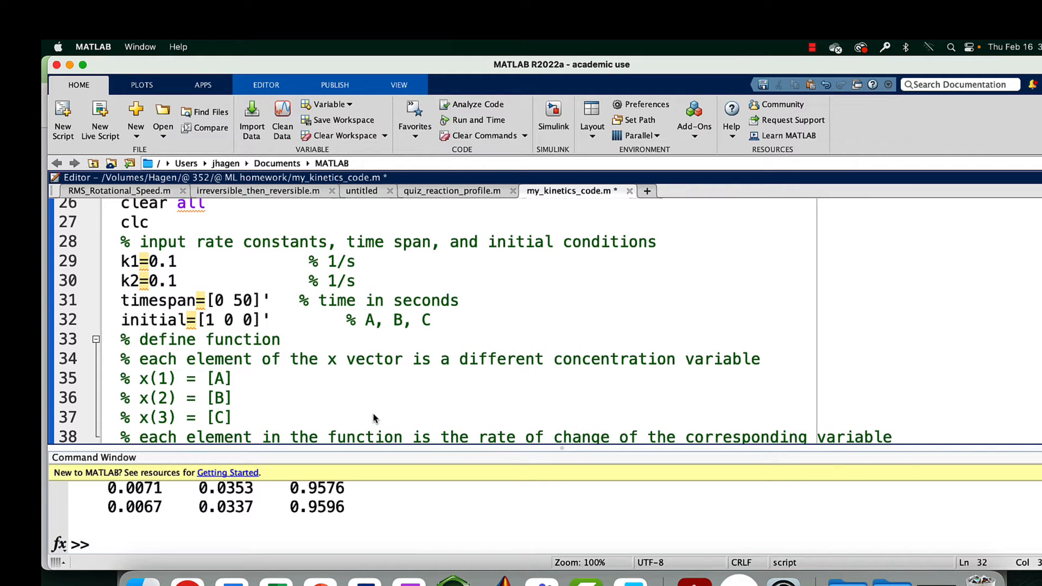
pyautogui.scroll(-3)
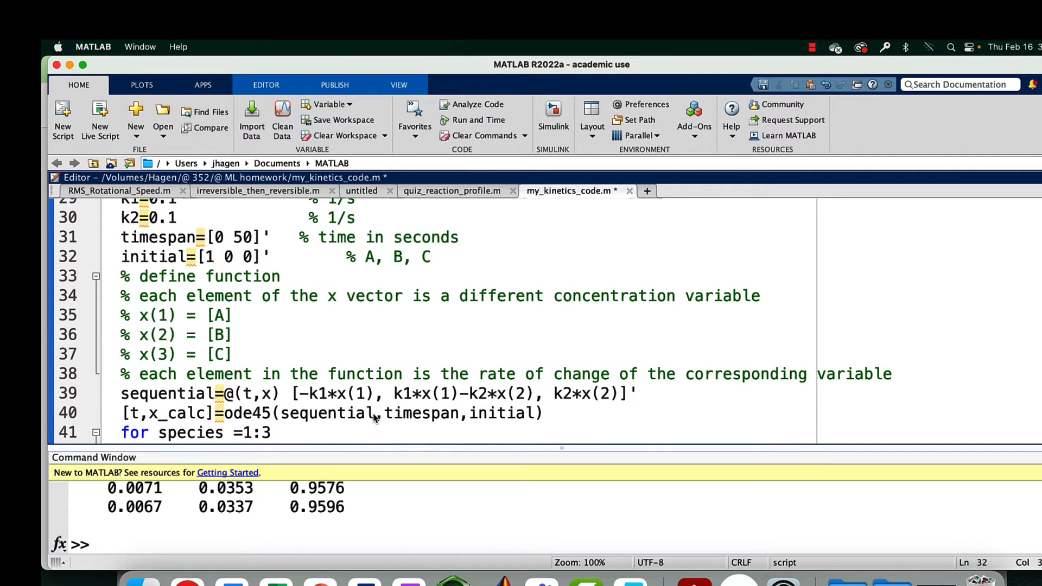
pyautogui.click(430, 257)
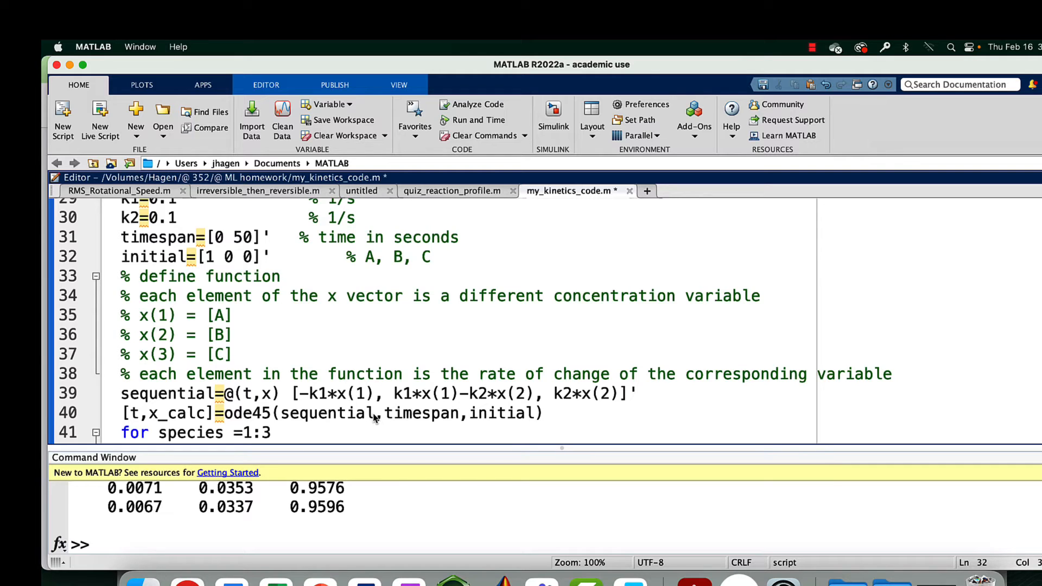
pyautogui.click(431, 257)
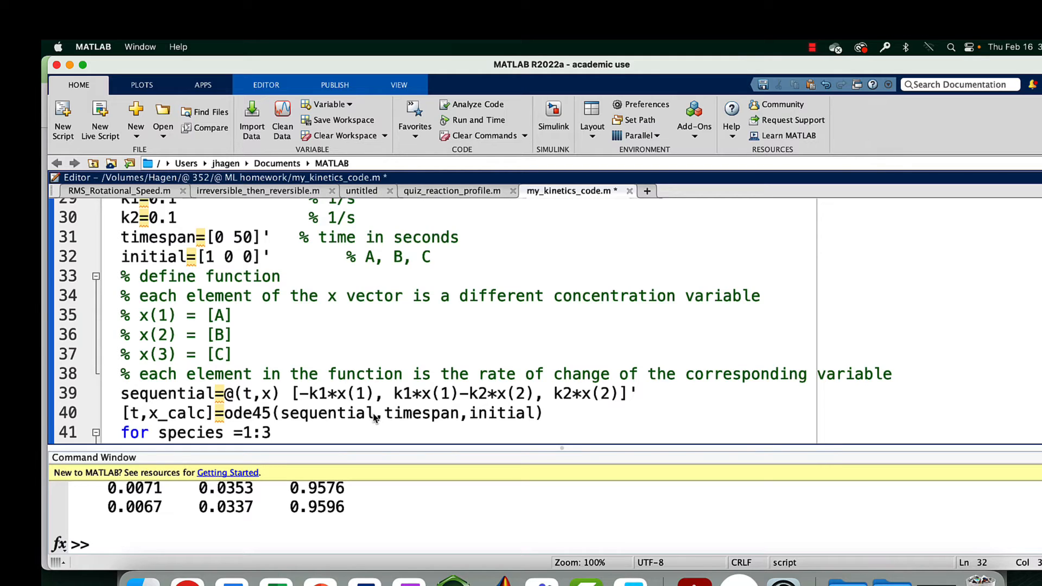
pyautogui.click(430, 257)
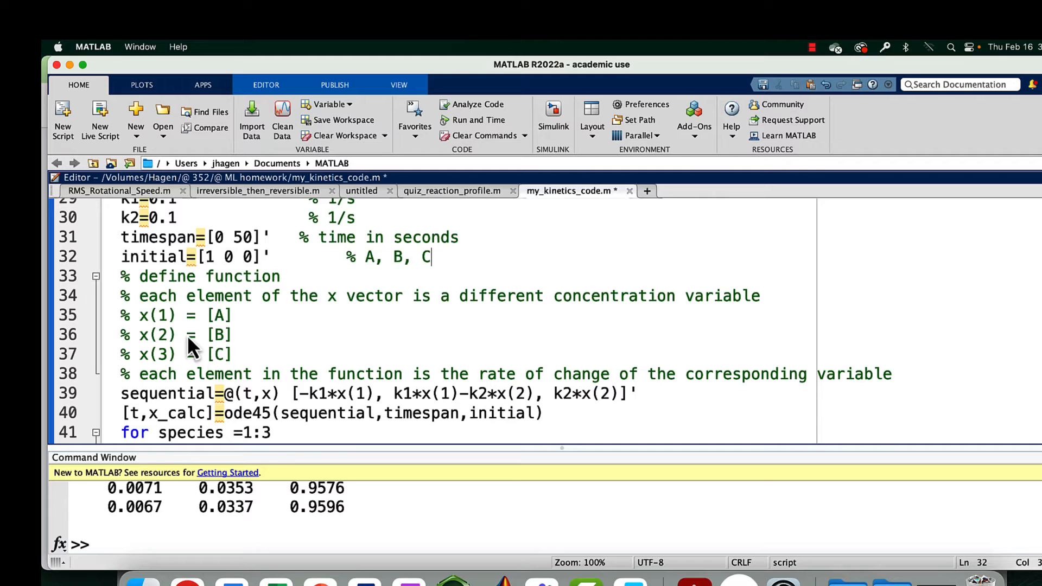
pyautogui.moveTo(184, 351)
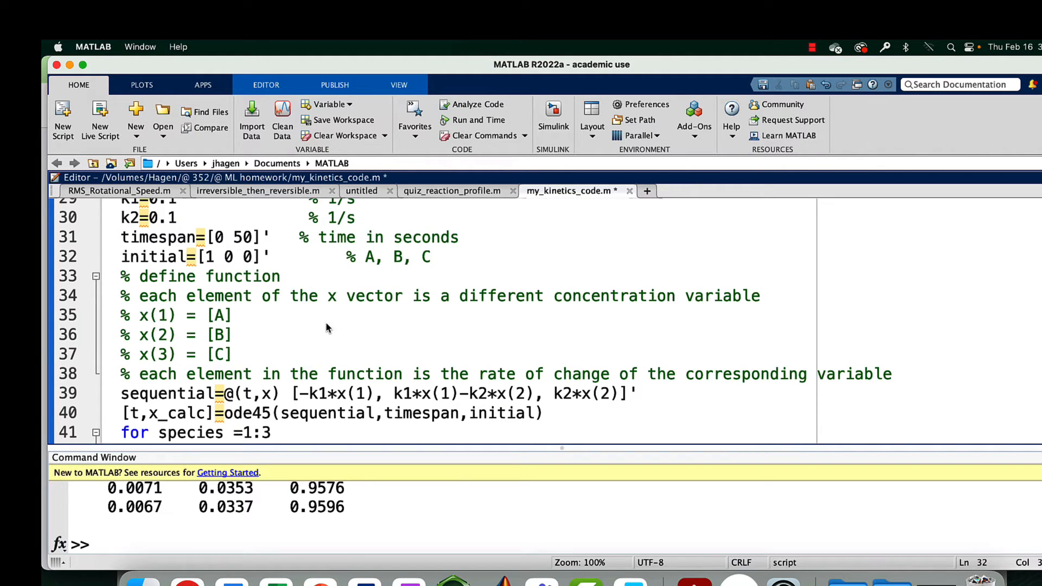
pyautogui.scroll(-3)
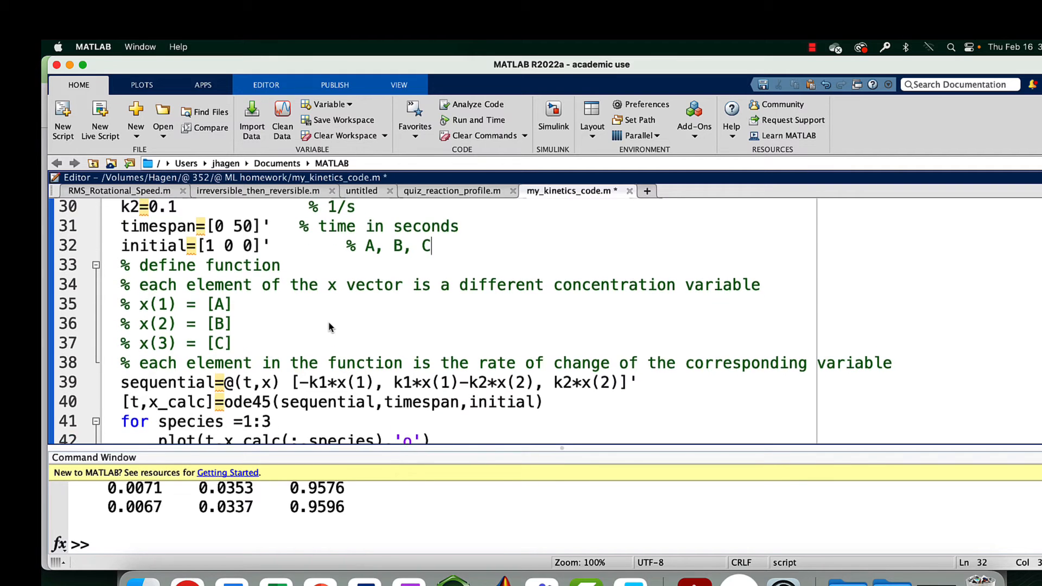
pyautogui.scroll(-3)
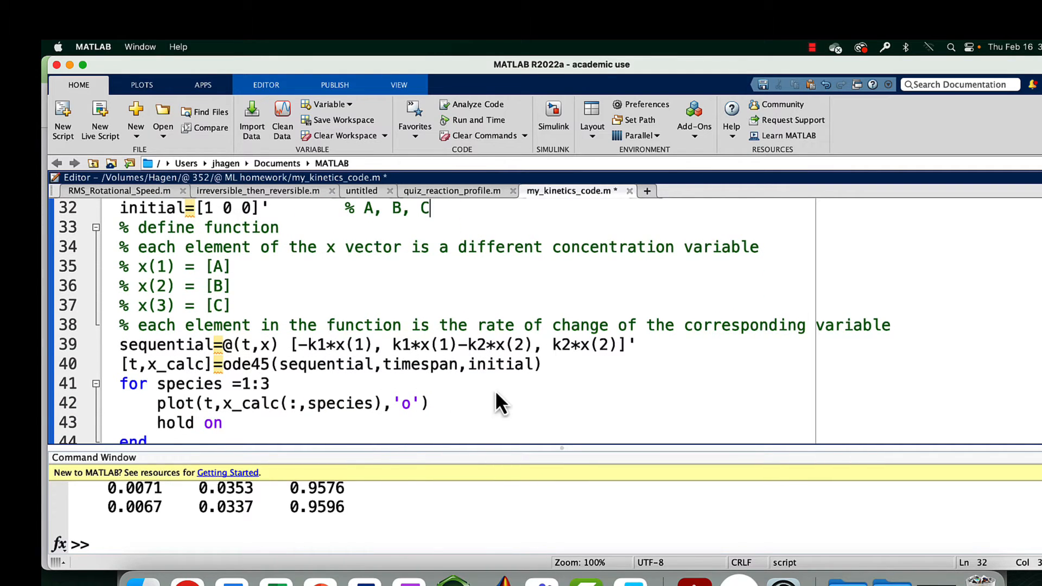
pyautogui.scroll(-3)
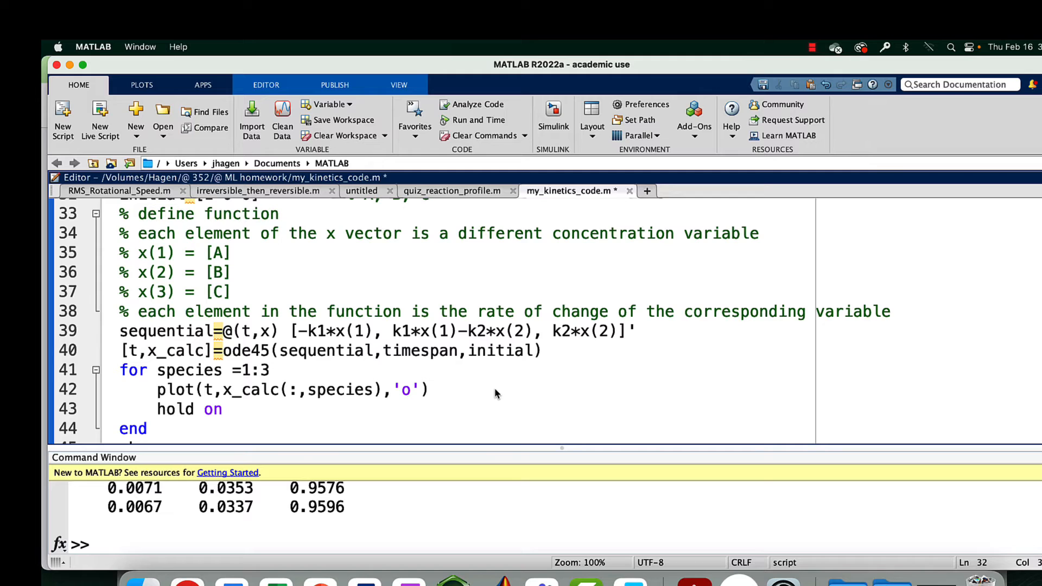
pyautogui.moveTo(338, 364)
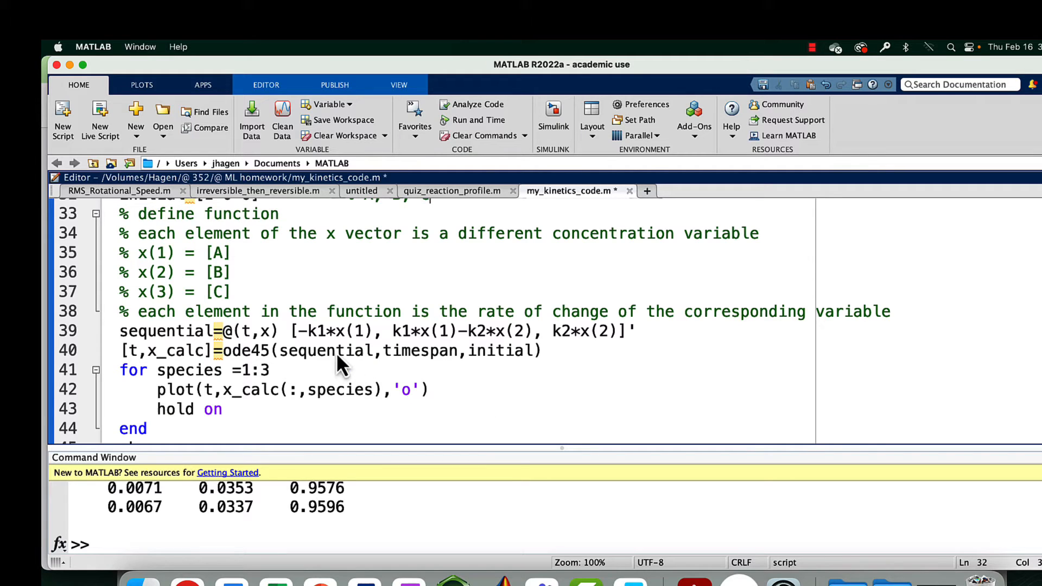
pyautogui.moveTo(256, 349)
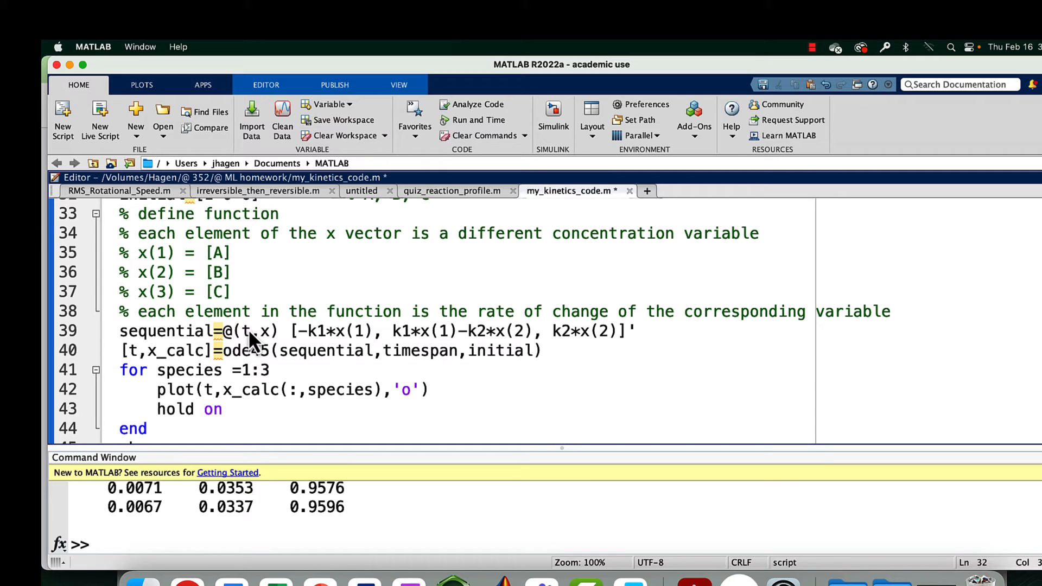
pyautogui.moveTo(251, 343)
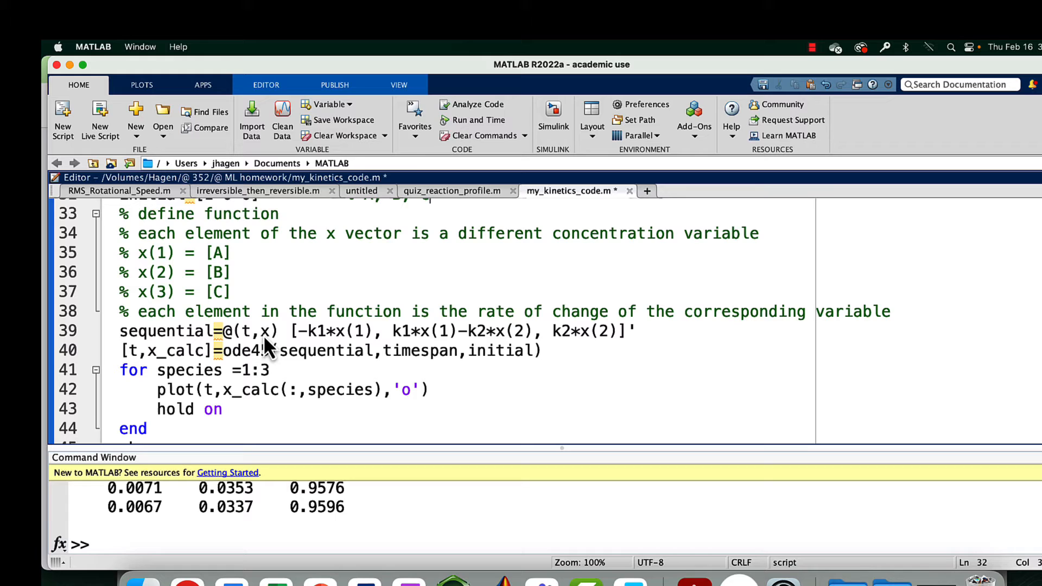
pyautogui.write('5')
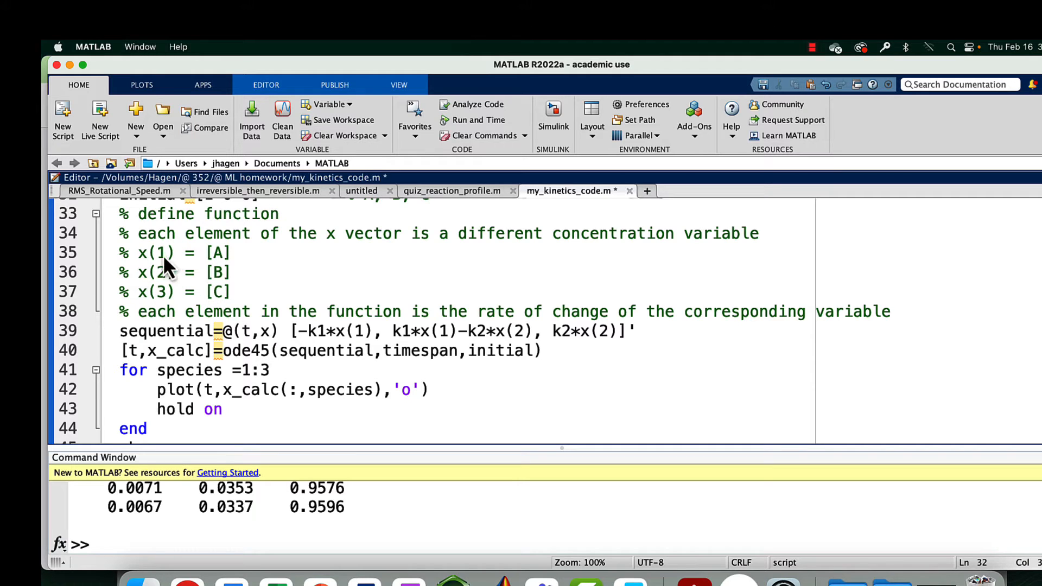
pyautogui.moveTo(196, 296)
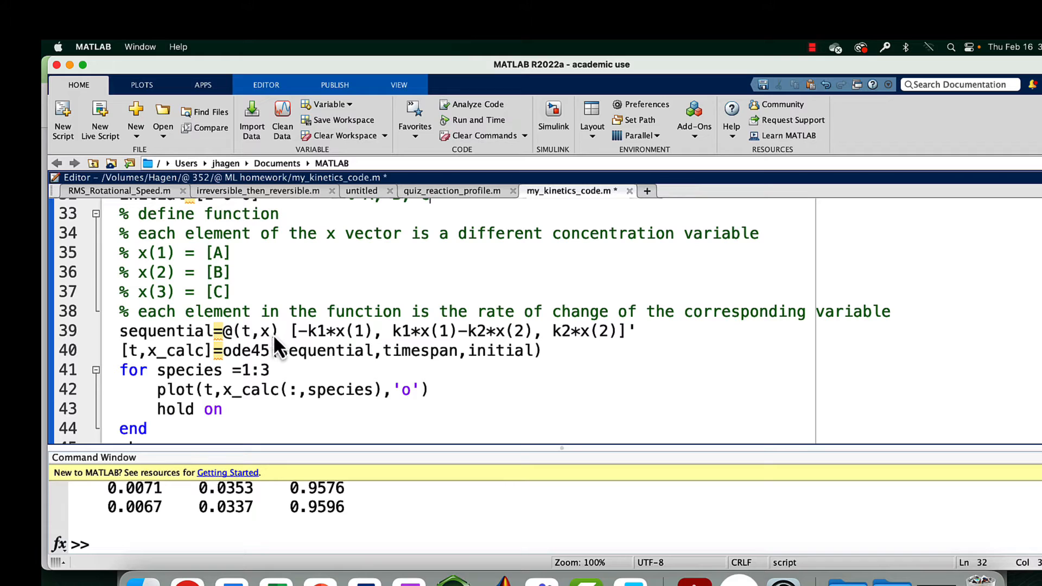
pyautogui.moveTo(304, 359)
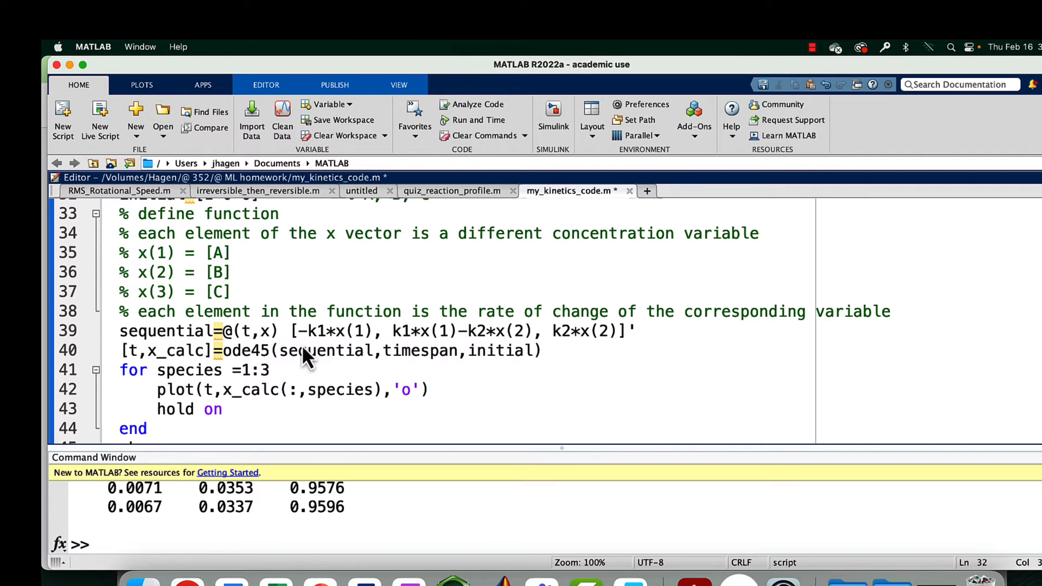
pyautogui.moveTo(326, 349)
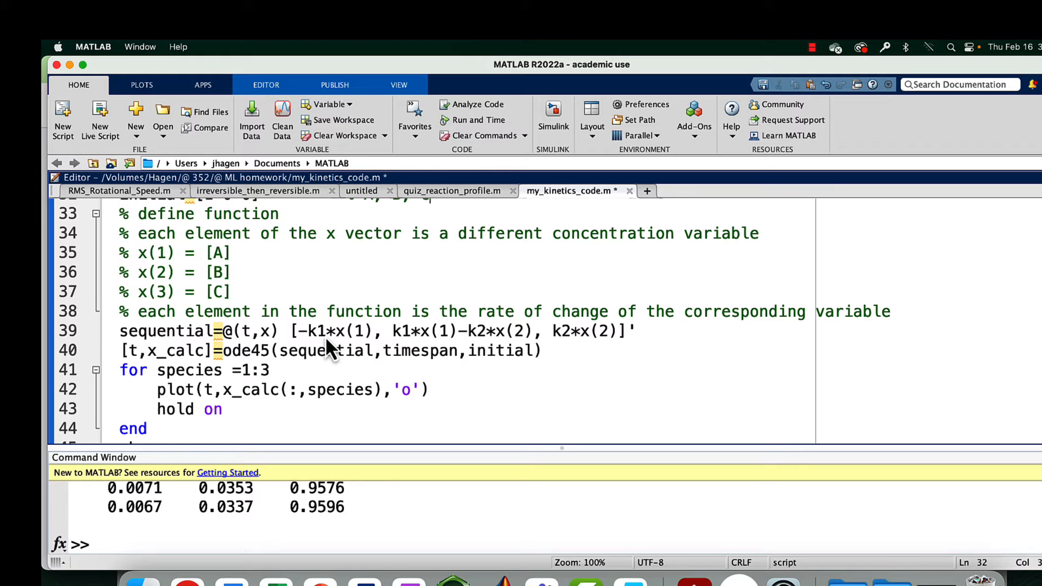
pyautogui.moveTo(361, 350)
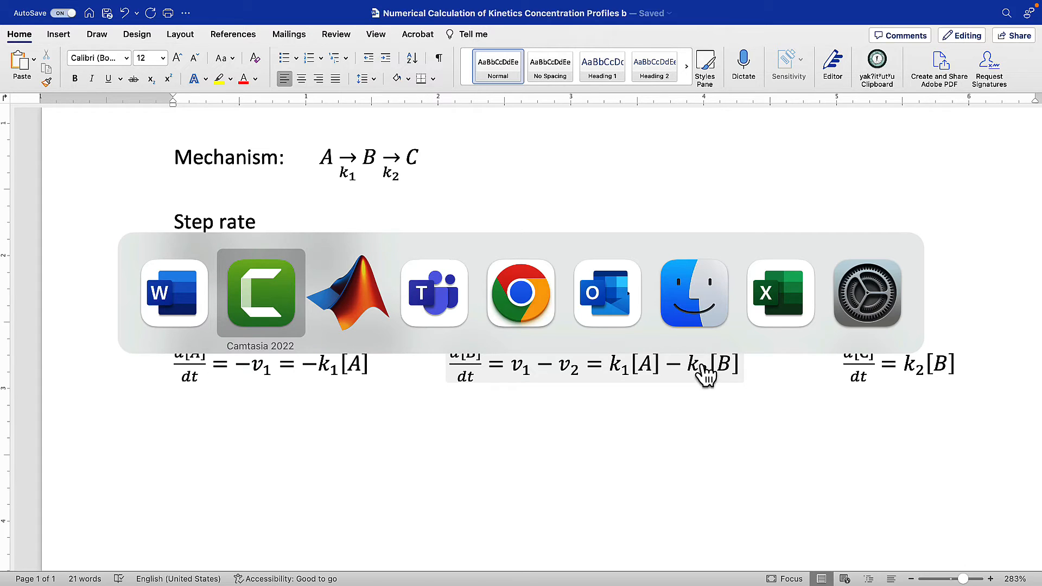
pyautogui.click(348, 293)
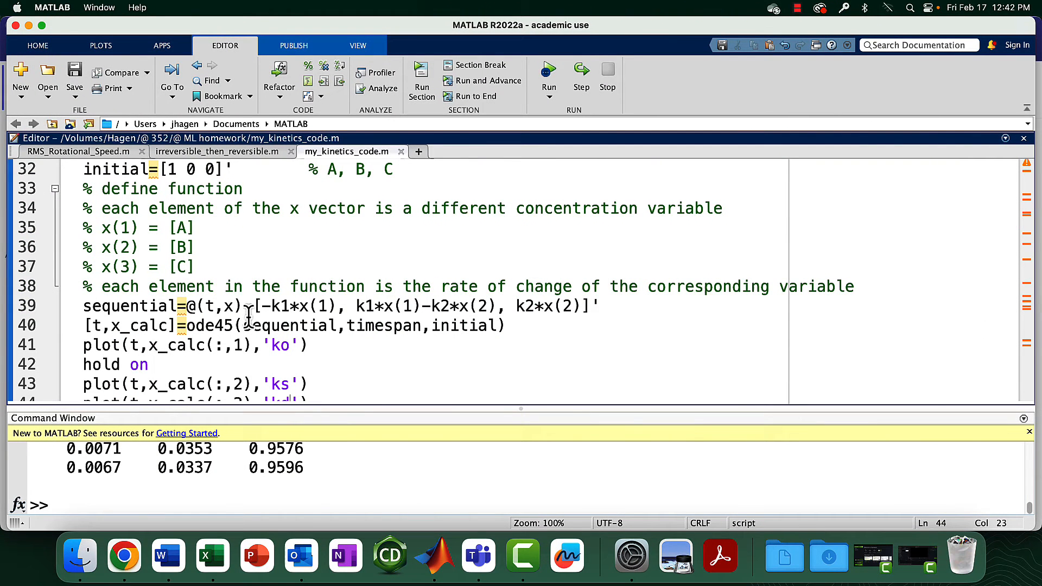
pyautogui.moveTo(248, 272)
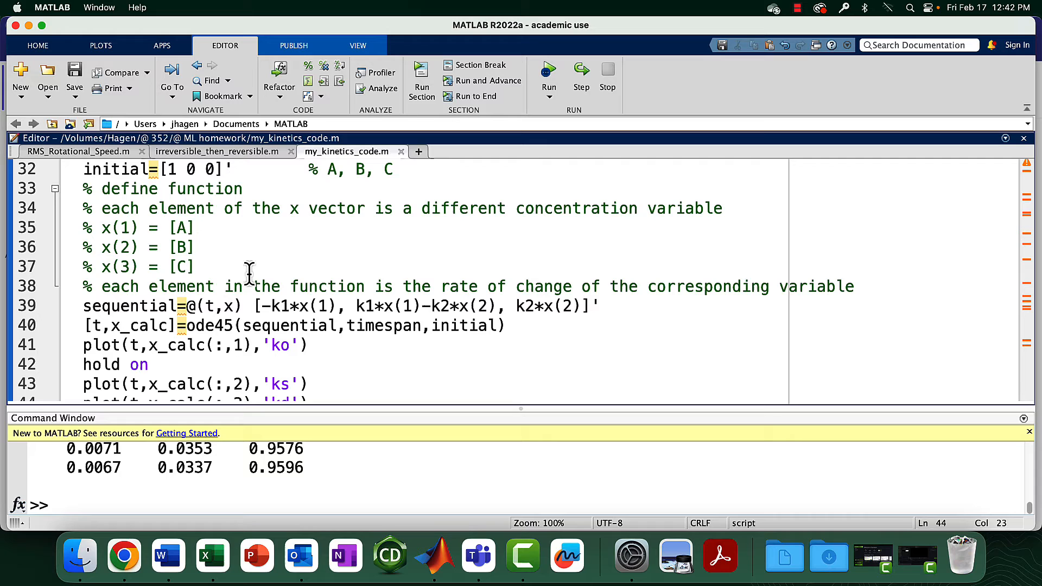
pyautogui.moveTo(359, 306)
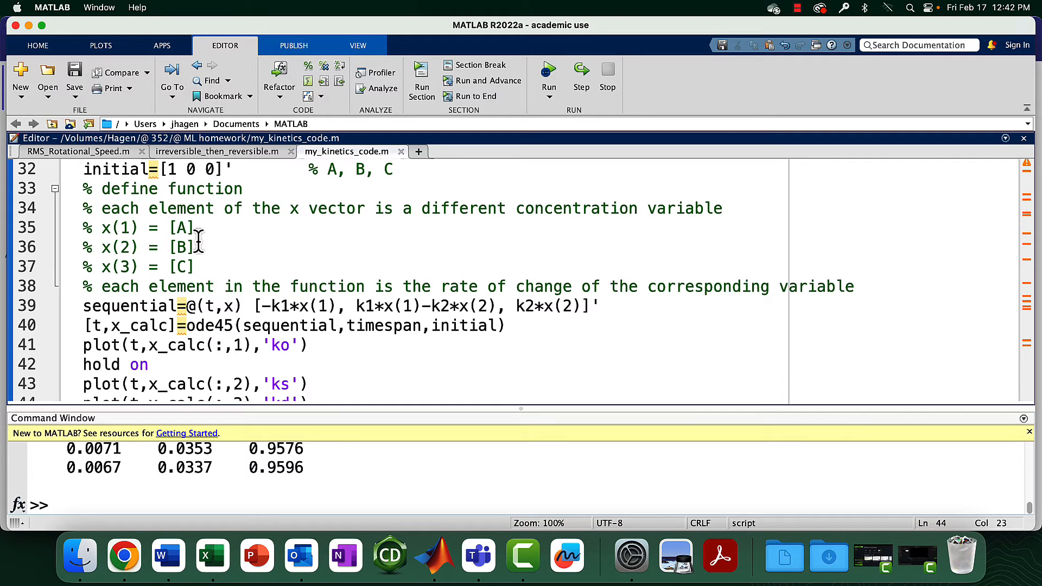
pyautogui.moveTo(178, 247)
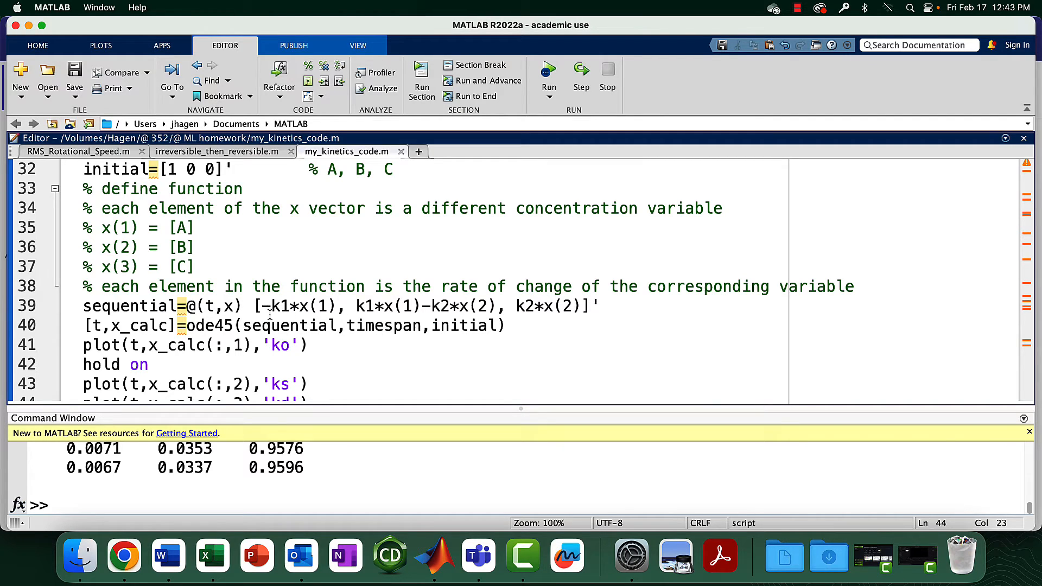
pyautogui.moveTo(595, 305)
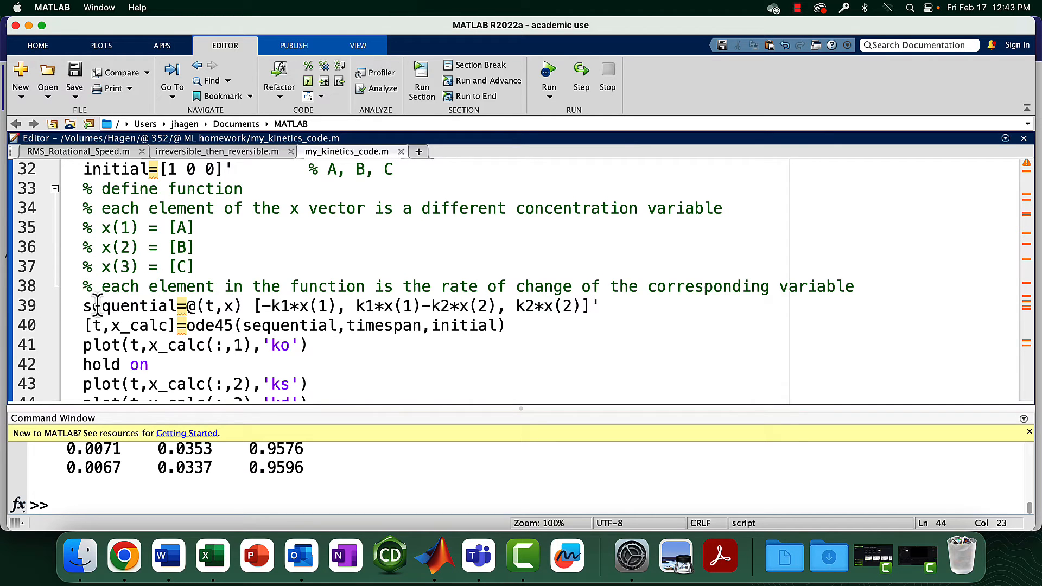
pyautogui.scroll(3)
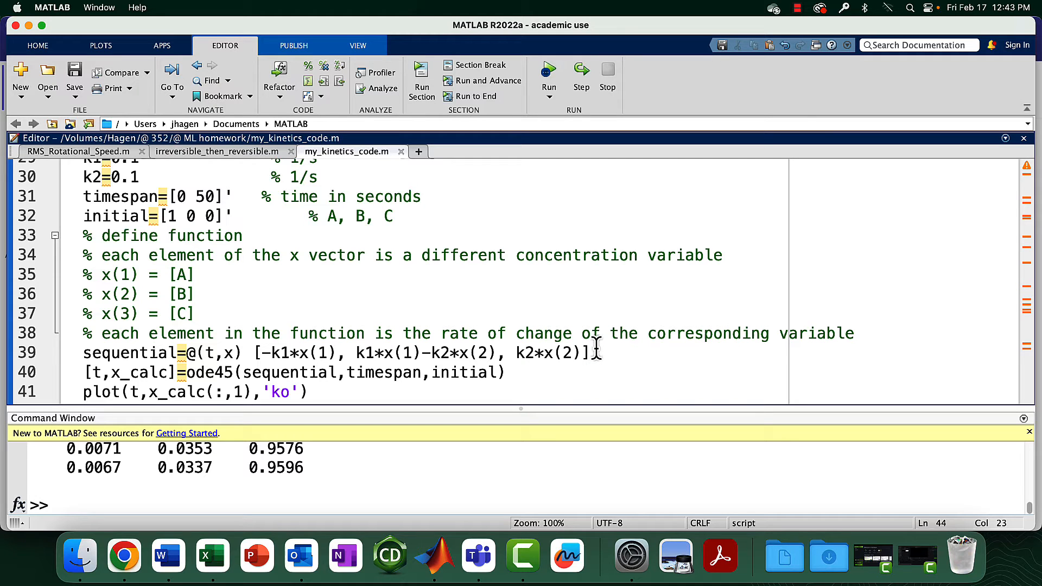
pyautogui.moveTo(472, 359)
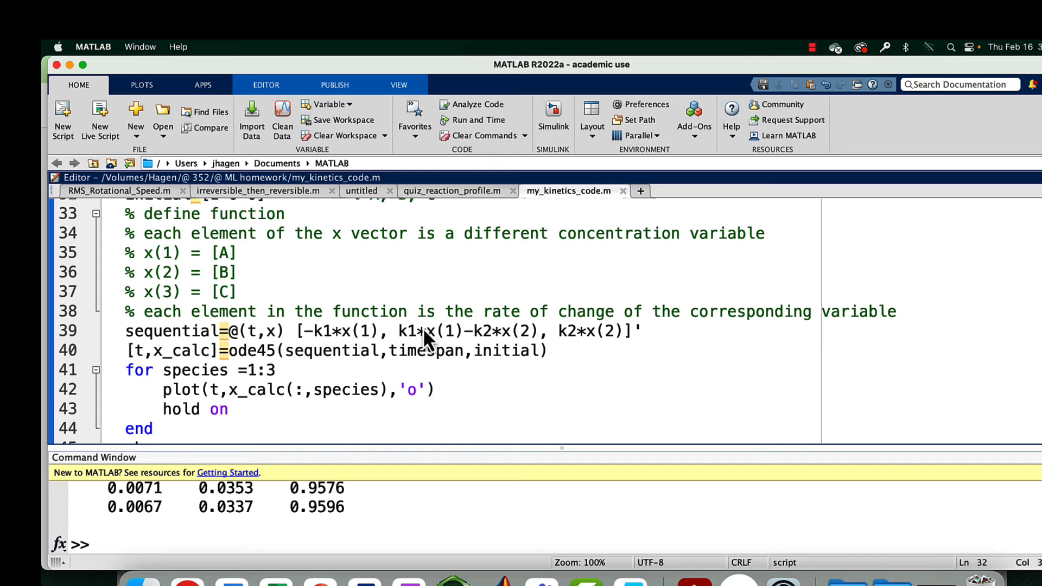
pyautogui.moveTo(457, 355)
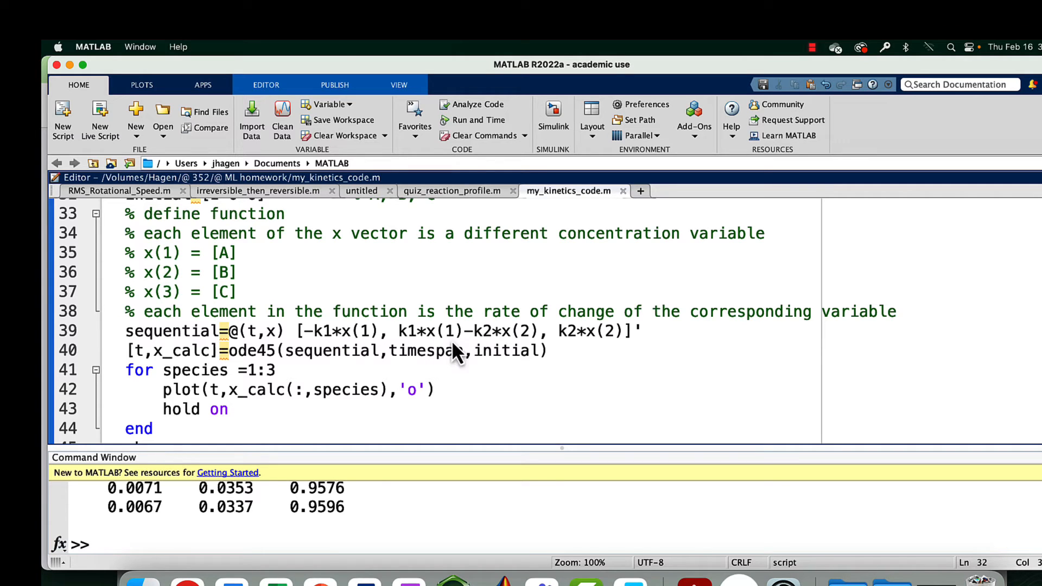
pyautogui.moveTo(595, 340)
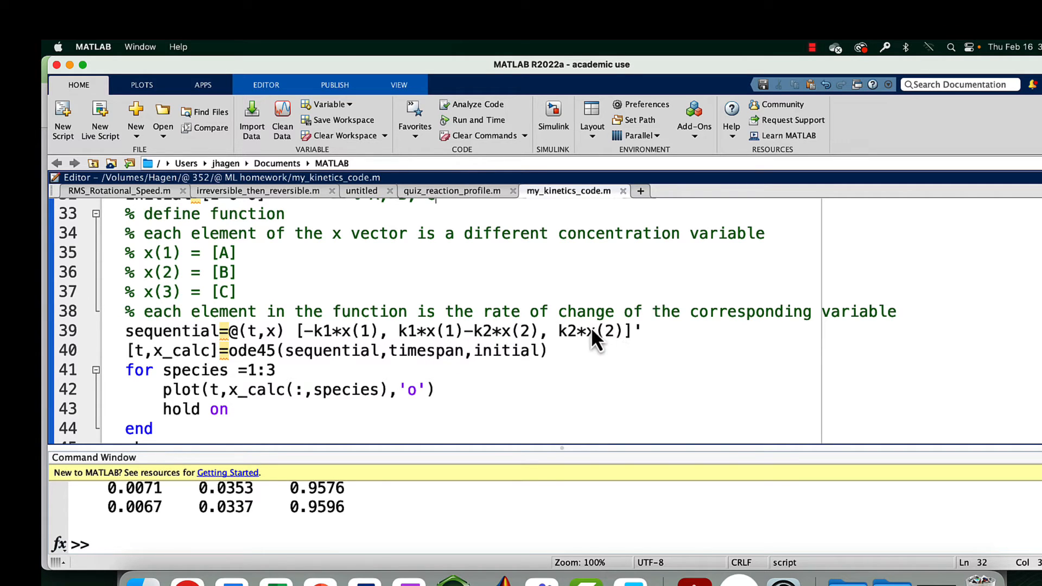
pyautogui.moveTo(612, 336)
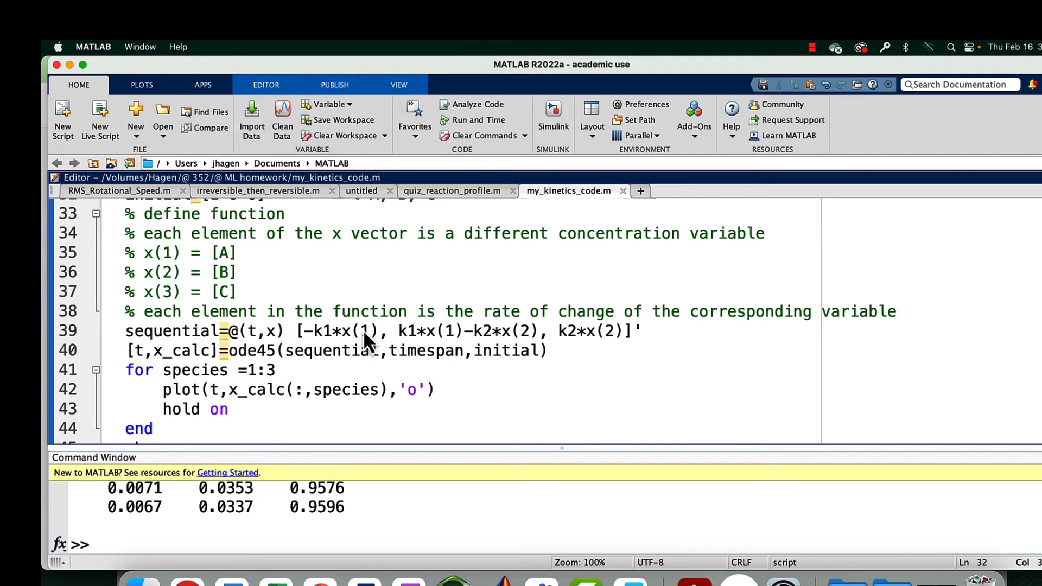
pyautogui.moveTo(456, 335)
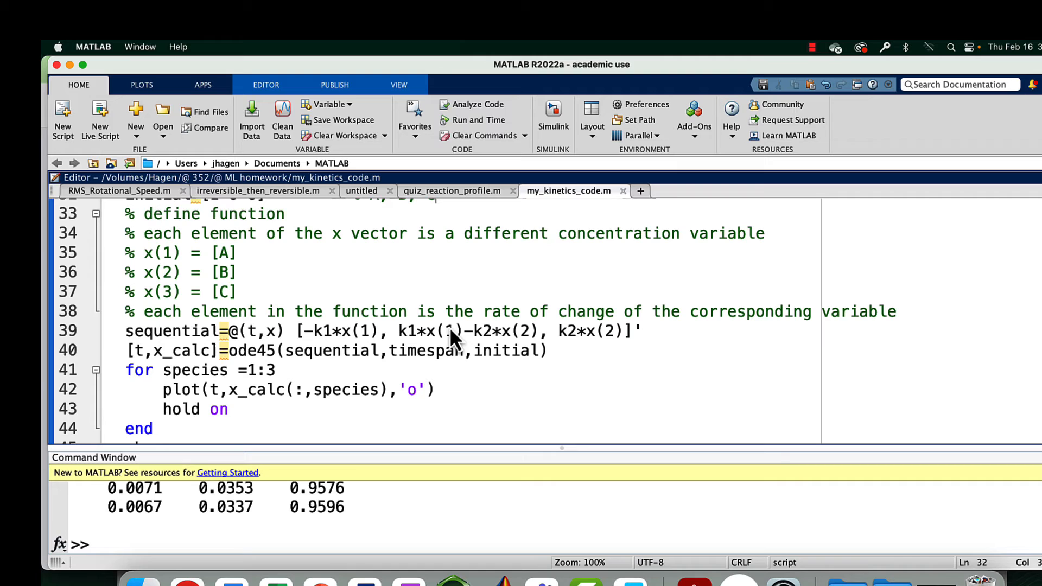
pyautogui.moveTo(612, 343)
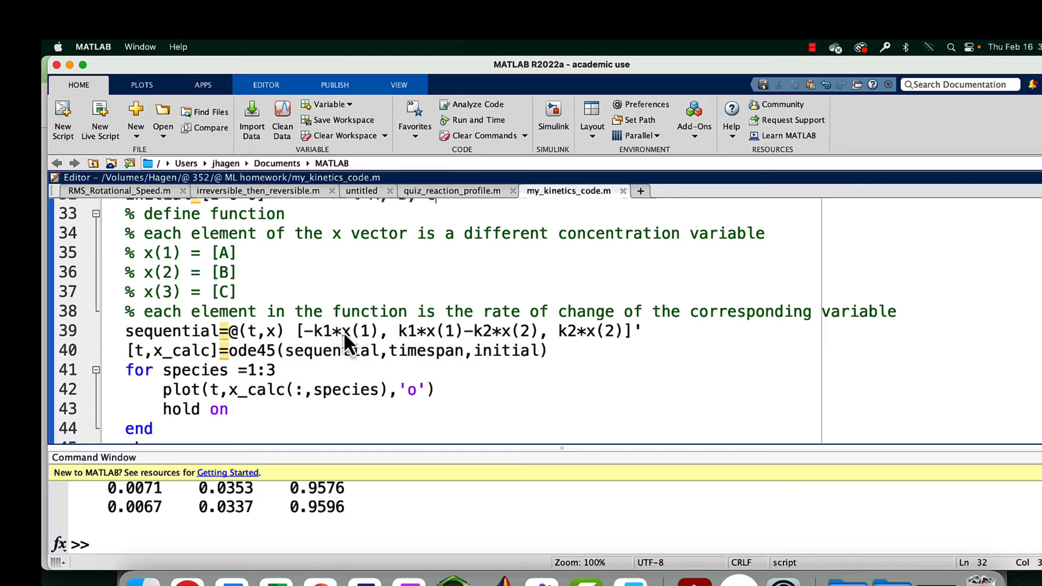
pyautogui.moveTo(438, 343)
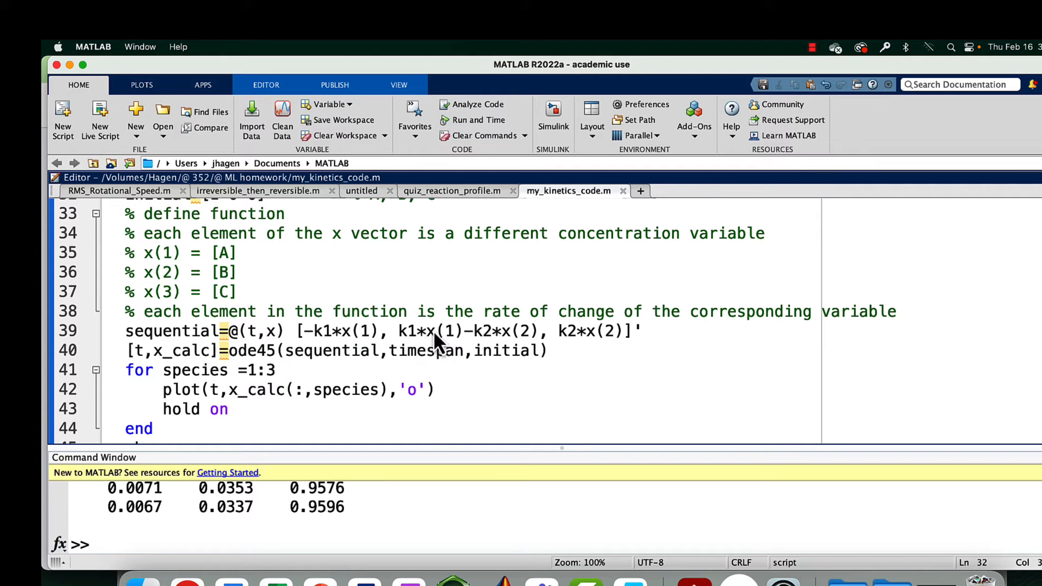
pyautogui.moveTo(604, 342)
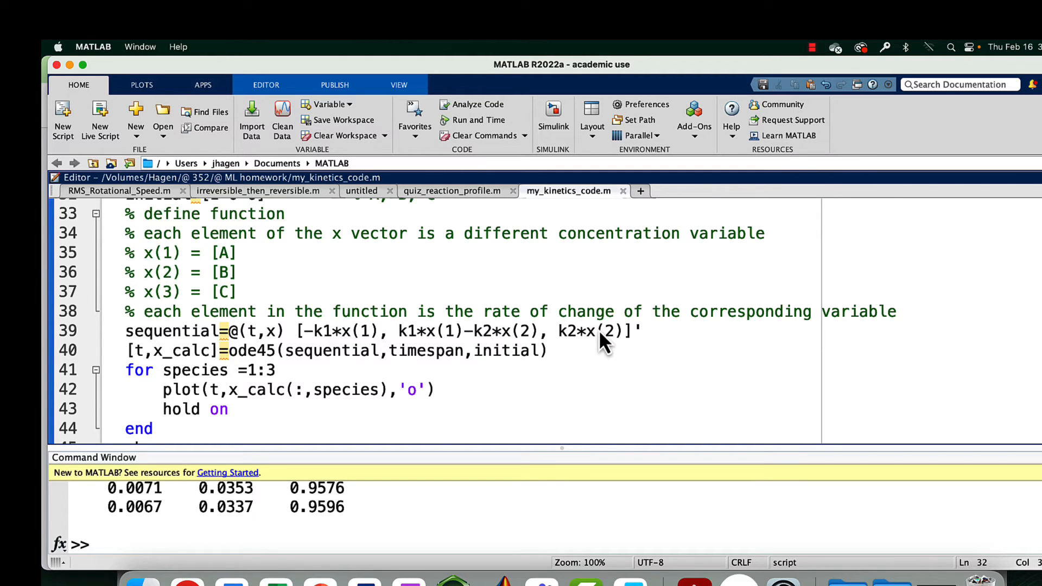
pyautogui.moveTo(600, 343)
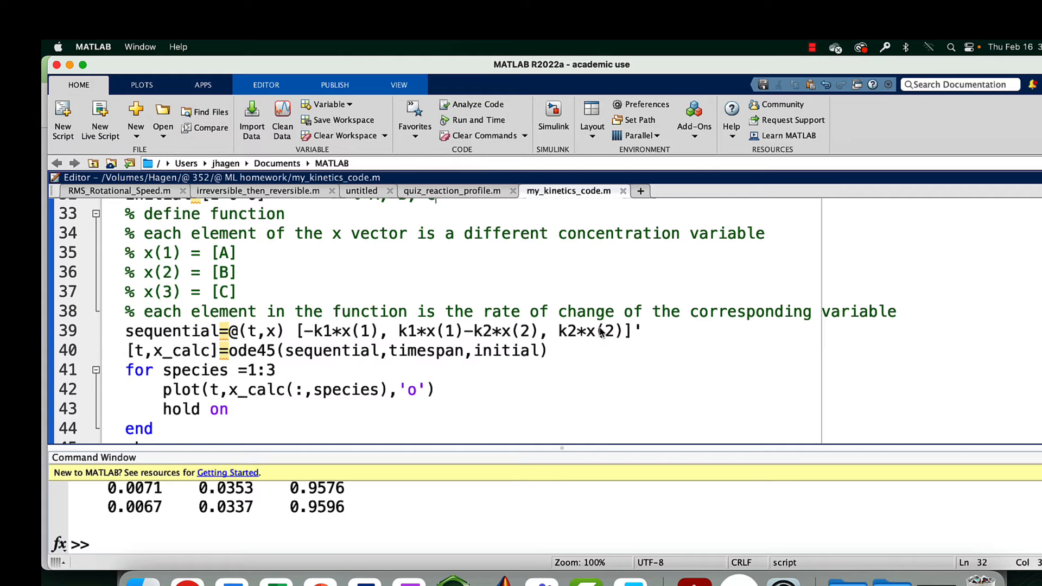
pyautogui.moveTo(371, 340)
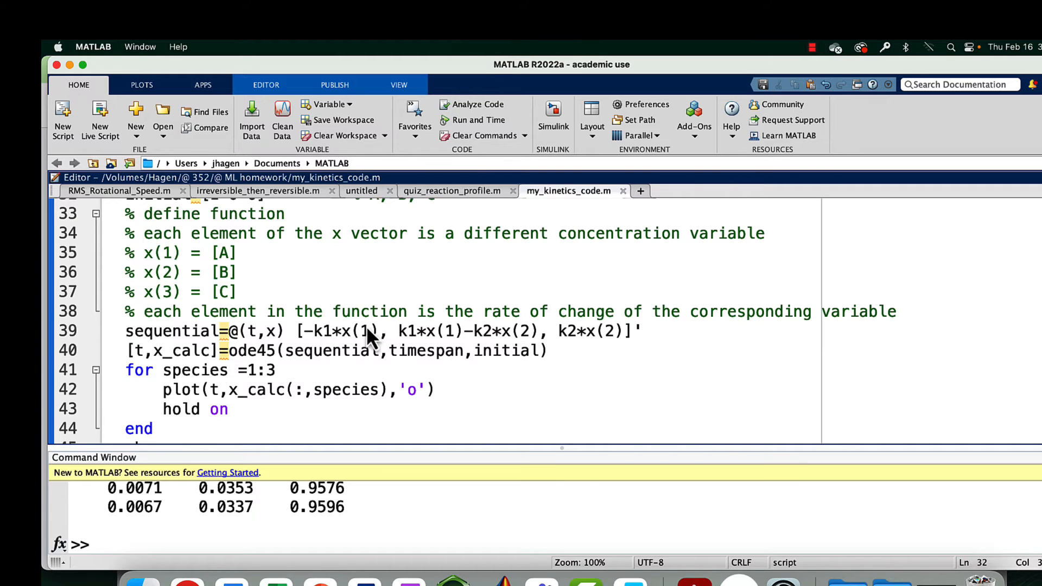
pyautogui.moveTo(497, 348)
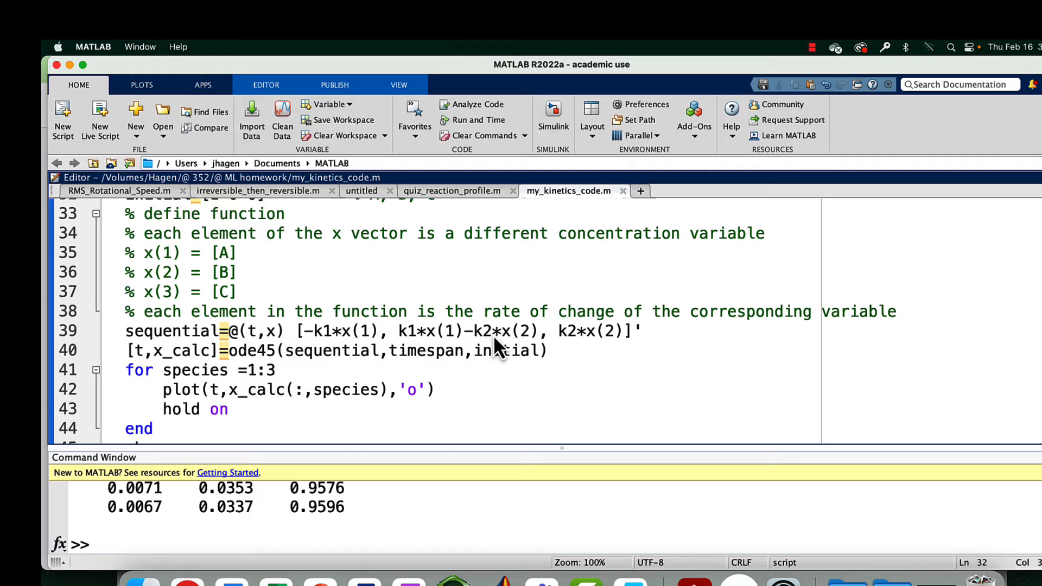
pyautogui.moveTo(445, 339)
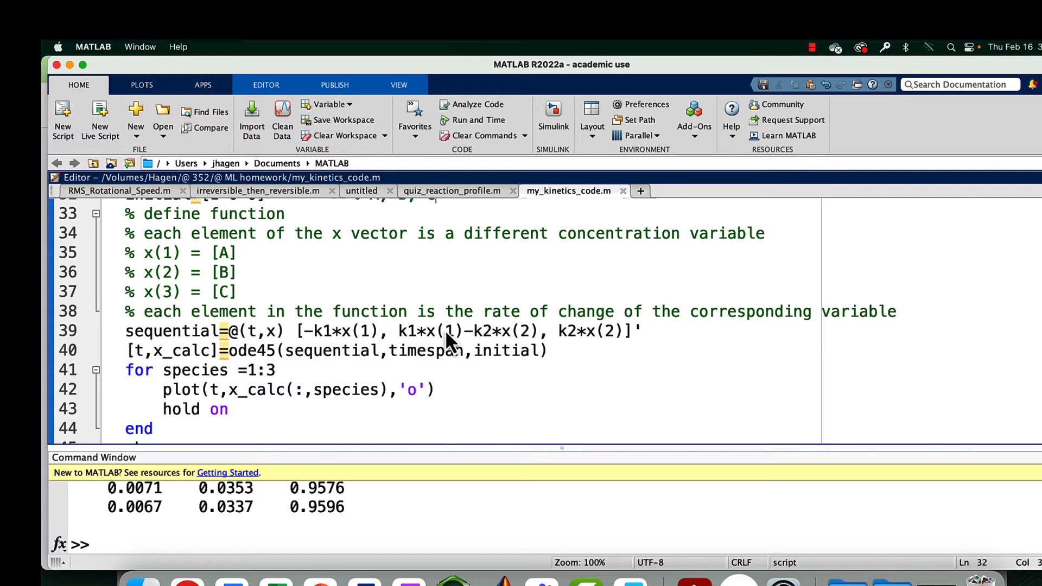
pyautogui.moveTo(449, 344)
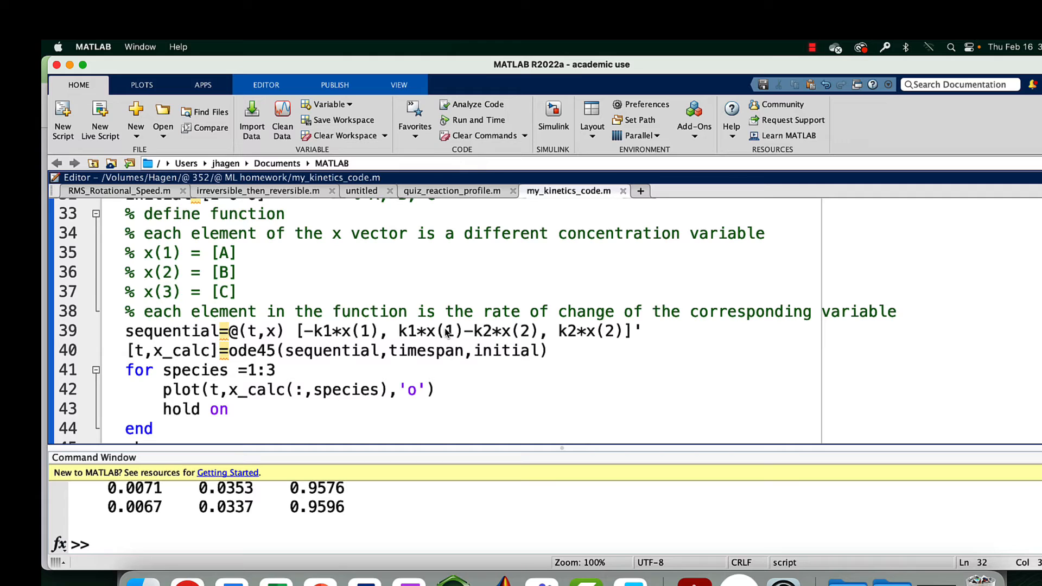
pyautogui.moveTo(346, 343)
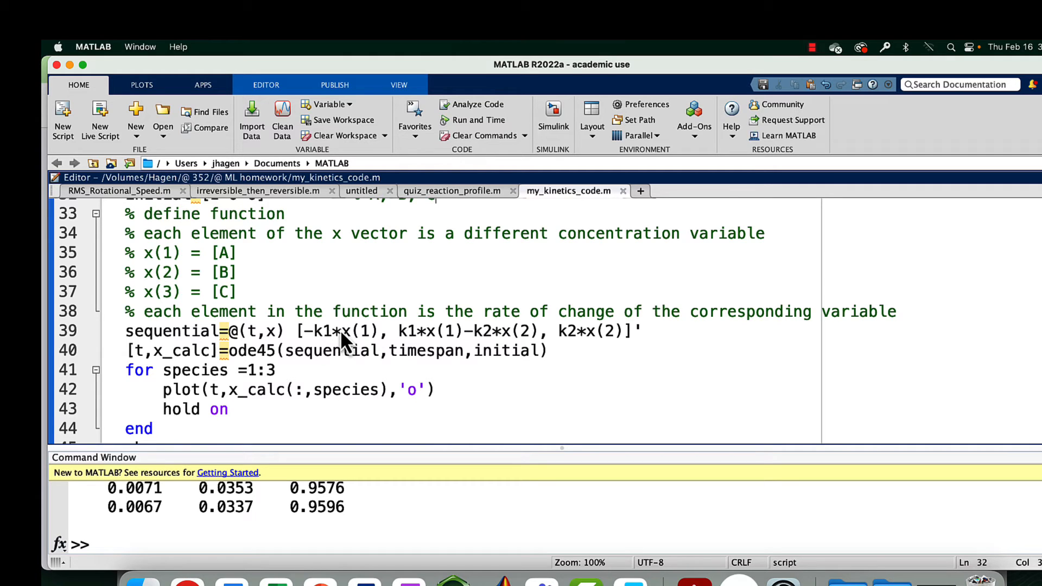
pyautogui.moveTo(97, 358)
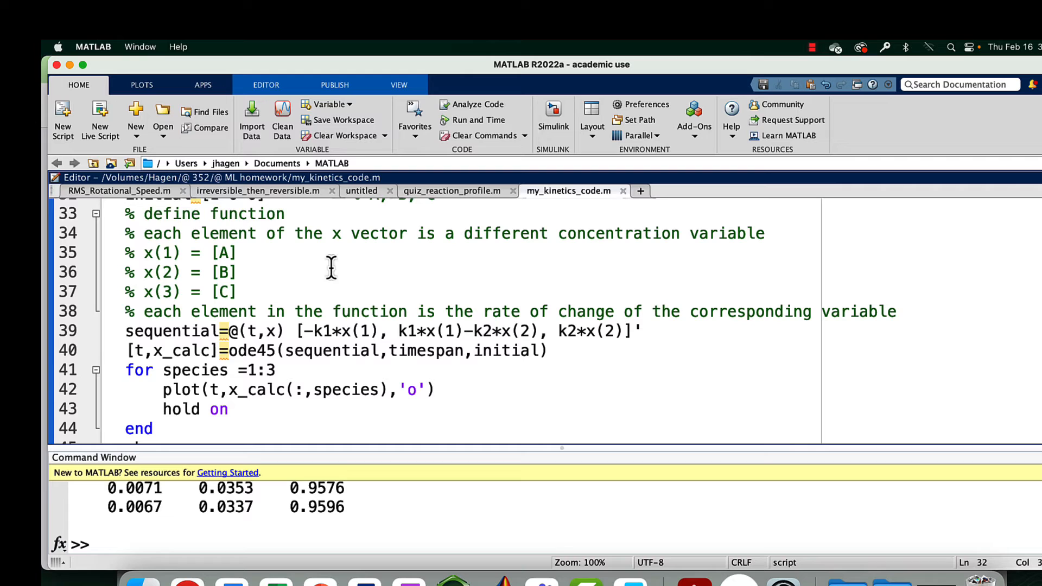
pyautogui.moveTo(340, 293)
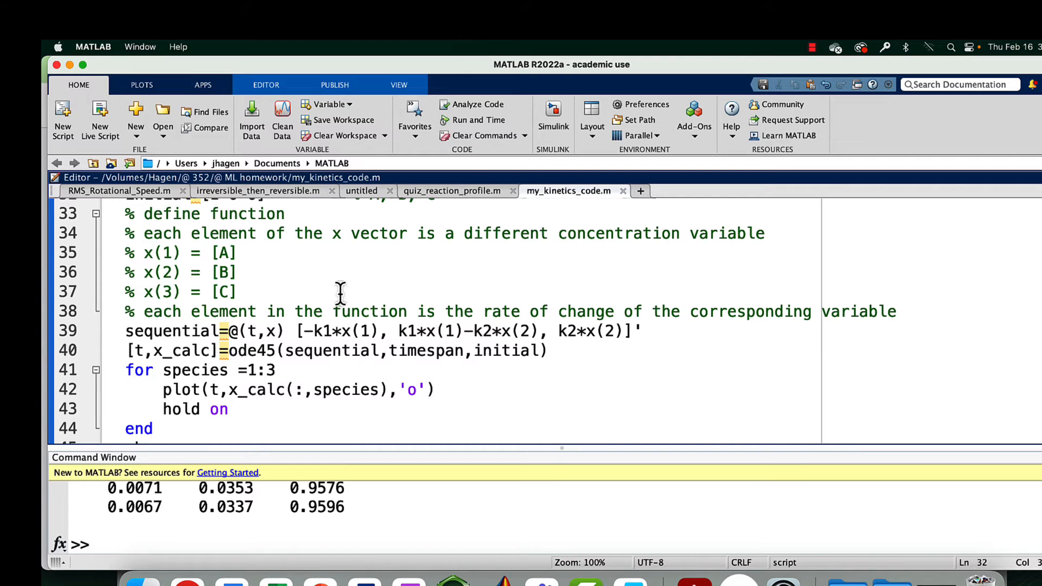
pyautogui.moveTo(388, 351)
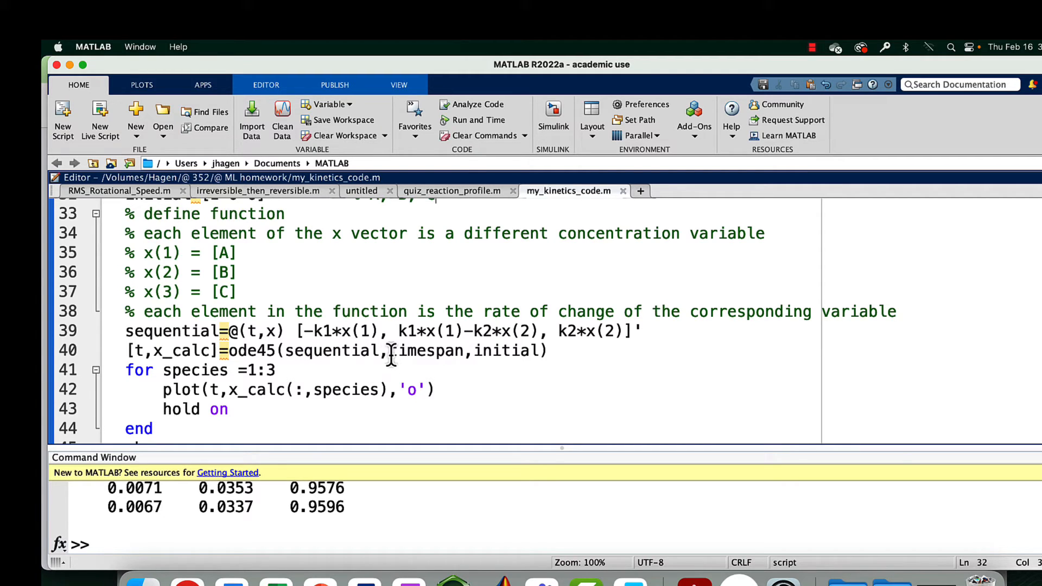
pyautogui.moveTo(332, 362)
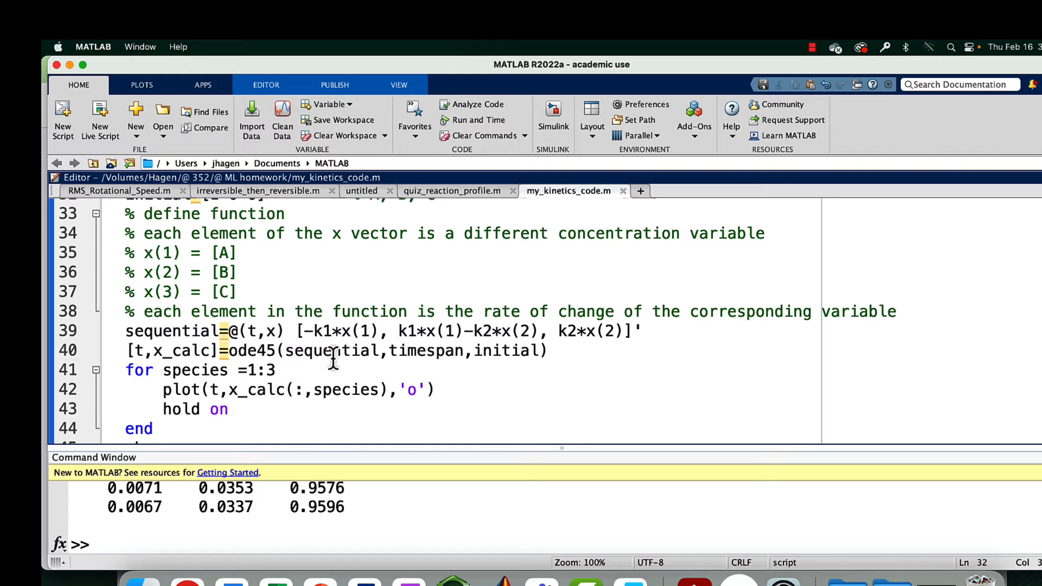
pyautogui.moveTo(287, 365)
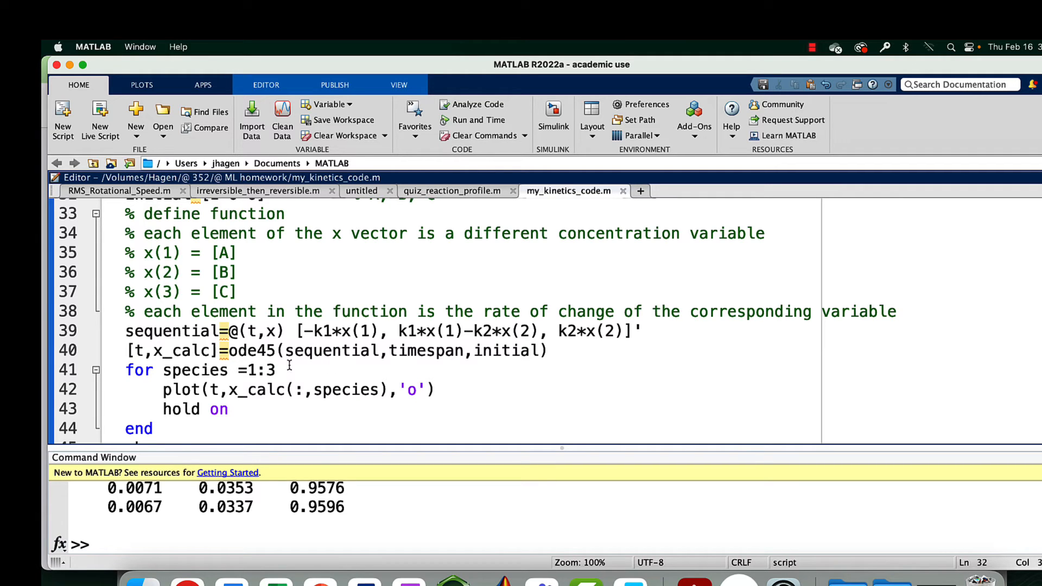
pyautogui.moveTo(168, 351)
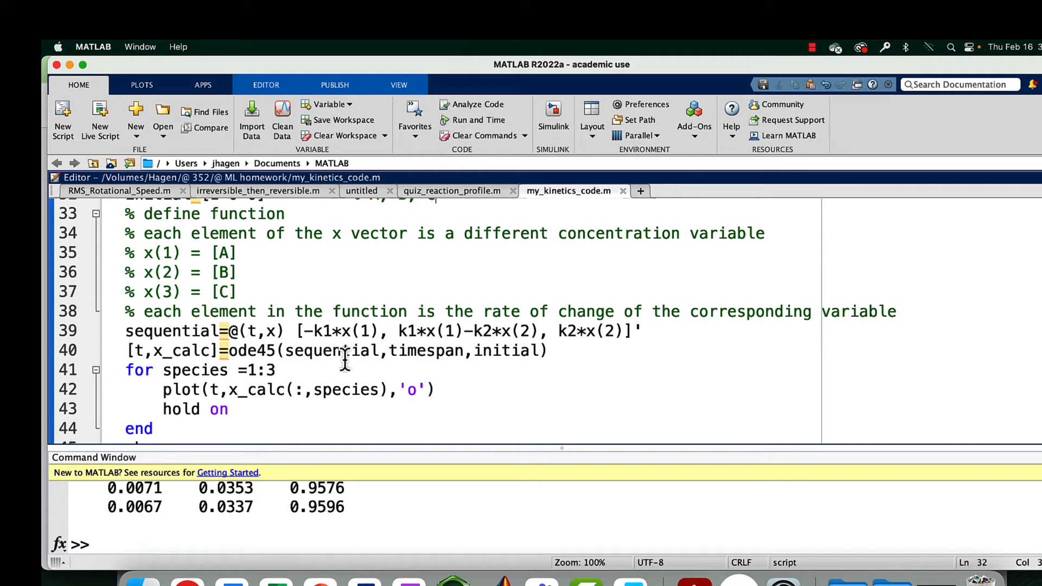
pyautogui.moveTo(328, 352)
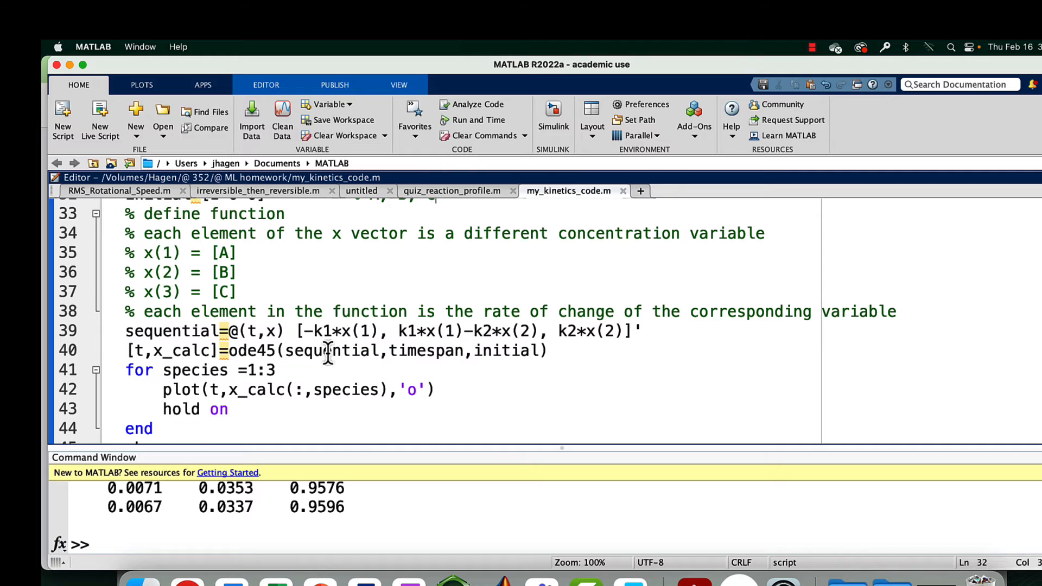
pyautogui.moveTo(329, 331)
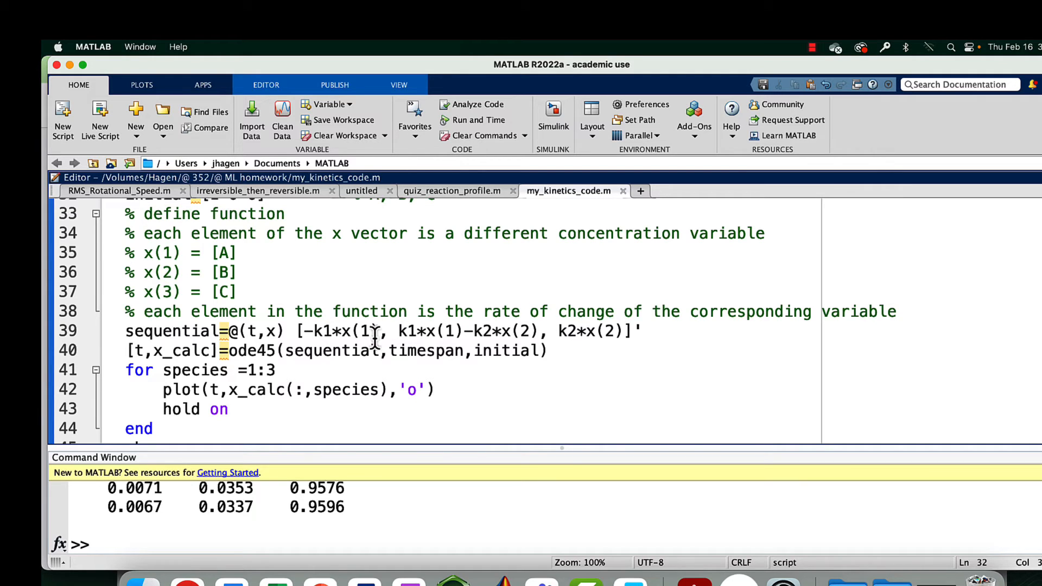
pyautogui.moveTo(352, 361)
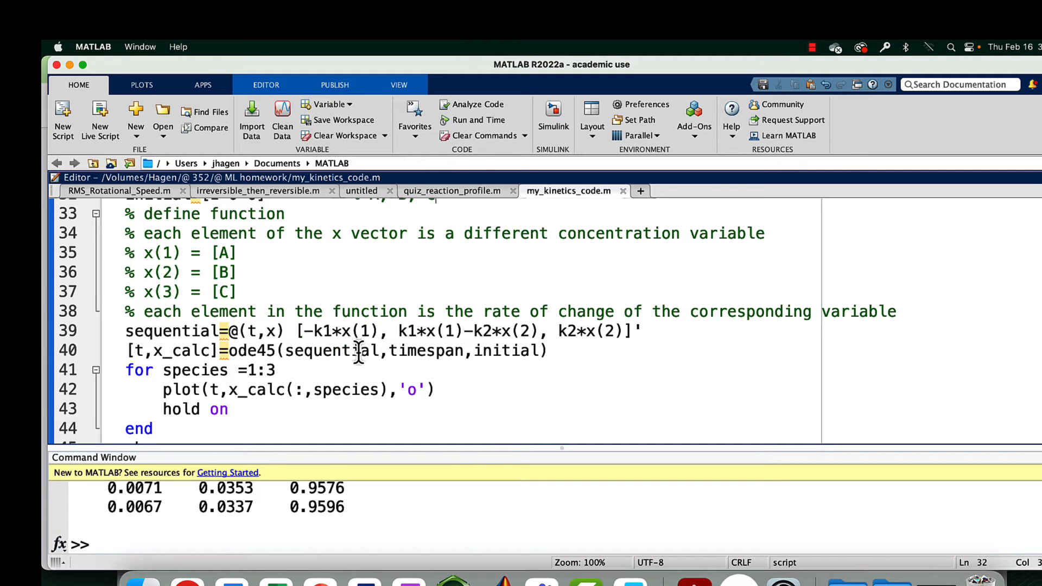
pyautogui.moveTo(414, 351)
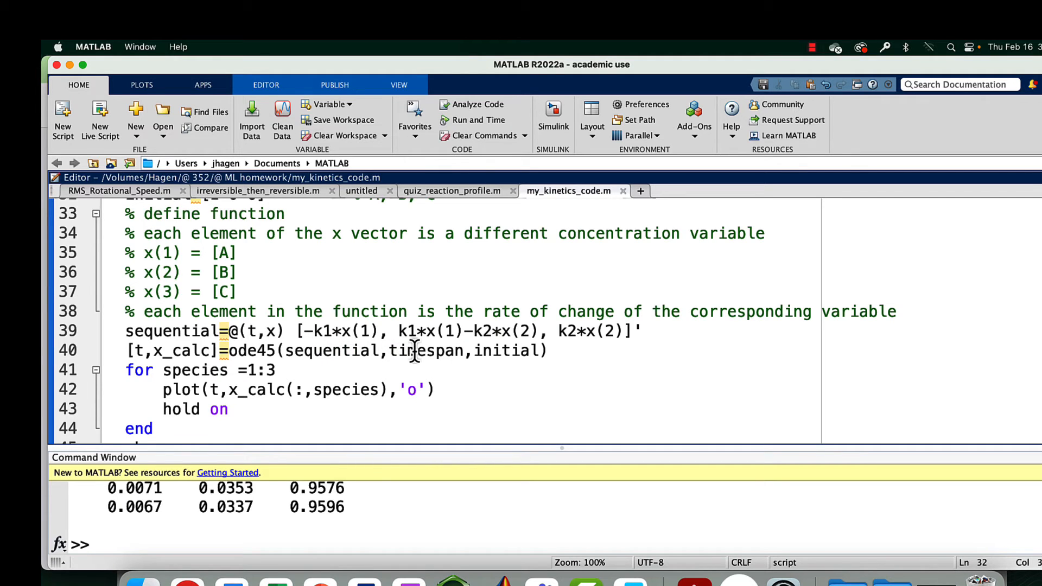
pyautogui.scroll(3)
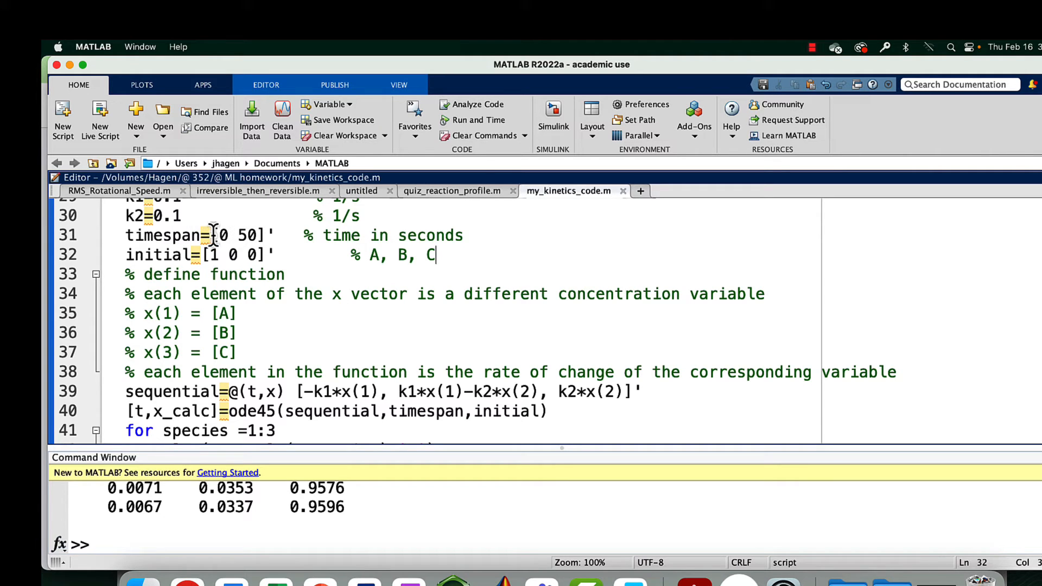
# - Scroll down to the plotting loop in the Editor and click into it
pyautogui.scroll(-3)
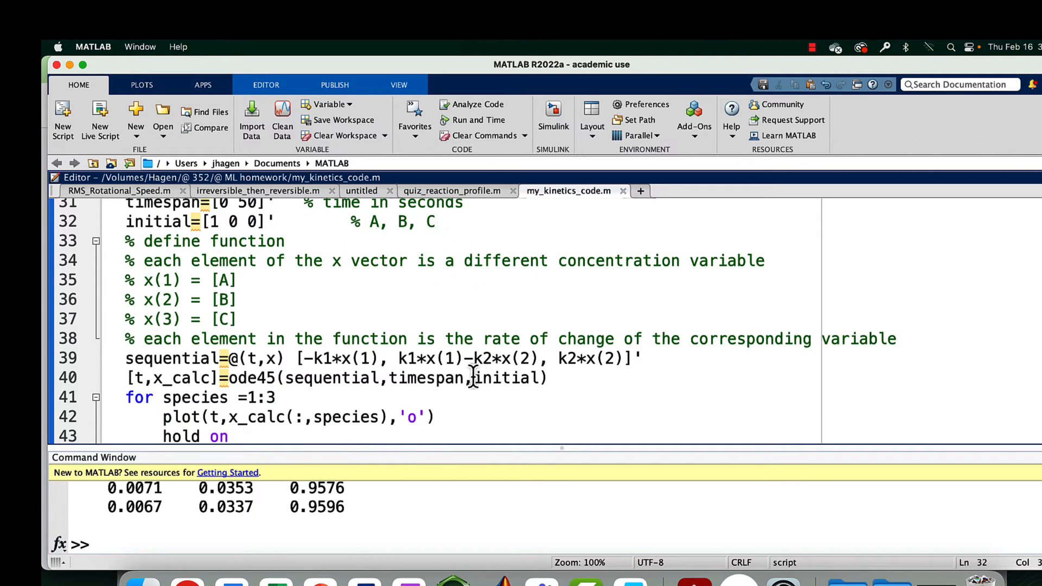
pyautogui.click(436, 222)
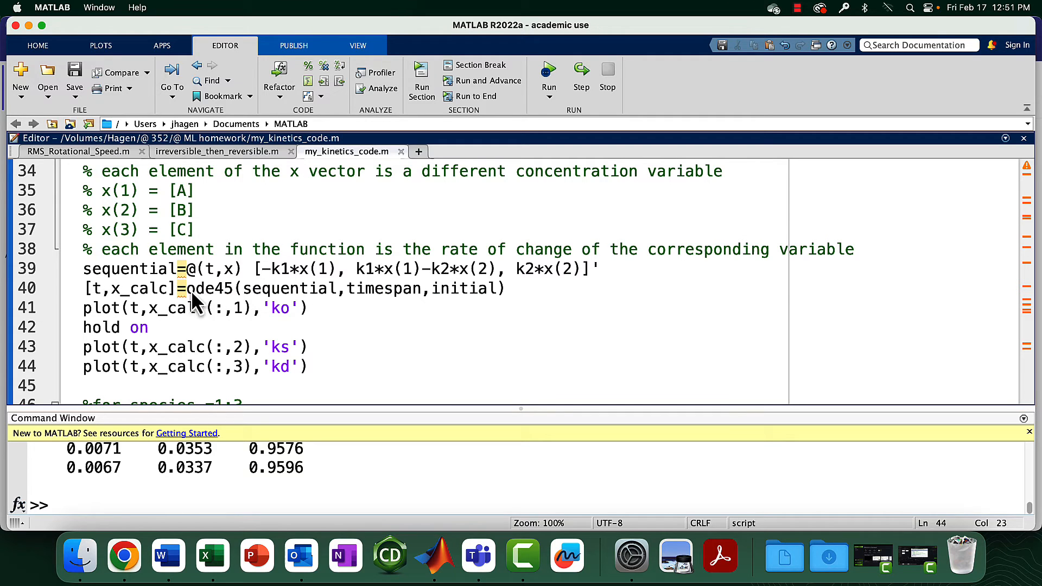
pyautogui.moveTo(341, 331)
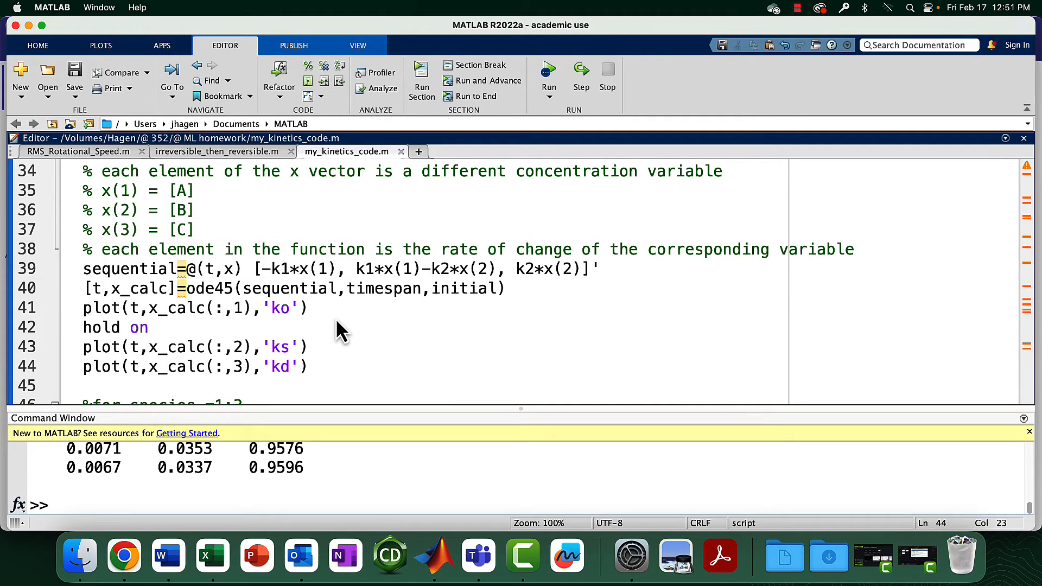
pyautogui.scroll(-3)
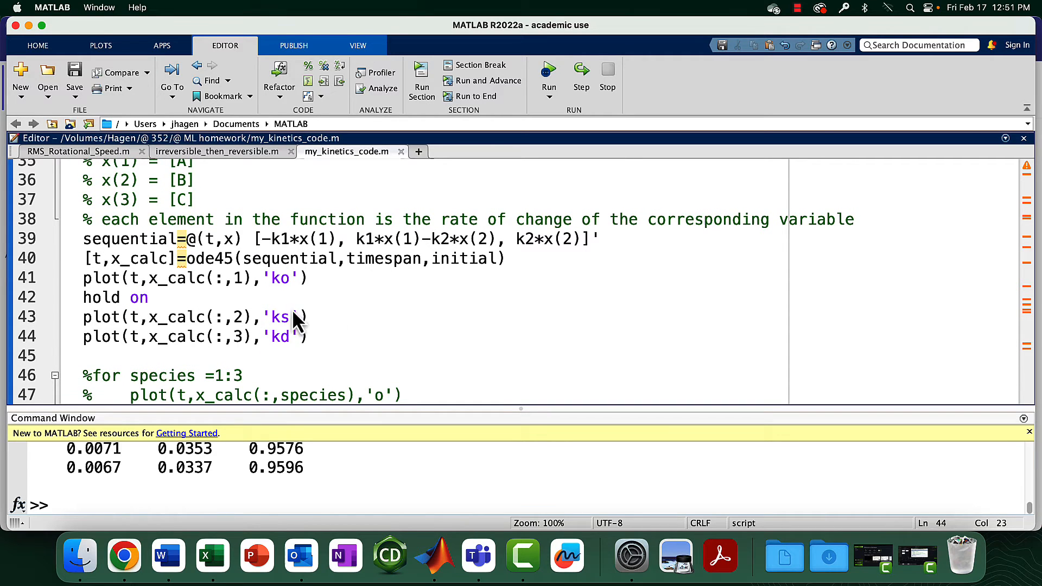
pyautogui.moveTo(136, 279)
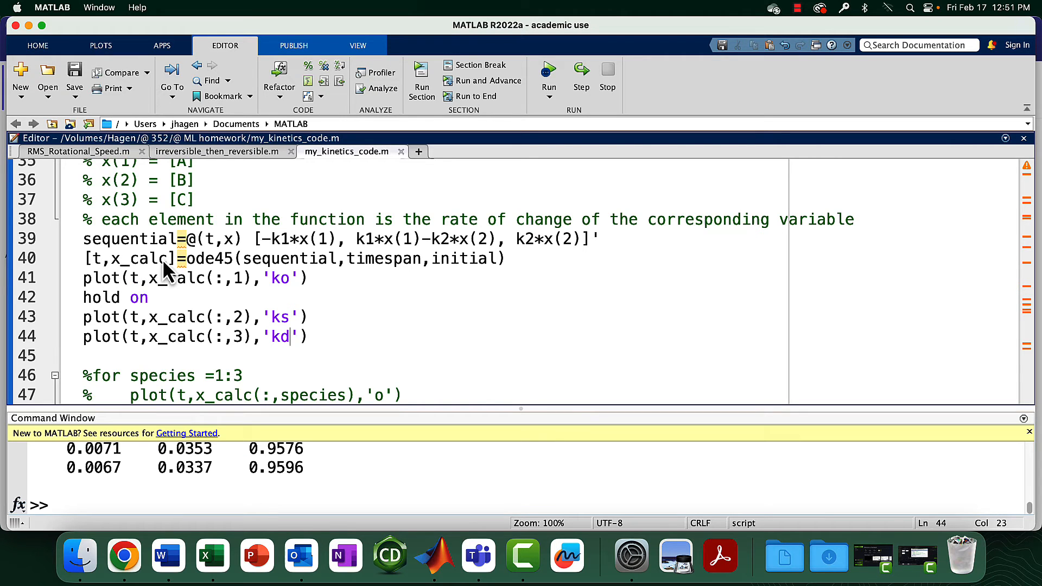
pyautogui.scroll(3)
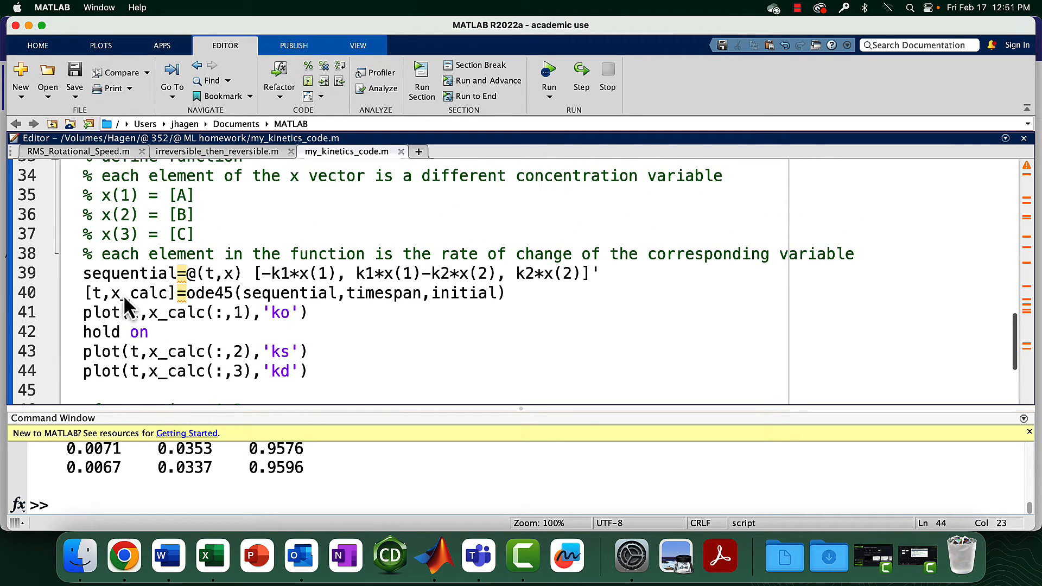
pyautogui.moveTo(163, 302)
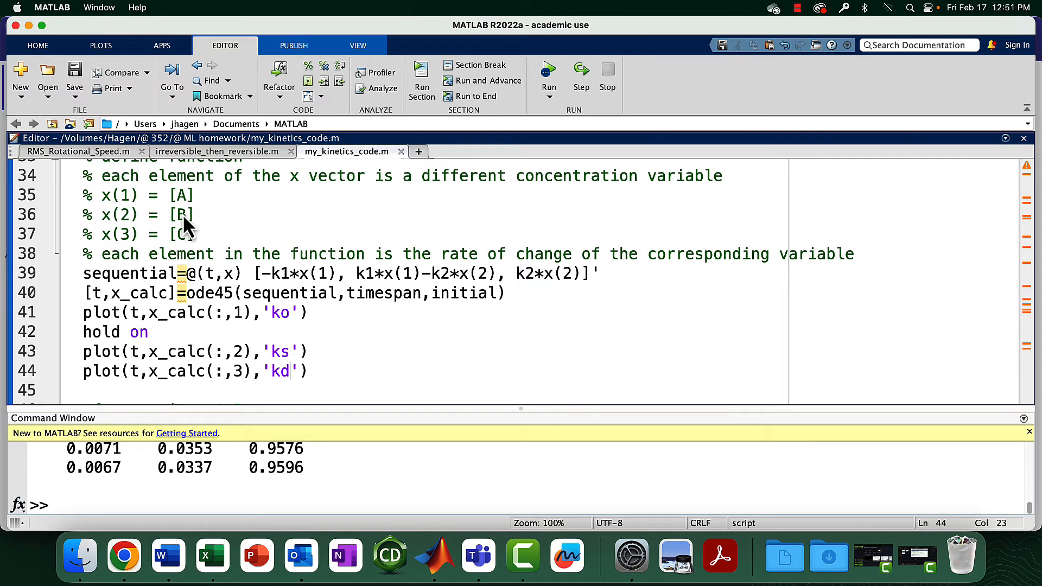
pyautogui.moveTo(139, 332)
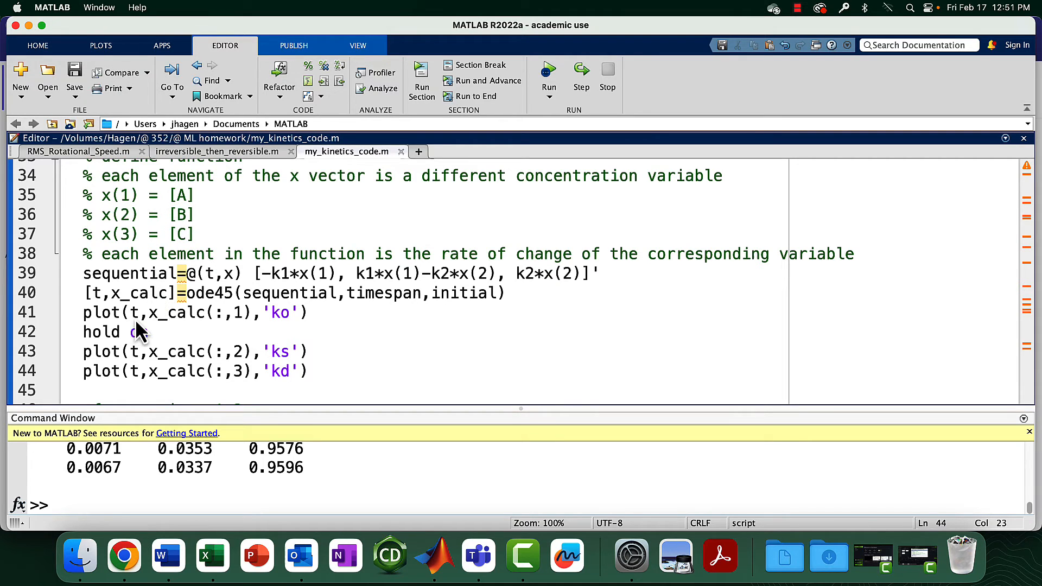
pyautogui.moveTo(138, 329)
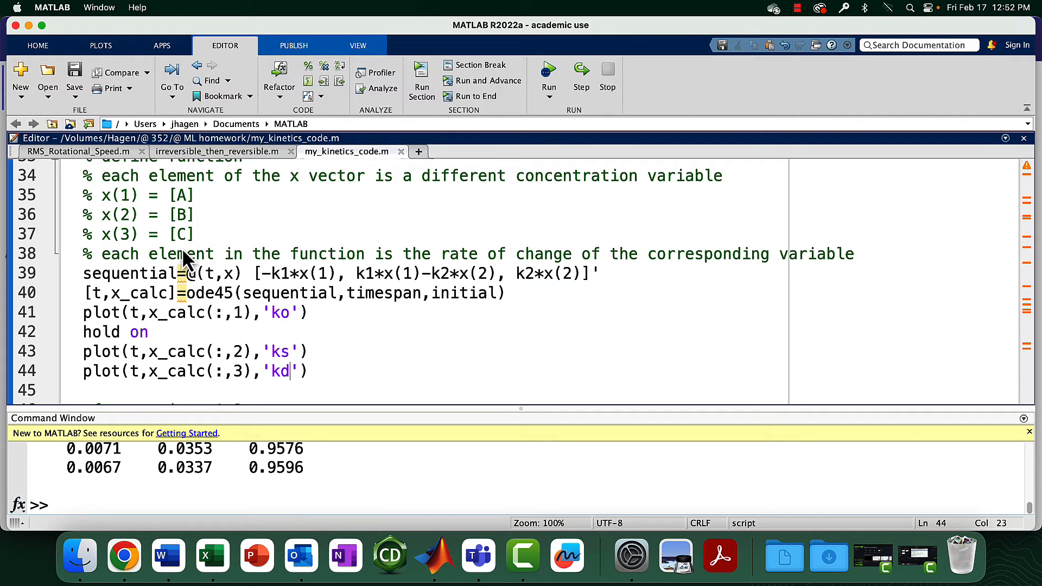
pyautogui.moveTo(133, 333)
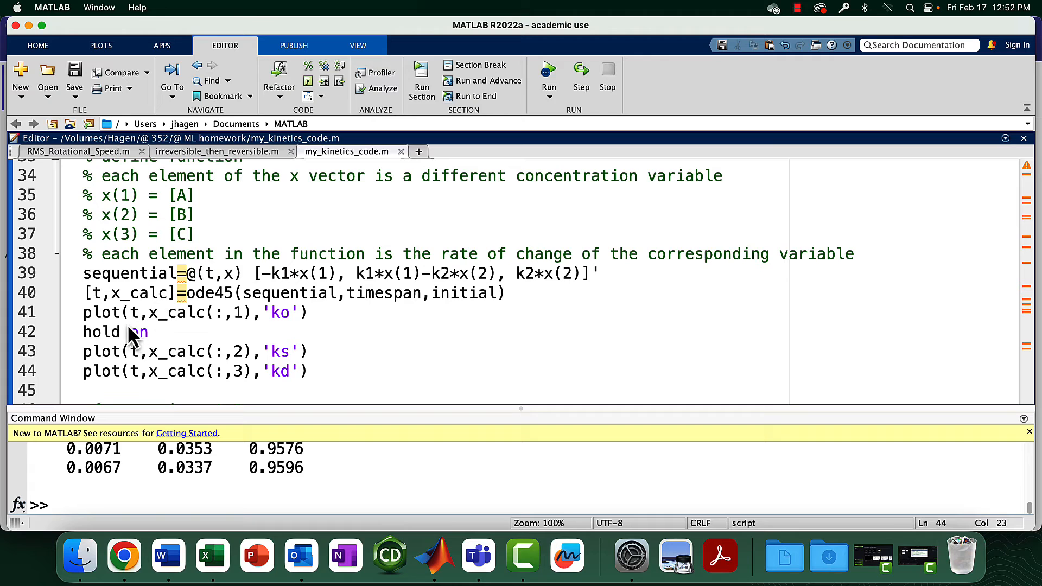
pyautogui.moveTo(139, 319)
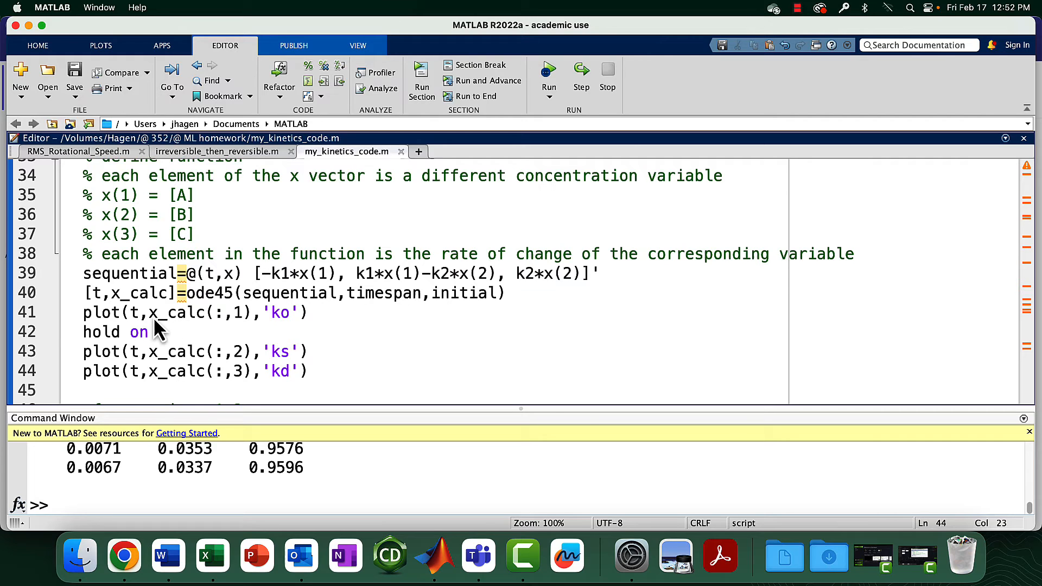
pyautogui.moveTo(188, 326)
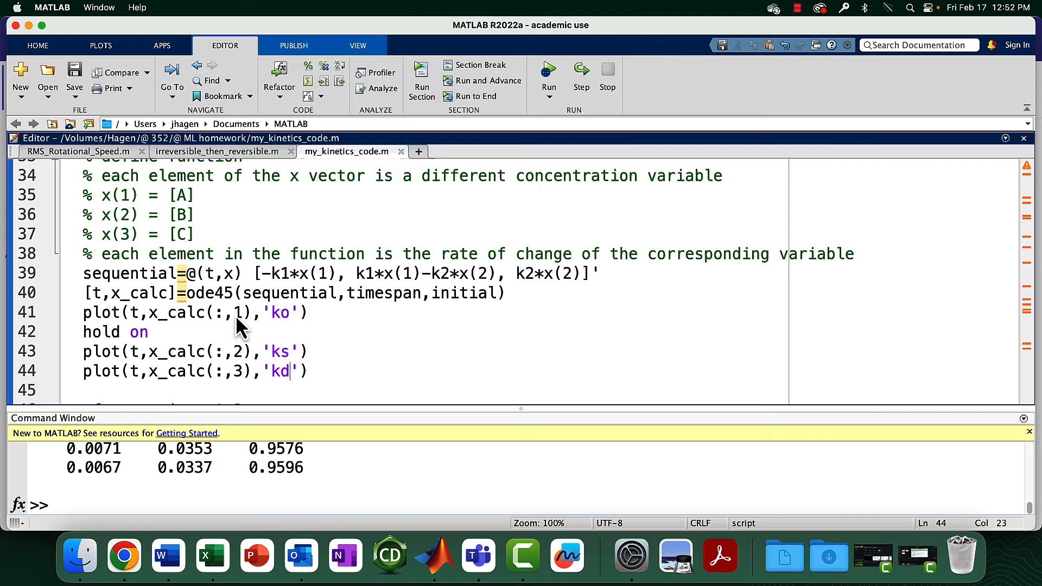
pyautogui.moveTo(203, 326)
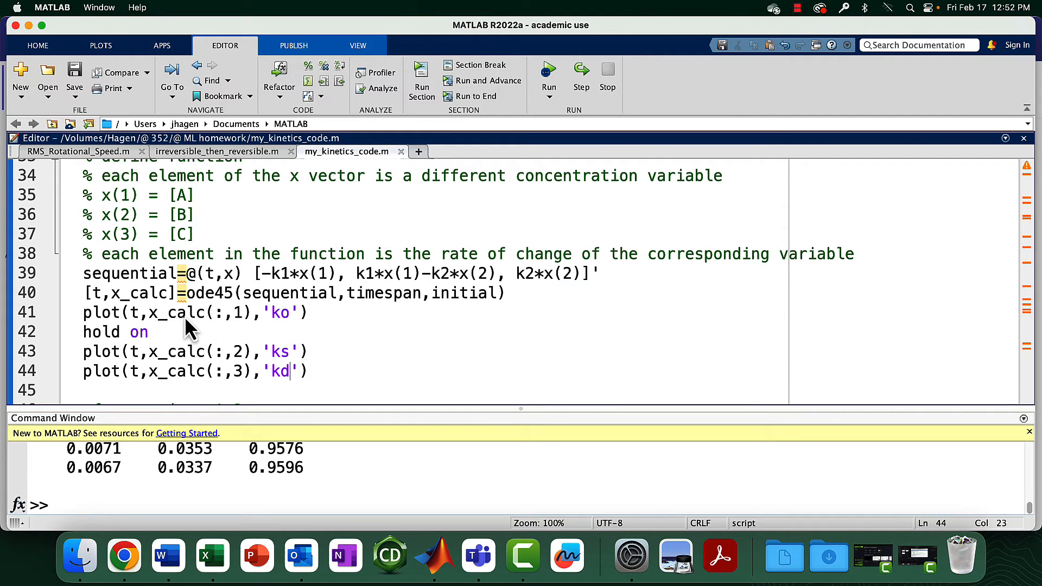
pyautogui.moveTo(222, 322)
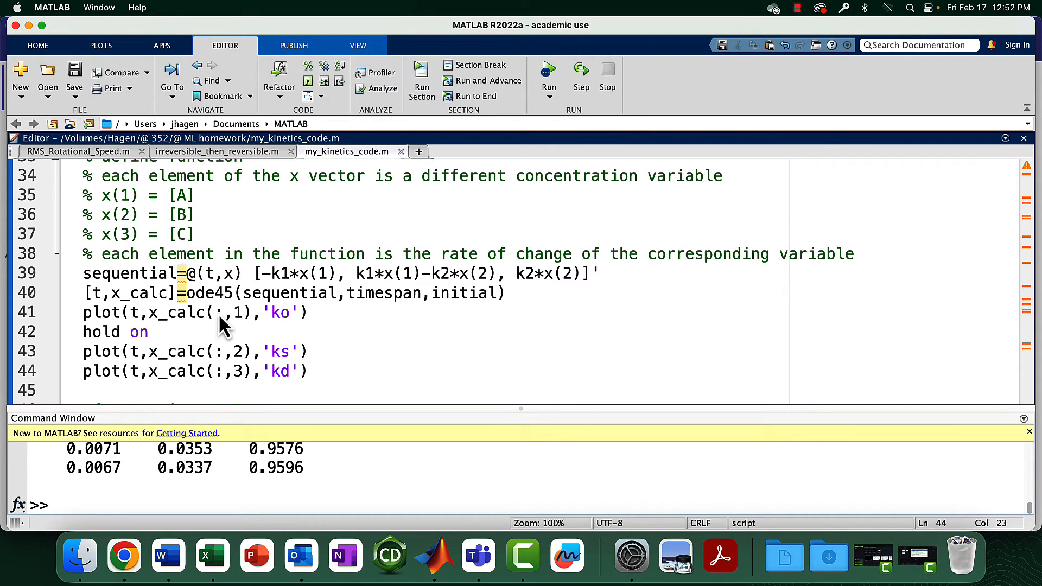
pyautogui.moveTo(239, 326)
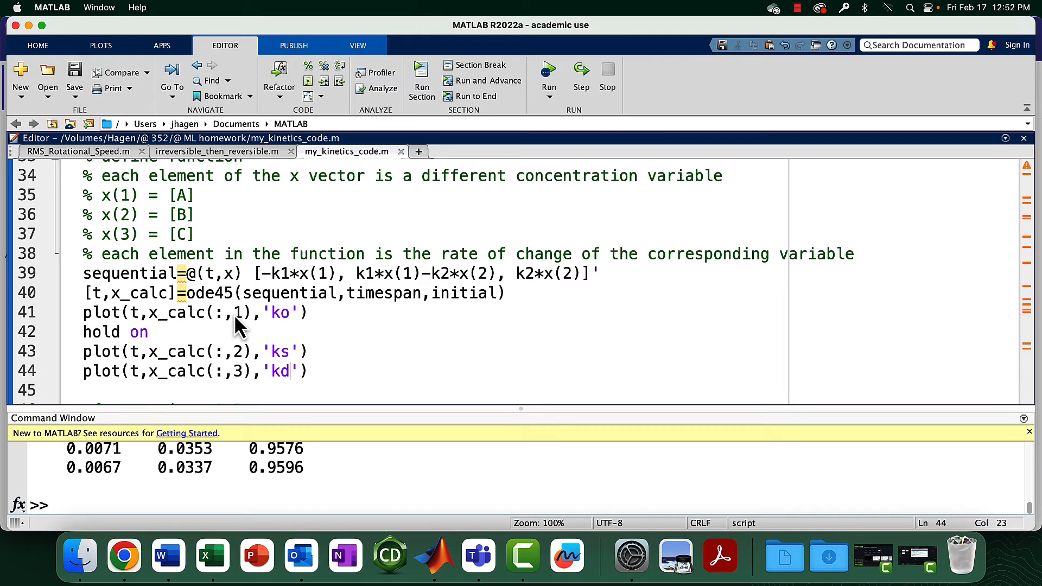
pyautogui.moveTo(166, 246)
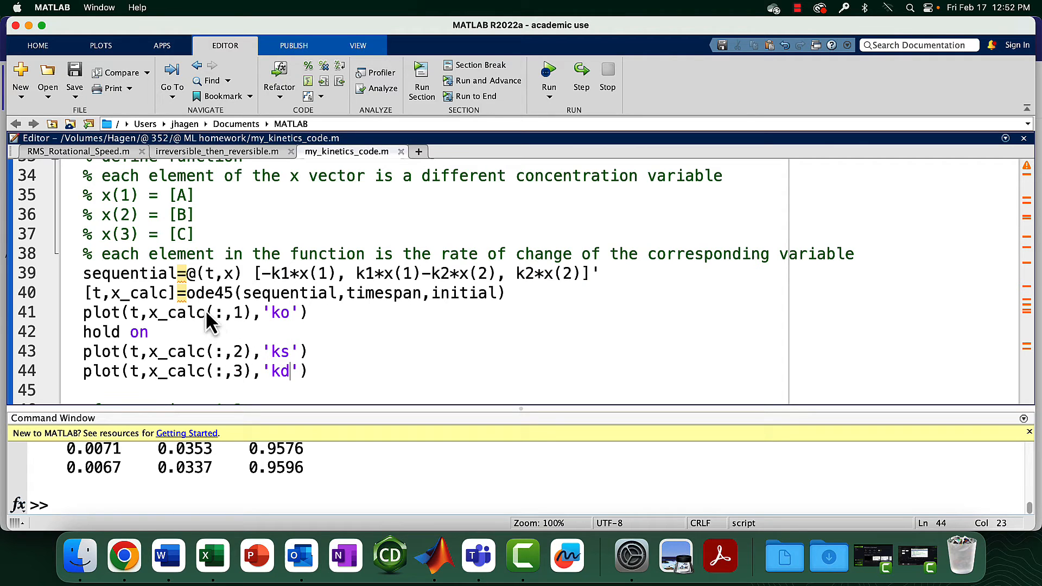
pyautogui.moveTo(140, 326)
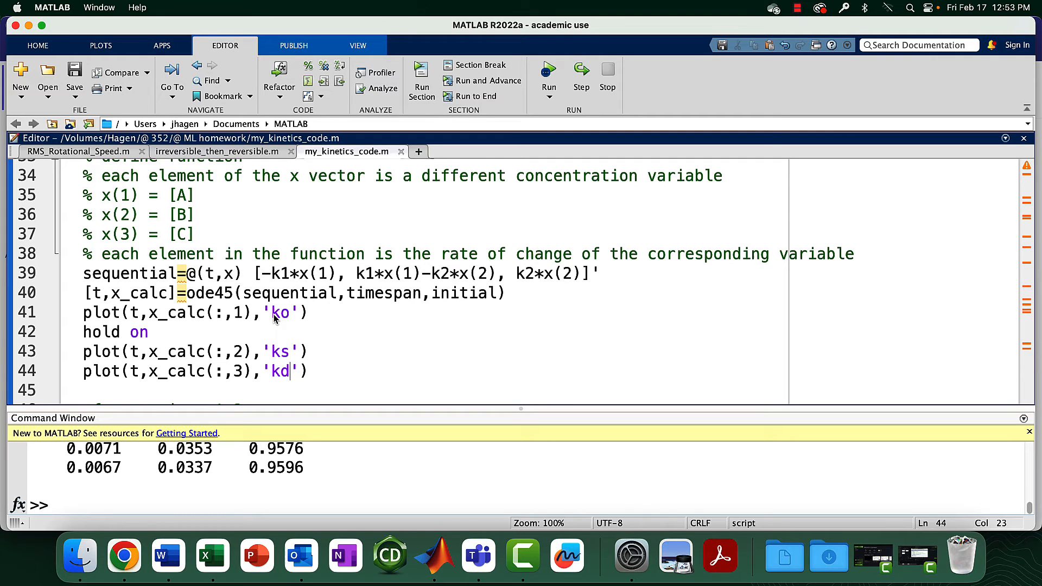
pyautogui.moveTo(283, 326)
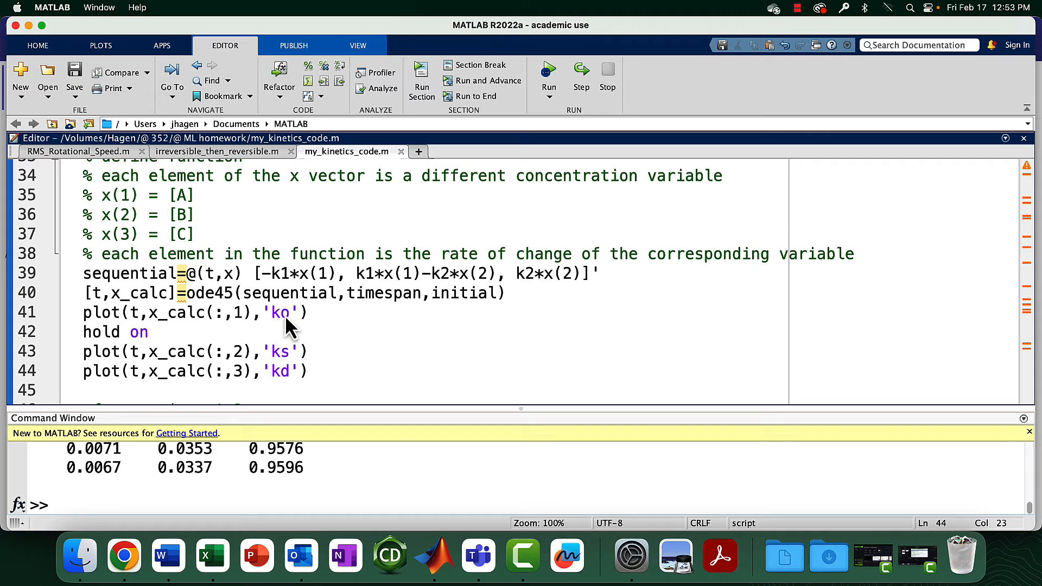
pyautogui.moveTo(92, 336)
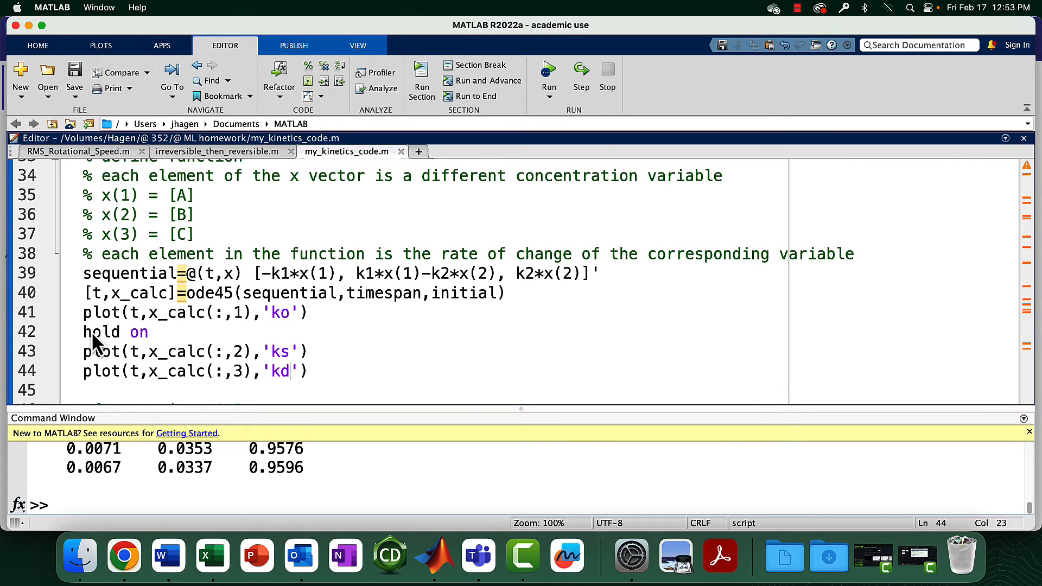
pyautogui.moveTo(229, 355)
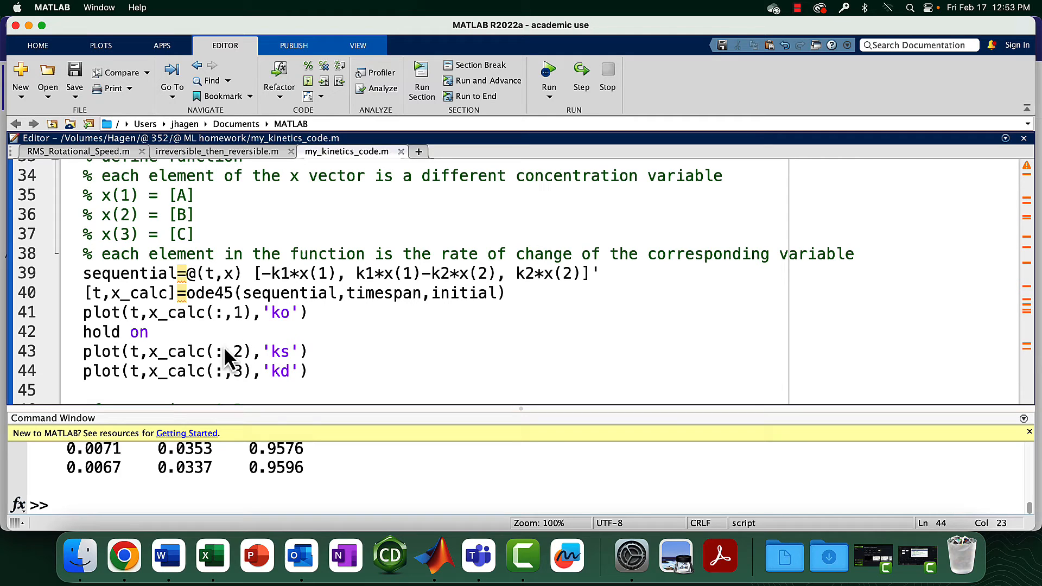
pyautogui.moveTo(119, 339)
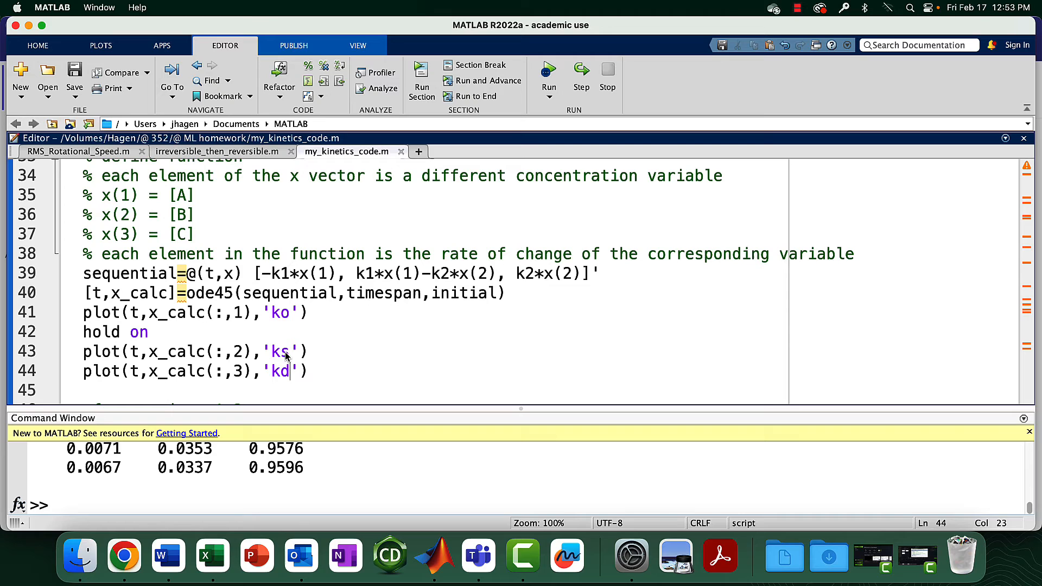
pyautogui.moveTo(284, 371)
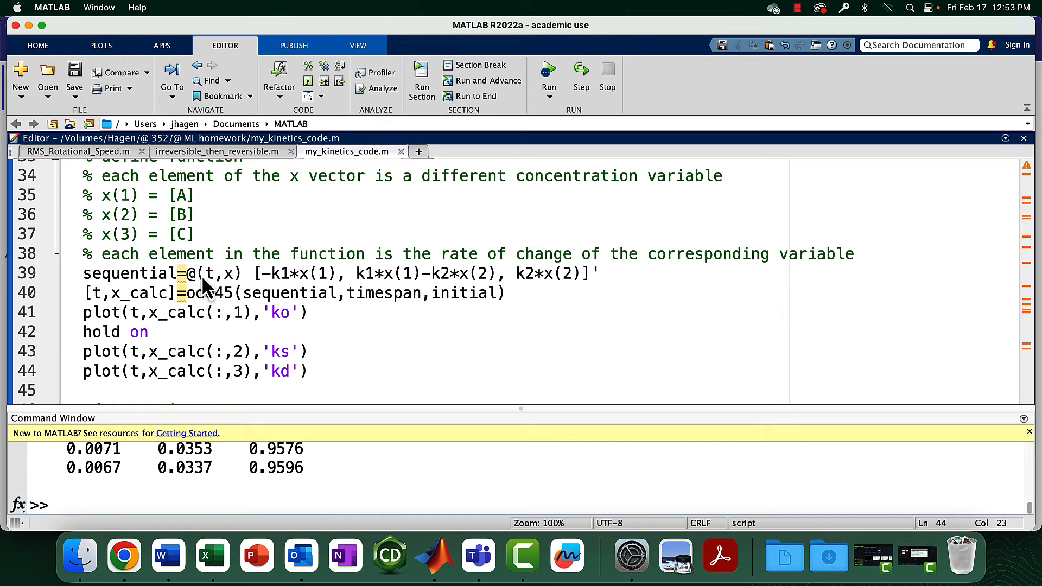
pyautogui.moveTo(239, 375)
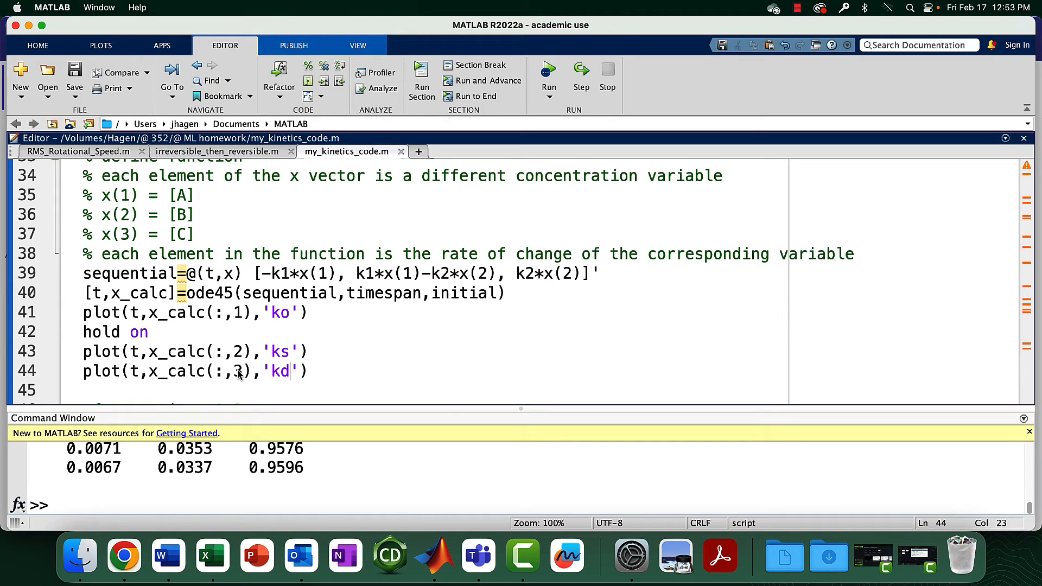
pyautogui.moveTo(145, 388)
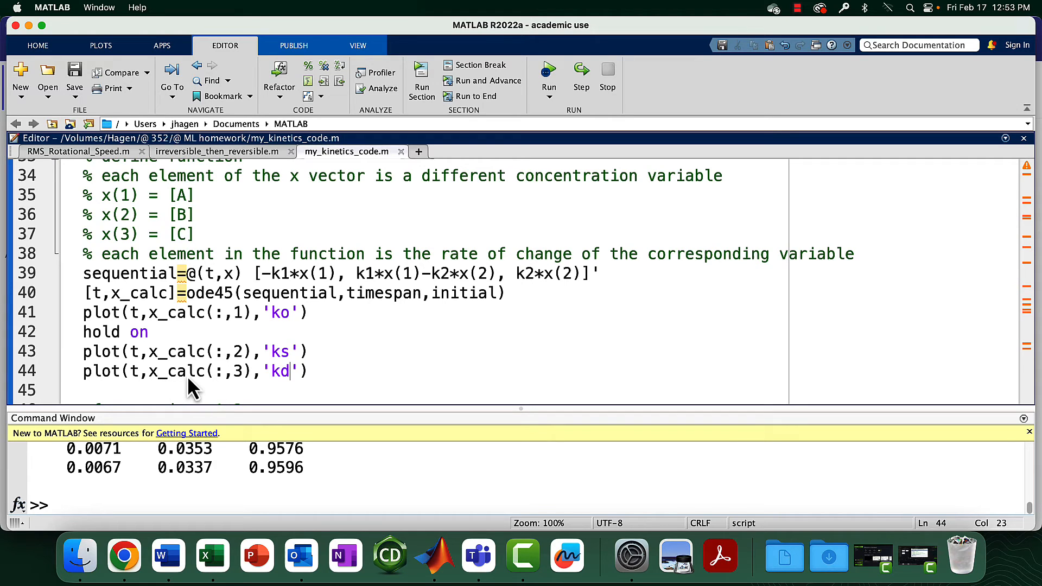
pyautogui.moveTo(291, 386)
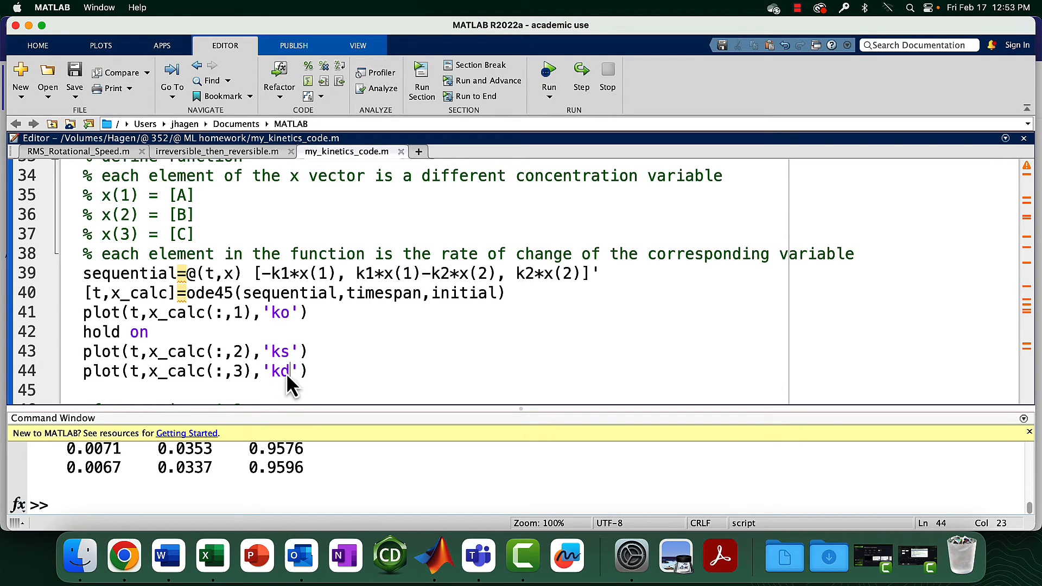
pyautogui.scroll(-3)
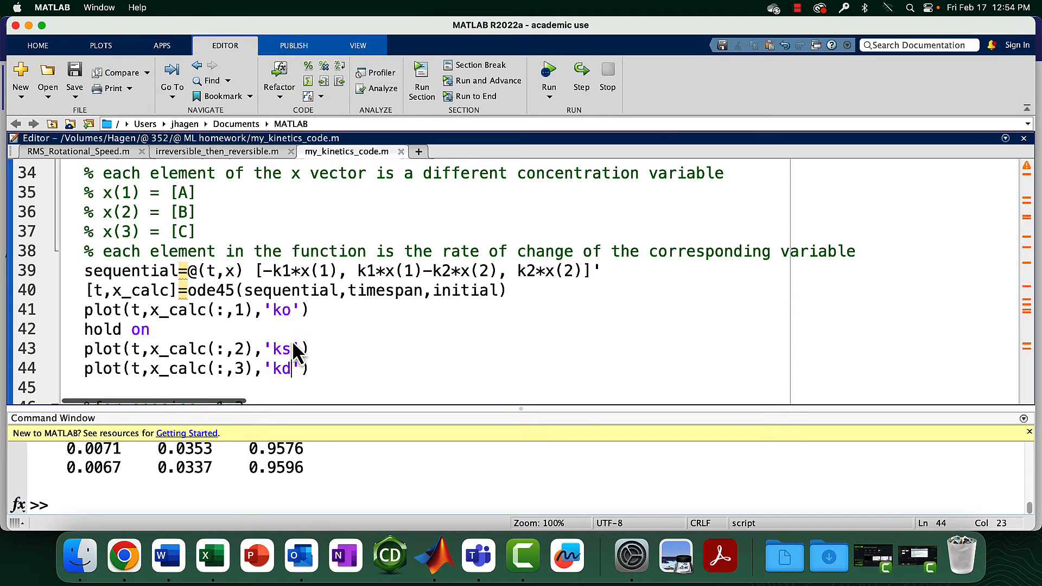
pyautogui.moveTo(292, 382)
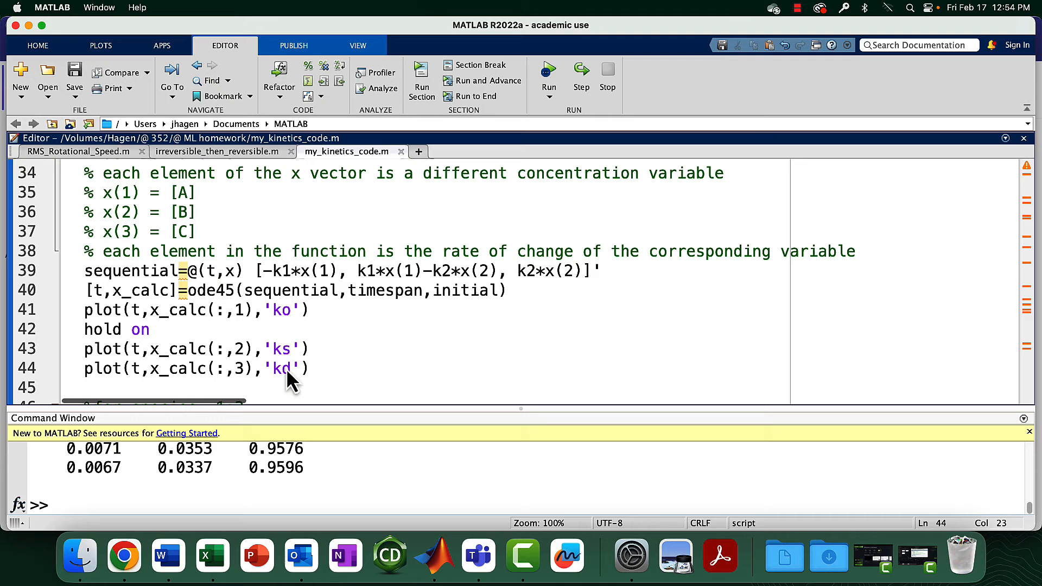
pyautogui.scroll(-3)
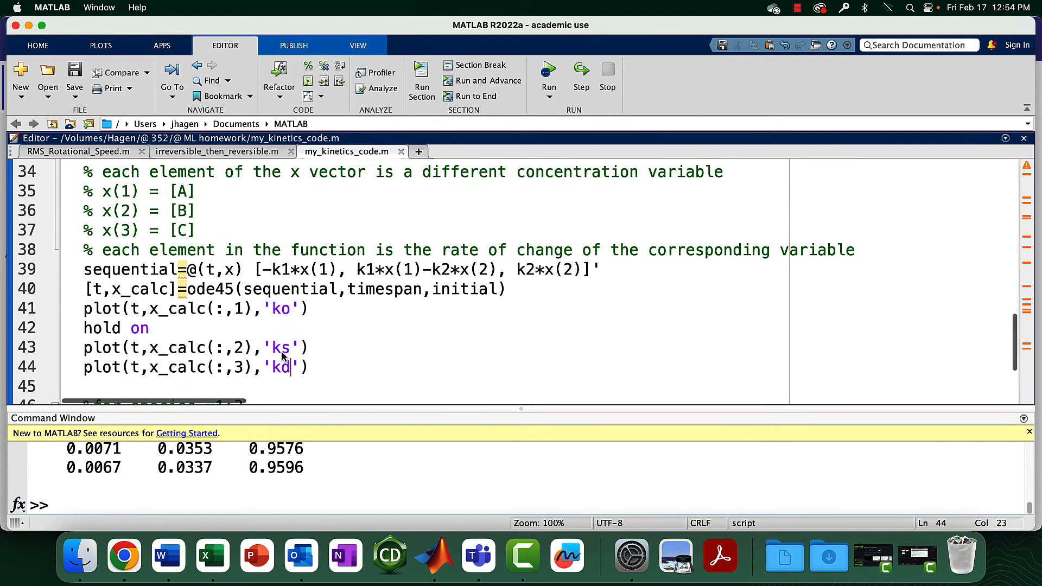
pyautogui.scroll(-3)
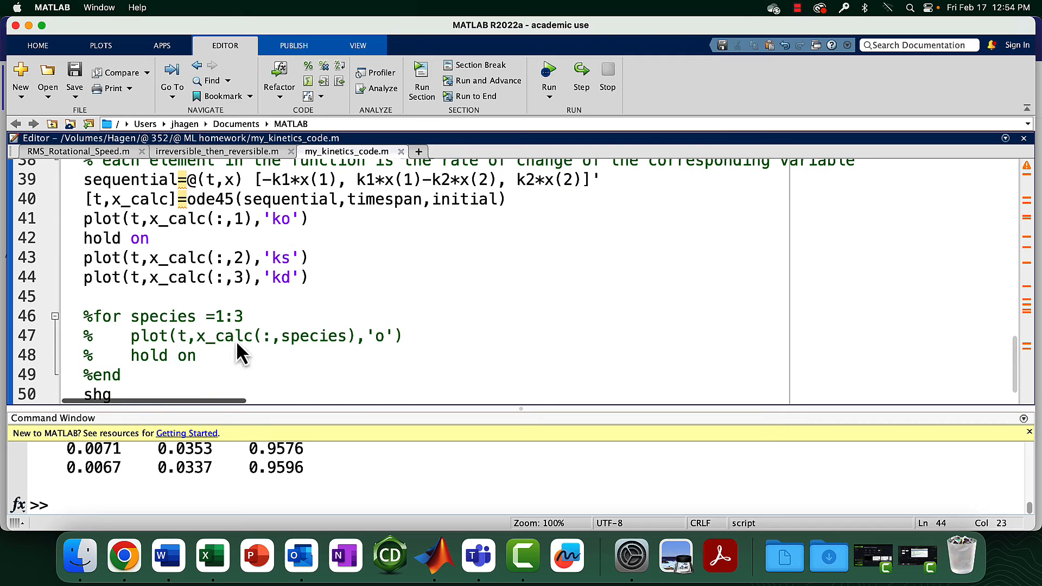
pyautogui.moveTo(127, 375)
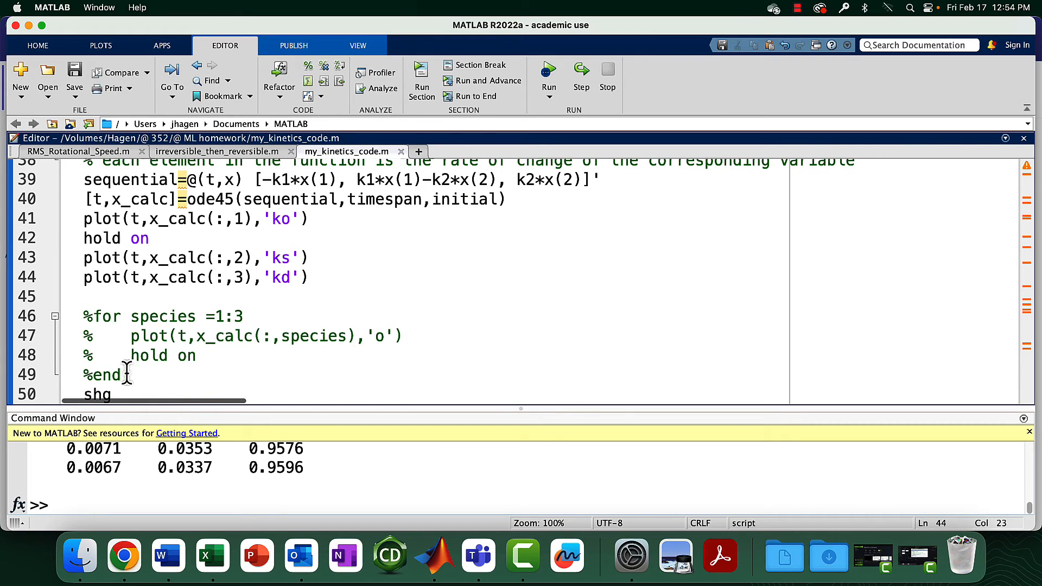
pyautogui.scroll(3)
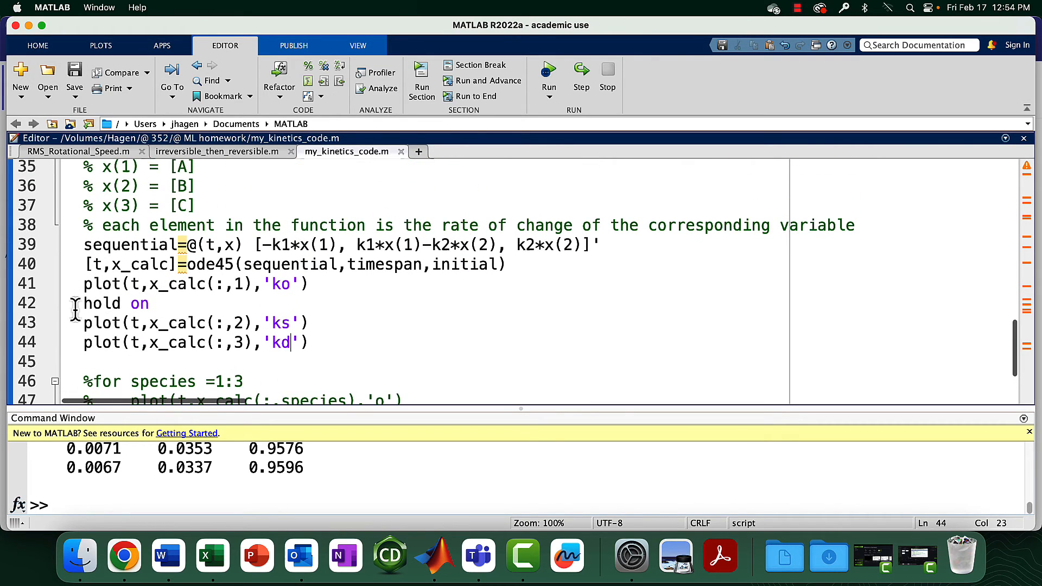
pyautogui.moveTo(196, 343)
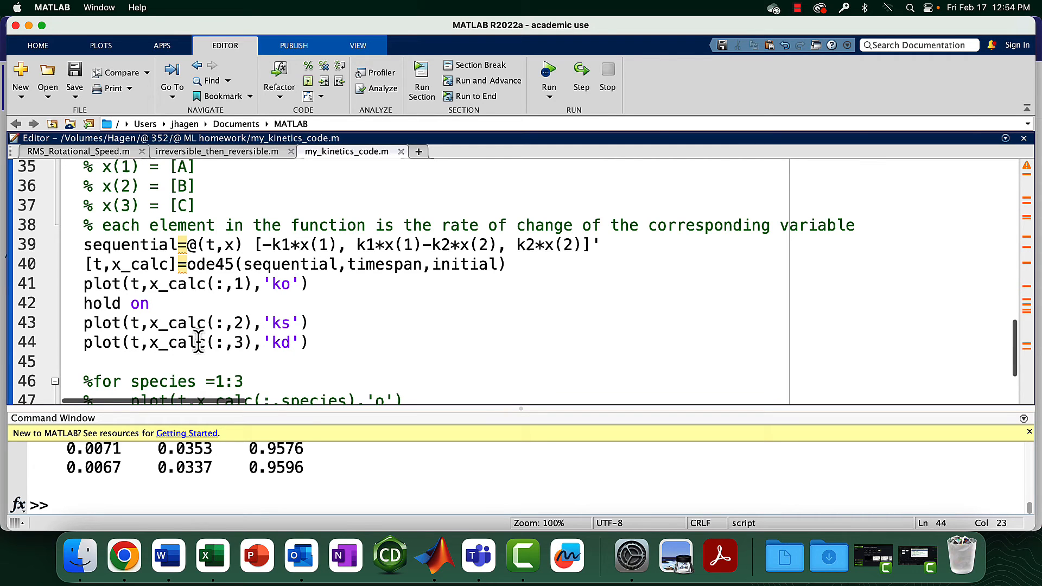
pyautogui.scroll(-3)
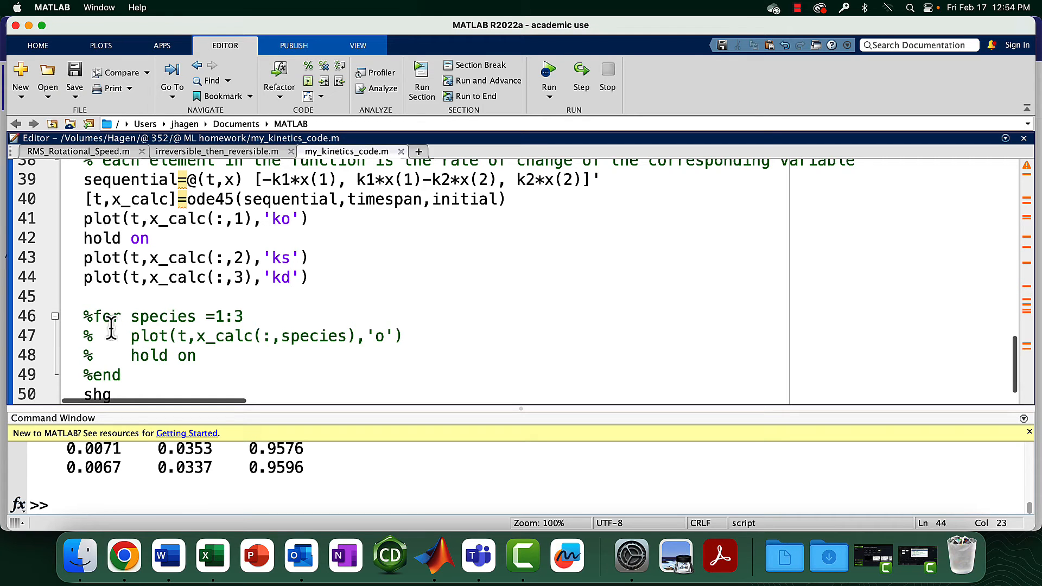
pyautogui.moveTo(103, 351)
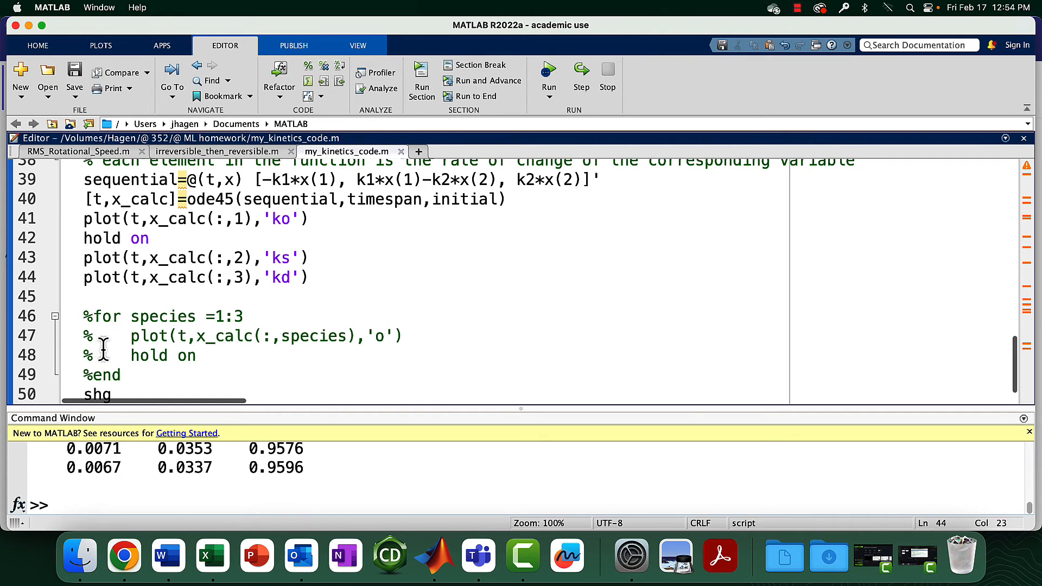
pyautogui.scroll(3)
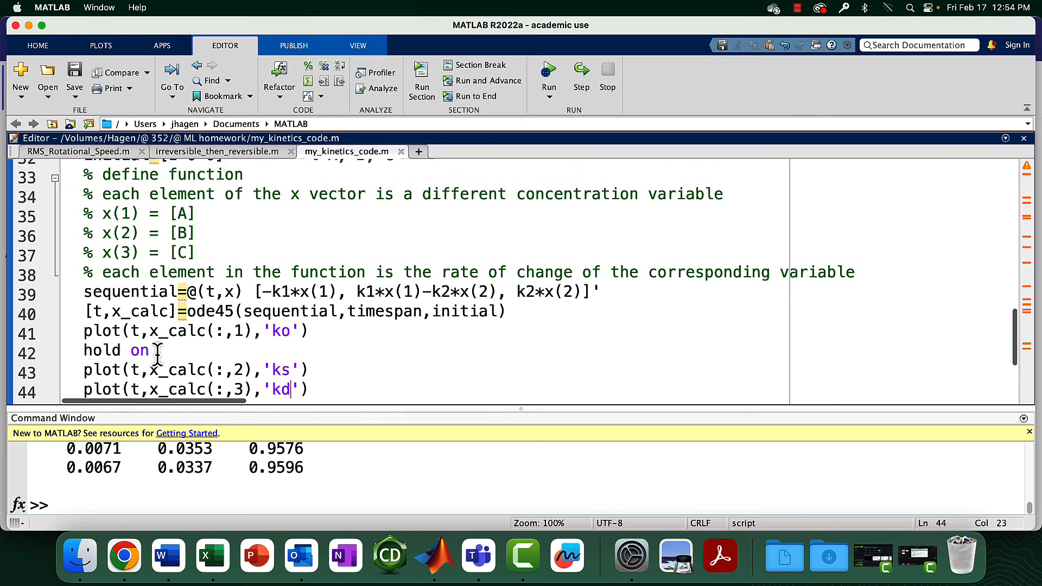
pyautogui.scroll(-3)
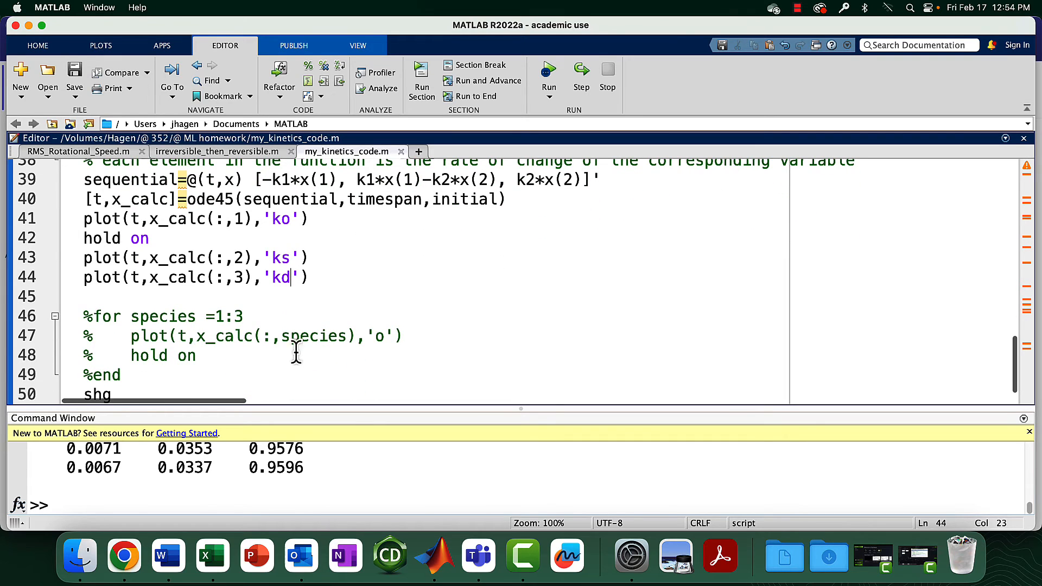
pyautogui.moveTo(226, 343)
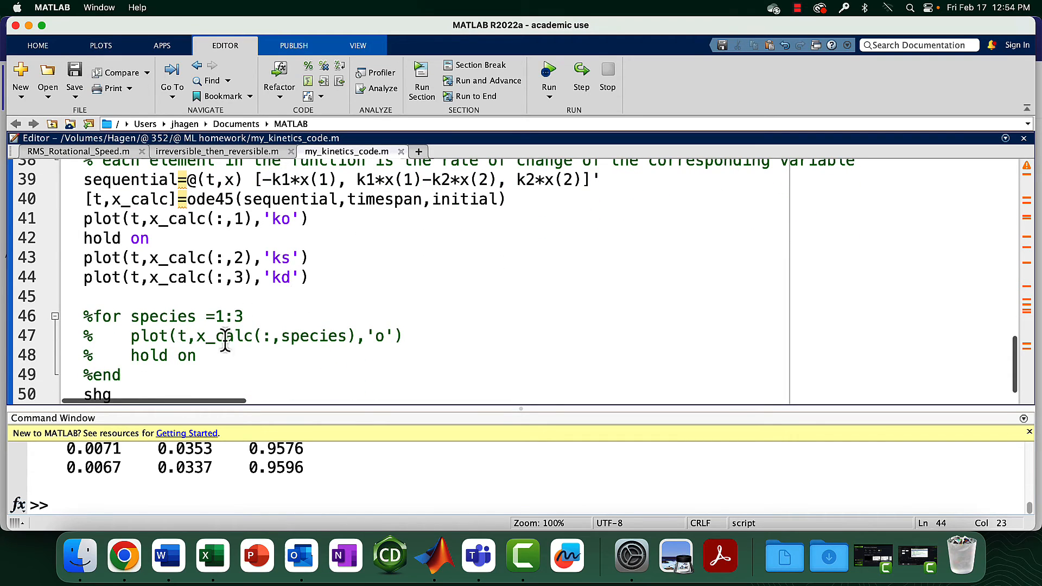
pyautogui.scroll(3)
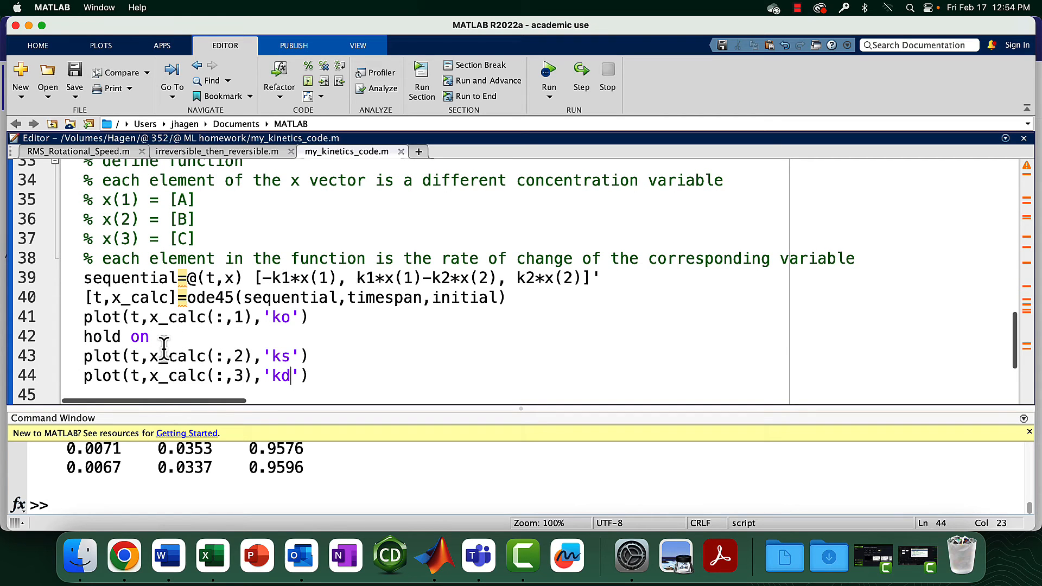
pyautogui.scroll(-3)
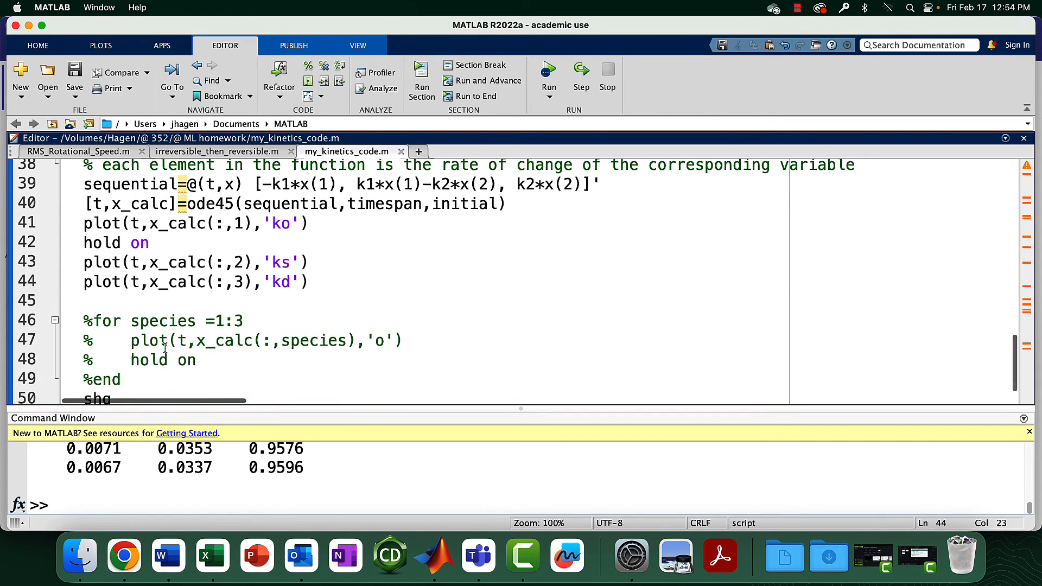
pyautogui.scroll(3)
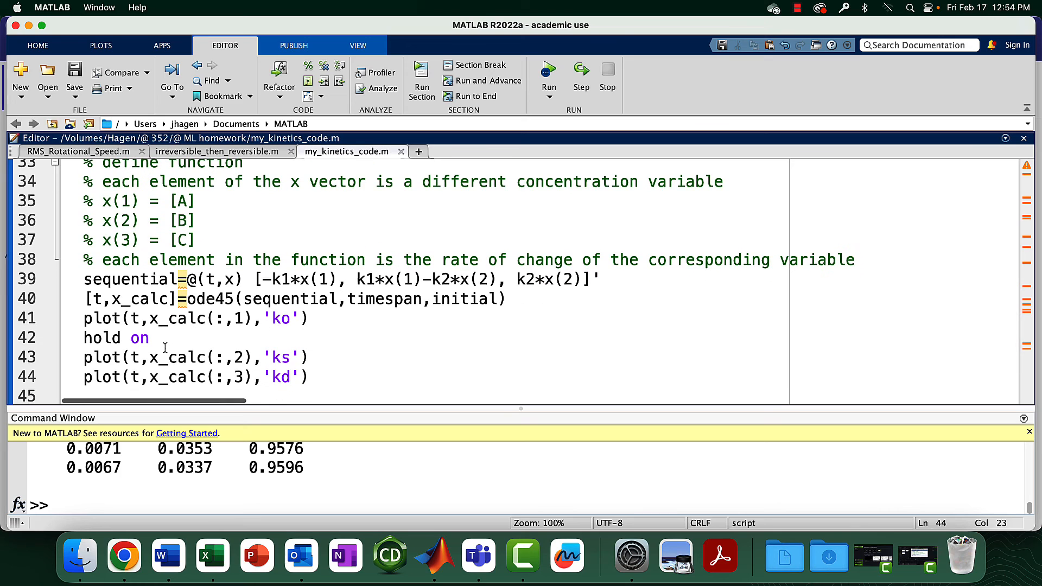
pyautogui.scroll(-3)
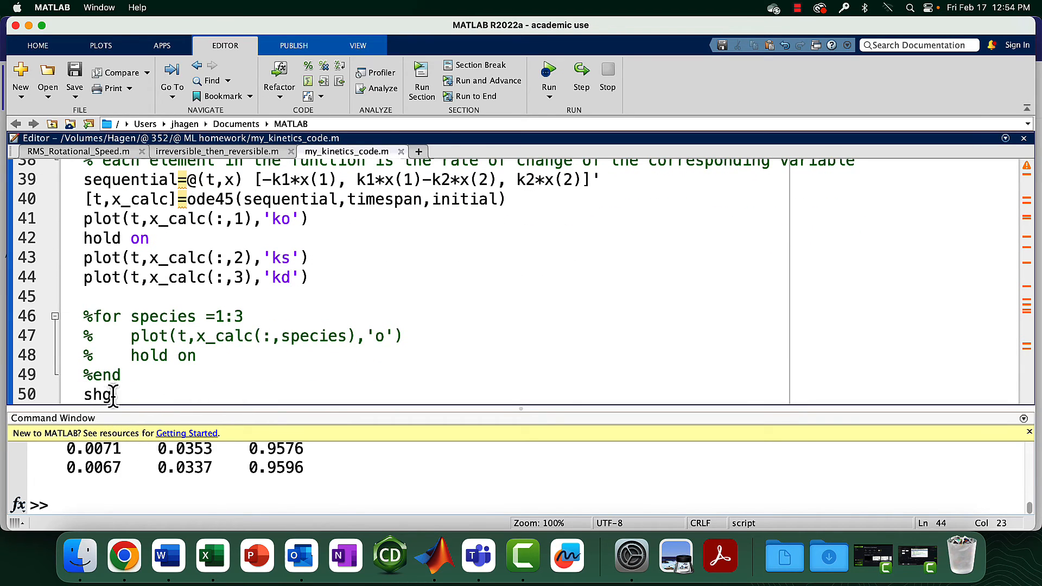
pyautogui.moveTo(89, 385)
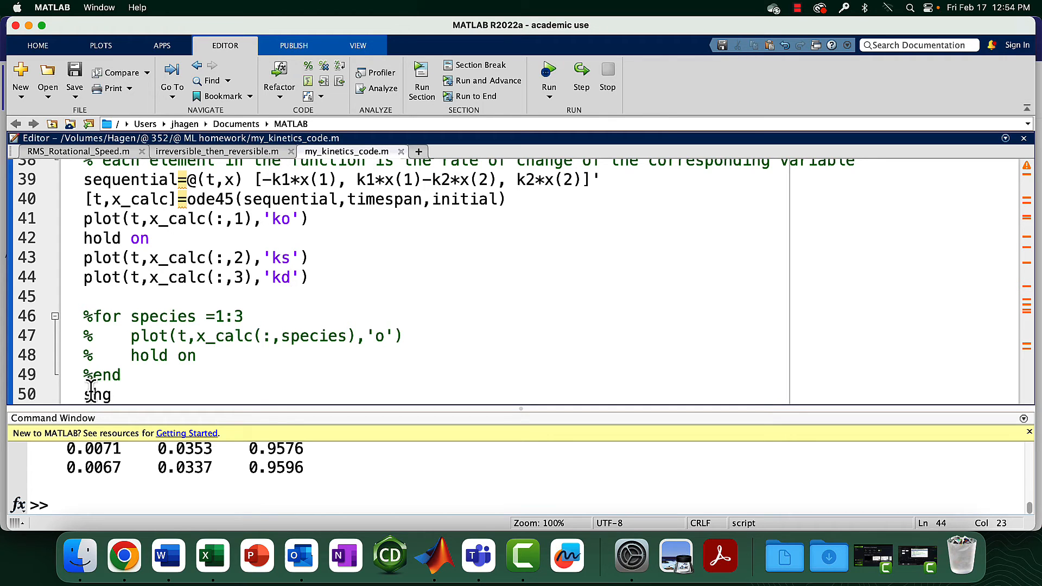
pyautogui.scroll(3)
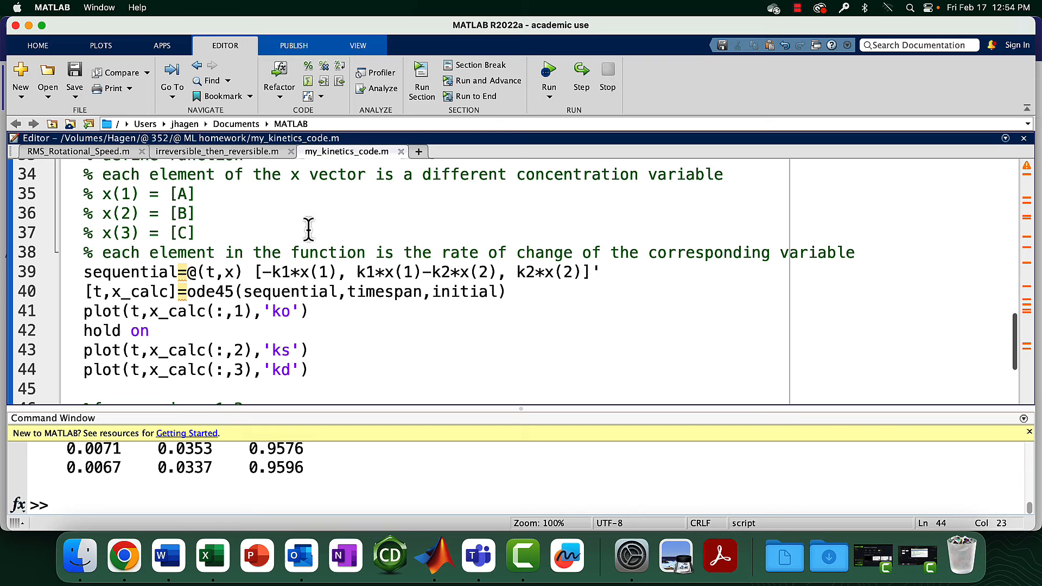
pyautogui.scroll(3)
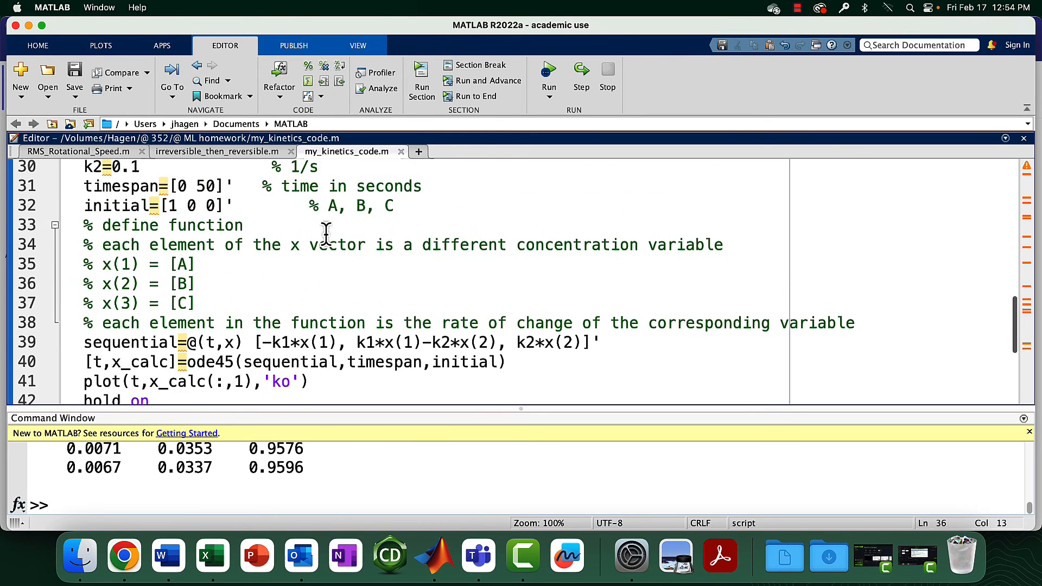
# - Run the section with k1=0.1 and k2=0.1 to plot A, B and C concentrations
pyautogui.scroll(3)
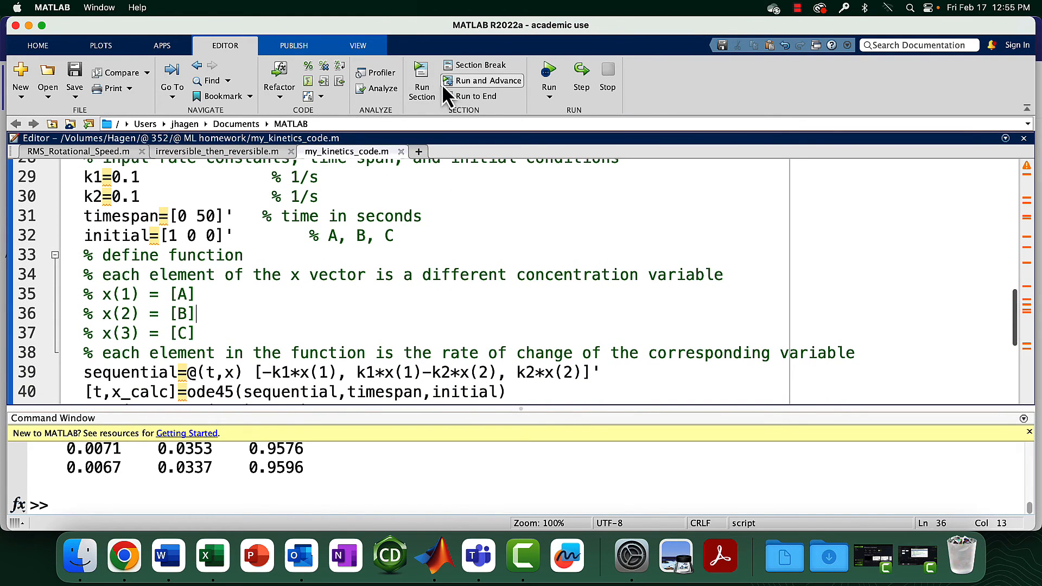
pyautogui.moveTo(376, 89)
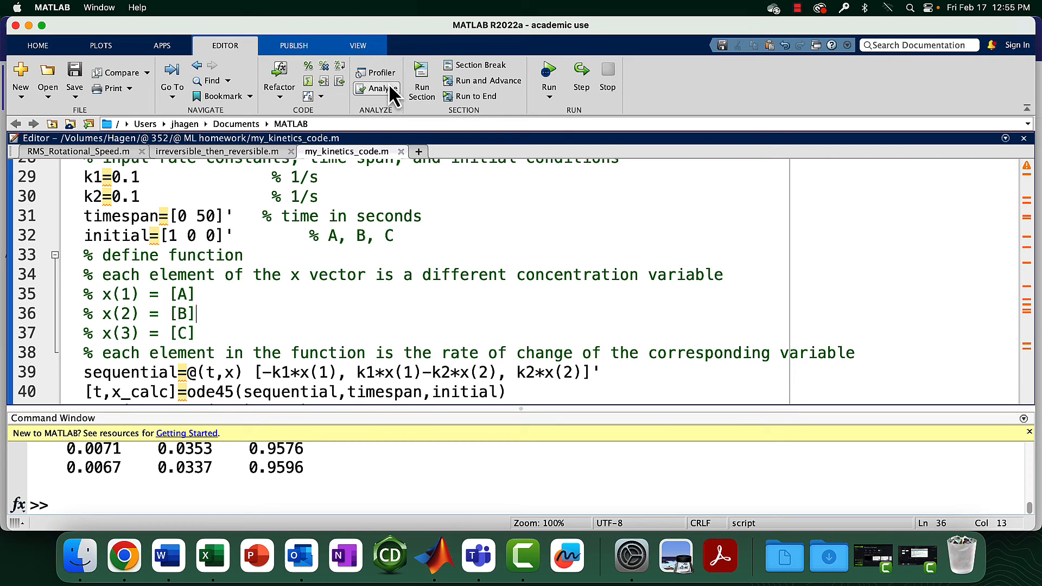
pyautogui.click(548, 78)
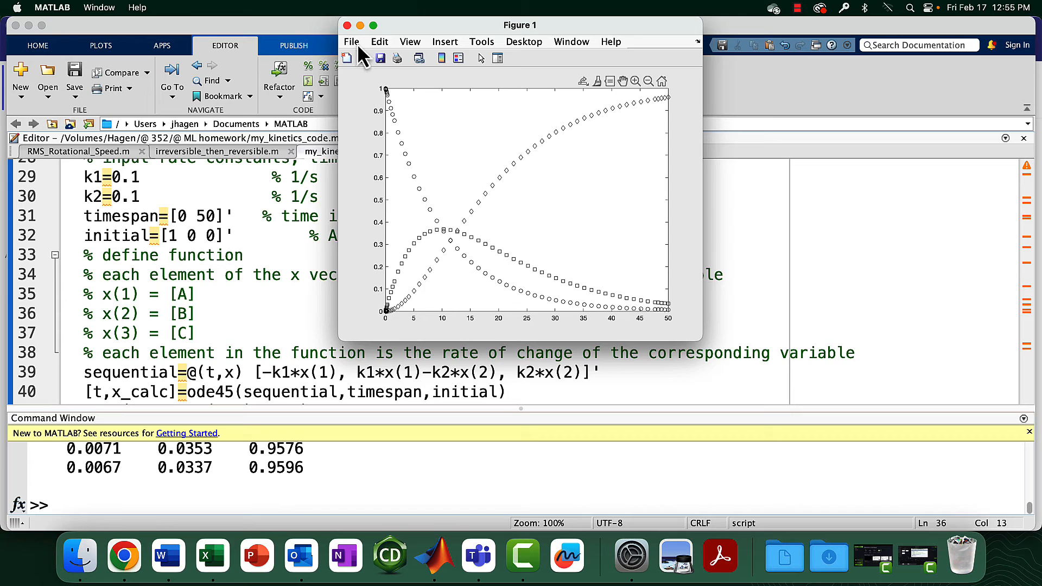
# - Maximize Figure 1 to inspect the intermediate's peak near 0.37 around t=10
pyautogui.click(373, 25)
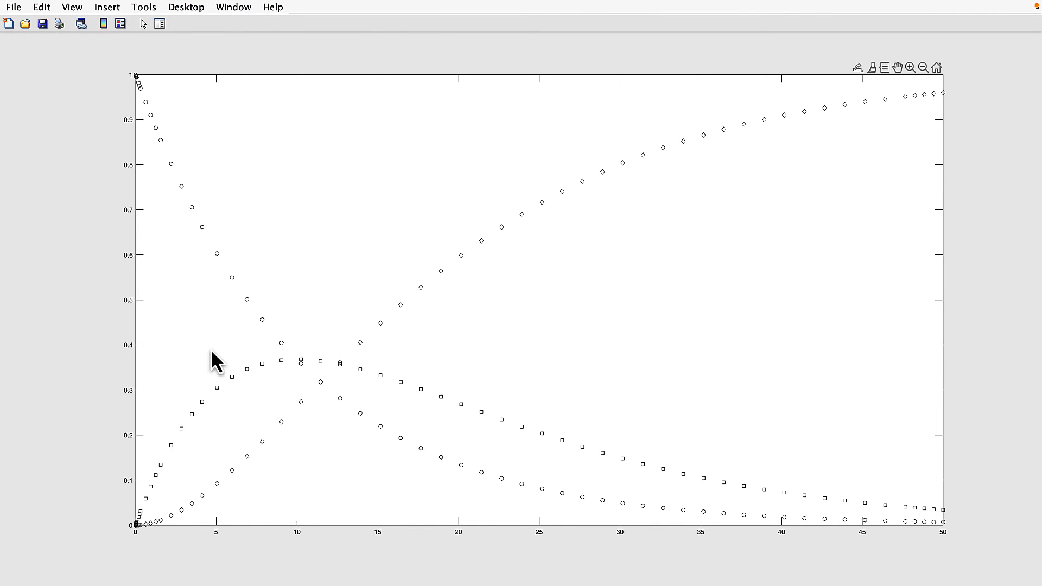
pyautogui.moveTo(180, 118)
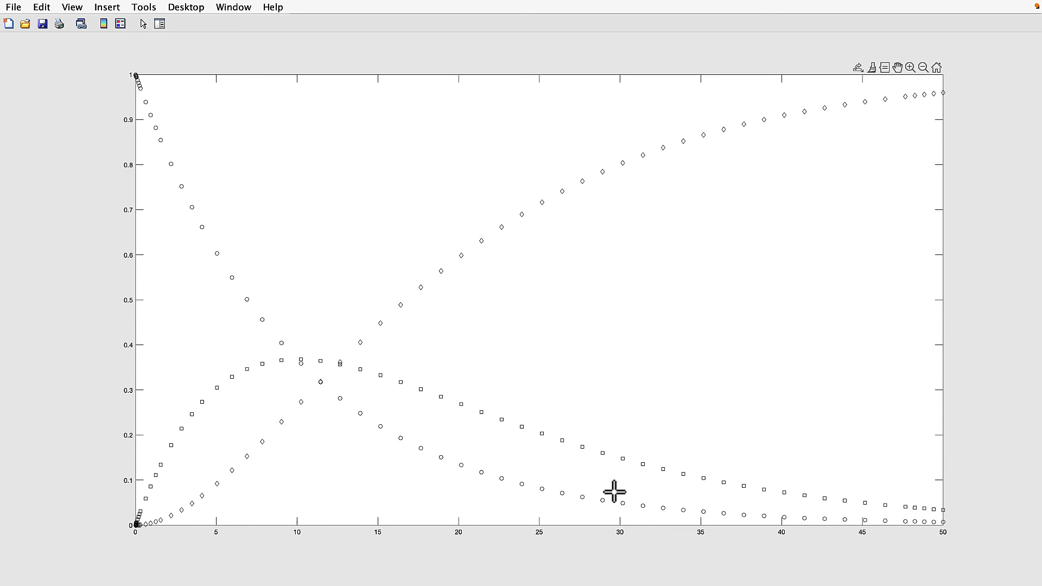
pyautogui.moveTo(119, 72)
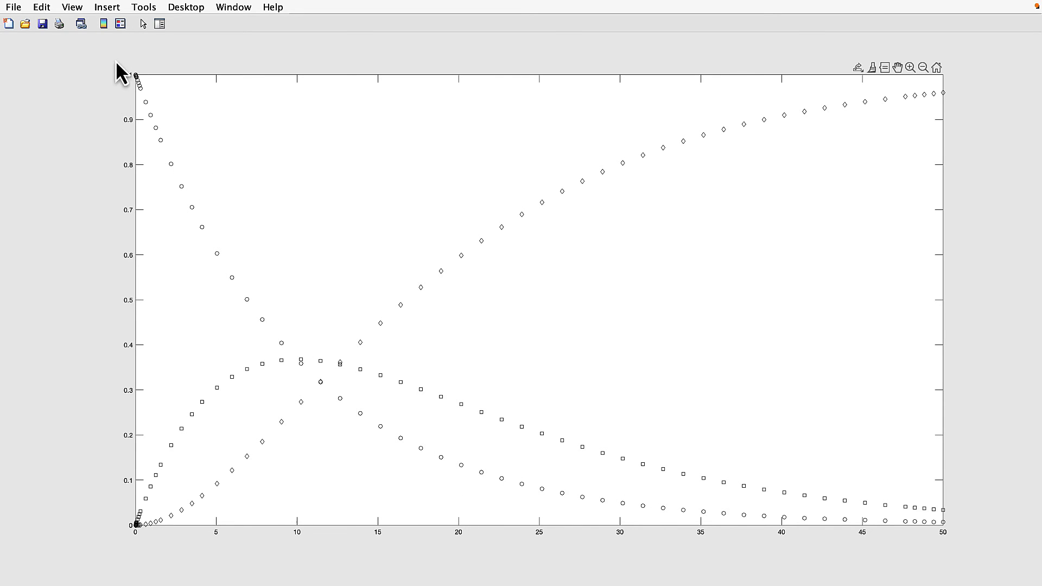
pyautogui.moveTo(508, 522)
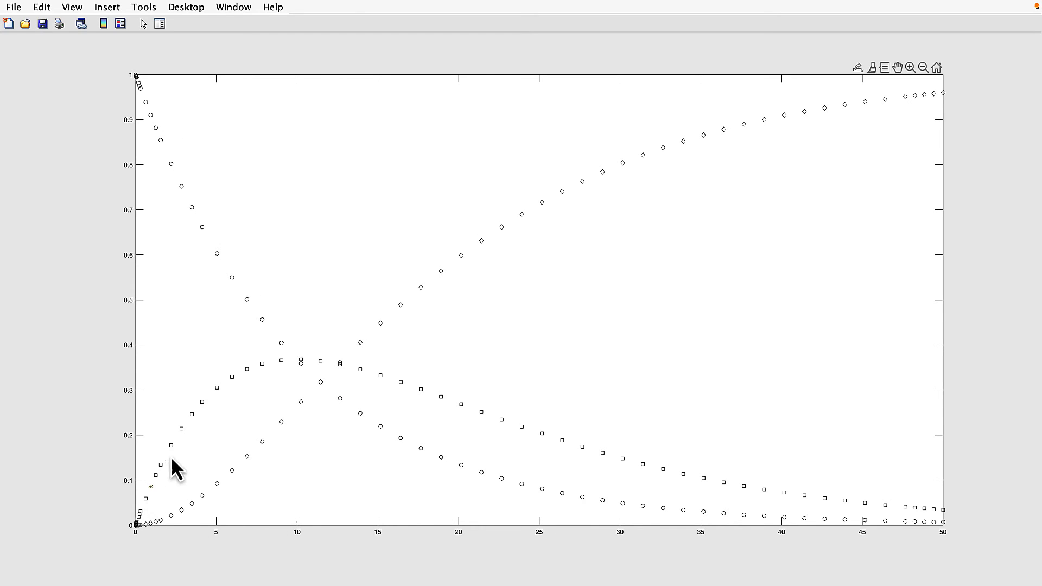
pyautogui.moveTo(479, 415)
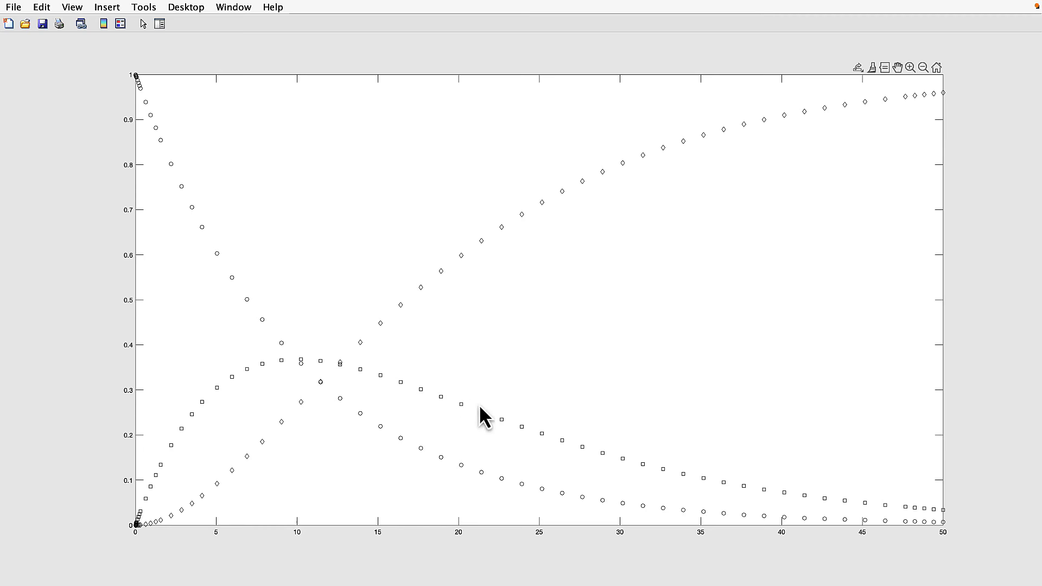
pyautogui.moveTo(406, 503)
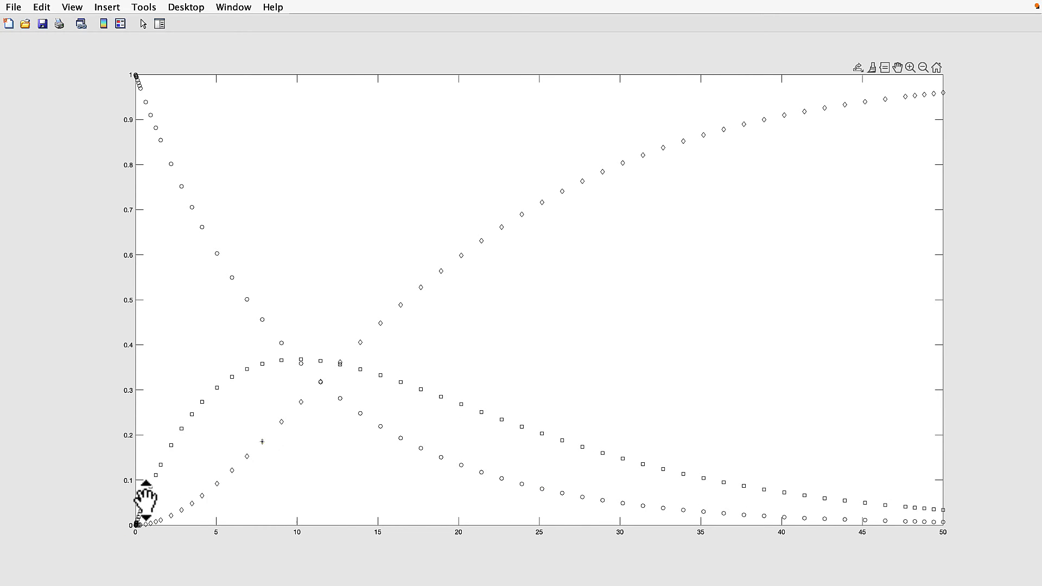
pyautogui.moveTo(921, 107)
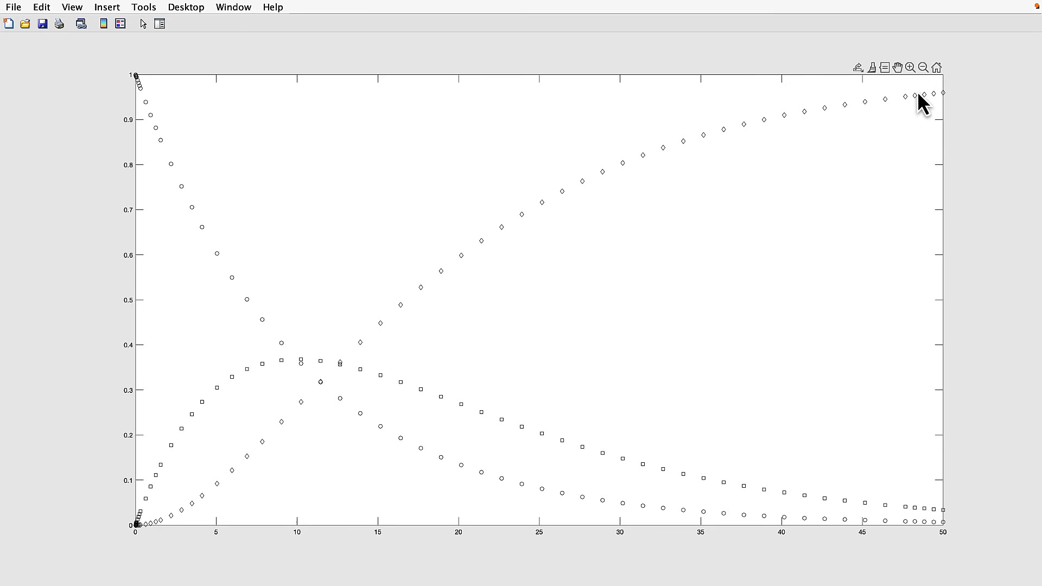
pyautogui.moveTo(903, 123)
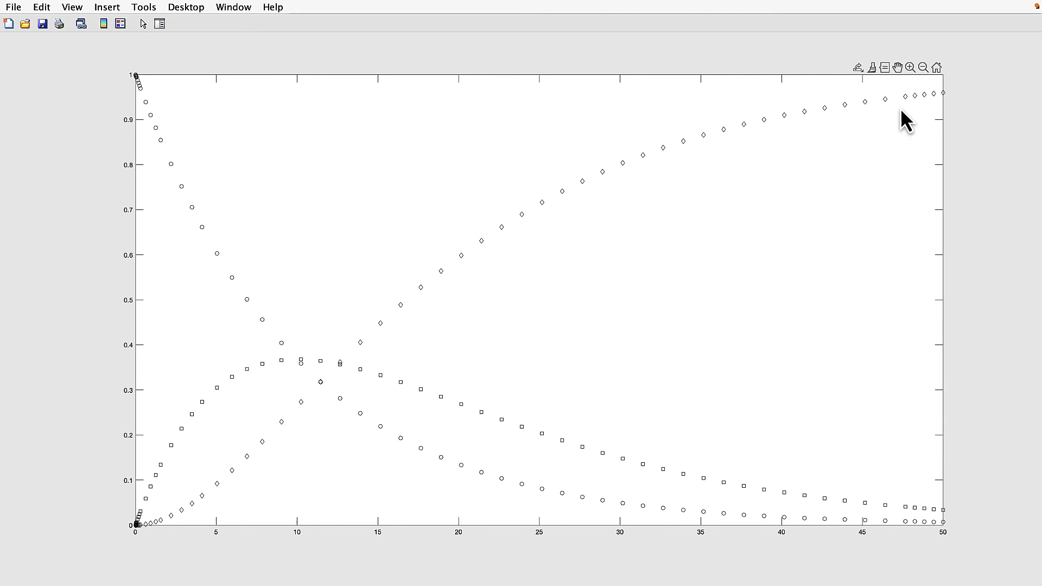
pyautogui.moveTo(930, 106)
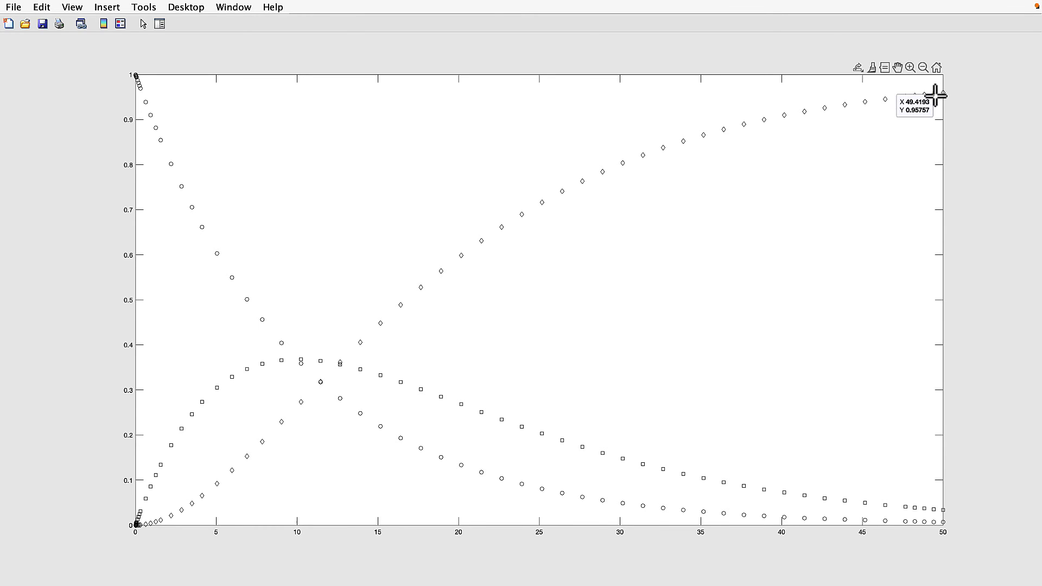
pyautogui.moveTo(301, 353)
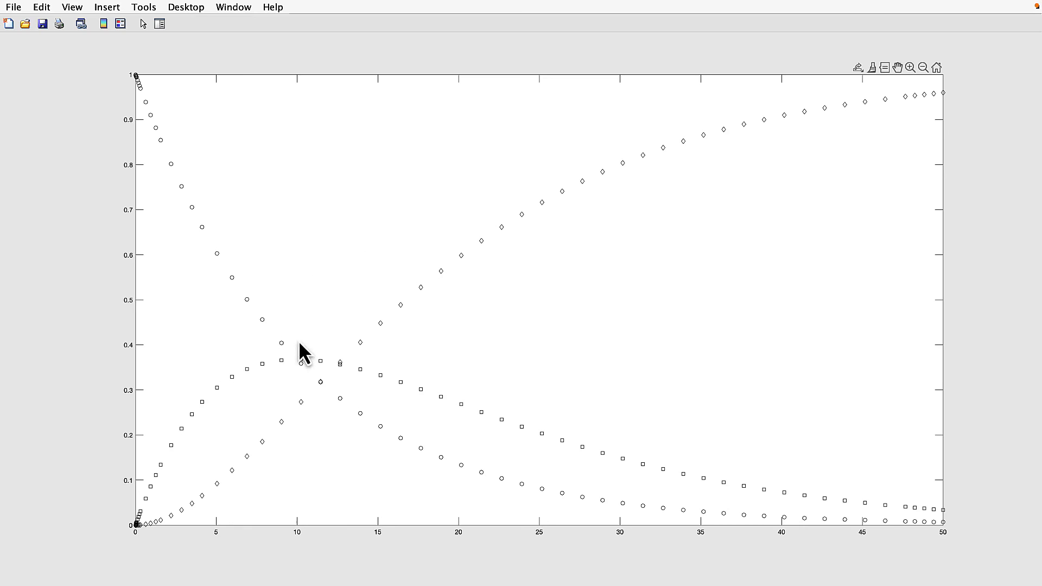
pyautogui.moveTo(180, 509)
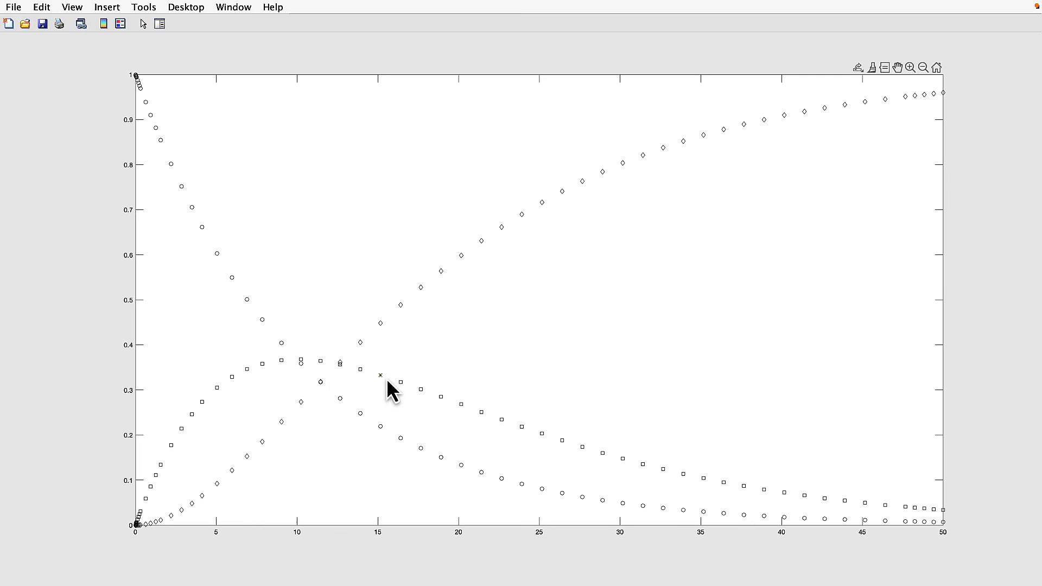
pyautogui.moveTo(249, 402)
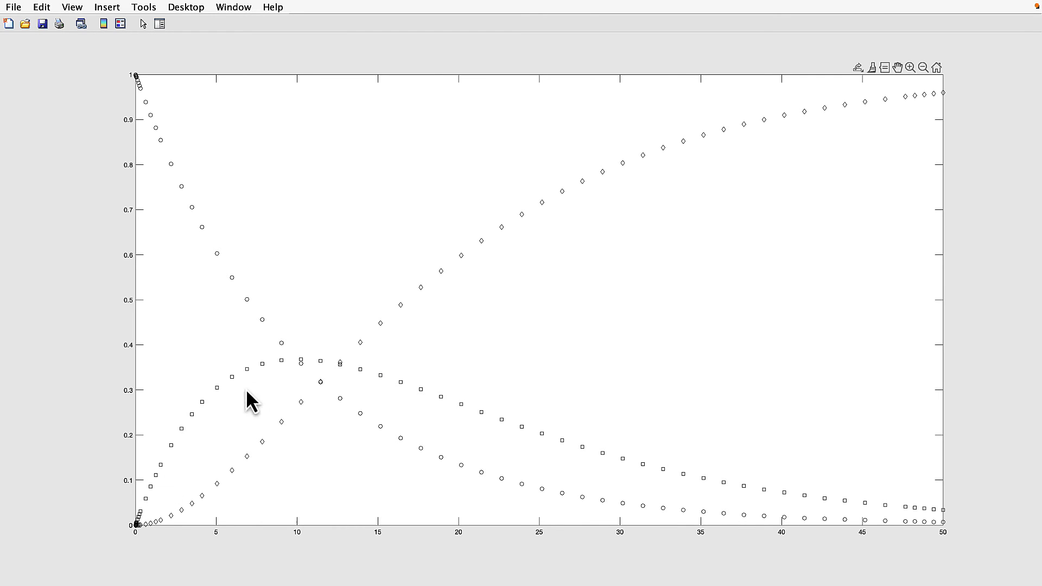
pyautogui.moveTo(141, 479)
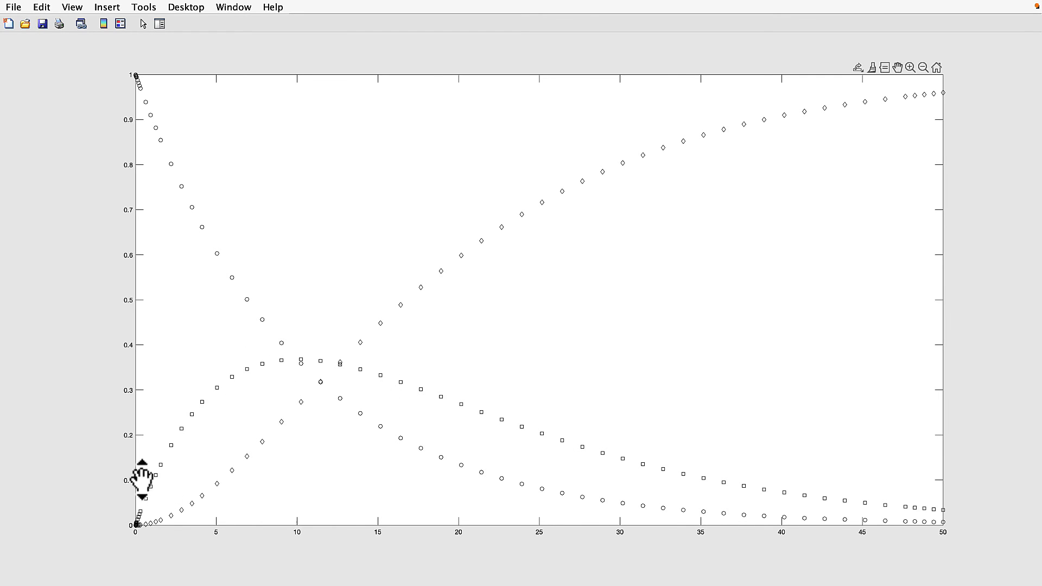
pyautogui.moveTo(192, 457)
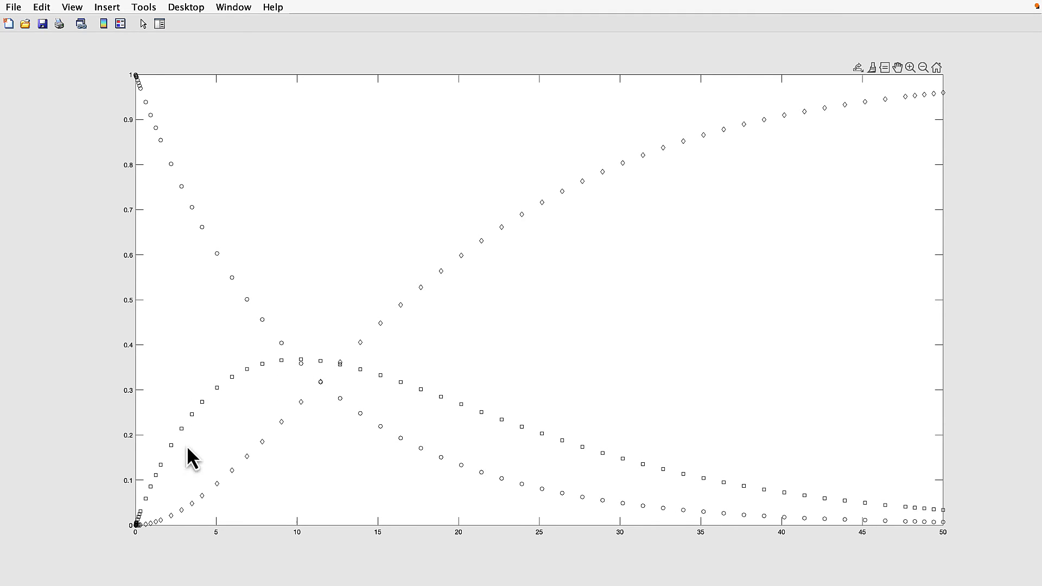
pyautogui.moveTo(190, 494)
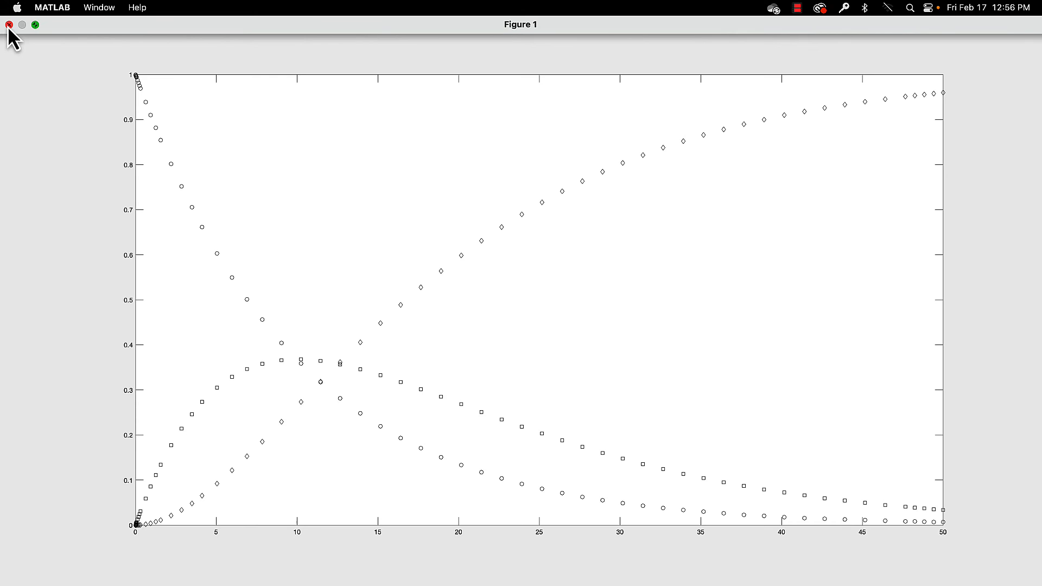
# - Close the plot, set k1=0.2 and k2=0.05, and rerun to replot concentrations
pyautogui.click(9, 25)
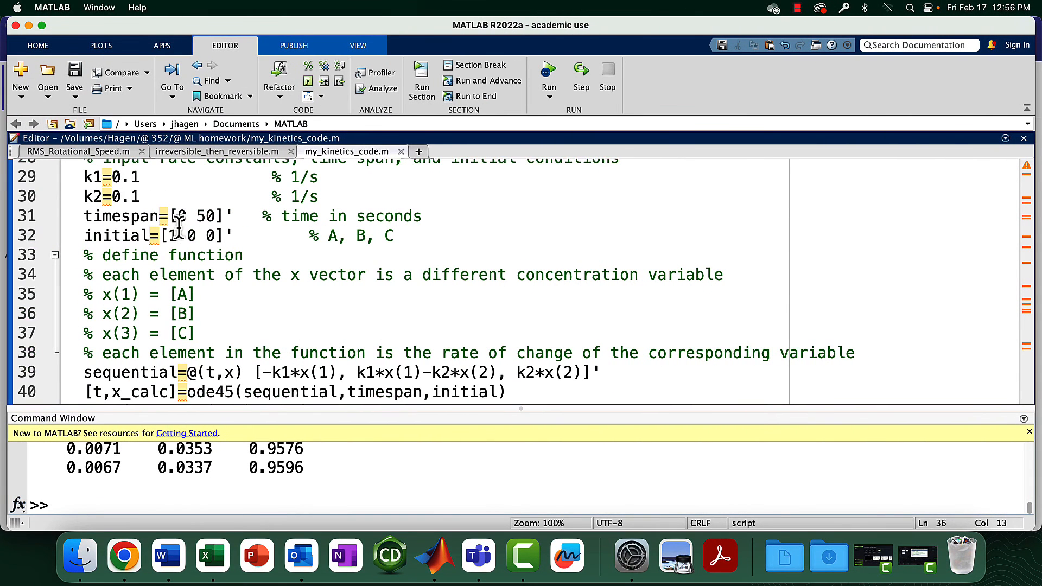
pyautogui.scroll(3)
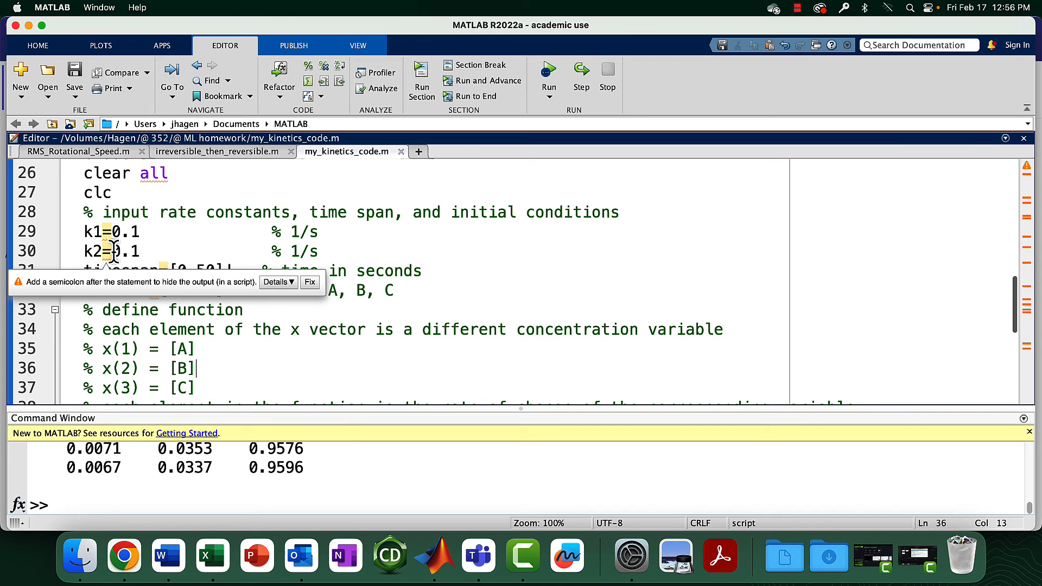
pyautogui.moveTo(123, 251)
pyautogui.write('05')
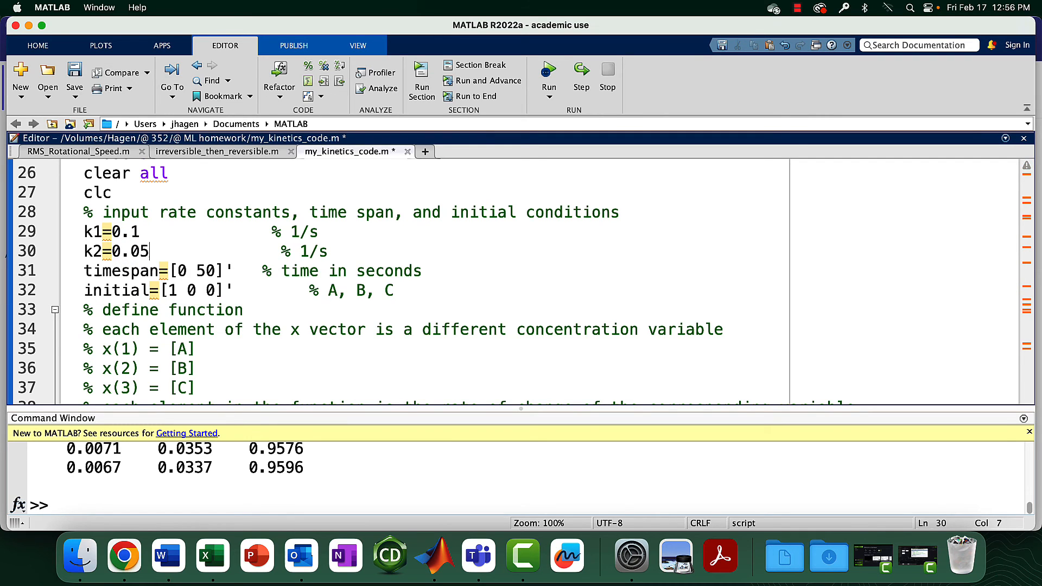
pyautogui.click(133, 232)
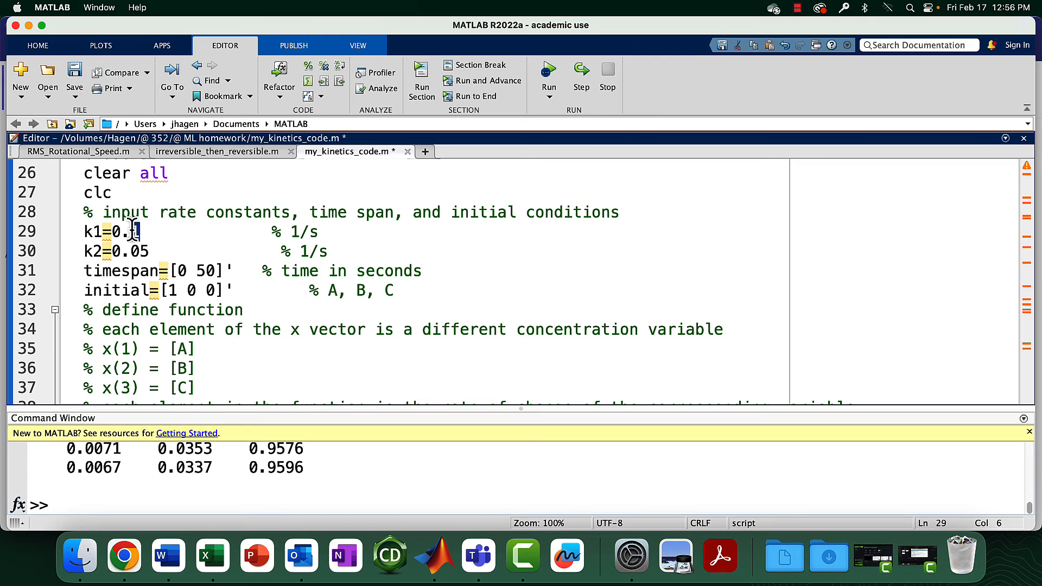
pyautogui.write('2')
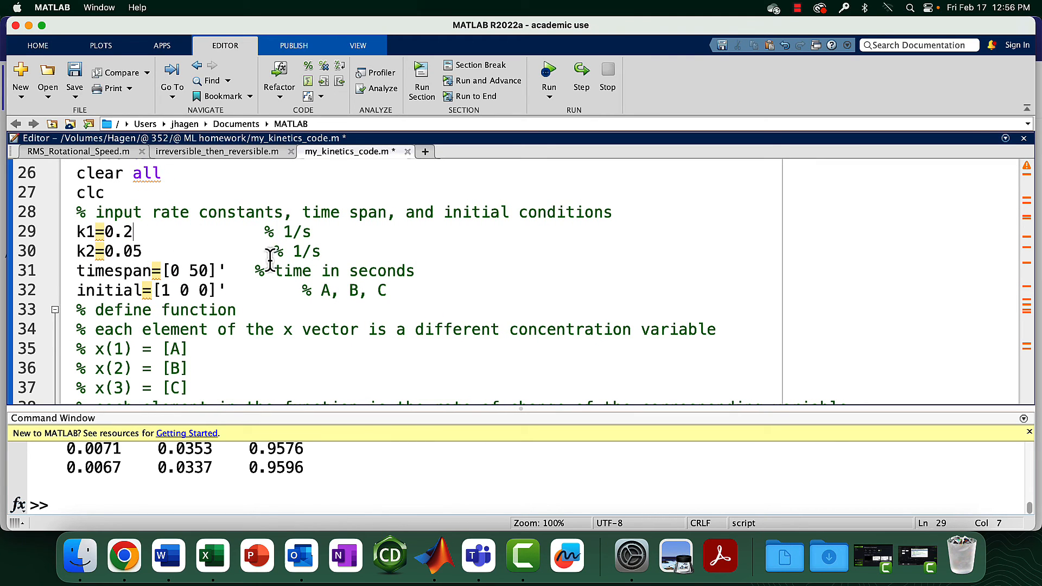
pyautogui.moveTo(420, 73)
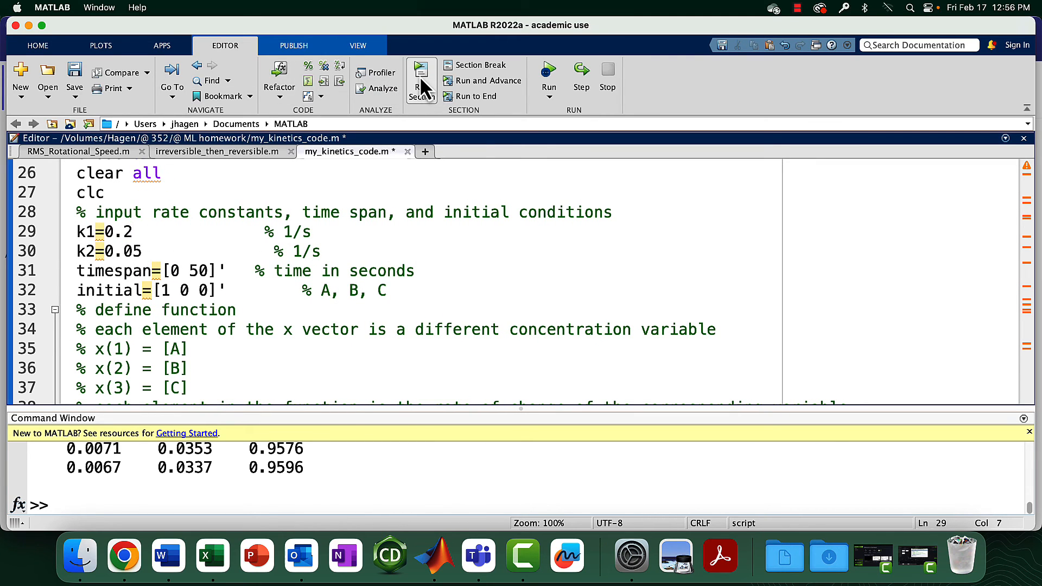
pyautogui.moveTo(420, 73)
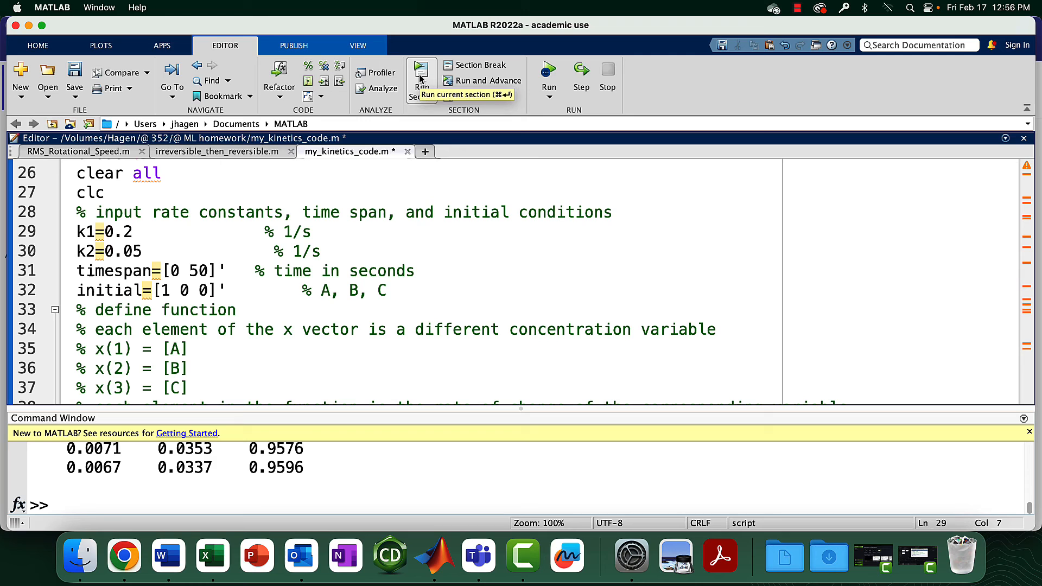
pyautogui.click(421, 78)
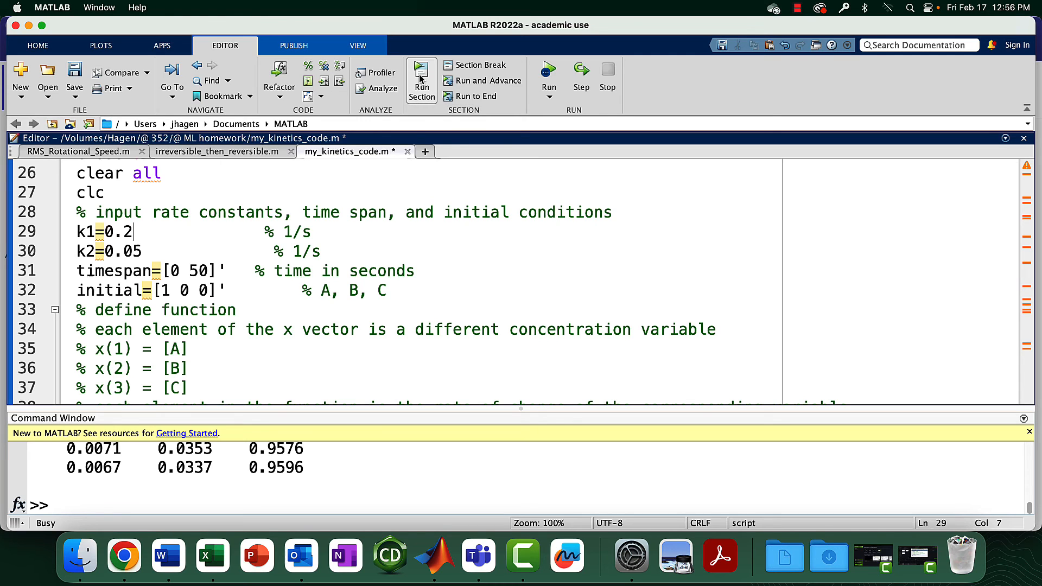
pyautogui.click(421, 77)
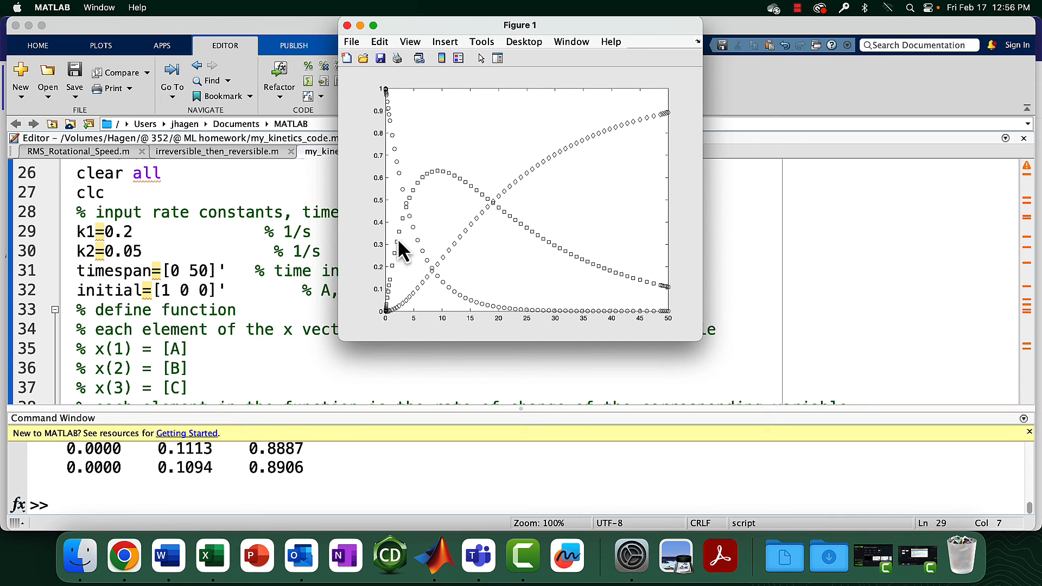
pyautogui.moveTo(396, 286)
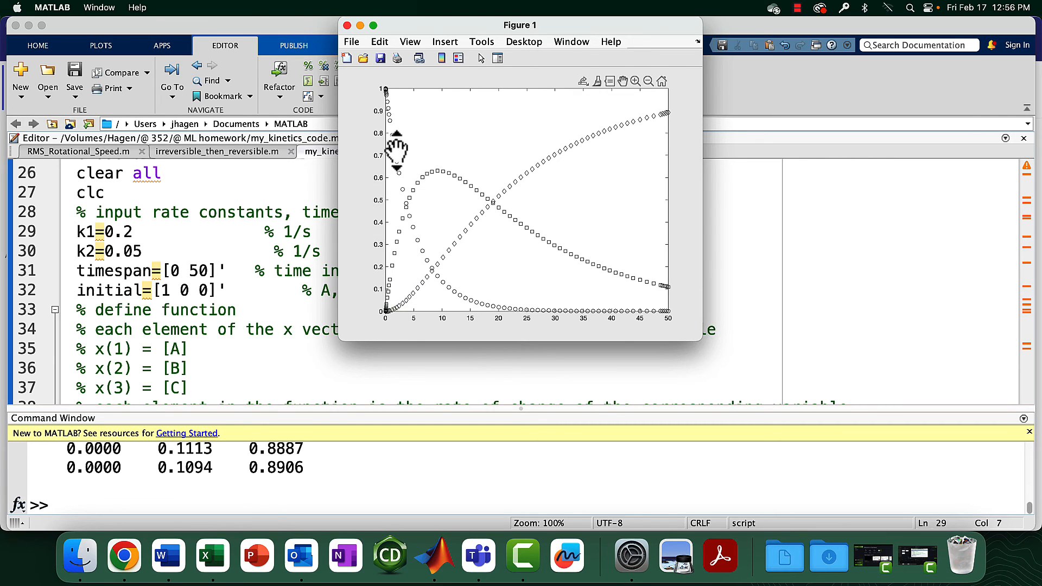
pyautogui.moveTo(528, 211)
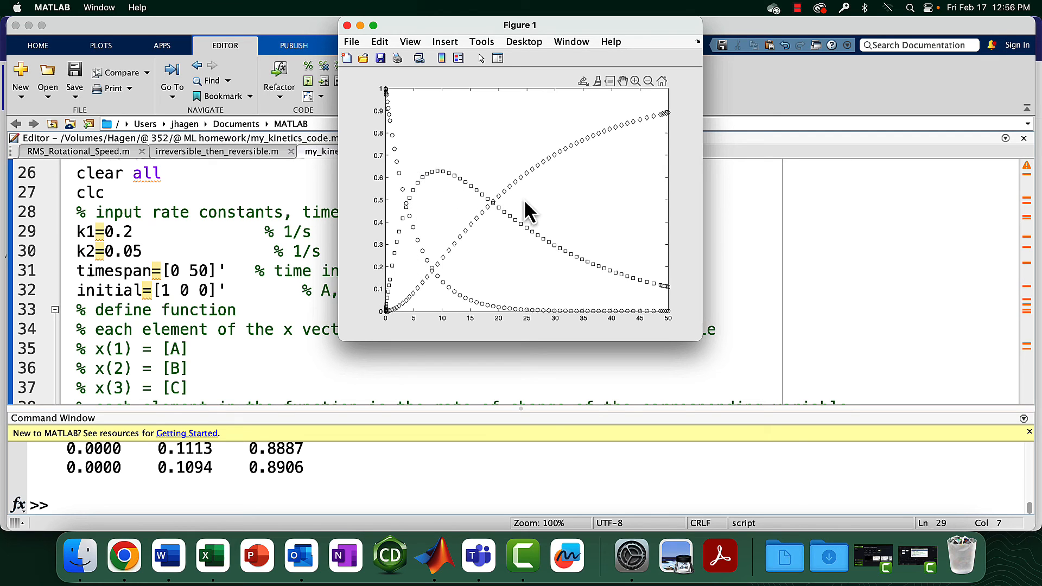
pyautogui.moveTo(209, 293)
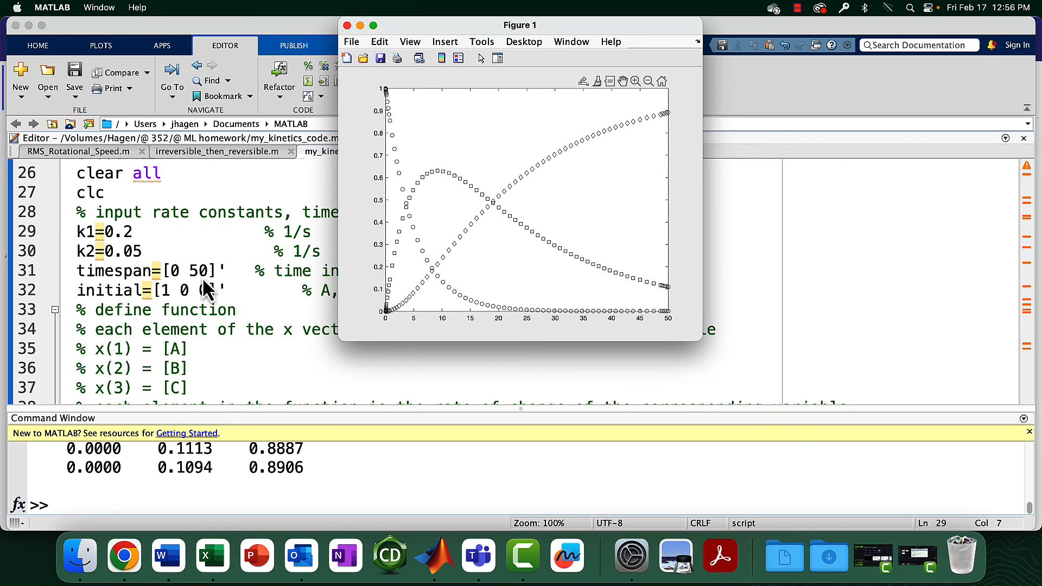
# - Change k1 to 0.05 and k2 to 0.2 and rerun, keeping intermediate B low
pyautogui.click(346, 25)
pyautogui.write('0')
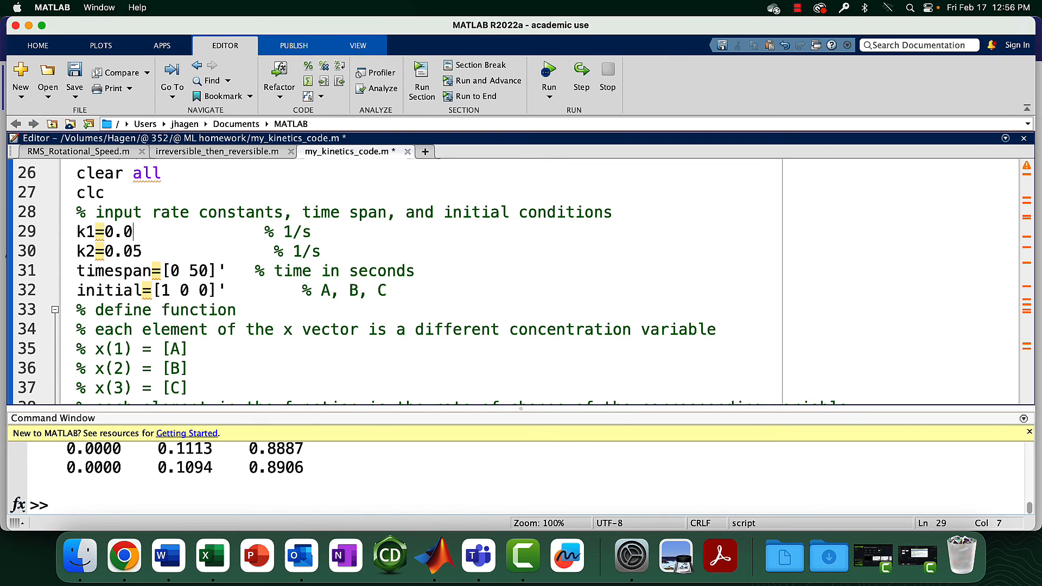
pyautogui.write('5')
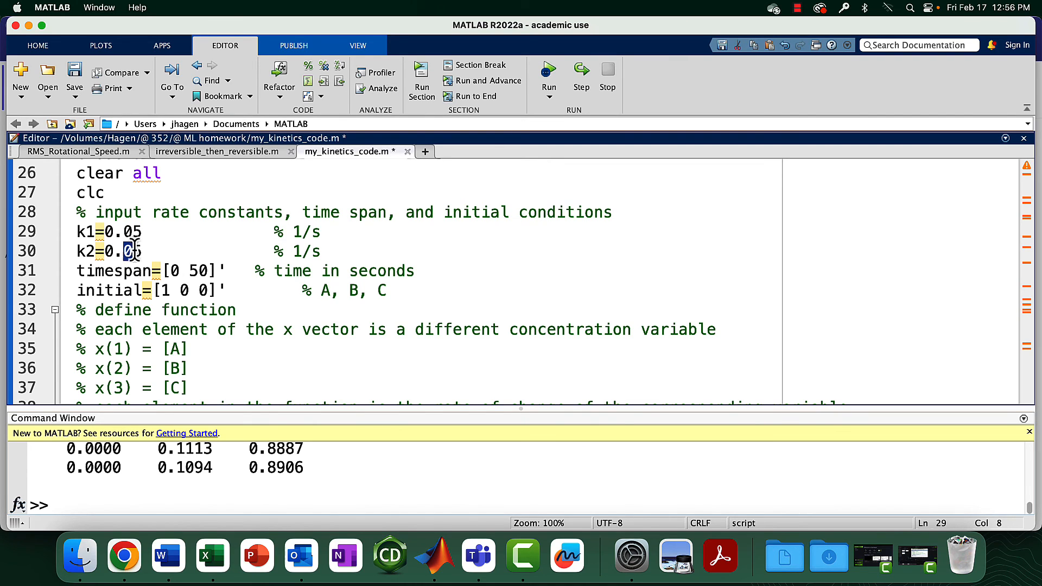
pyautogui.write('0.2')
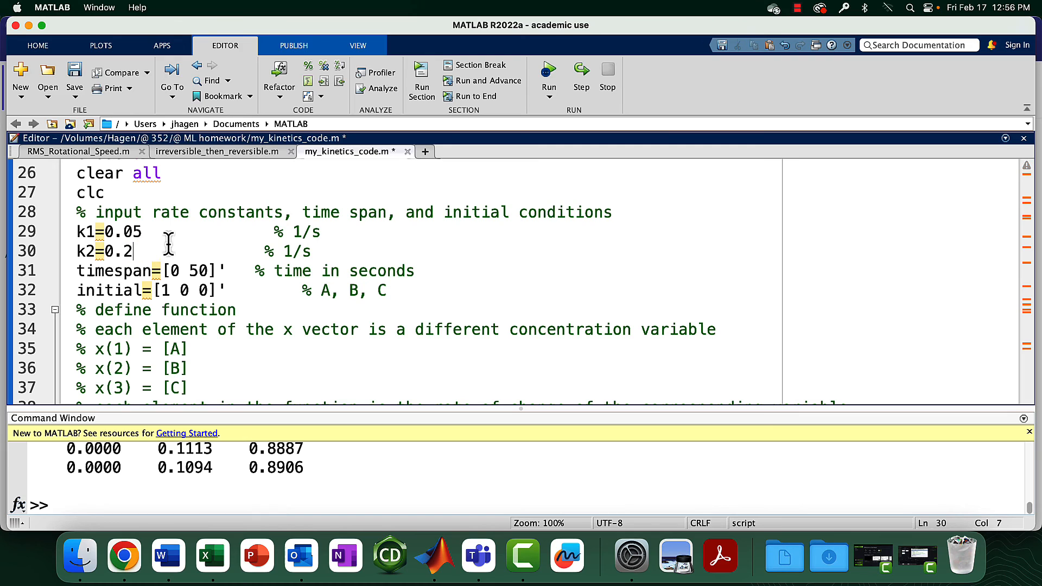
pyautogui.moveTo(421, 77)
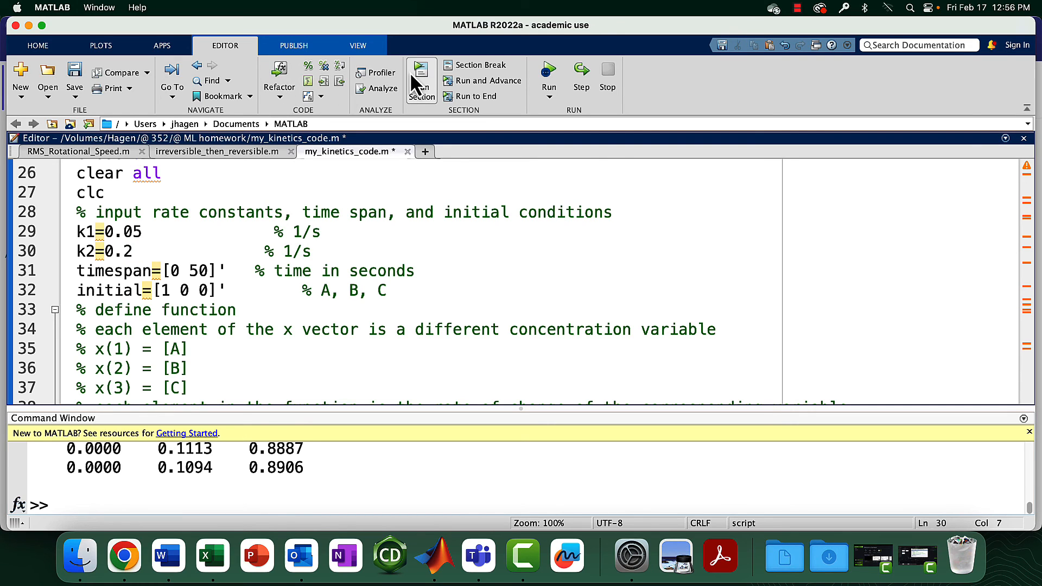
pyautogui.click(548, 70)
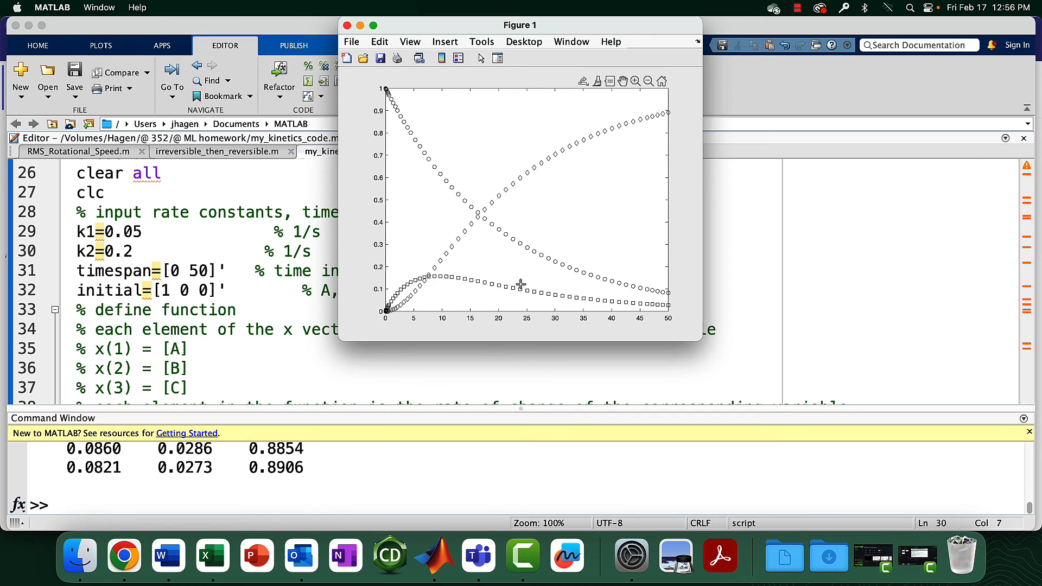
pyautogui.moveTo(131, 254)
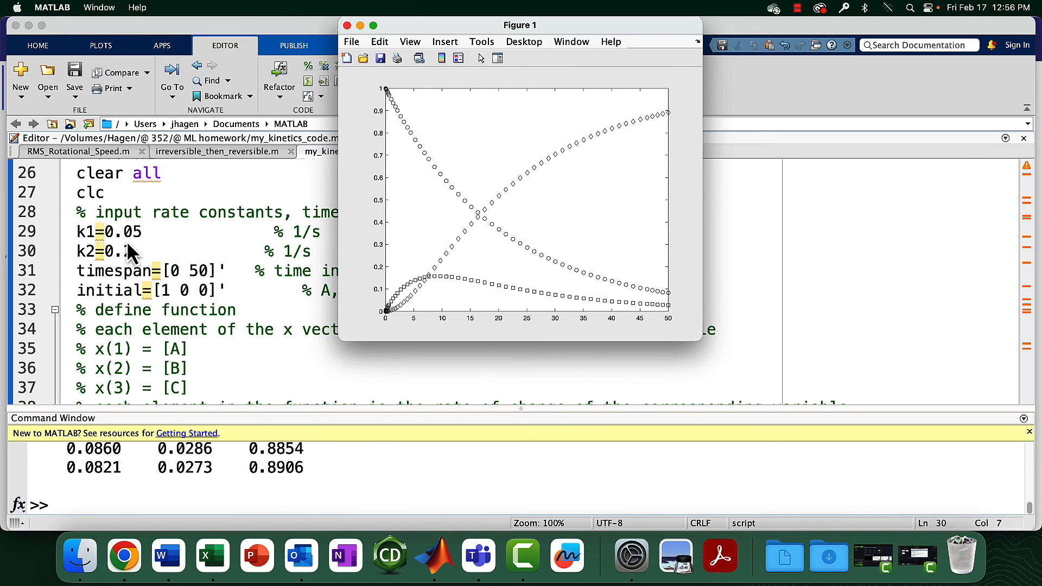
# - Set k1=0.01 and k2=10 and rerun, so A decays to 0.61 and B stays near zero
pyautogui.write('2')
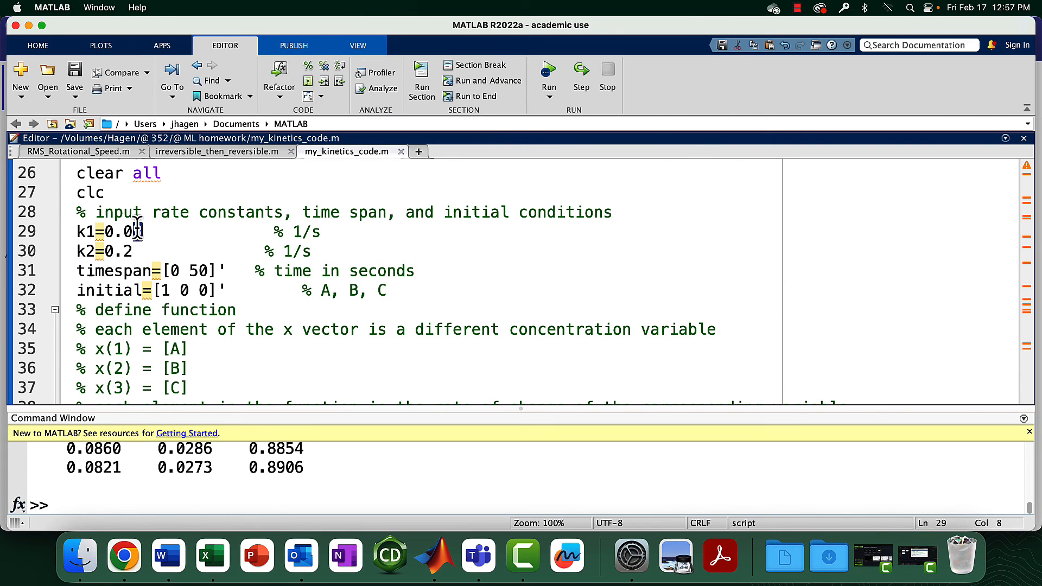
pyautogui.write('1')
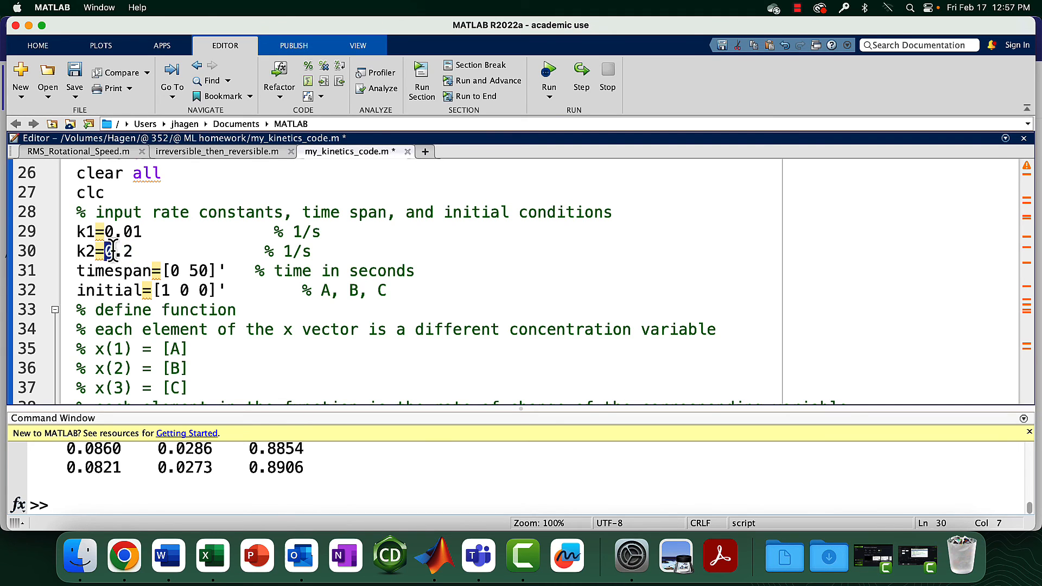
pyautogui.write('10')
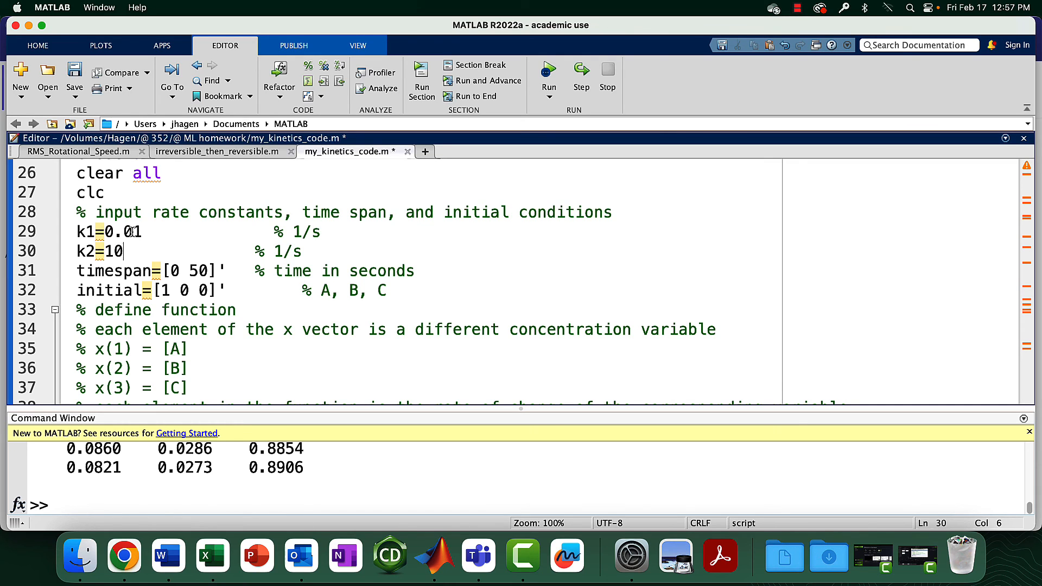
pyautogui.moveTo(228, 232)
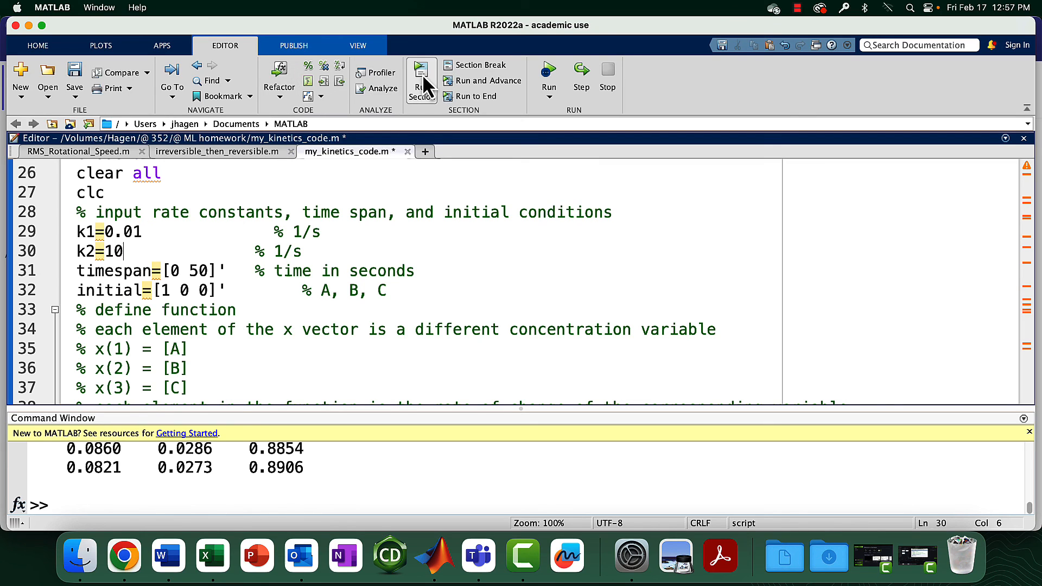
pyautogui.moveTo(417, 118)
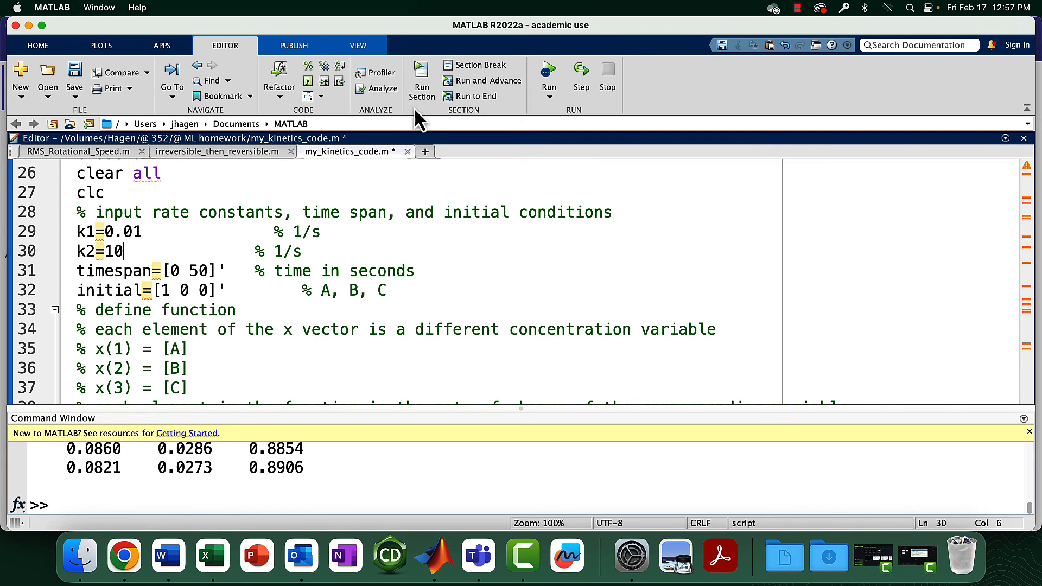
pyautogui.moveTo(404, 111)
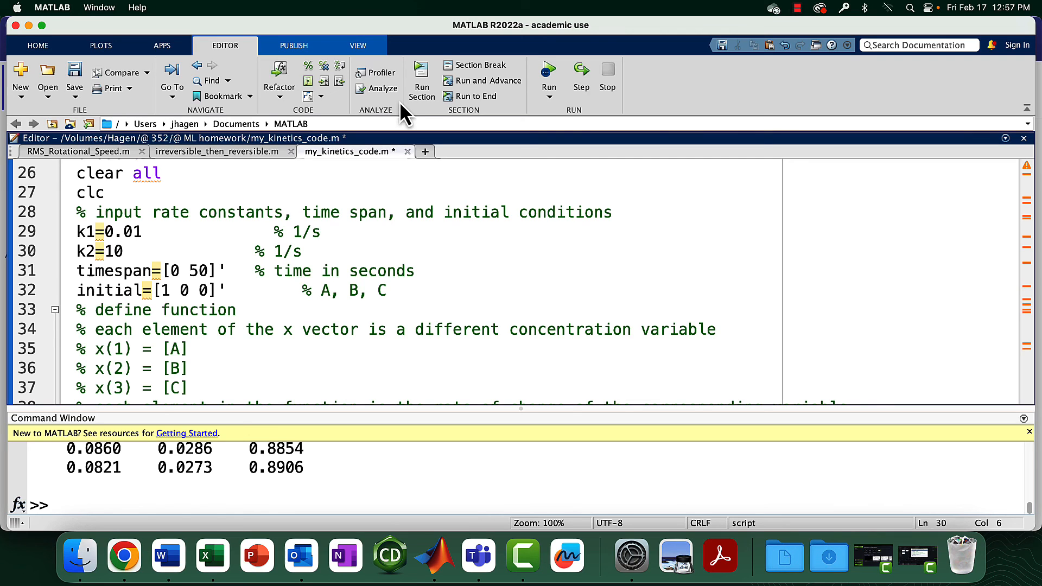
pyautogui.click(123, 252)
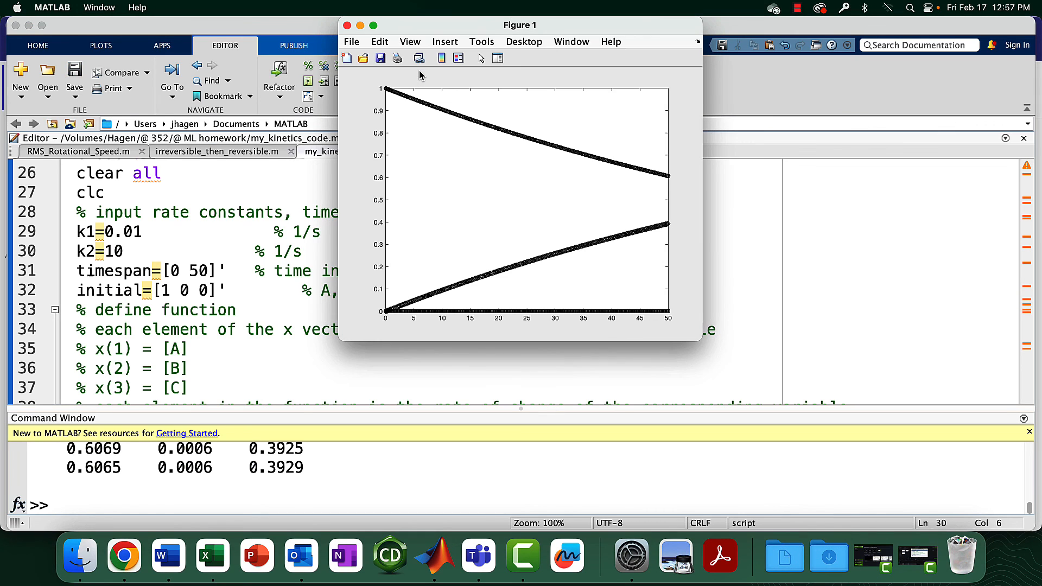
pyautogui.moveTo(441, 311)
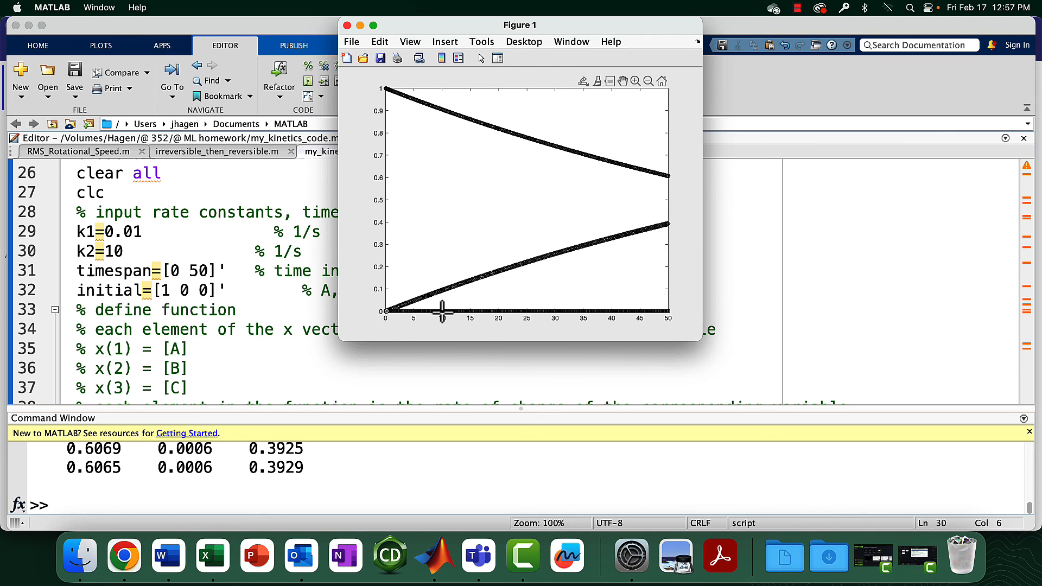
pyautogui.moveTo(196, 276)
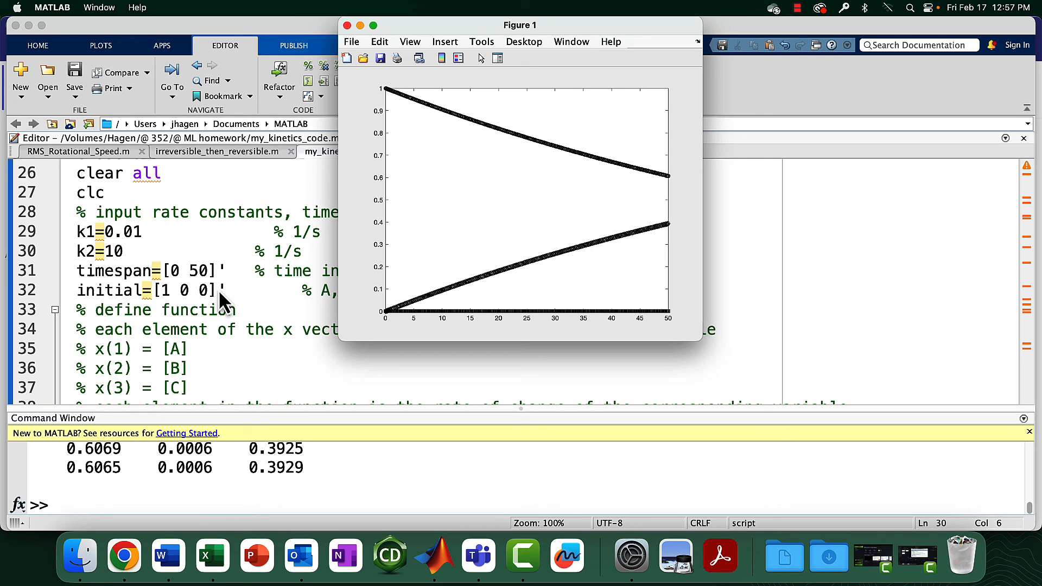
pyautogui.moveTo(139, 248)
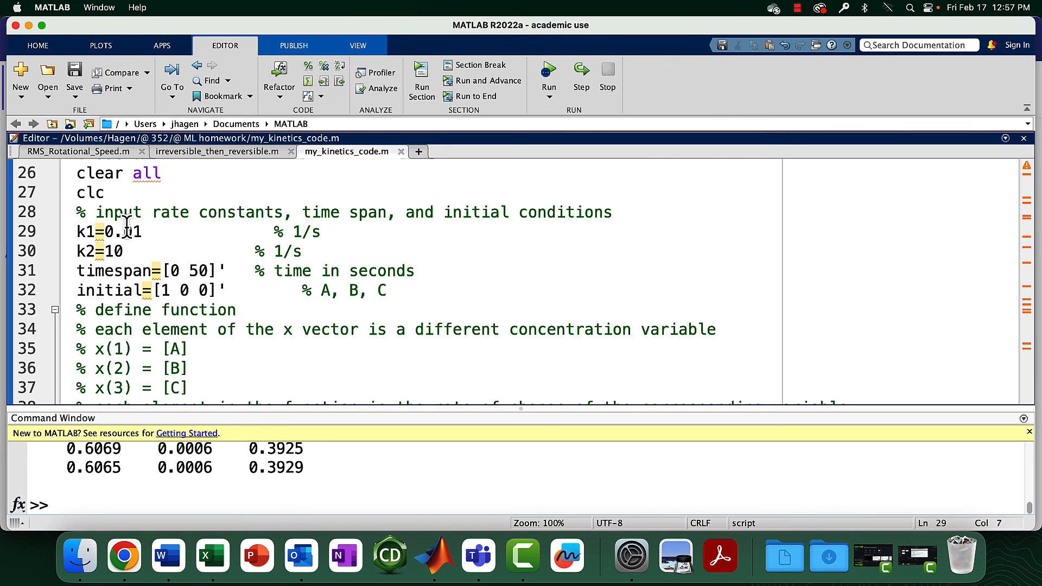
# - Change k1 to 0.1 and rerun, so C reaches 0.99, then scroll to the ode45 function
pyautogui.press('backspace')
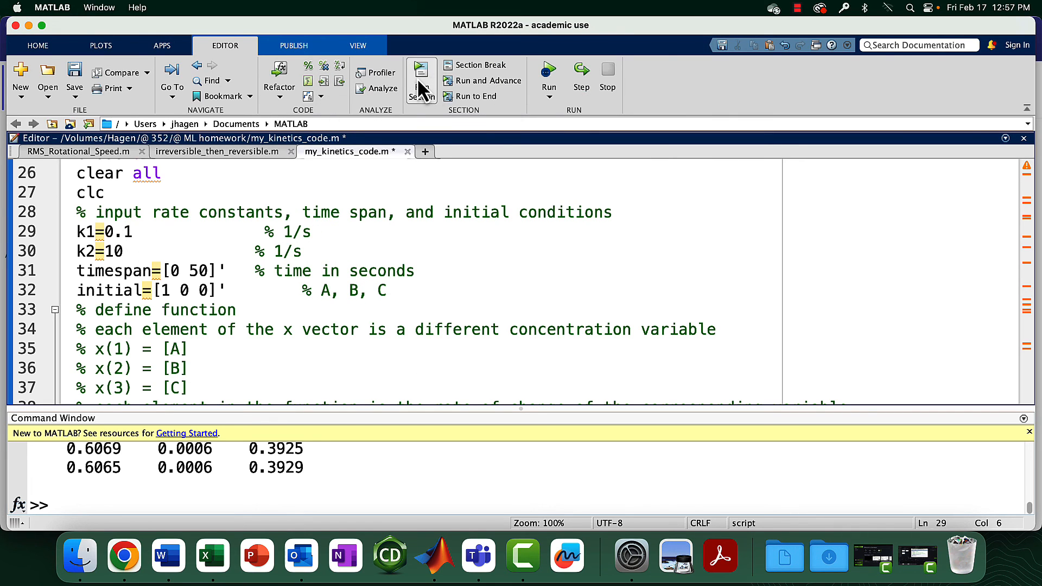
pyautogui.click(548, 69)
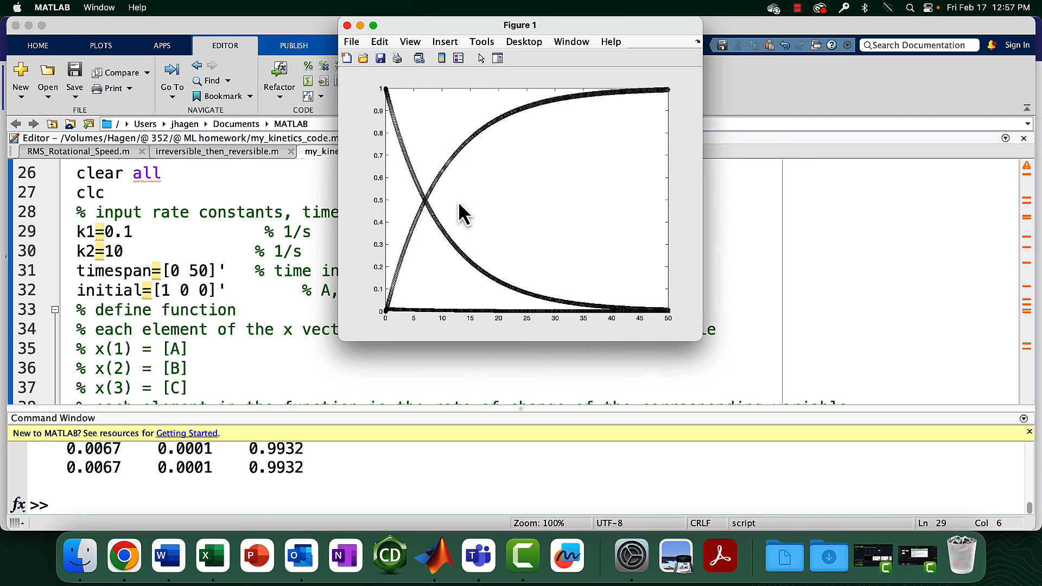
pyautogui.moveTo(393, 125)
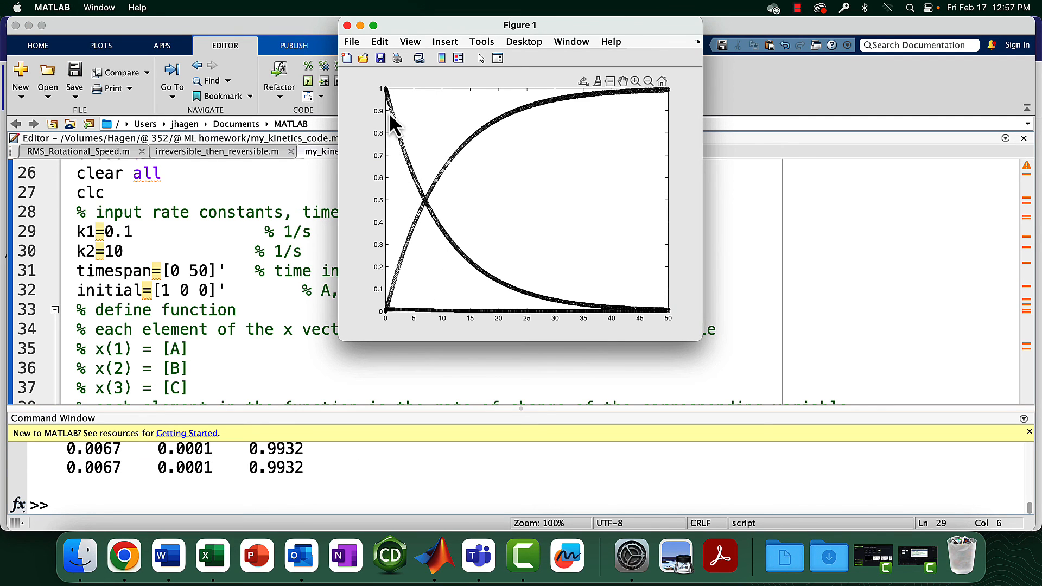
pyautogui.moveTo(393, 314)
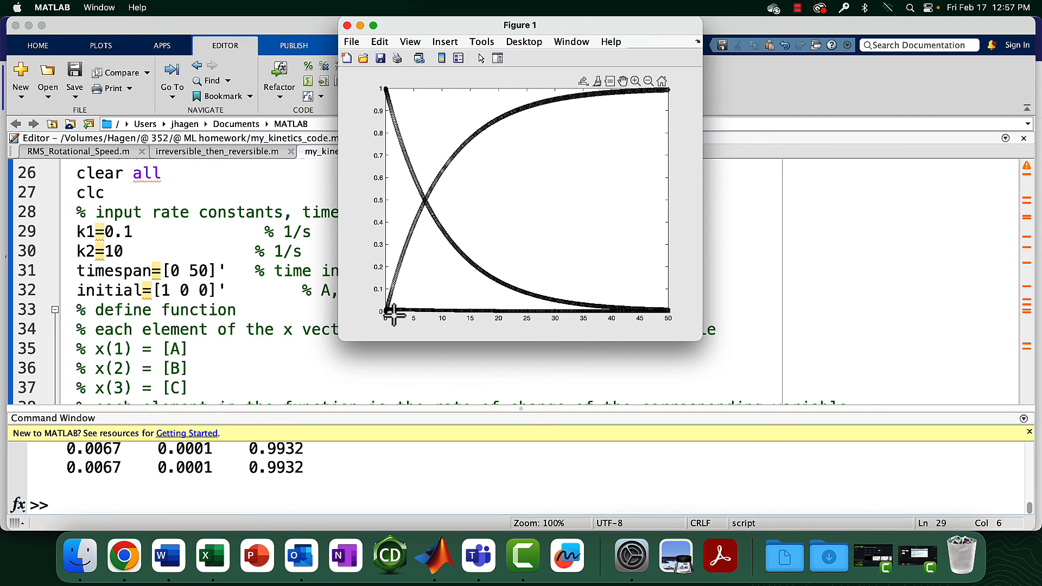
pyautogui.moveTo(462, 153)
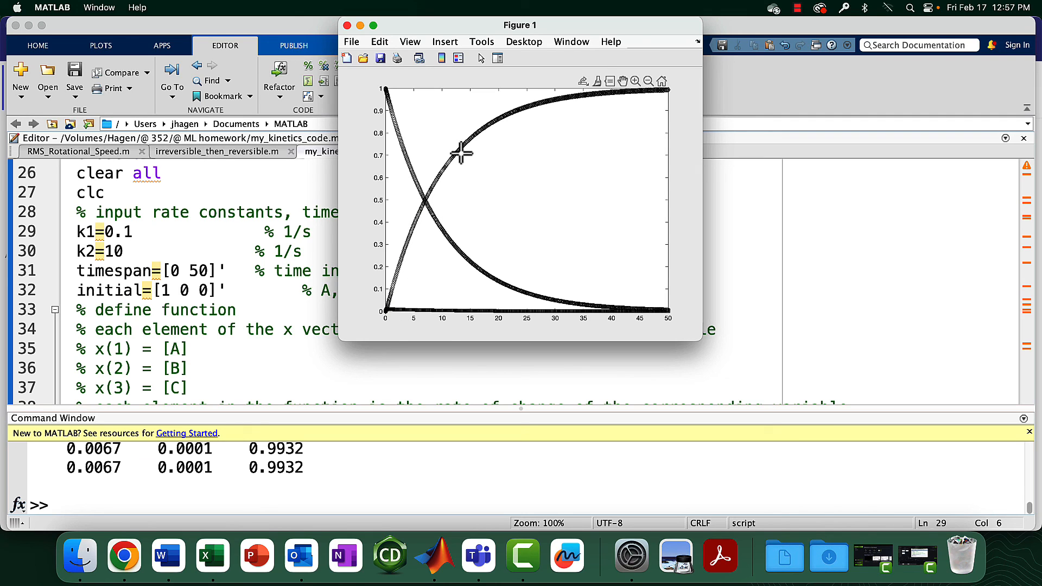
pyautogui.moveTo(433, 320)
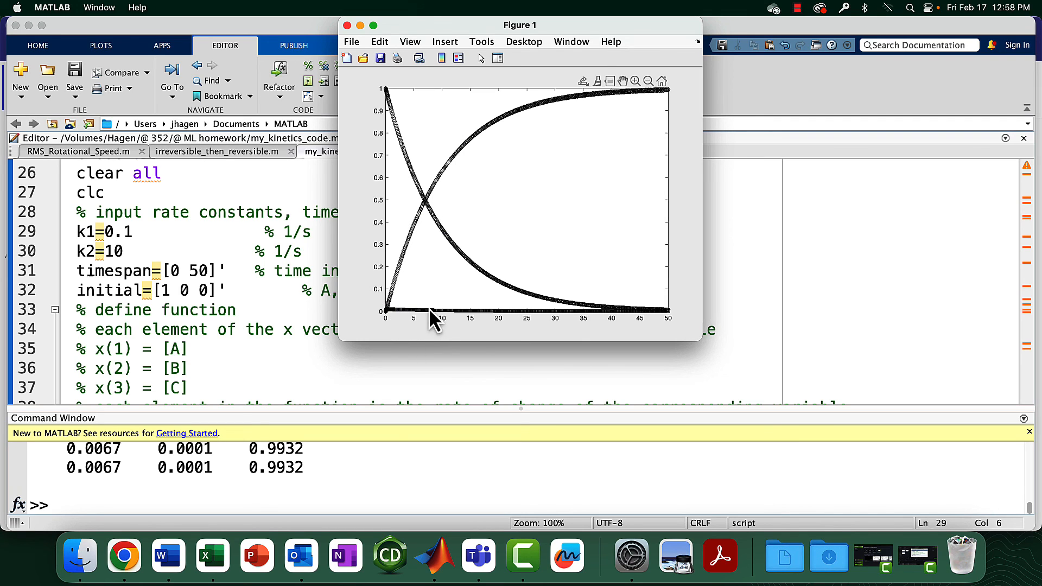
pyautogui.moveTo(450, 332)
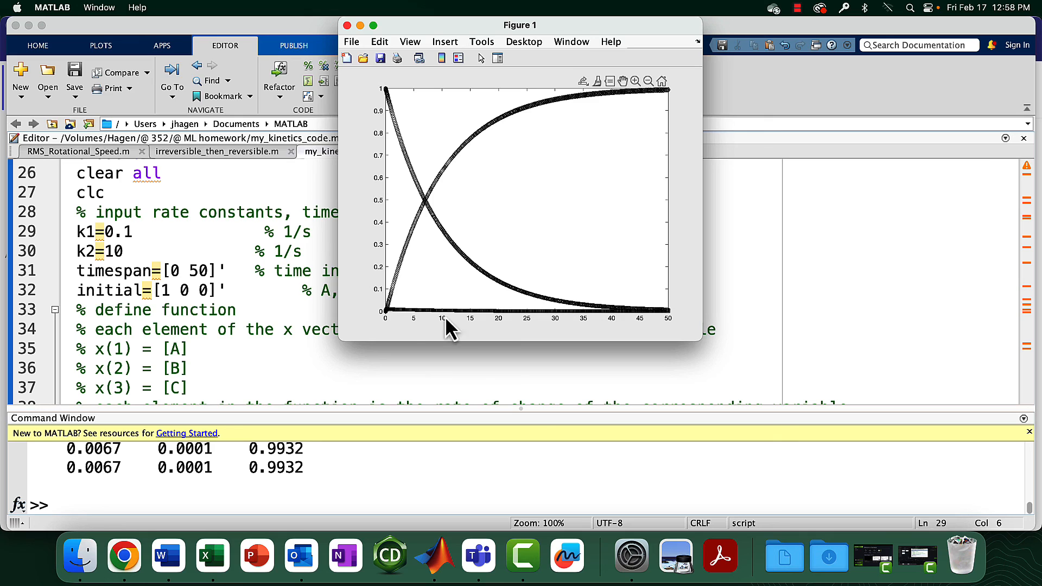
pyautogui.moveTo(408, 316)
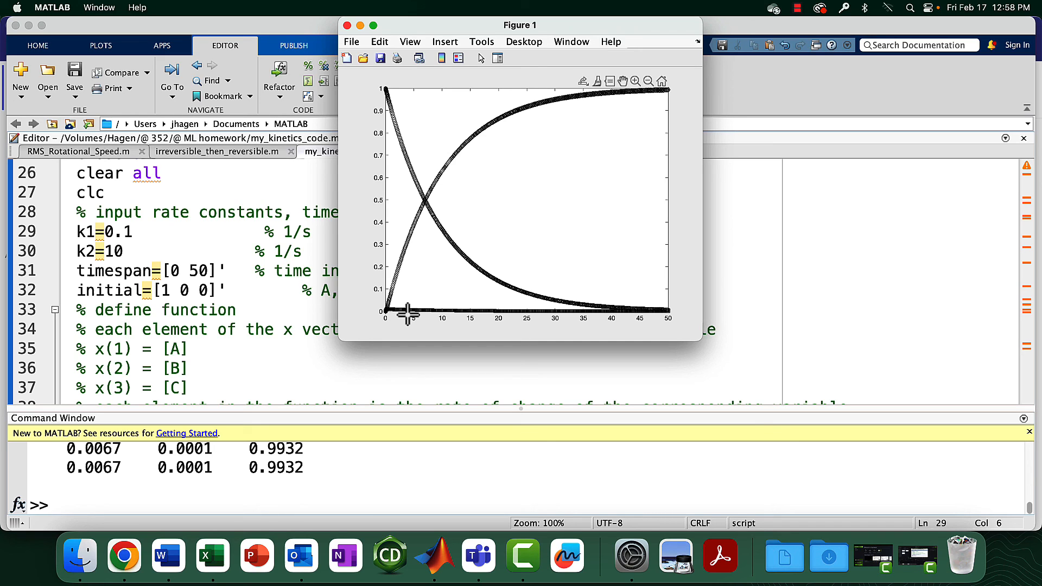
pyautogui.moveTo(399, 284)
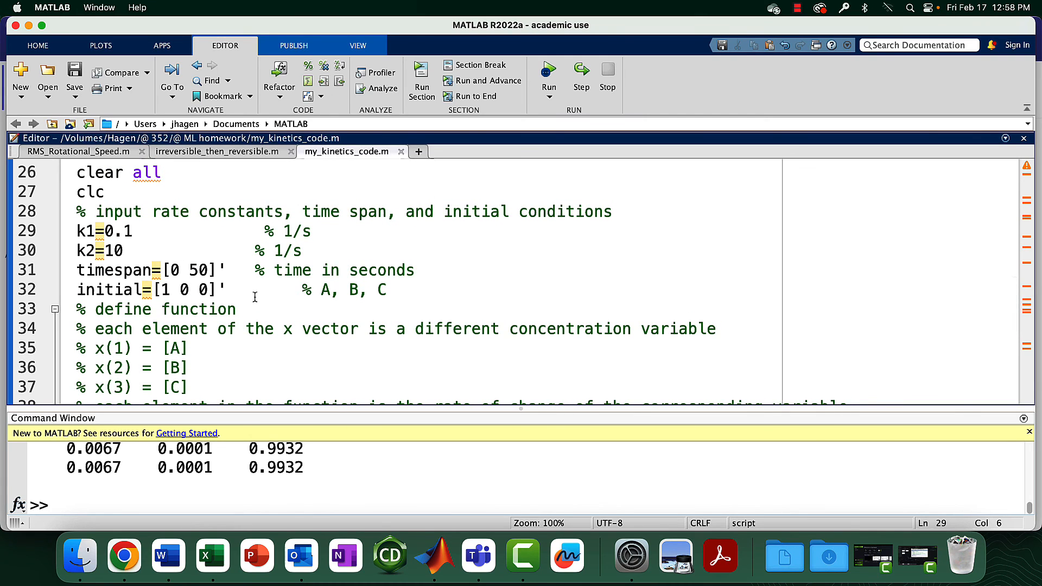
pyautogui.click(116, 231)
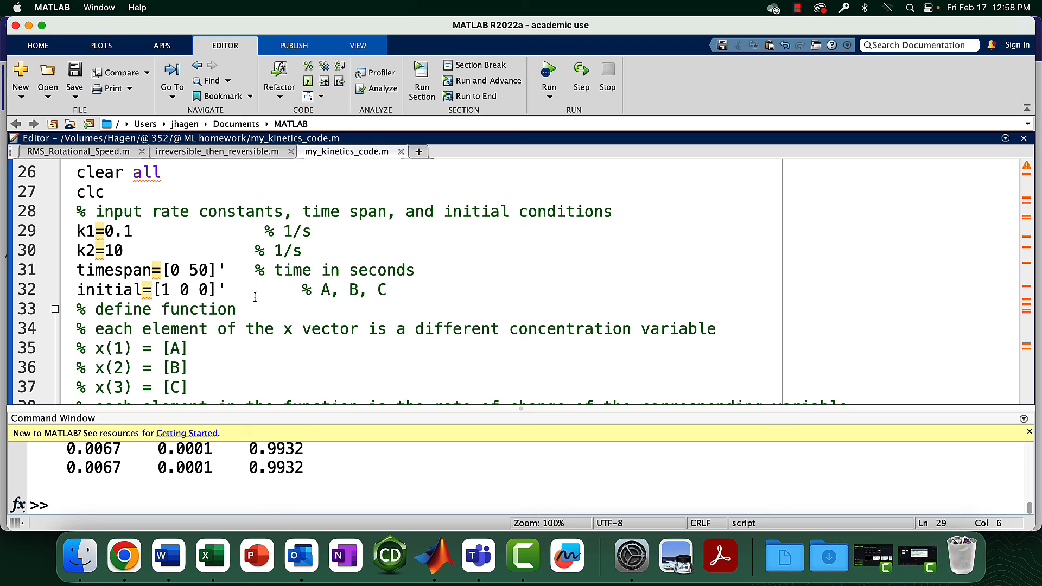
pyautogui.scroll(3)
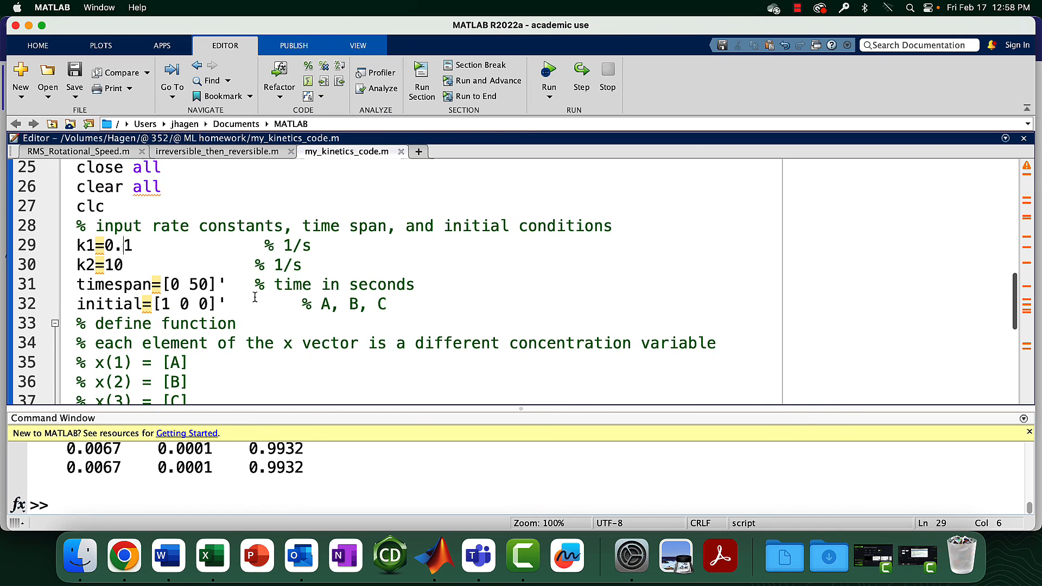
pyautogui.scroll(-3)
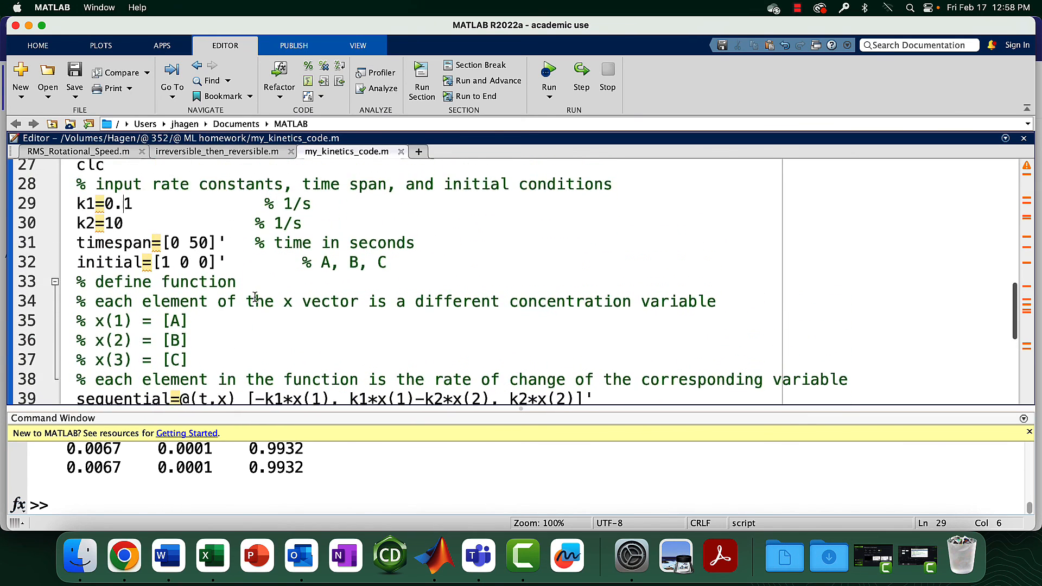
pyautogui.scroll(-3)
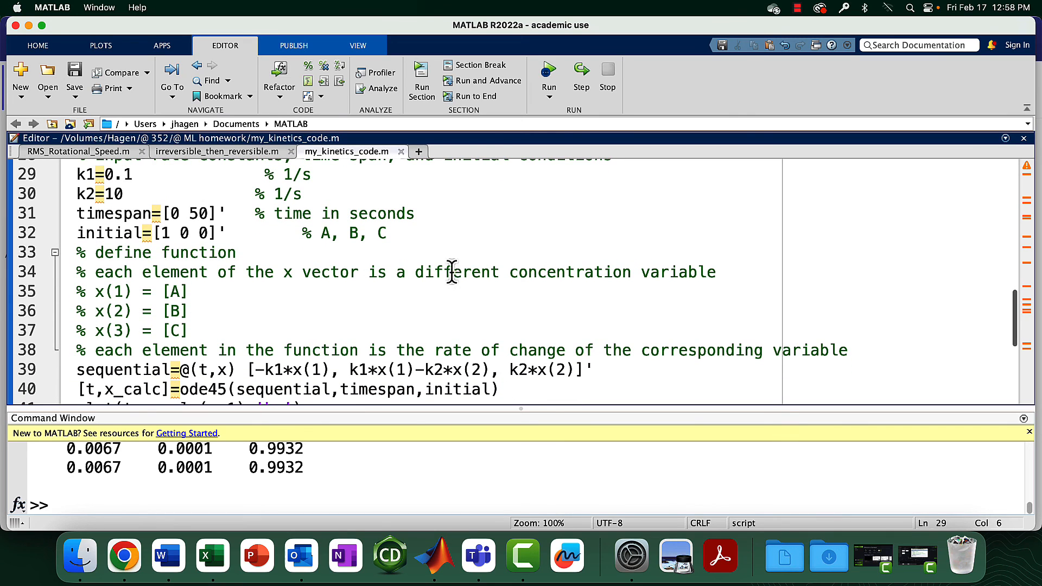